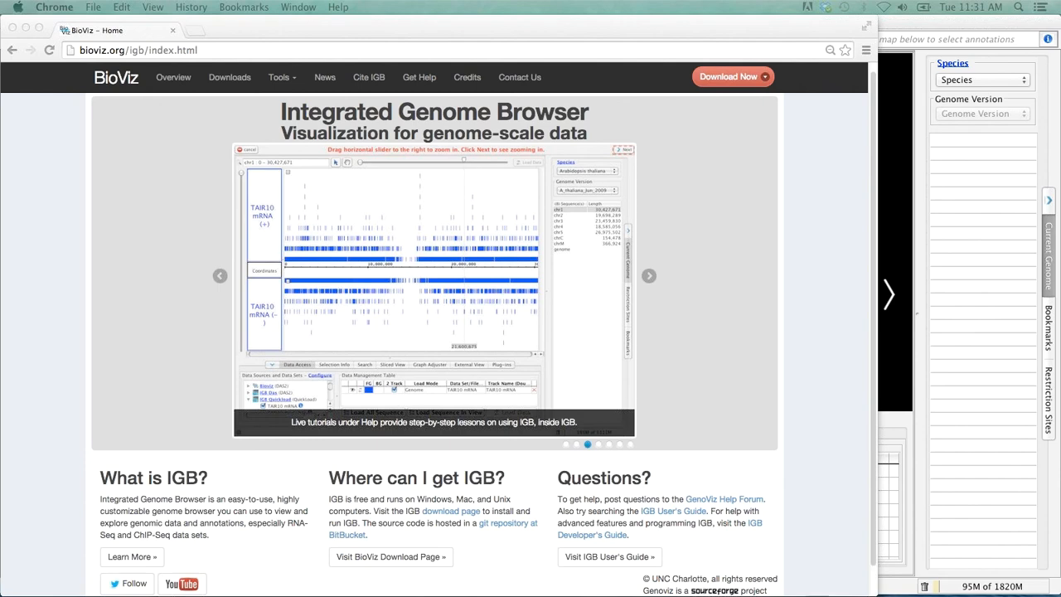
- Browse through the species images on the IGB welcome screen
{"action": "left_click", "coordinate": [649, 275]}
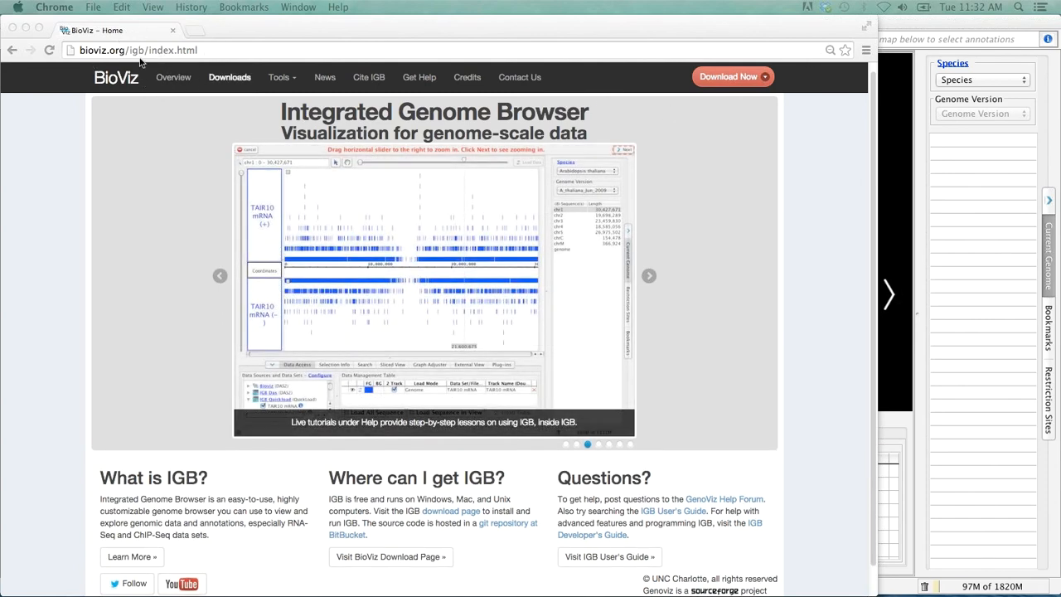
{"action": "mouse_move", "coordinate": [750, 76]}
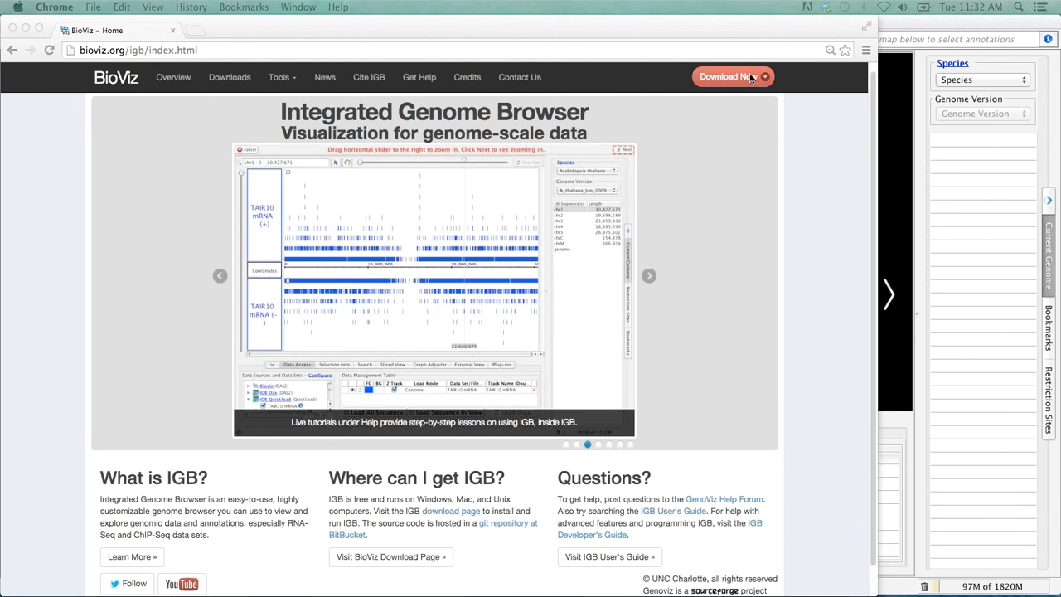
{"action": "left_click", "coordinate": [766, 77]}
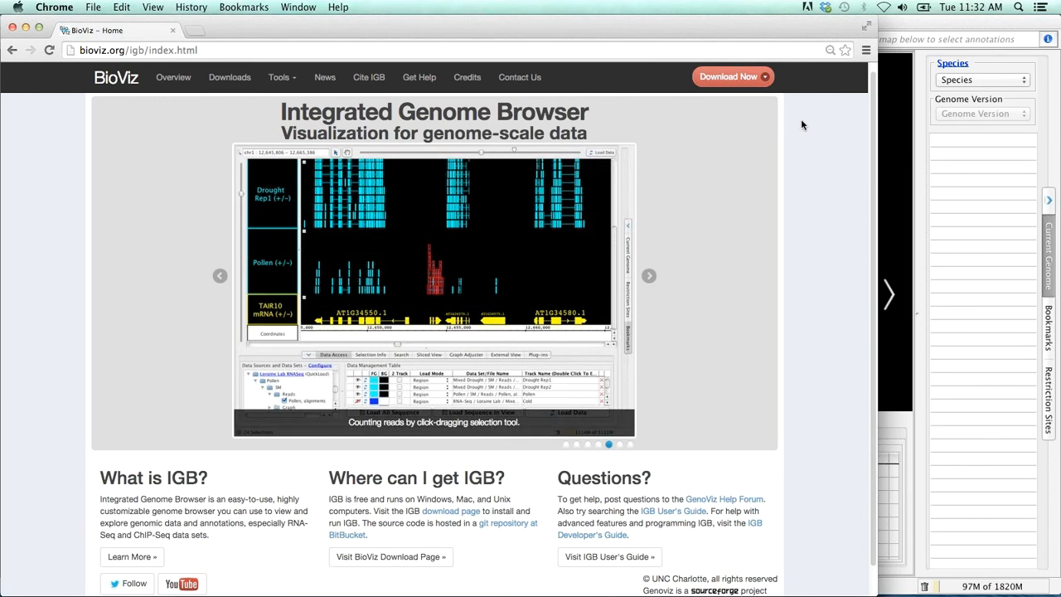
{"action": "mouse_move", "coordinate": [822, 129]}
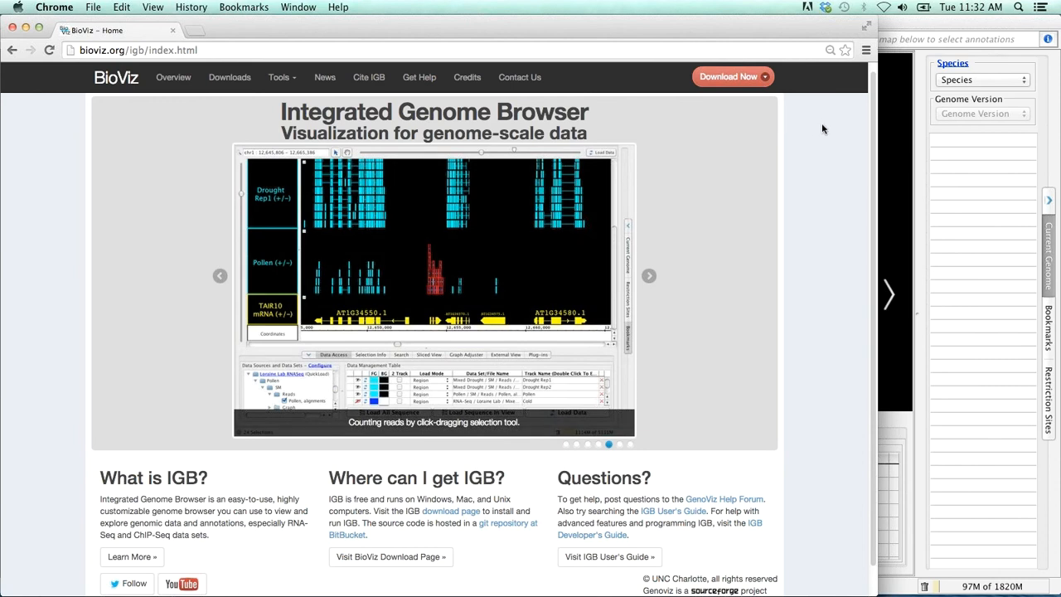
{"action": "mouse_move", "coordinate": [834, 126]}
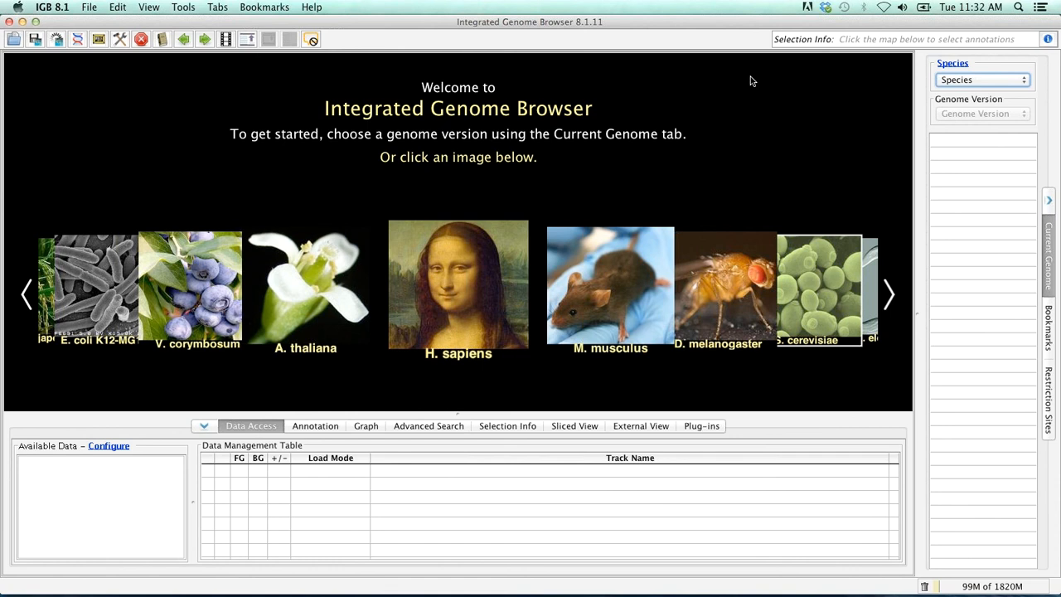
{"action": "mouse_move", "coordinate": [713, 26]}
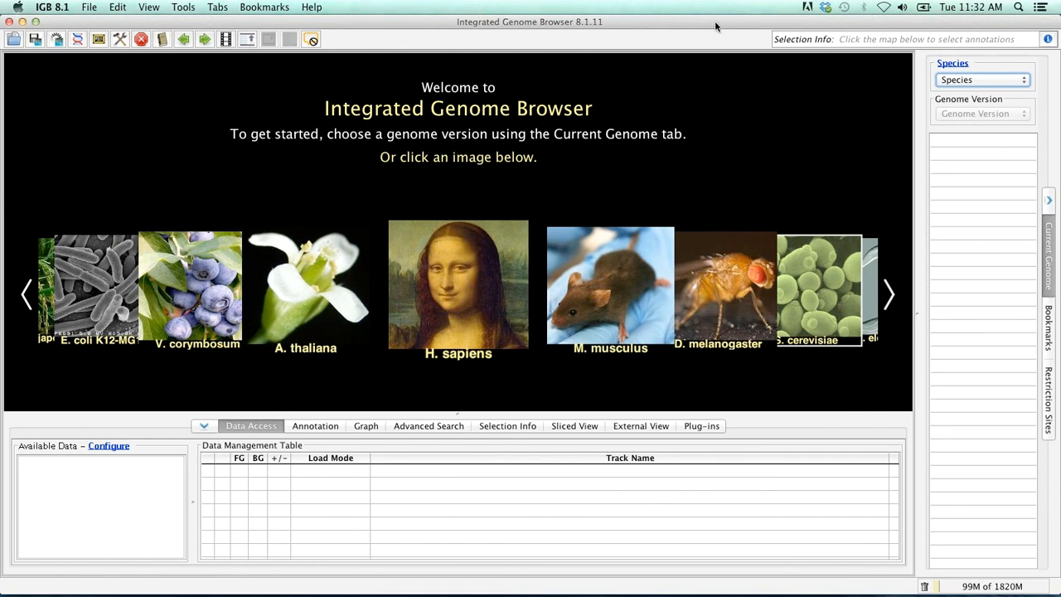
{"action": "mouse_move", "coordinate": [762, 121]}
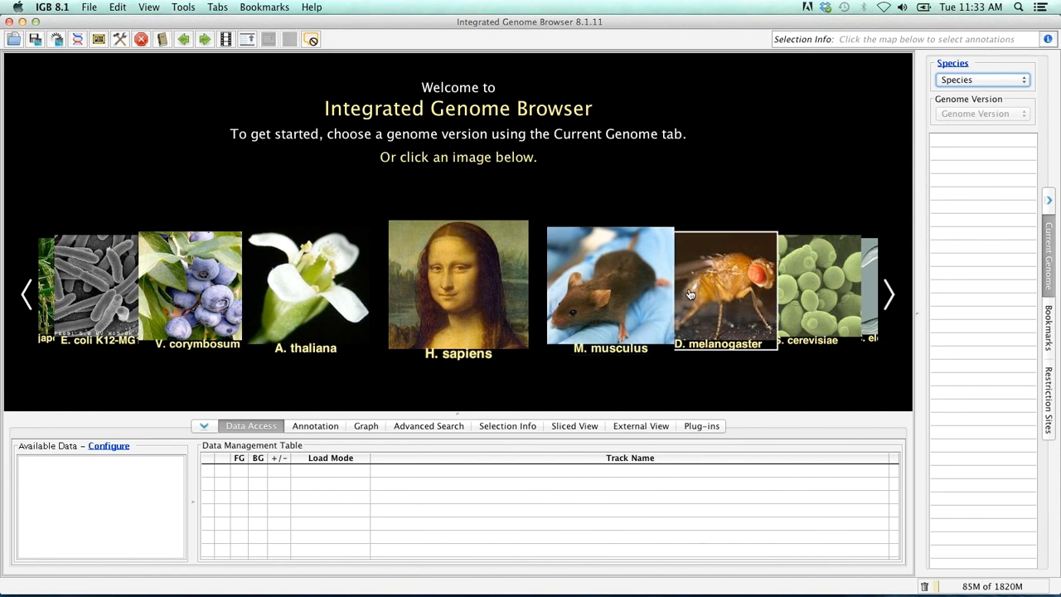
{"action": "mouse_move", "coordinate": [693, 292]}
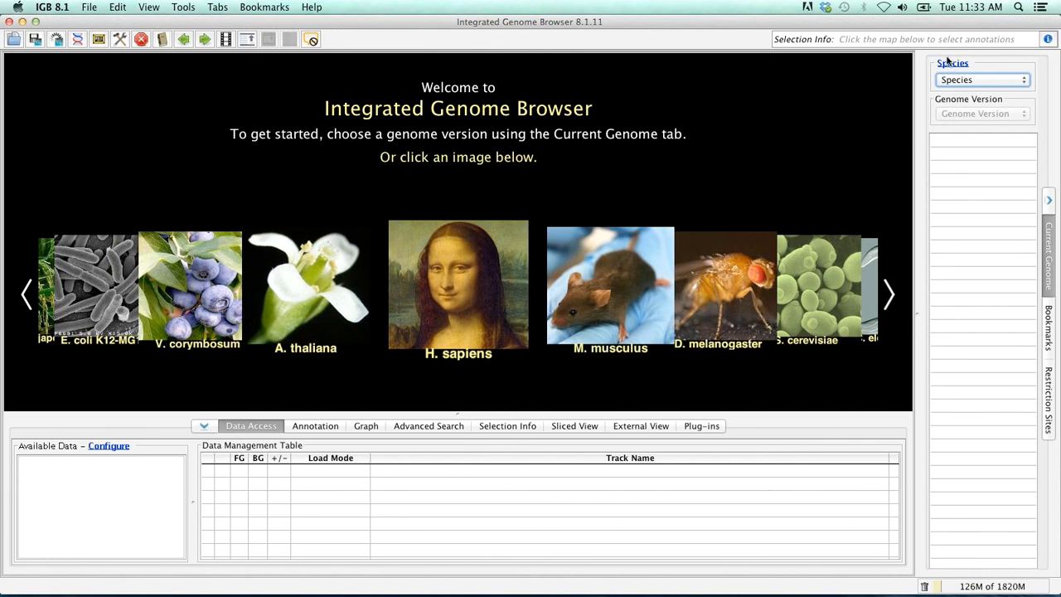
{"action": "mouse_move", "coordinate": [821, 242]}
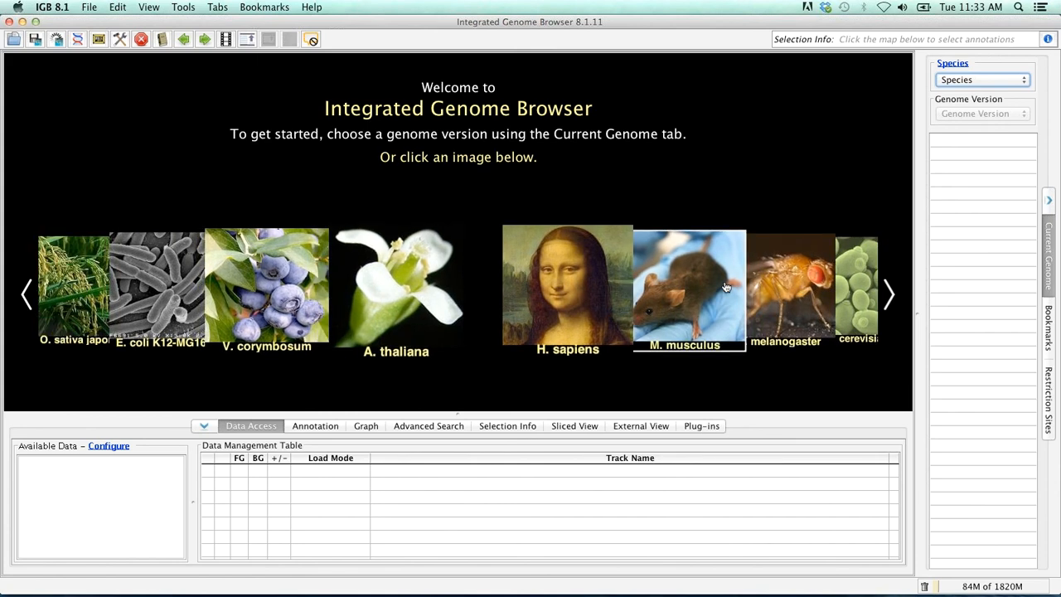
{"action": "left_click", "coordinate": [888, 295]}
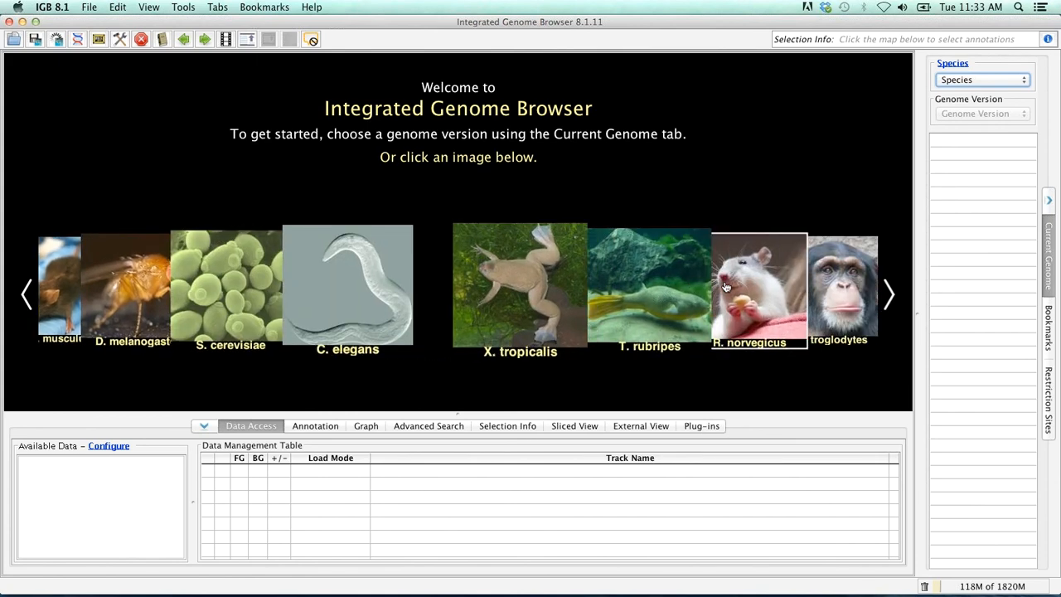
{"action": "left_click", "coordinate": [889, 295]}
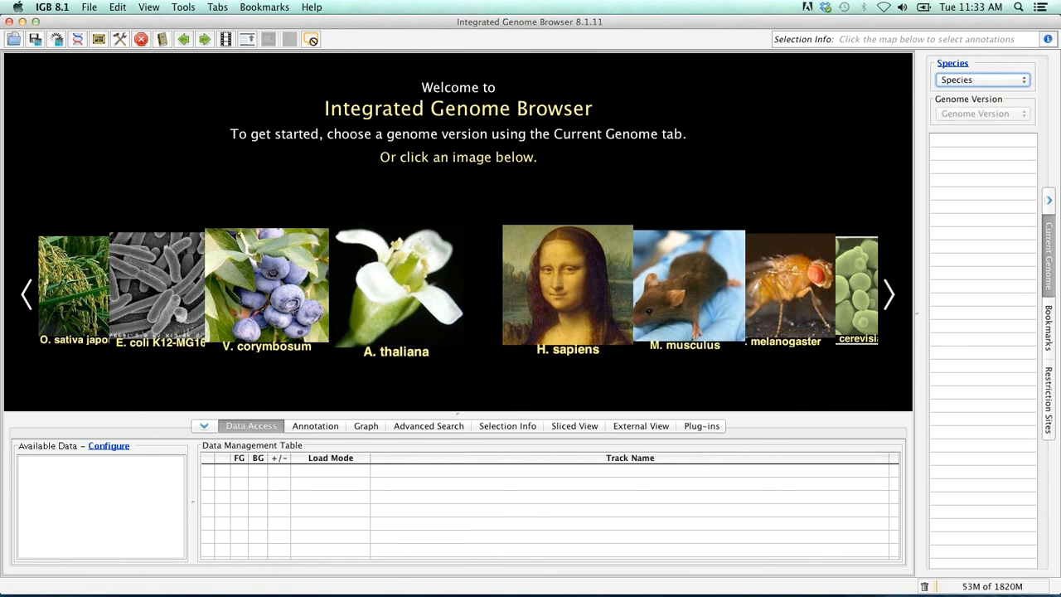
{"action": "mouse_move", "coordinate": [776, 152]}
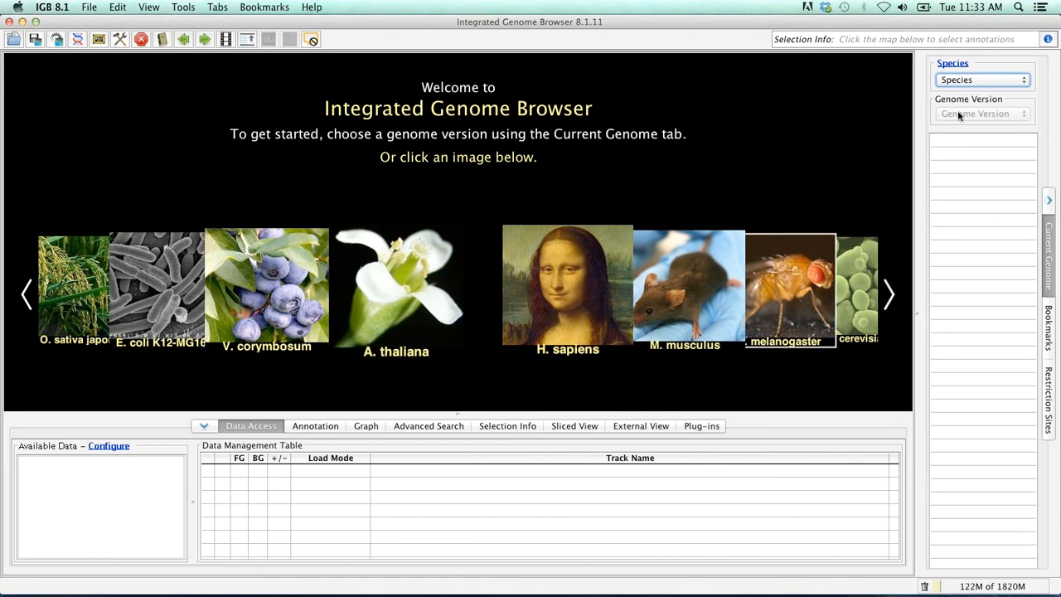
{"action": "left_click", "coordinate": [980, 79]}
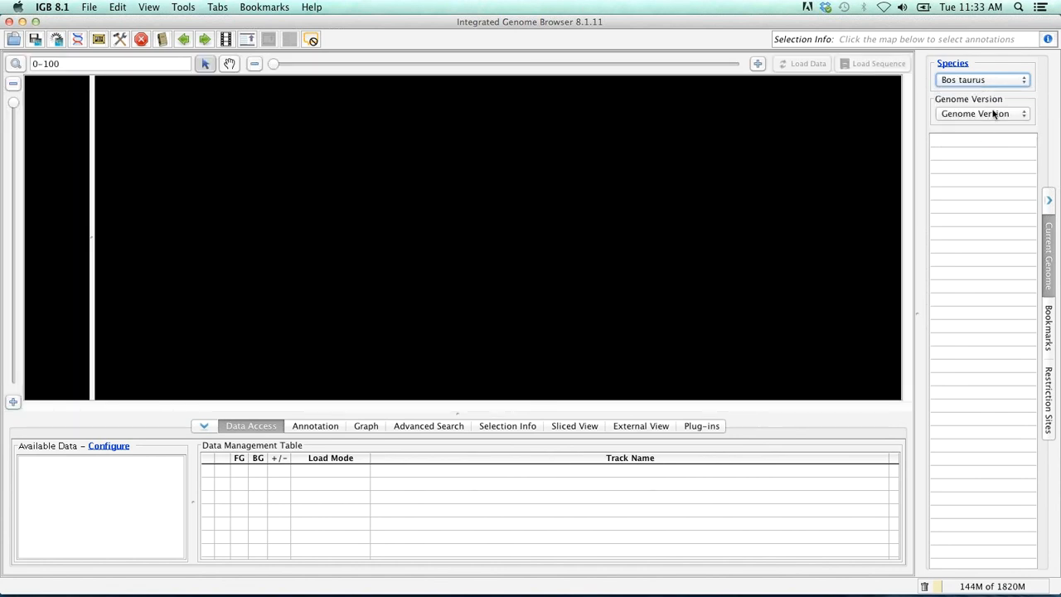
{"action": "left_click", "coordinate": [979, 113]}
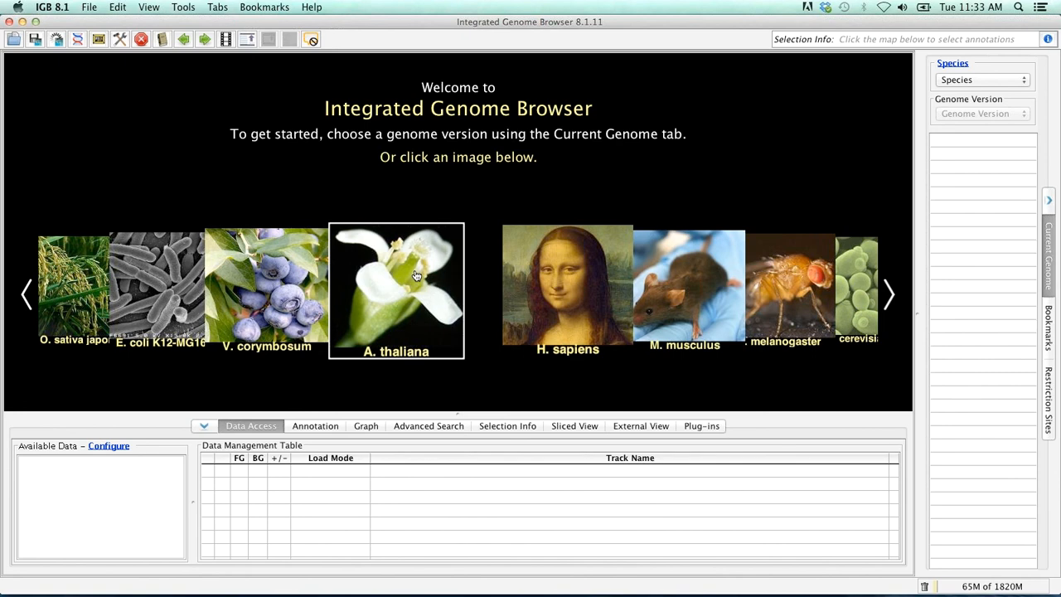
- Load the Arabidopsis thaliana genome and show chromosome 1 with its TAIR10 mRNA tracks
{"action": "left_click", "coordinate": [414, 279]}
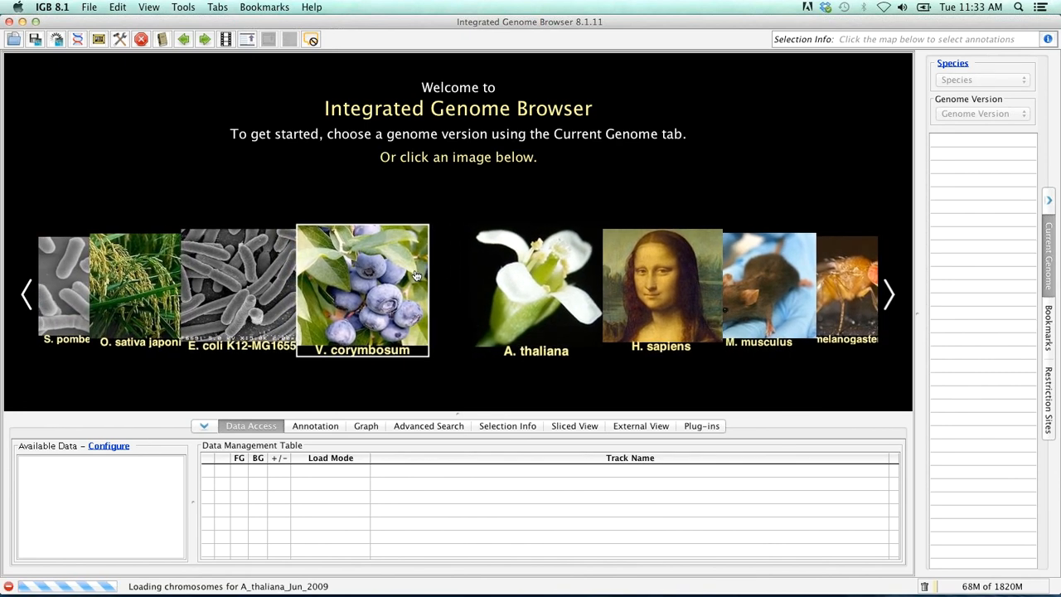
{"action": "left_click", "coordinate": [535, 285]}
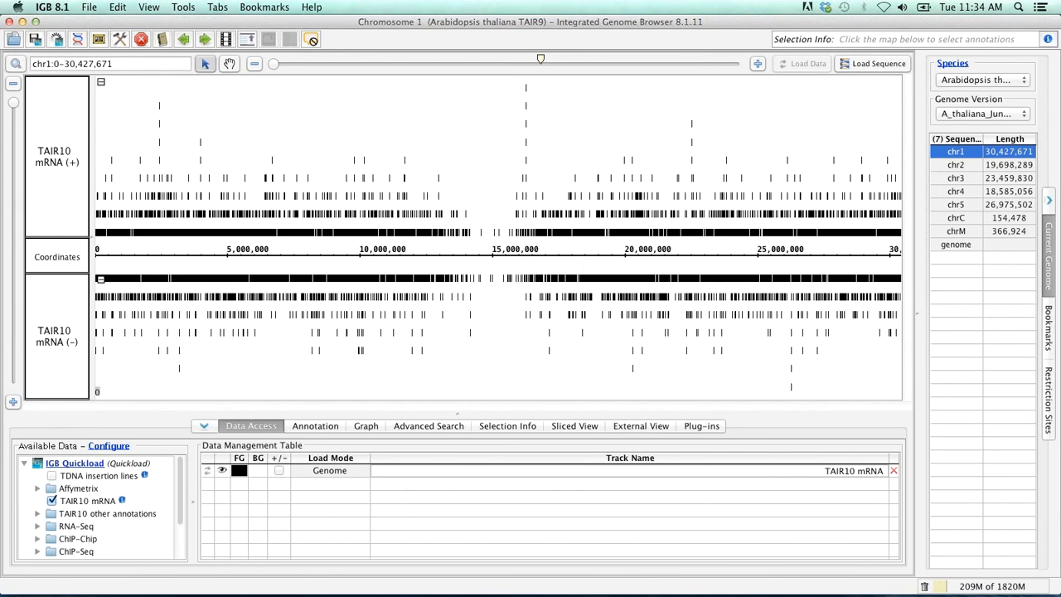
{"action": "mouse_move", "coordinate": [259, 133]}
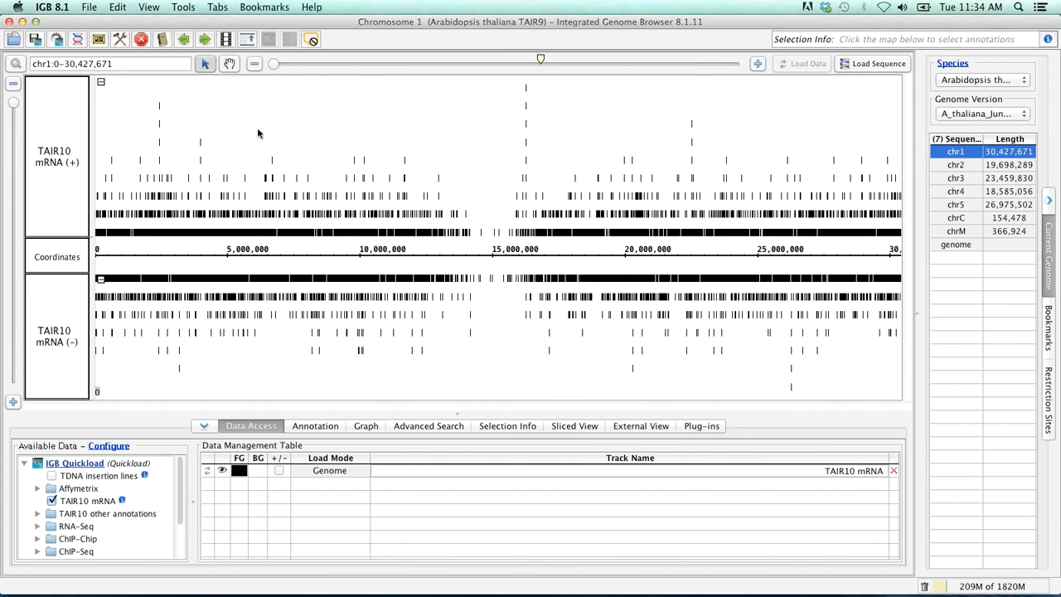
{"action": "mouse_move", "coordinate": [174, 172]}
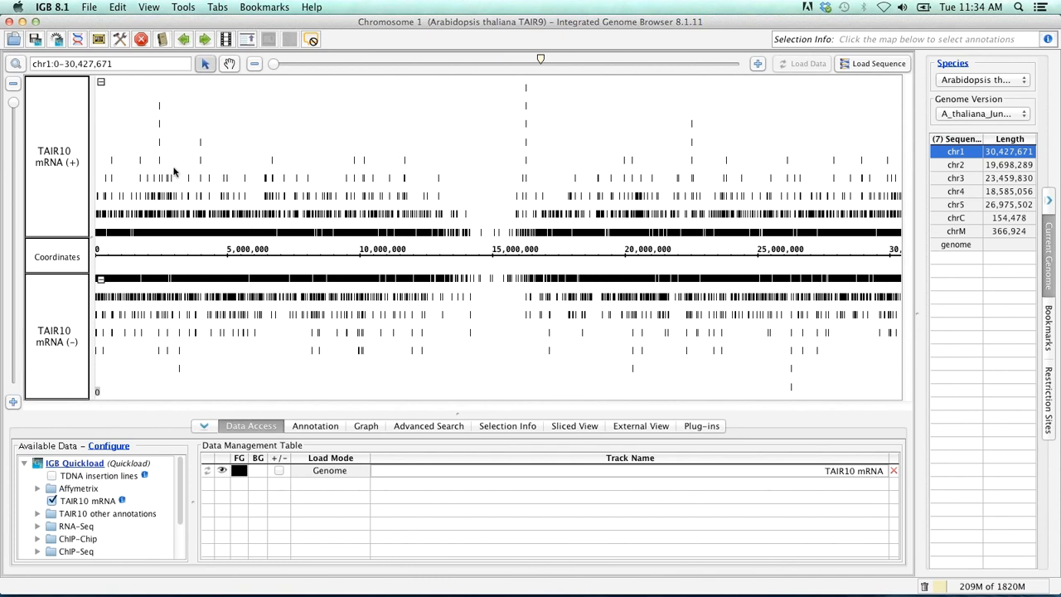
{"action": "mouse_move", "coordinate": [162, 252]}
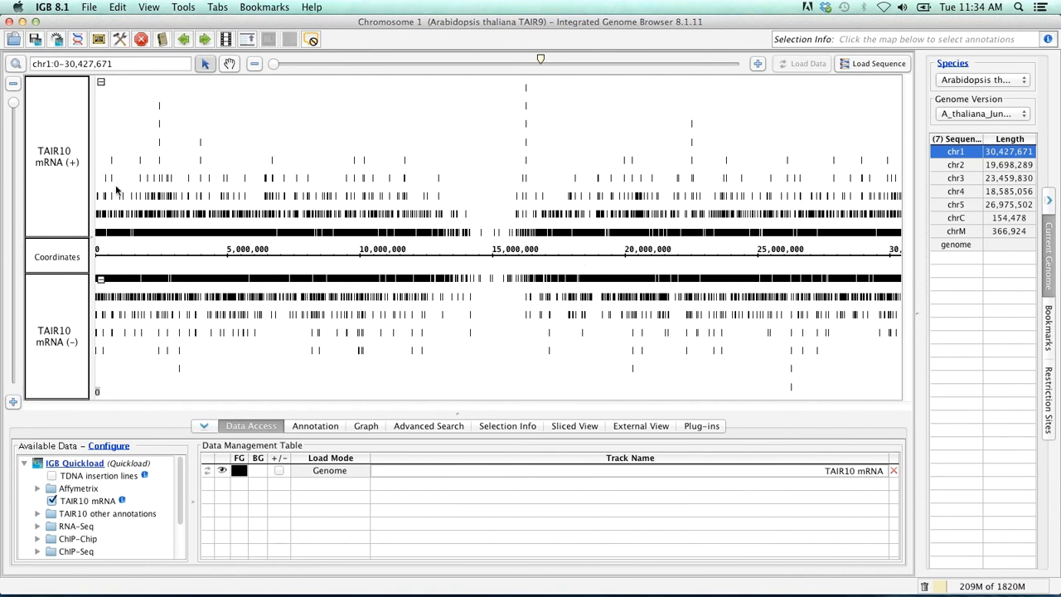
{"action": "mouse_move", "coordinate": [322, 179]}
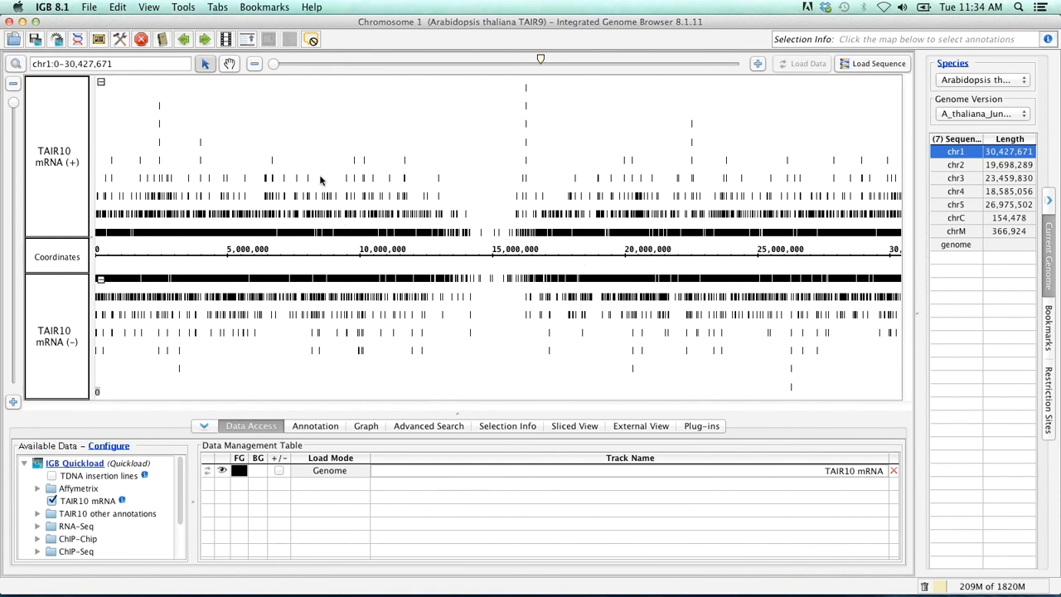
{"action": "mouse_move", "coordinate": [796, 212]}
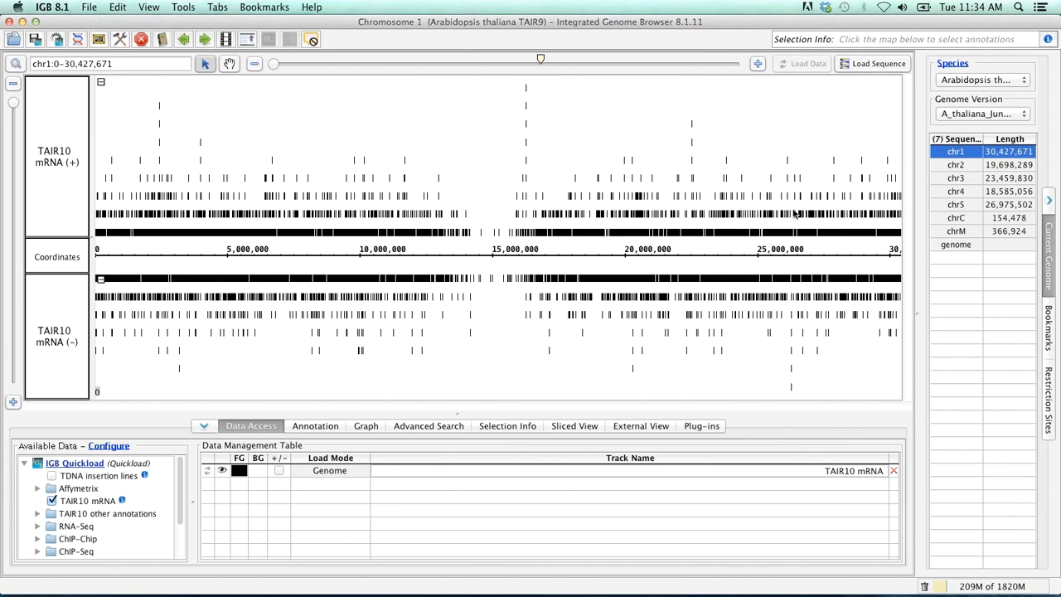
{"action": "mouse_move", "coordinate": [789, 267]}
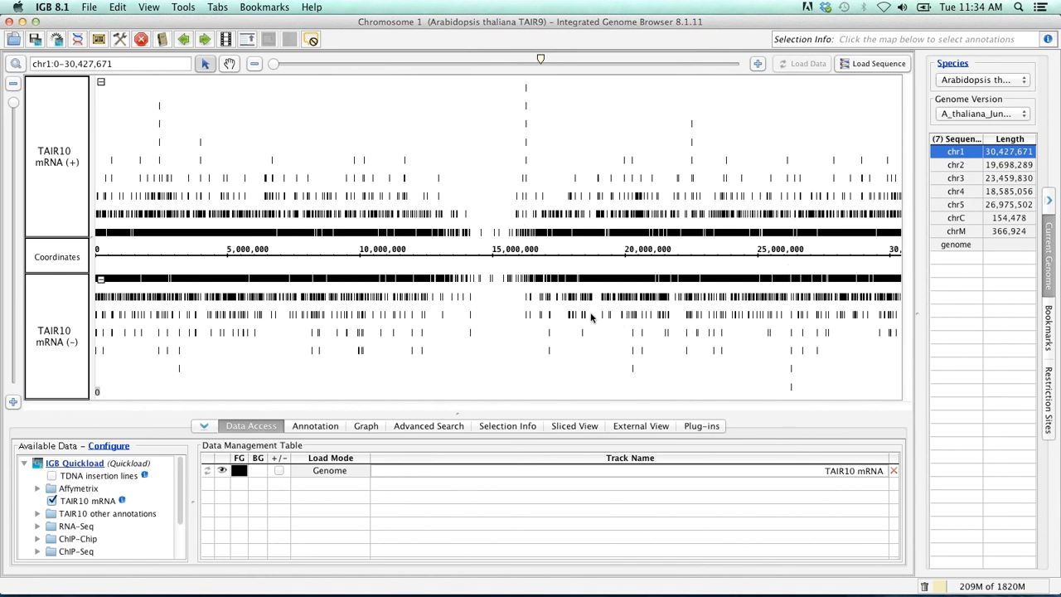
{"action": "mouse_move", "coordinate": [532, 159]}
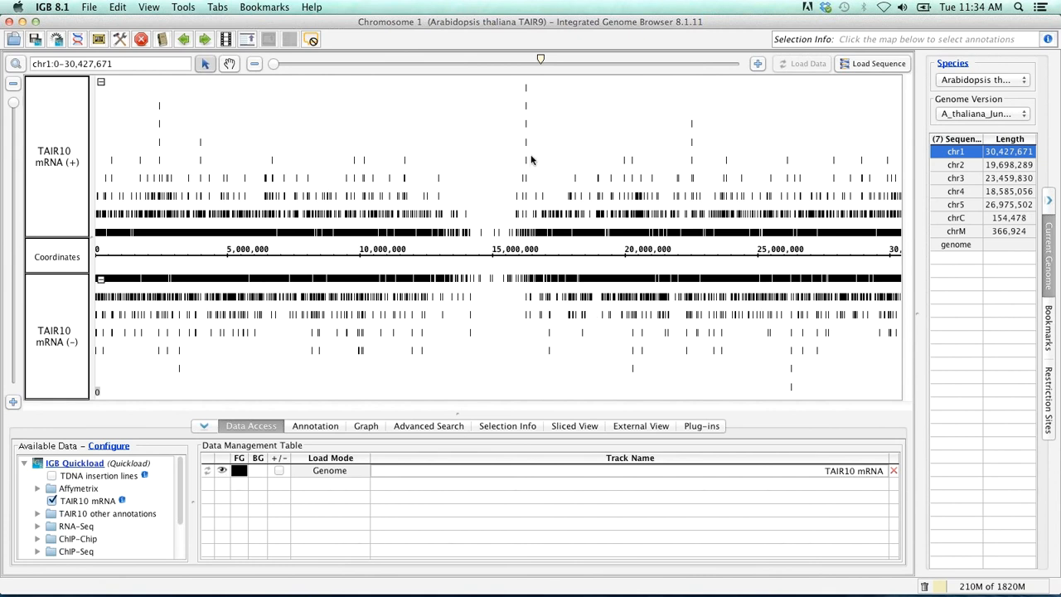
{"action": "mouse_move", "coordinate": [530, 152]}
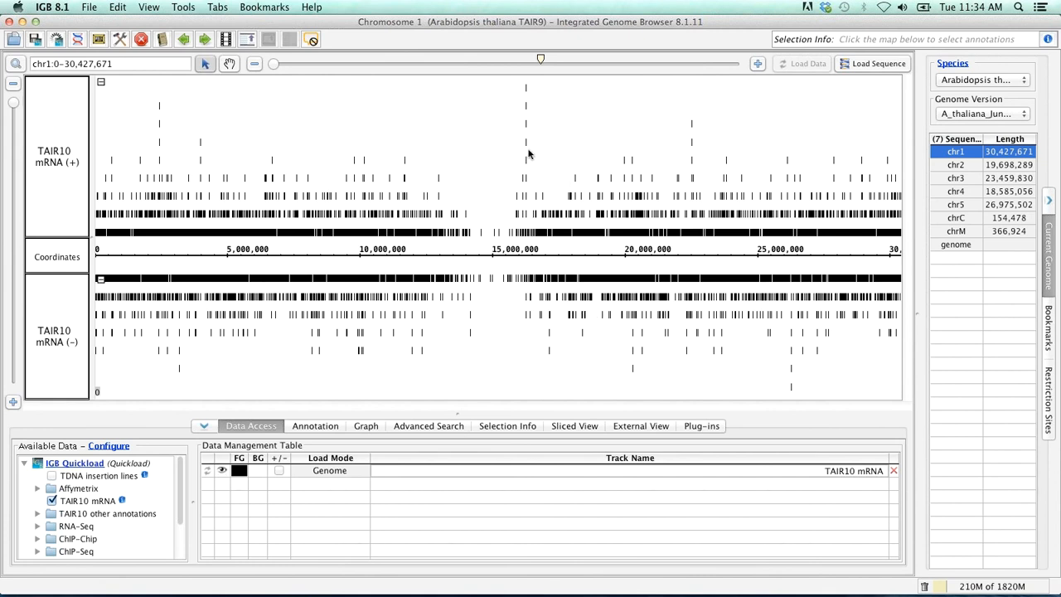
{"action": "mouse_move", "coordinate": [528, 158]}
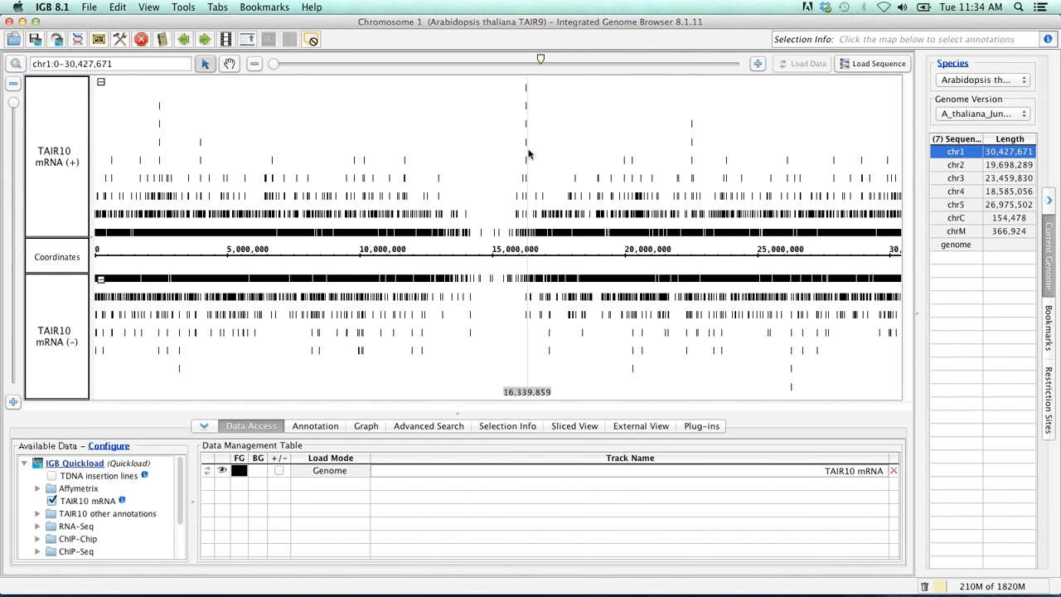
{"action": "mouse_move", "coordinate": [552, 129]}
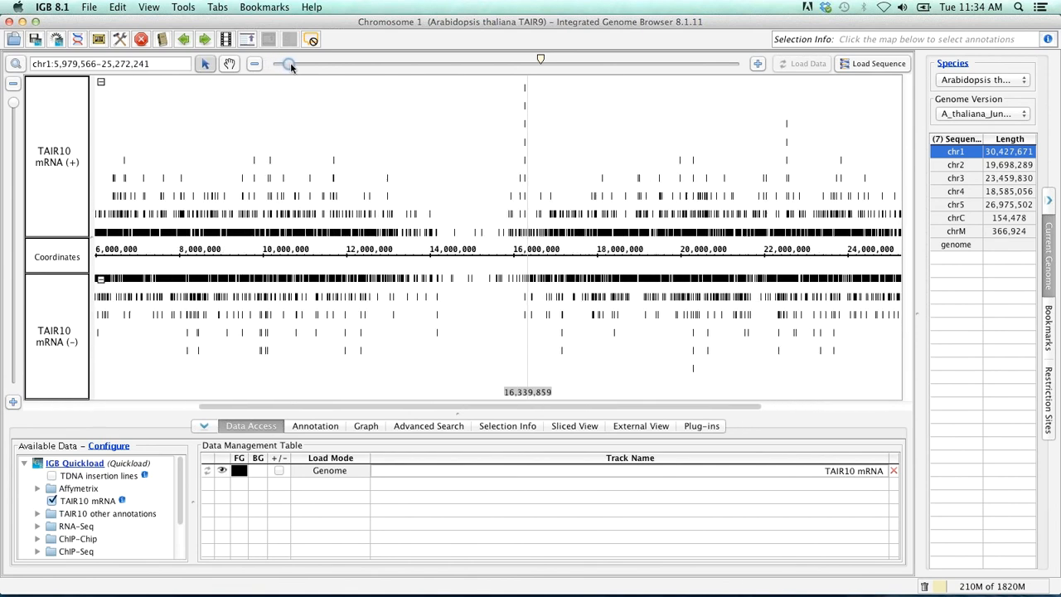
- Zoom in on the chromosome 1 gene models around position 16,267,752, then zoom back out to a wider region
{"action": "left_click_drag", "start_coordinate": [288, 63], "coordinate": [375, 63]}
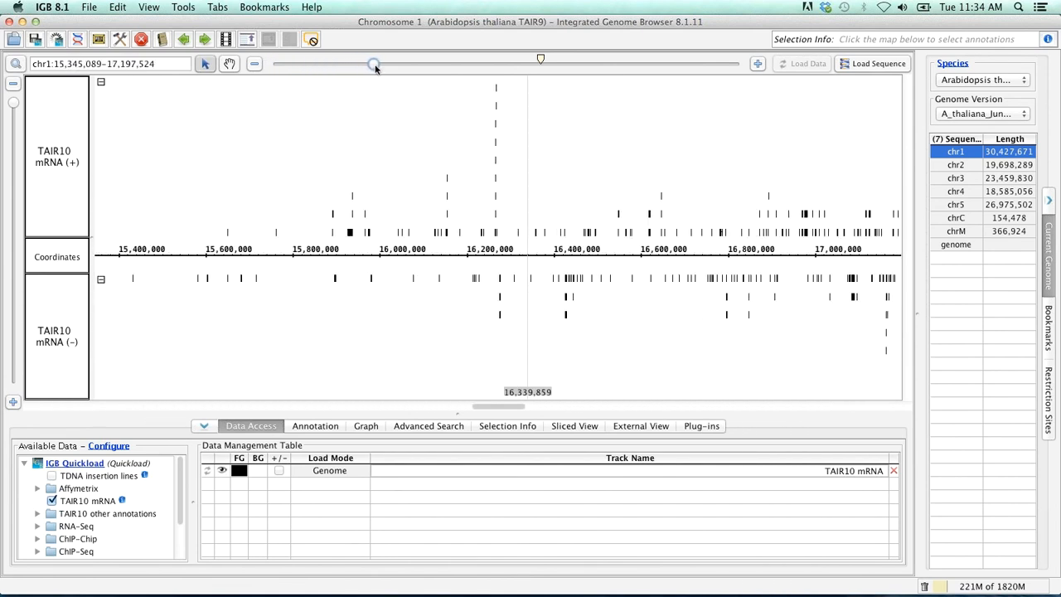
{"action": "mouse_move", "coordinate": [564, 152]}
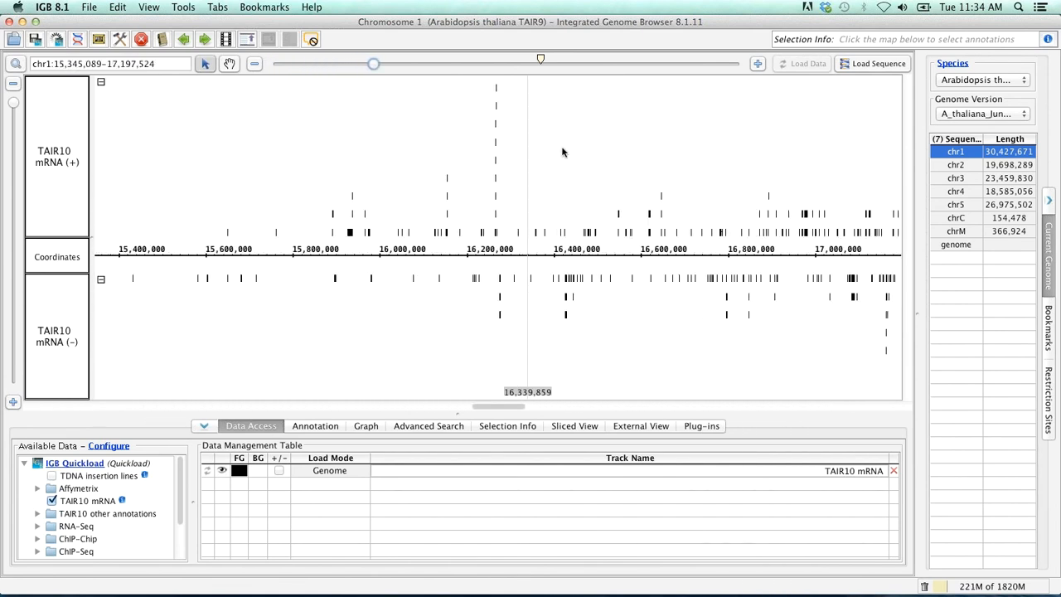
{"action": "mouse_move", "coordinate": [524, 159]}
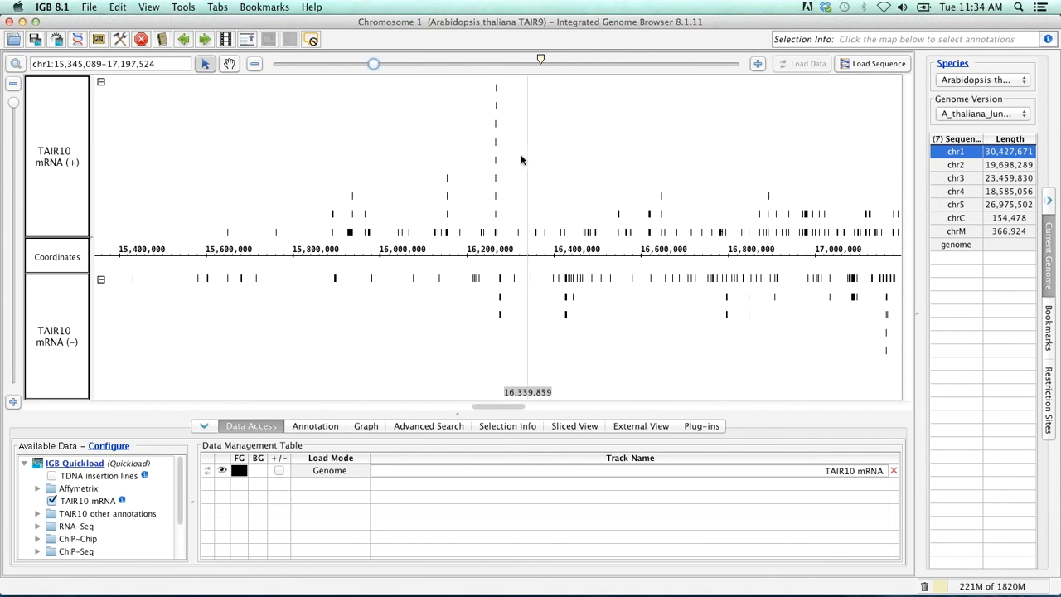
{"action": "left_click", "coordinate": [494, 174]}
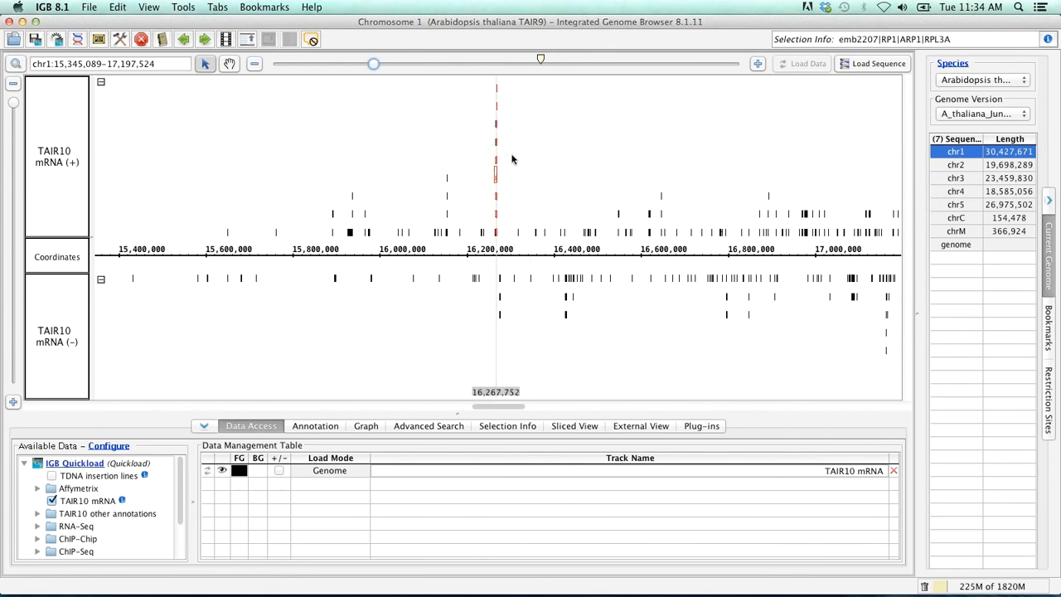
{"action": "left_click_drag", "start_coordinate": [373, 63], "coordinate": [466, 63]}
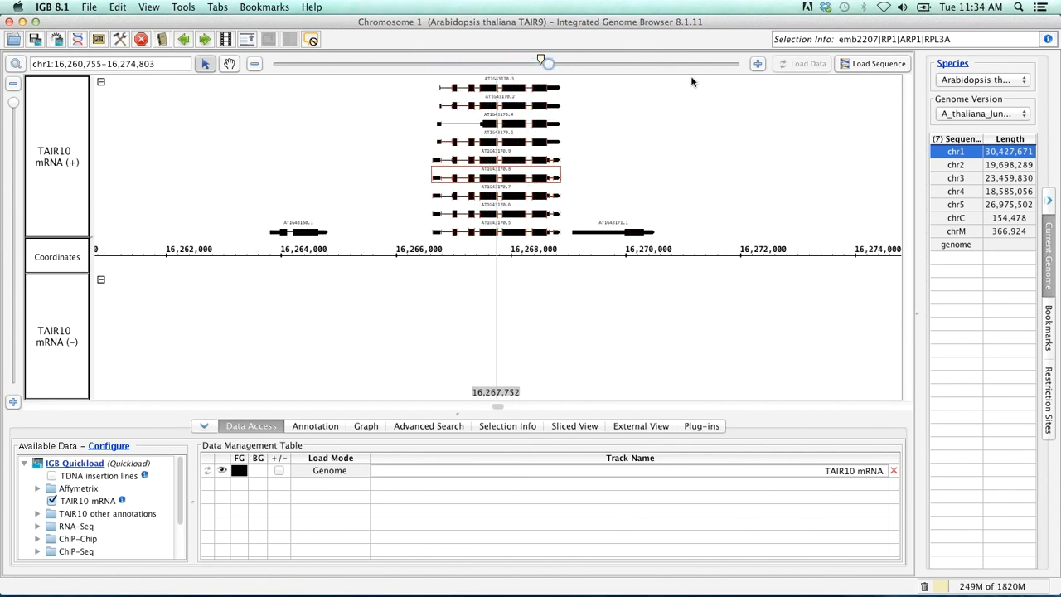
{"action": "mouse_move", "coordinate": [259, 63]}
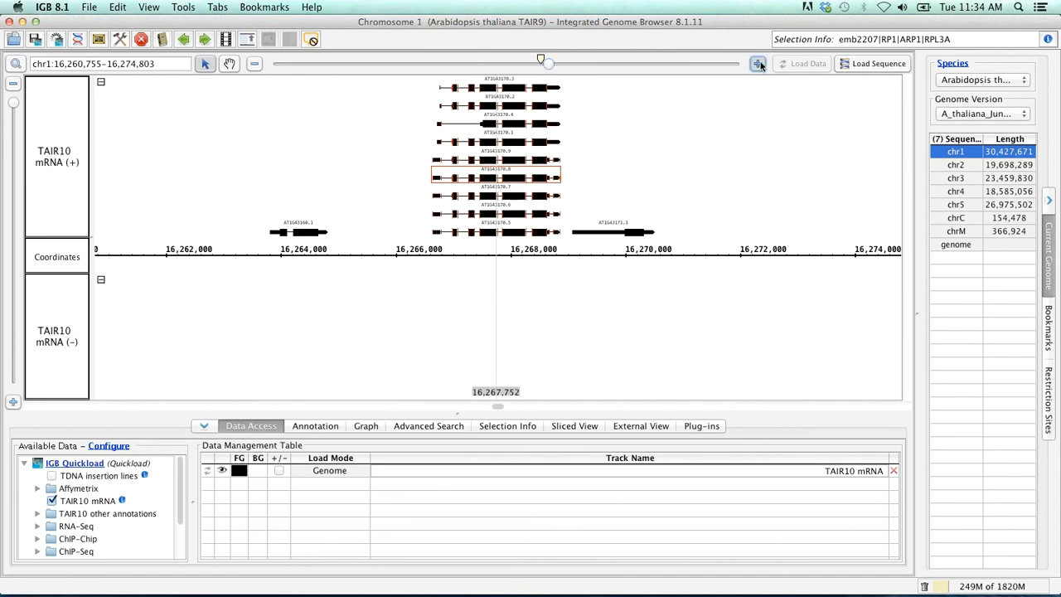
{"action": "left_click", "coordinate": [758, 63]}
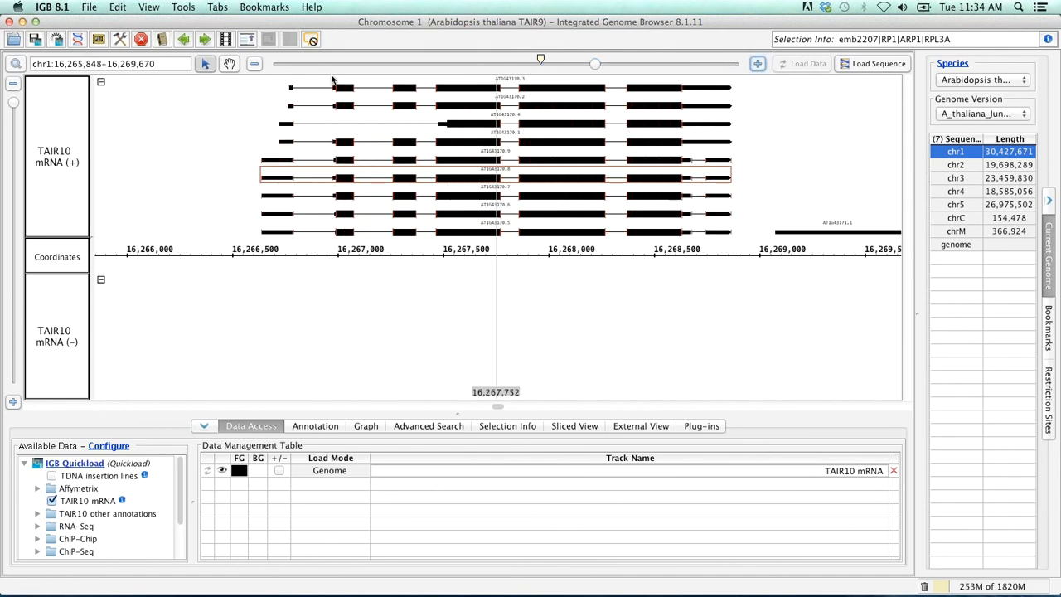
{"action": "left_click", "coordinate": [252, 65]}
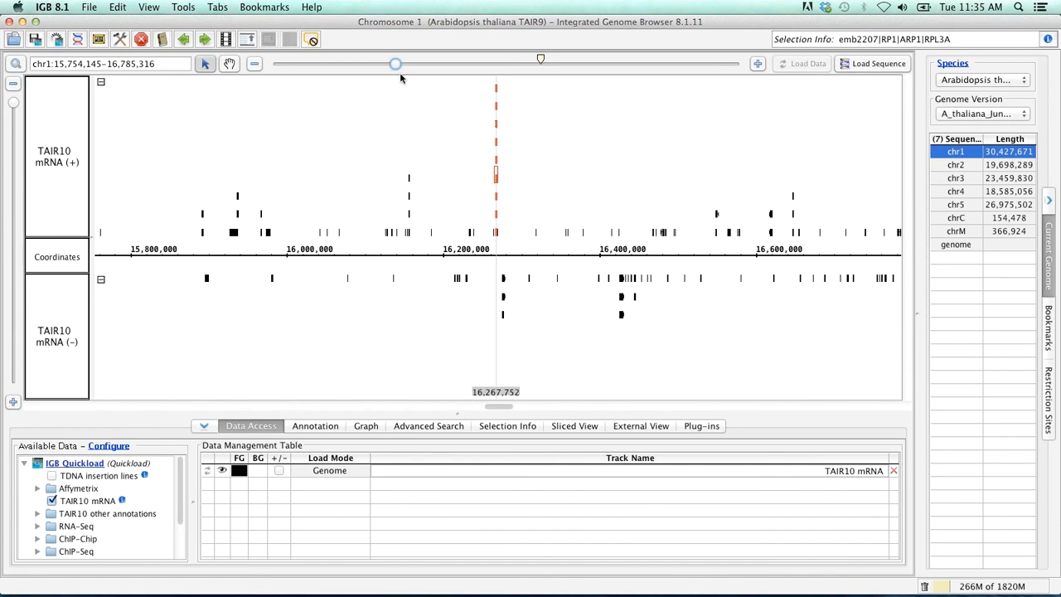
{"action": "mouse_move", "coordinate": [148, 259]}
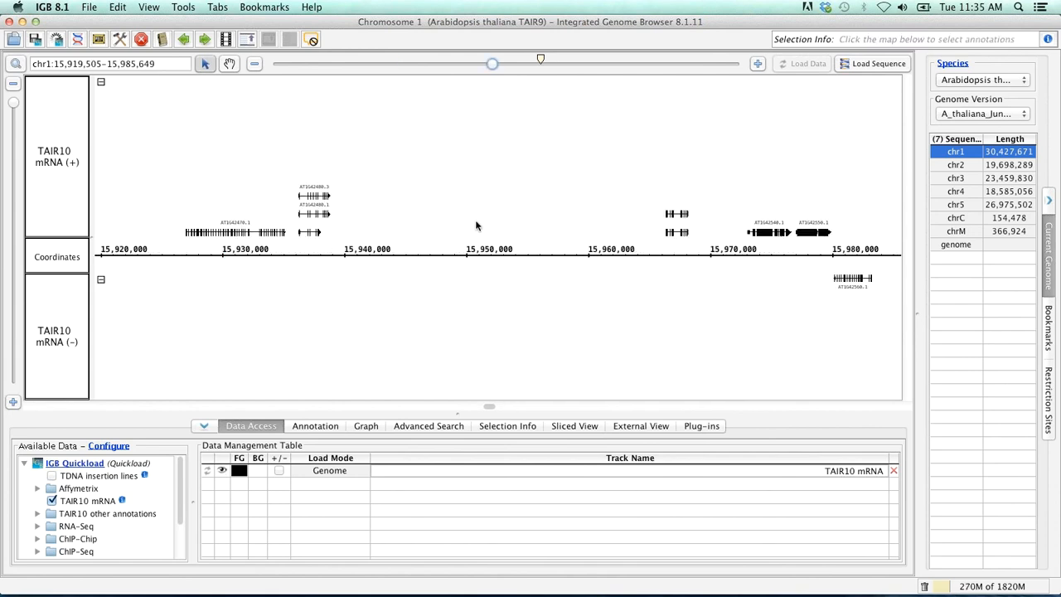
{"action": "mouse_move", "coordinate": [531, 216]}
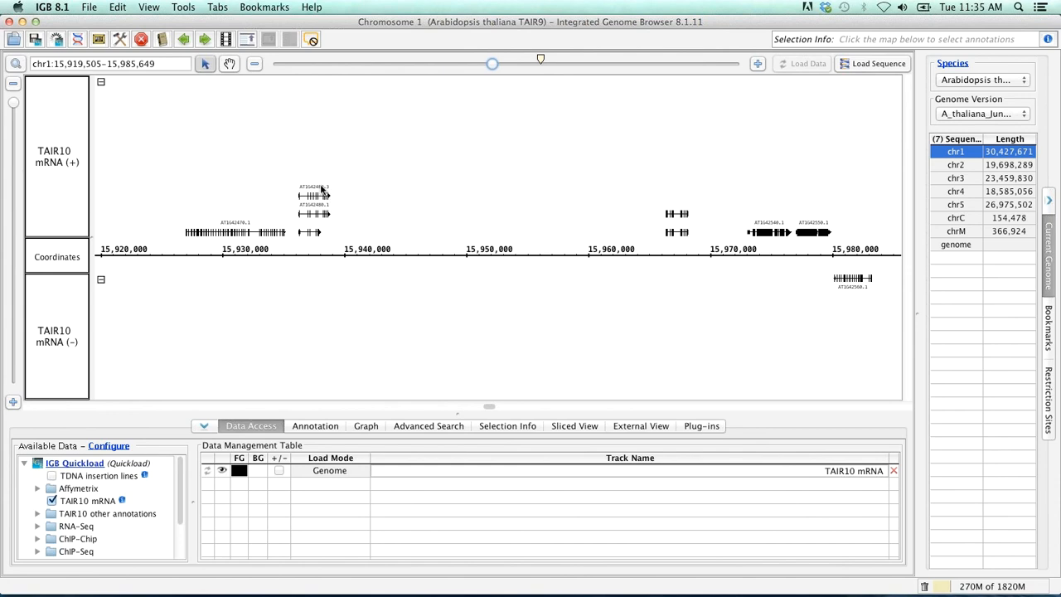
- Select gene model AT1G42480 and pan the map to chr1:16,526,188-16,529,085
{"action": "left_click", "coordinate": [313, 193]}
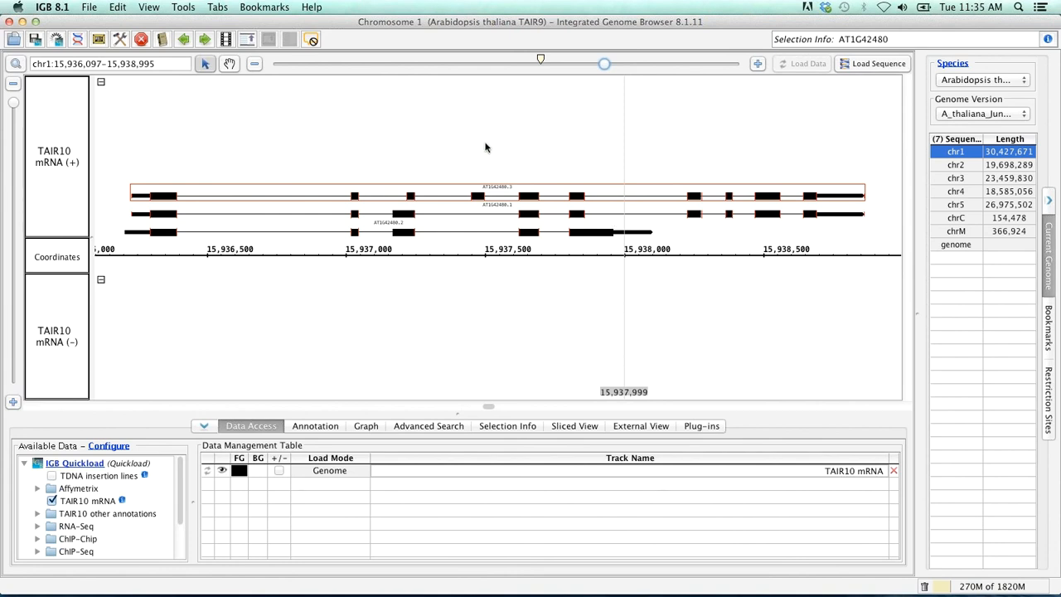
{"action": "mouse_move", "coordinate": [606, 202]}
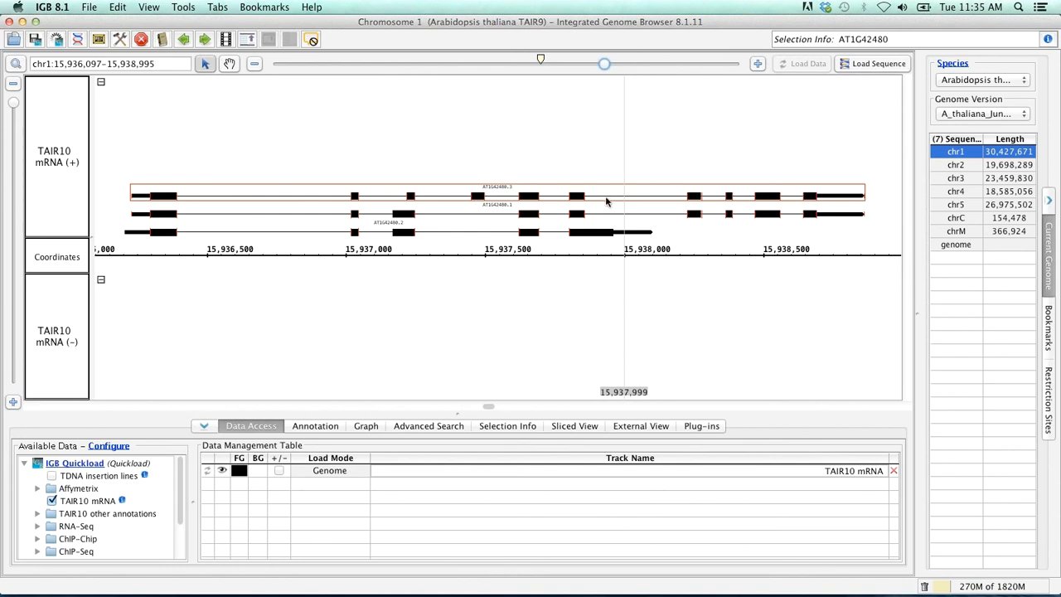
{"action": "mouse_move", "coordinate": [521, 398]}
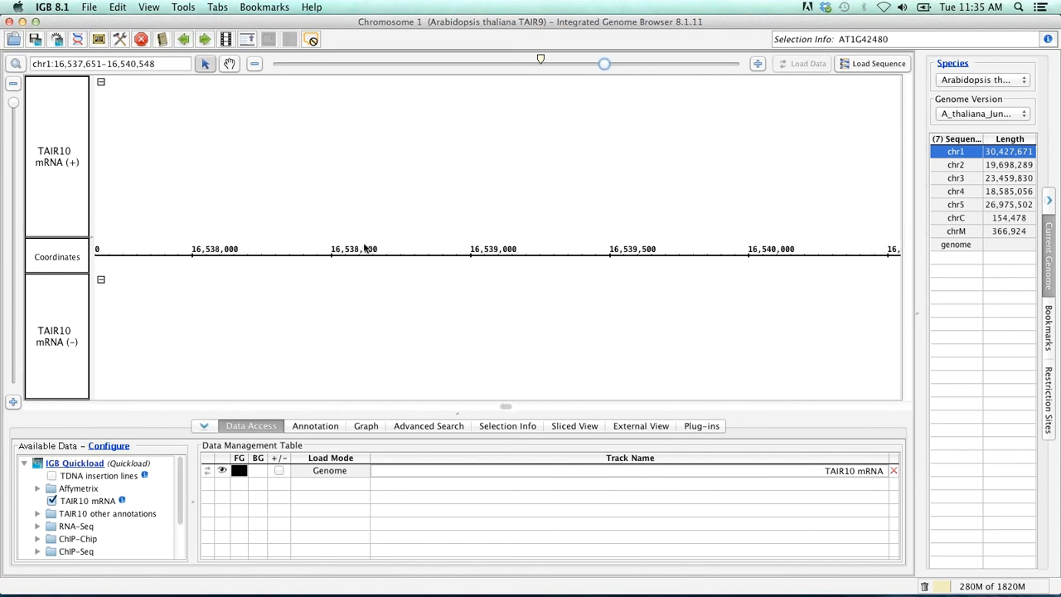
{"action": "left_click", "coordinate": [232, 63]}
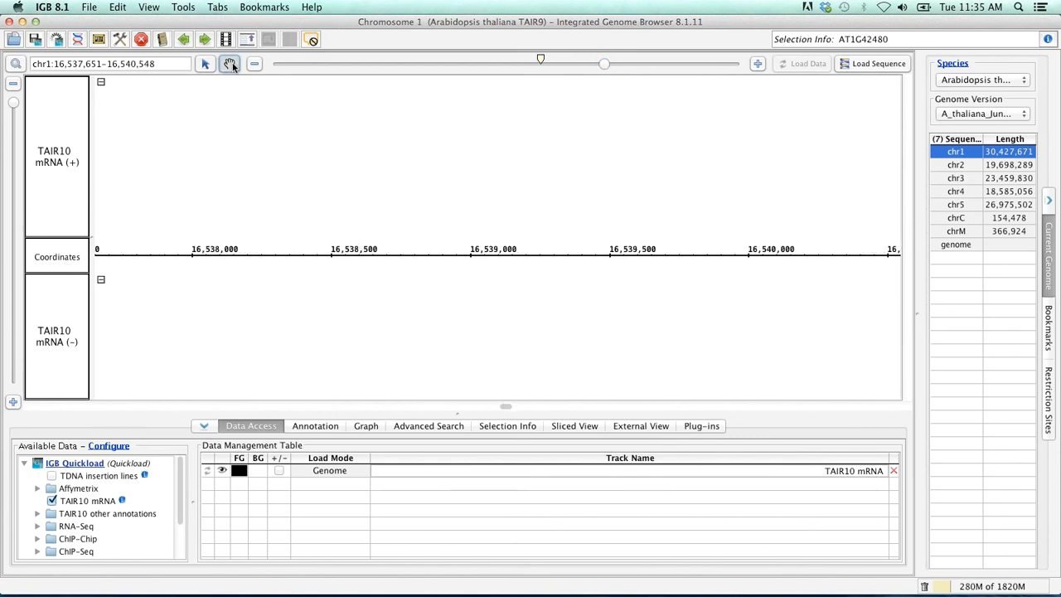
{"action": "left_click_drag", "start_coordinate": [581, 274], "coordinate": [460, 273]}
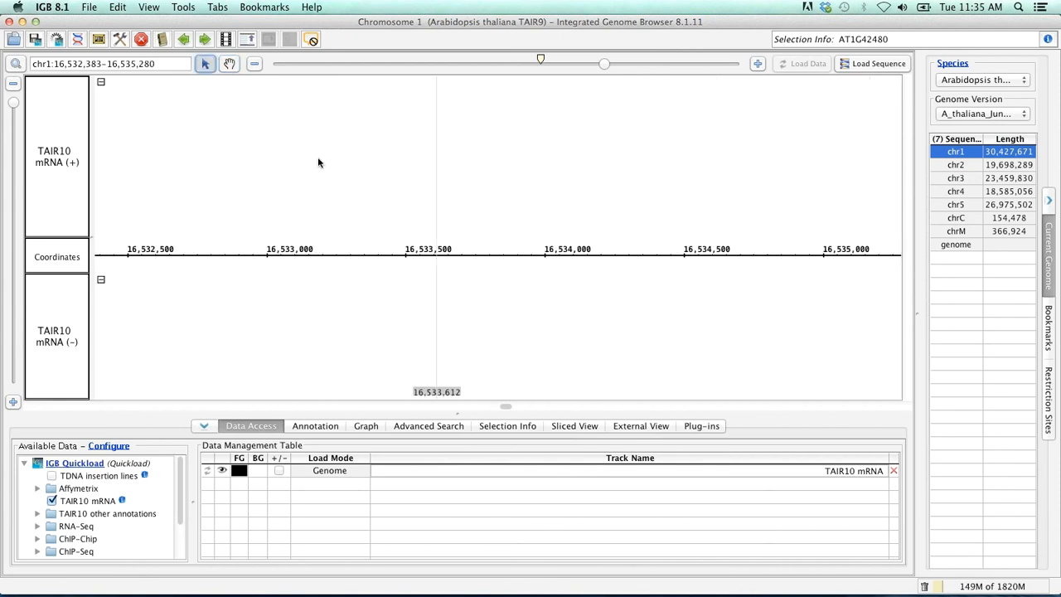
{"action": "mouse_move", "coordinate": [487, 316]}
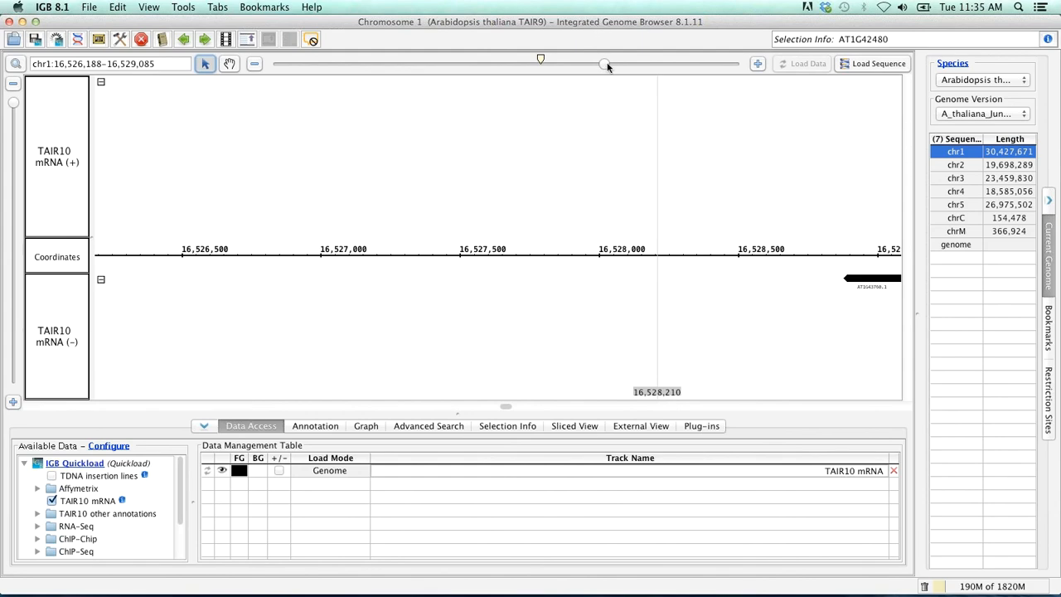
- Zoom out to the whole of chromosome 1 (0-30,427,671)
{"action": "left_click_drag", "start_coordinate": [605, 63], "coordinate": [448, 63]}
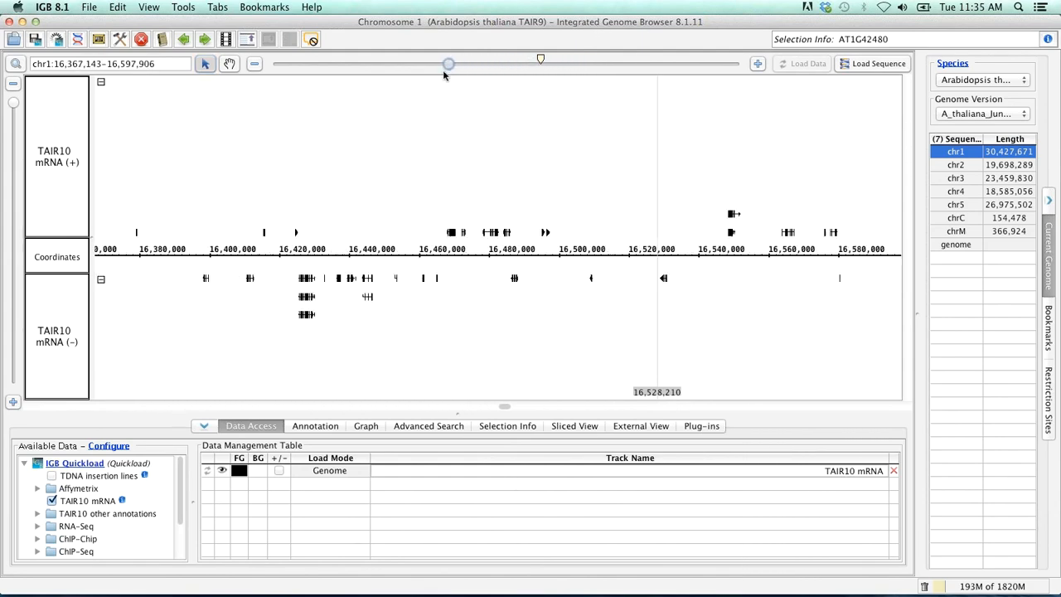
{"action": "left_click_drag", "start_coordinate": [447, 63], "coordinate": [323, 63]}
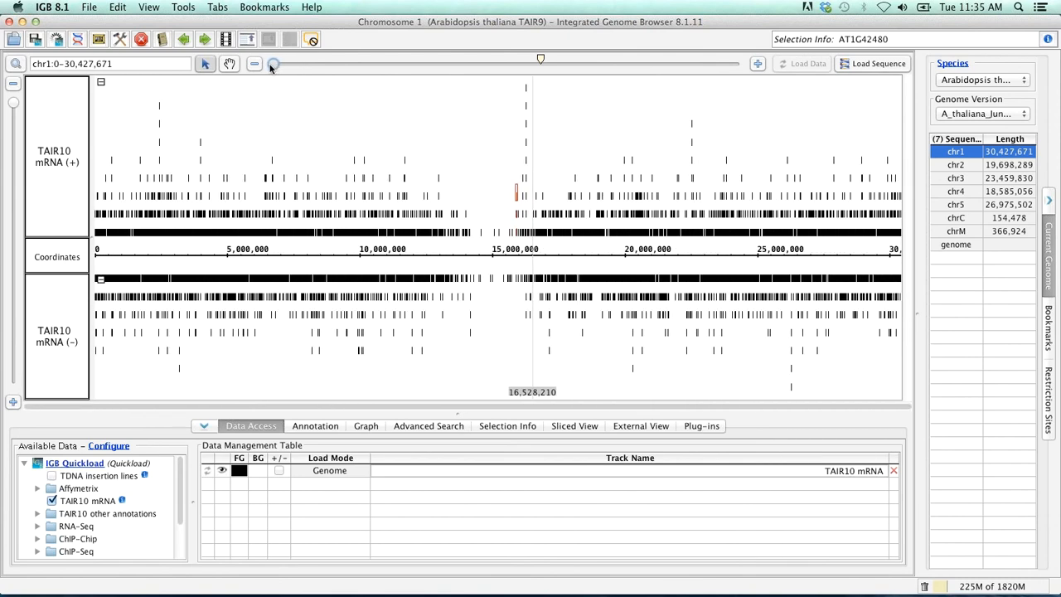
{"action": "mouse_move", "coordinate": [274, 65]}
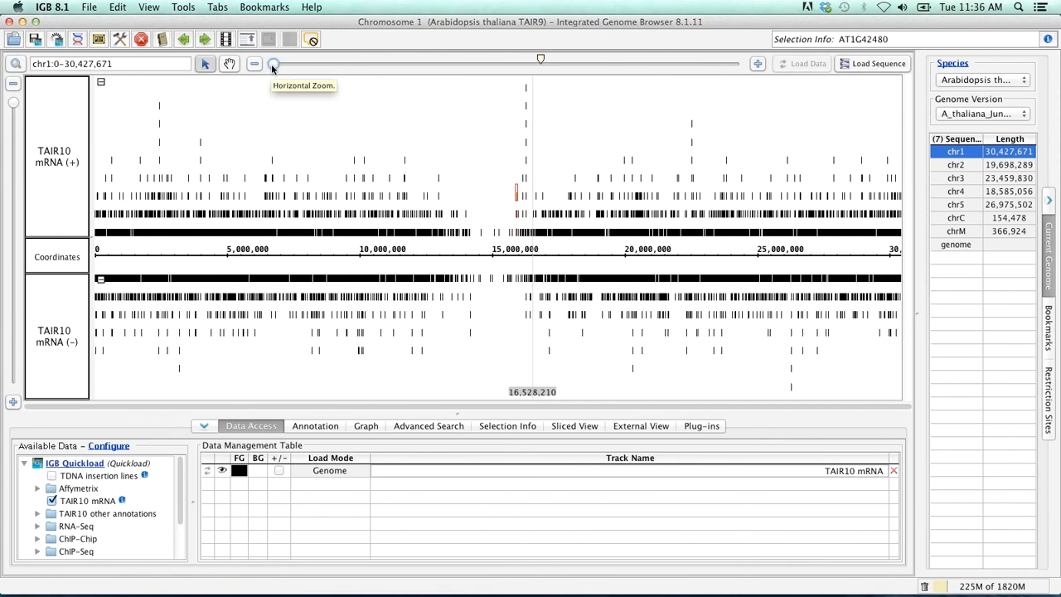
{"action": "mouse_move", "coordinate": [646, 103]}
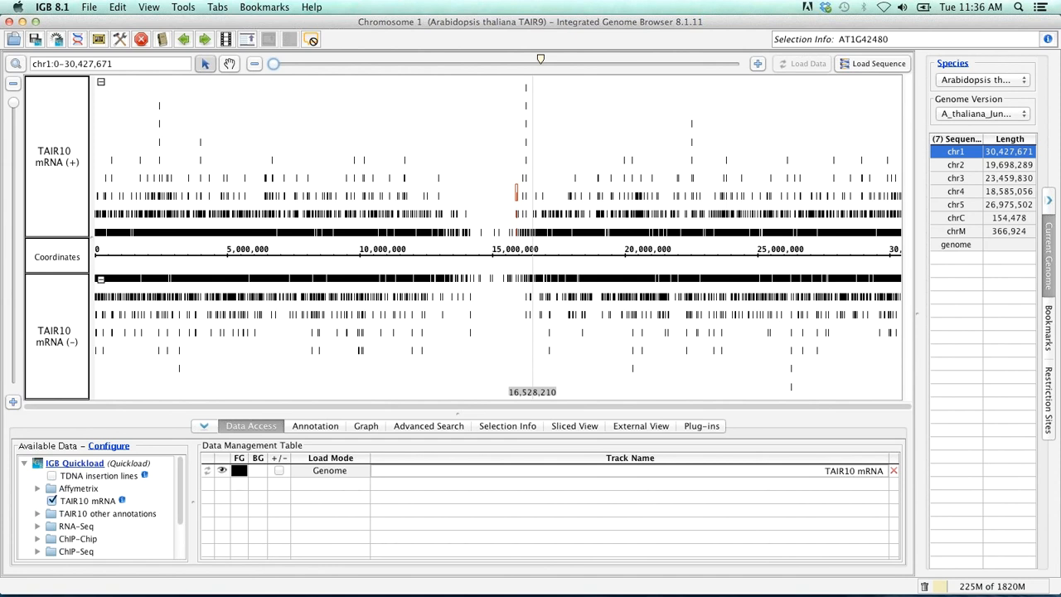
{"action": "mouse_move", "coordinate": [375, 362]}
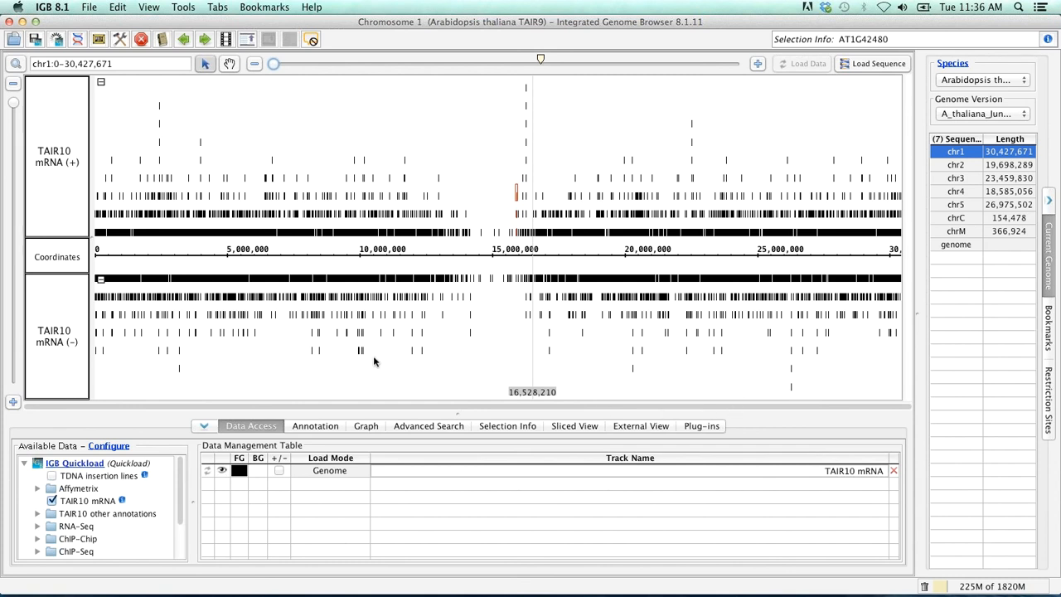
{"action": "mouse_move", "coordinate": [275, 414]}
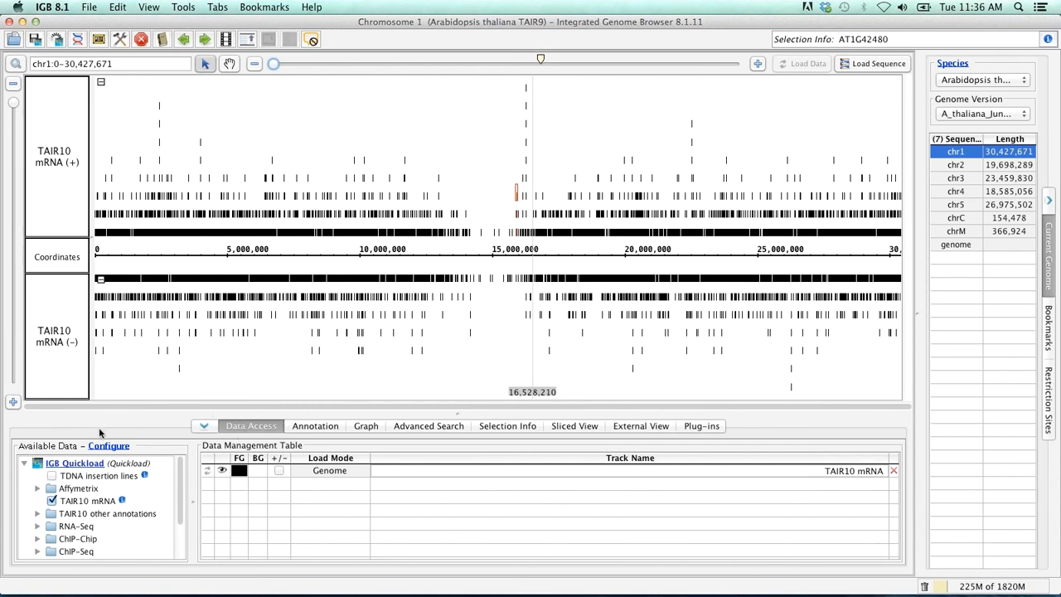
{"action": "mouse_move", "coordinate": [101, 433]}
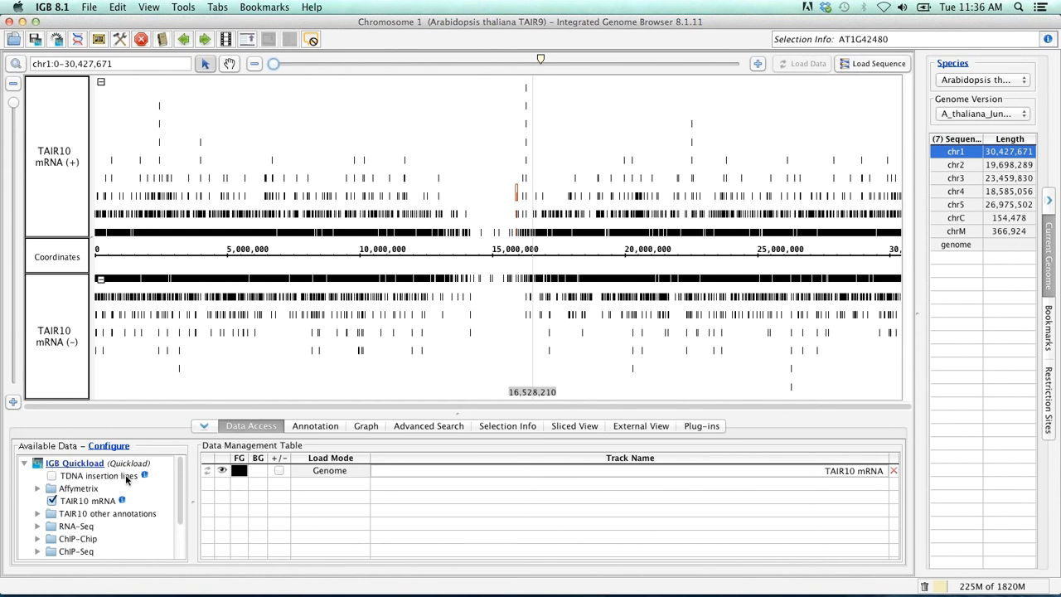
- Expand RNA-Seq > Loraine Lab > Mixed Cold > SM > Reads and add the Control and Cold alignment tracks
{"action": "left_click", "coordinate": [36, 529]}
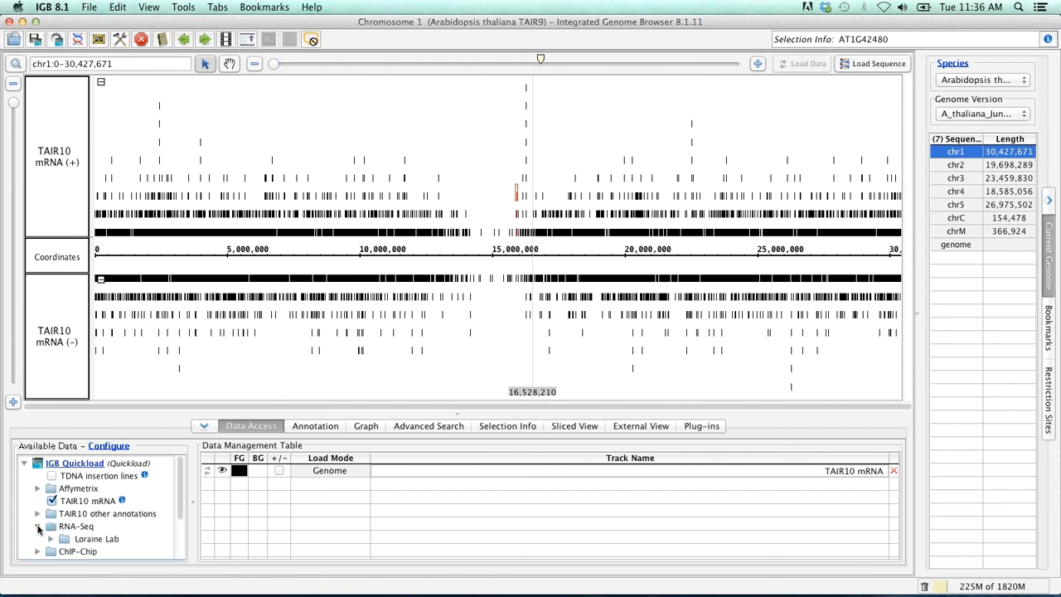
{"action": "left_click", "coordinate": [40, 523]}
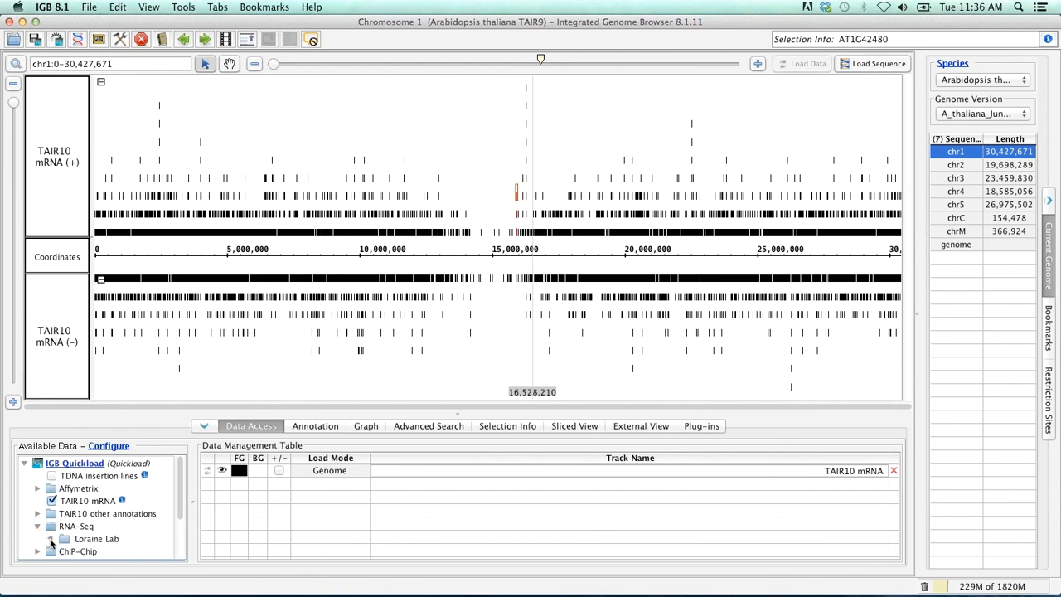
{"action": "left_click", "coordinate": [63, 530]}
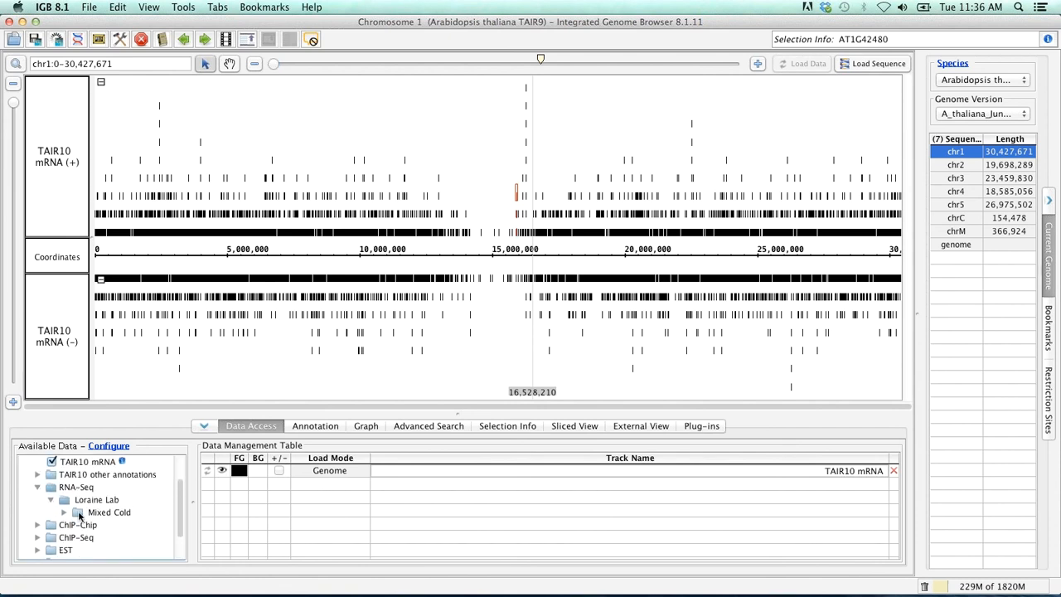
{"action": "left_click", "coordinate": [65, 514]}
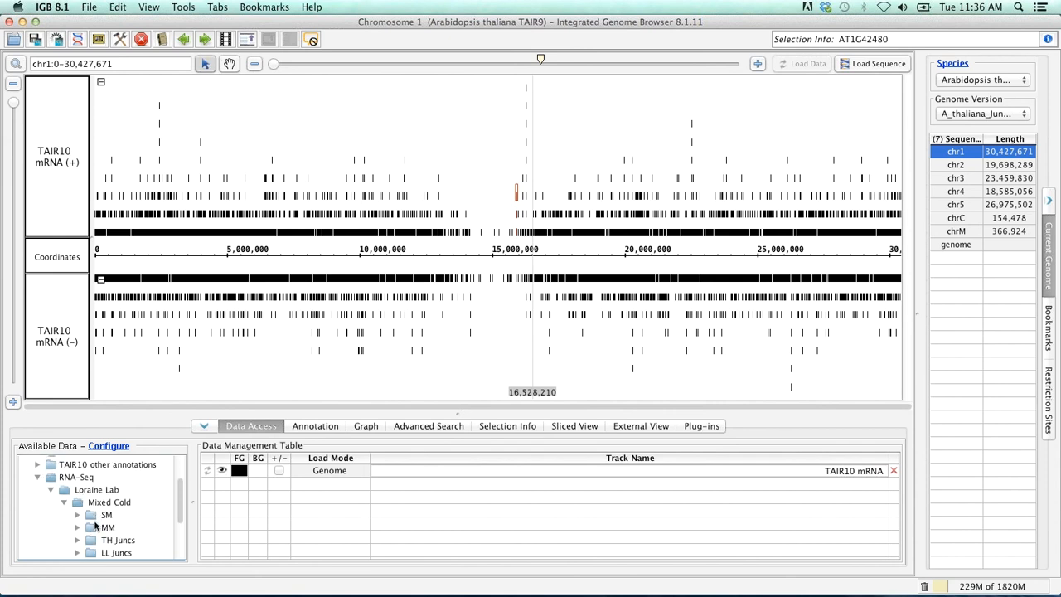
{"action": "left_click", "coordinate": [79, 518]}
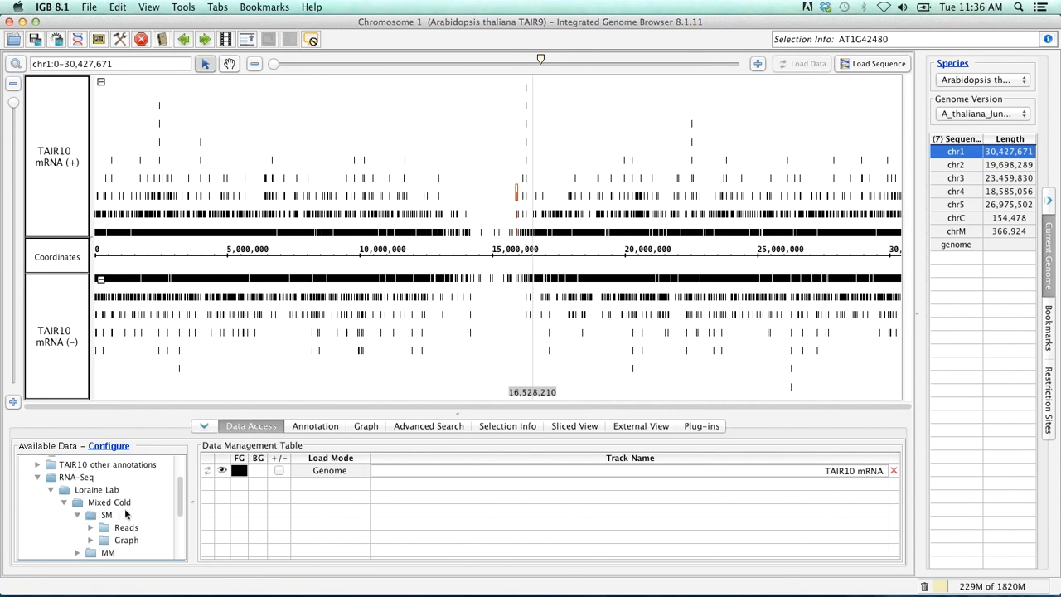
{"action": "left_click", "coordinate": [90, 528]}
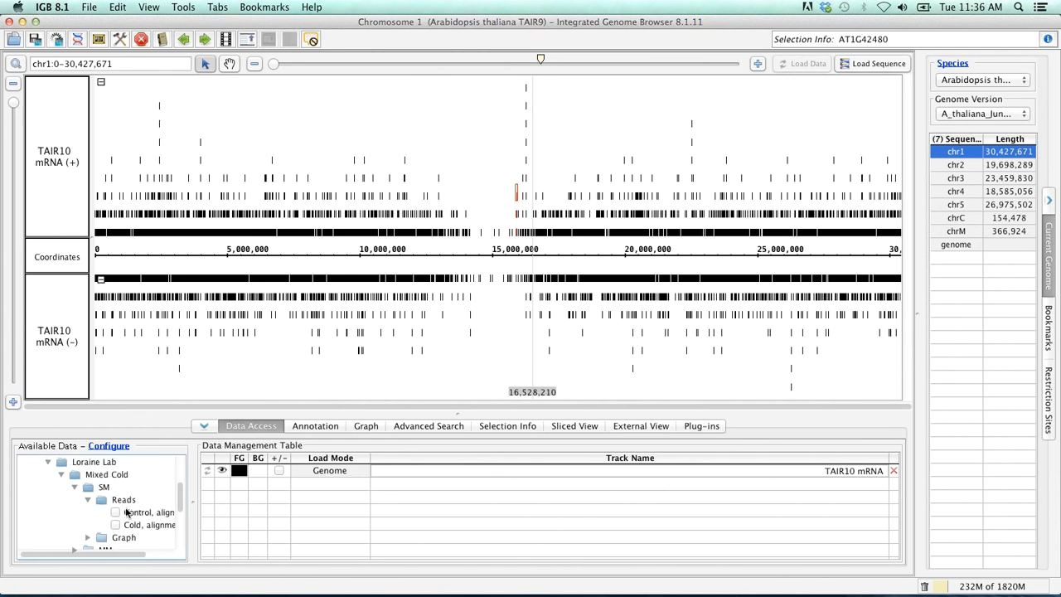
{"action": "left_click", "coordinate": [141, 514]}
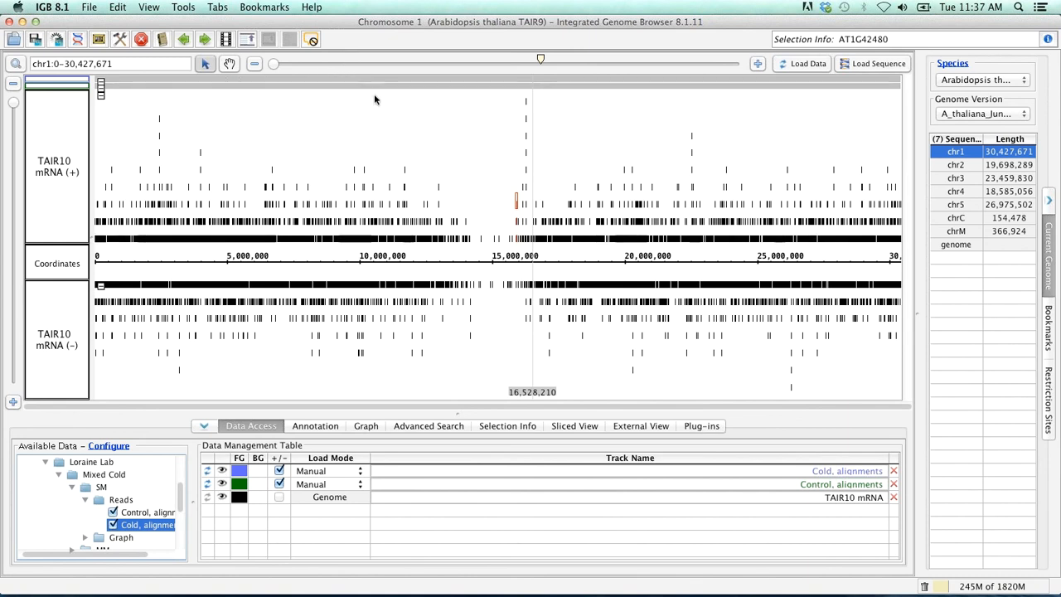
{"action": "mouse_move", "coordinate": [429, 126]}
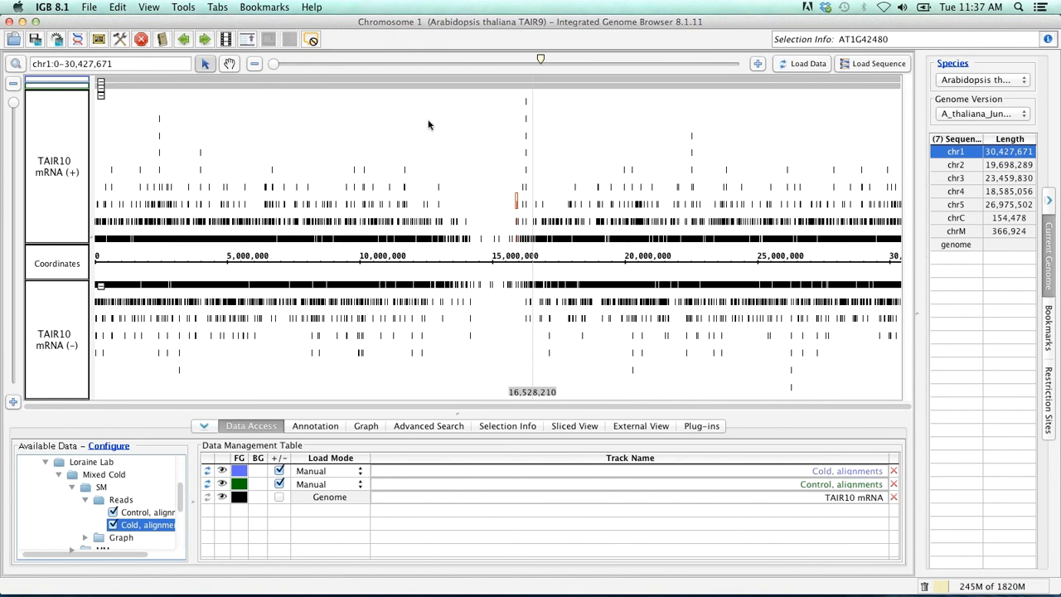
{"action": "mouse_move", "coordinate": [429, 124]}
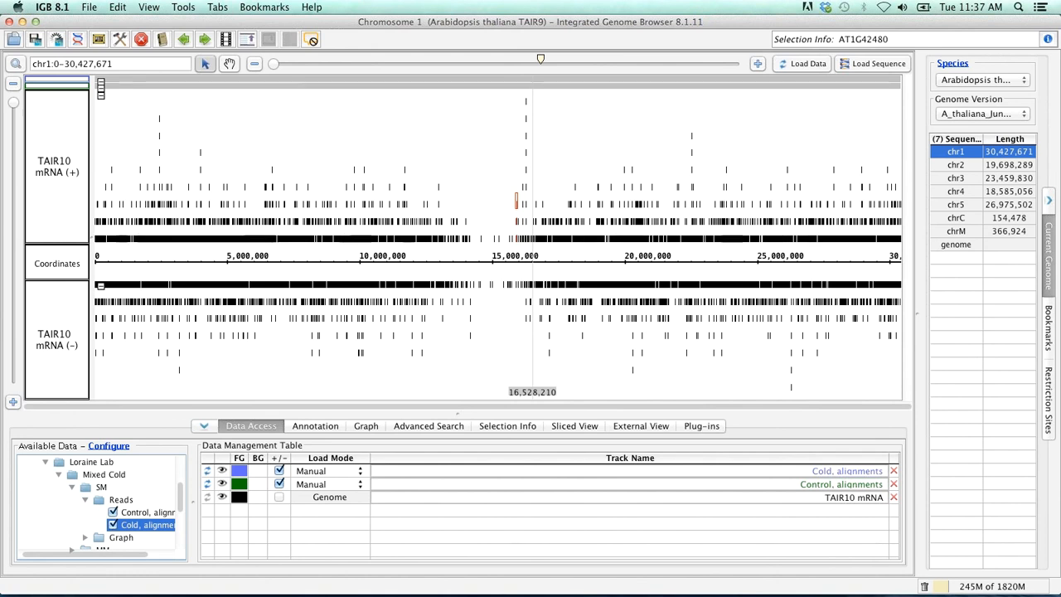
{"action": "mouse_move", "coordinate": [289, 145]}
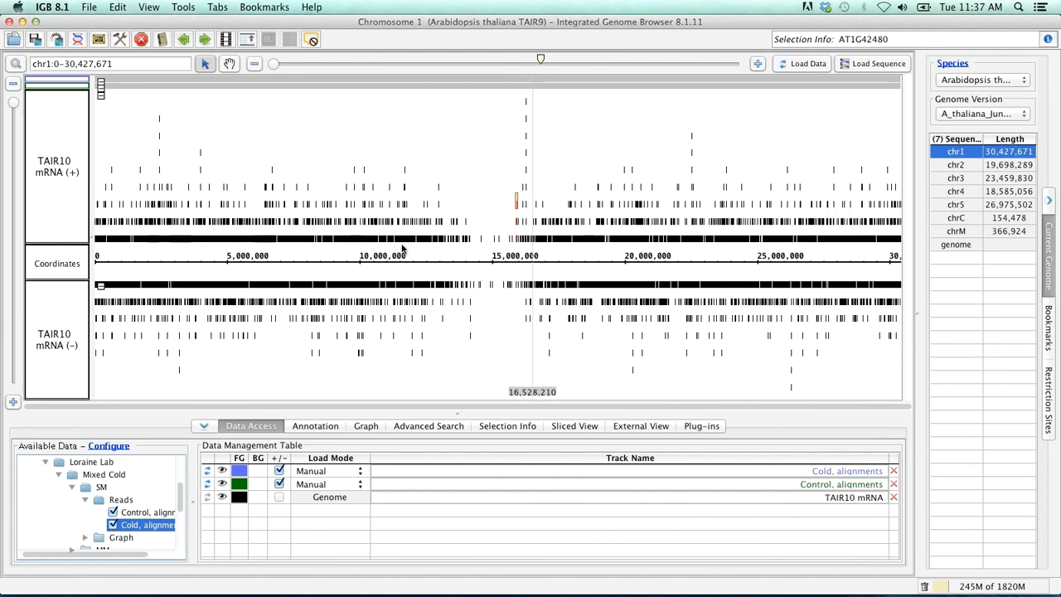
{"action": "mouse_move", "coordinate": [660, 246]}
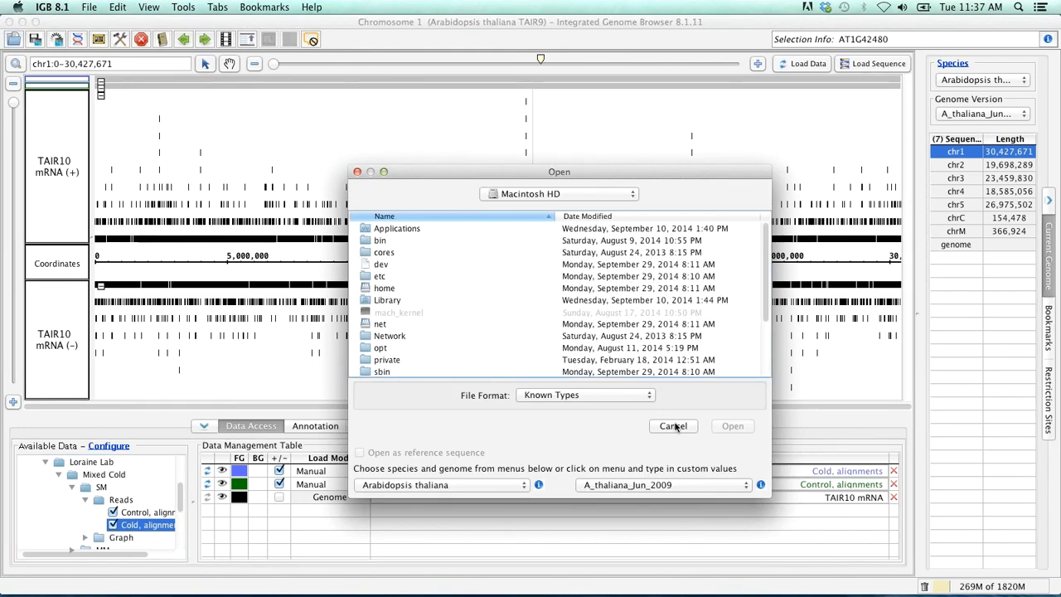
- Cancel the file-open dialog without loading a file
{"action": "left_click", "coordinate": [673, 426]}
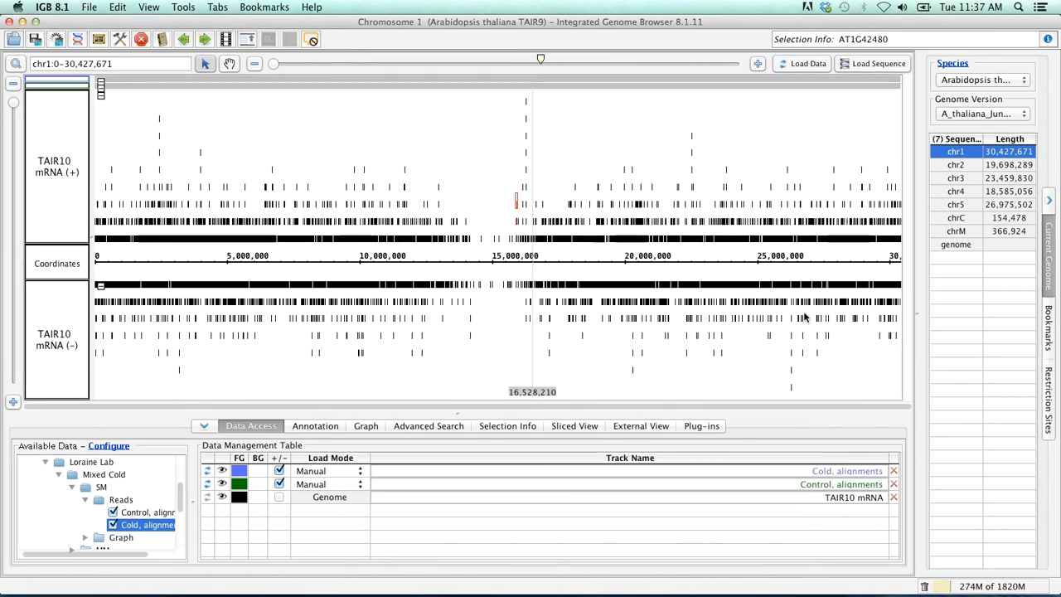
{"action": "mouse_move", "coordinate": [547, 246]}
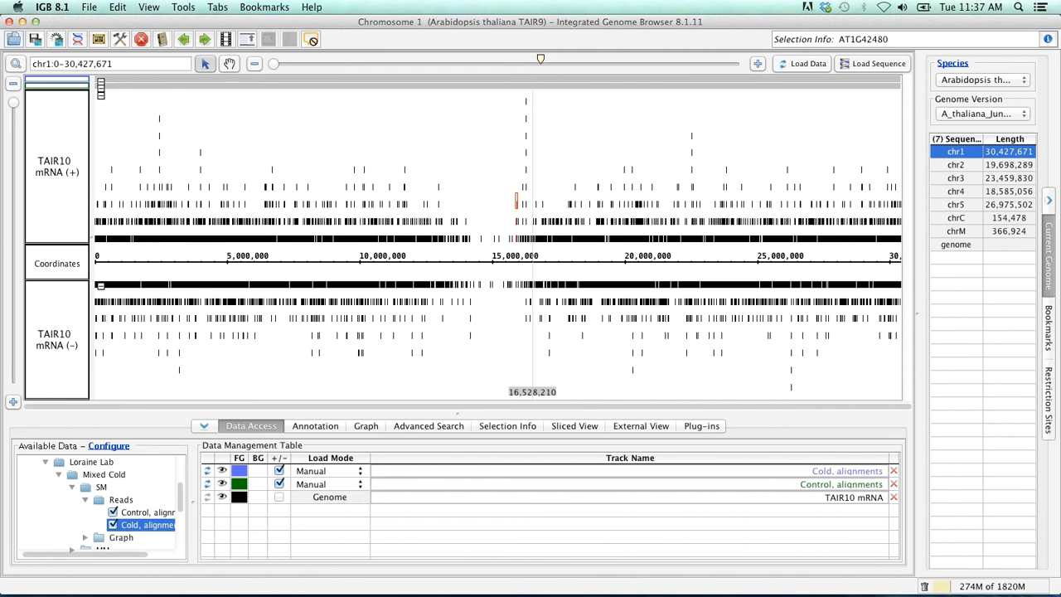
{"action": "mouse_move", "coordinate": [491, 164]}
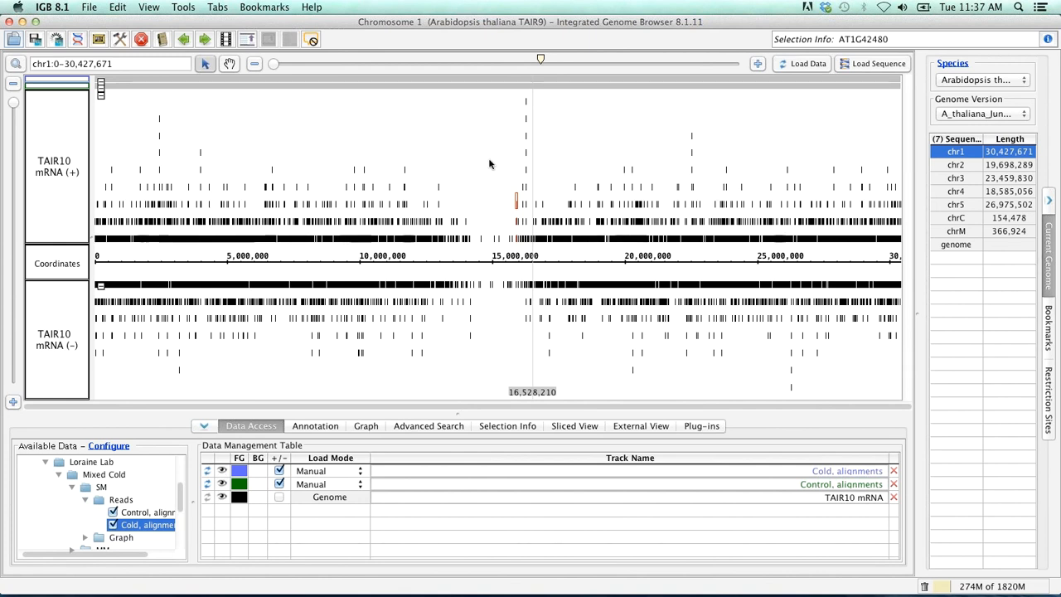
{"action": "mouse_move", "coordinate": [275, 167]}
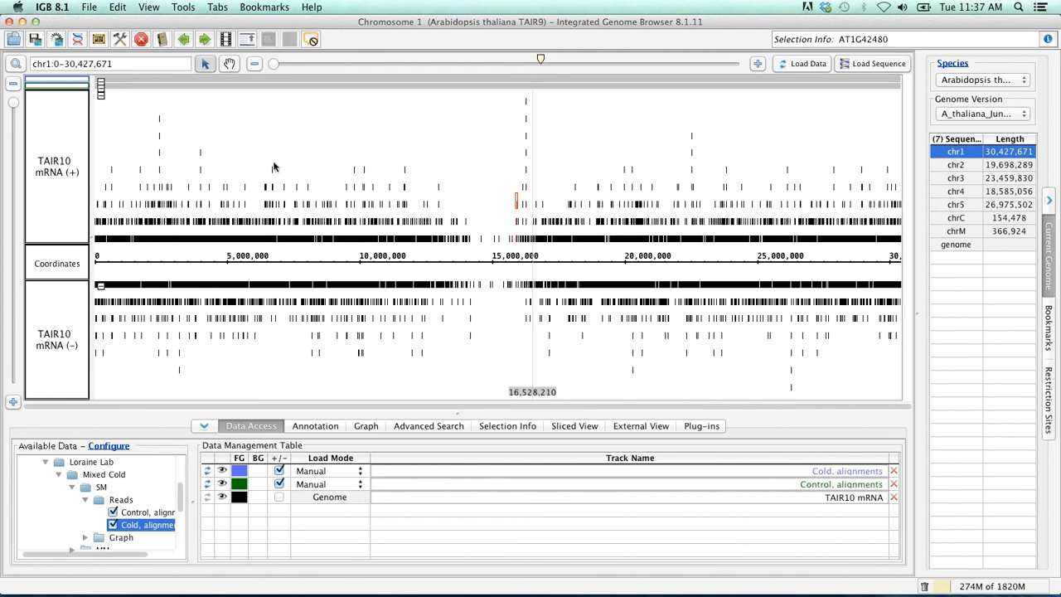
{"action": "mouse_move", "coordinate": [285, 160]}
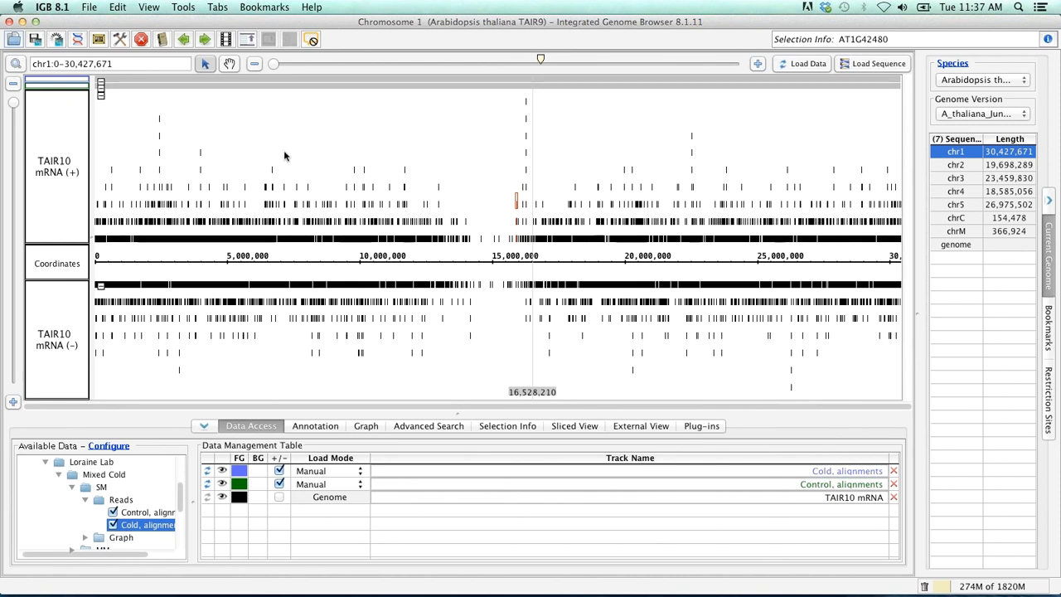
{"action": "mouse_move", "coordinate": [281, 149]}
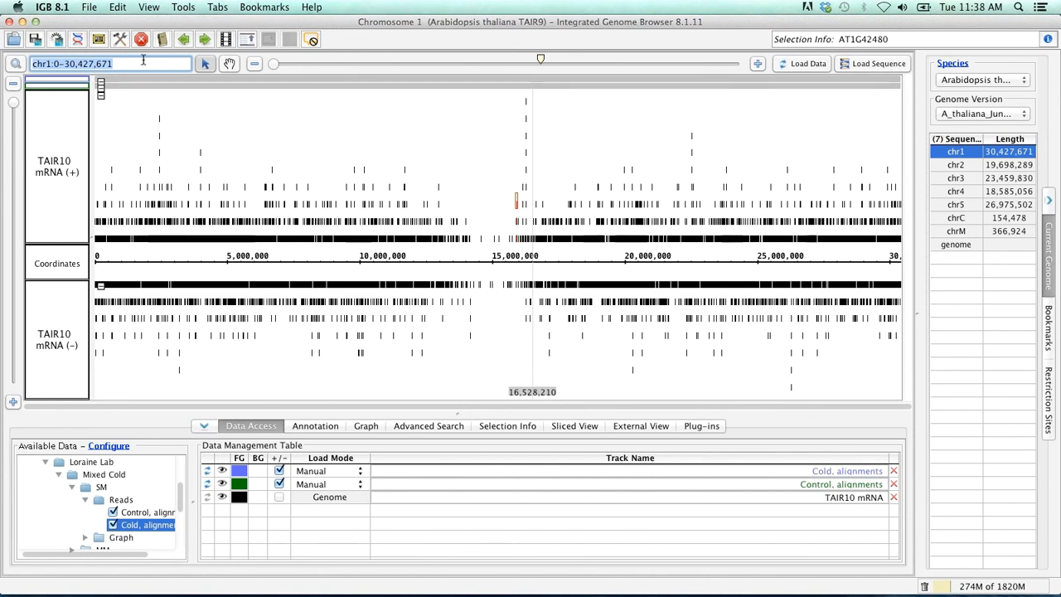
- Search 'lh' and jump to the LHY gene region on chromosome 1 (~33,665–37,840)
{"action": "type", "text": "lhy"}
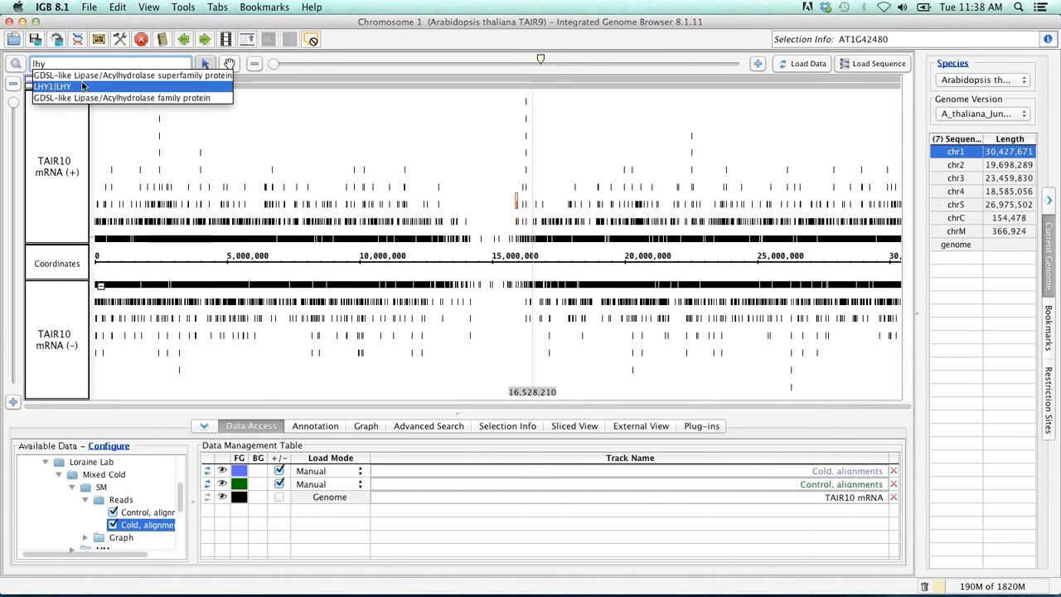
{"action": "mouse_move", "coordinate": [58, 86]}
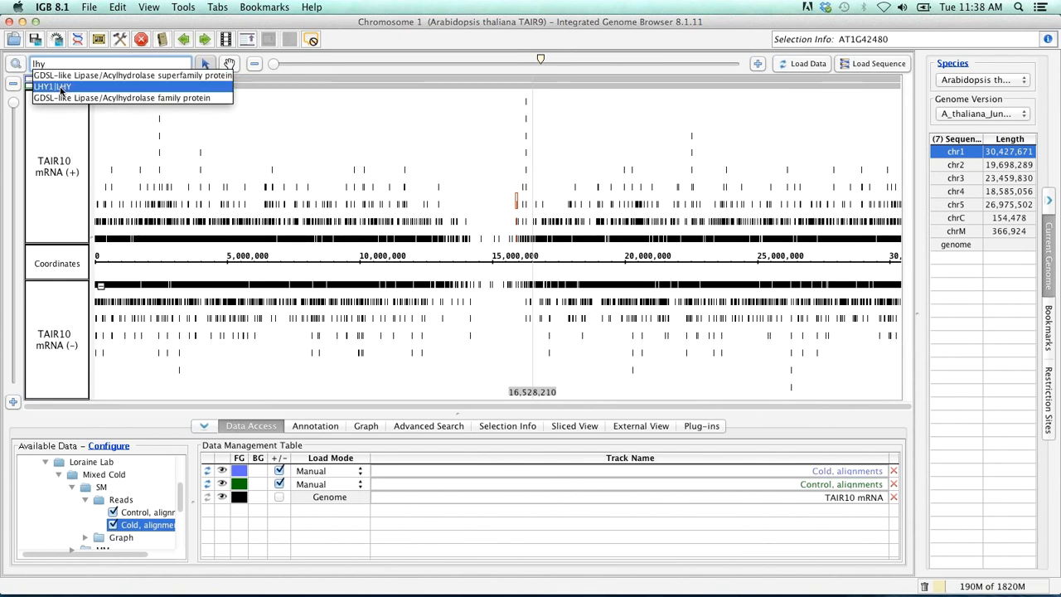
{"action": "left_click", "coordinate": [61, 86]}
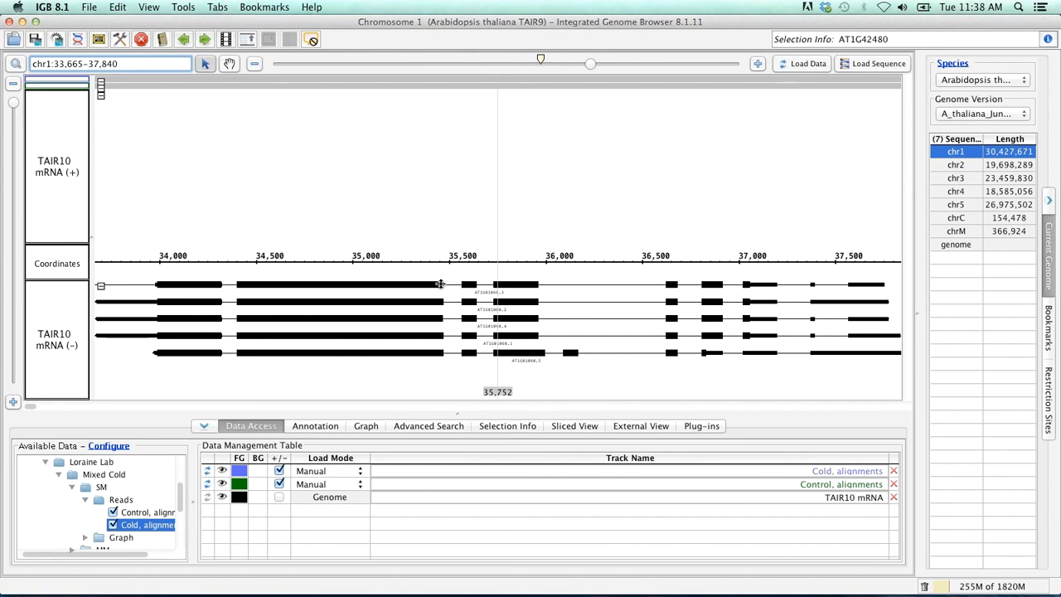
{"action": "mouse_move", "coordinate": [441, 351]}
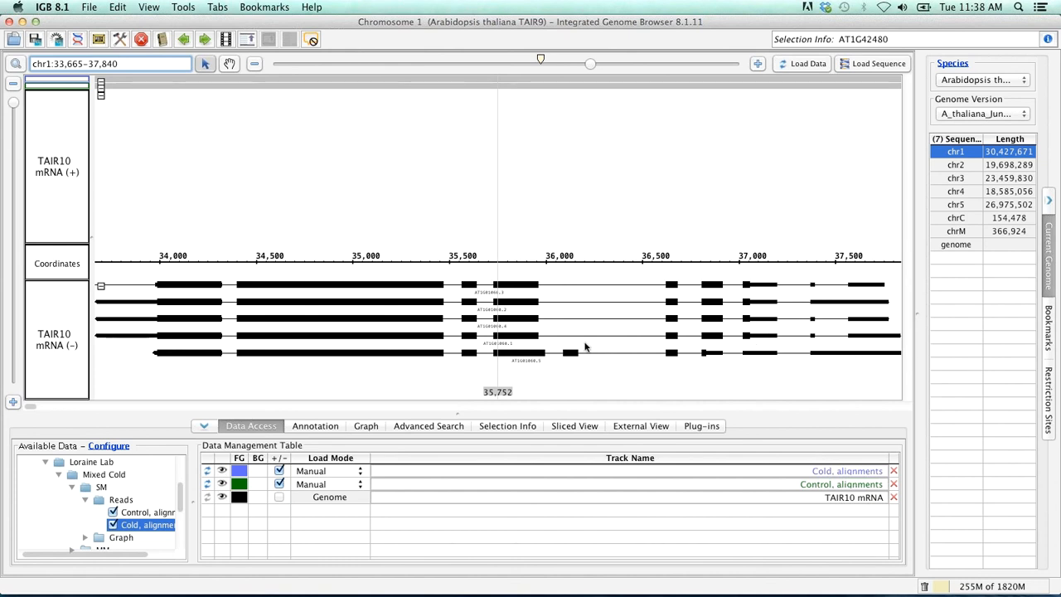
{"action": "mouse_move", "coordinate": [586, 346]}
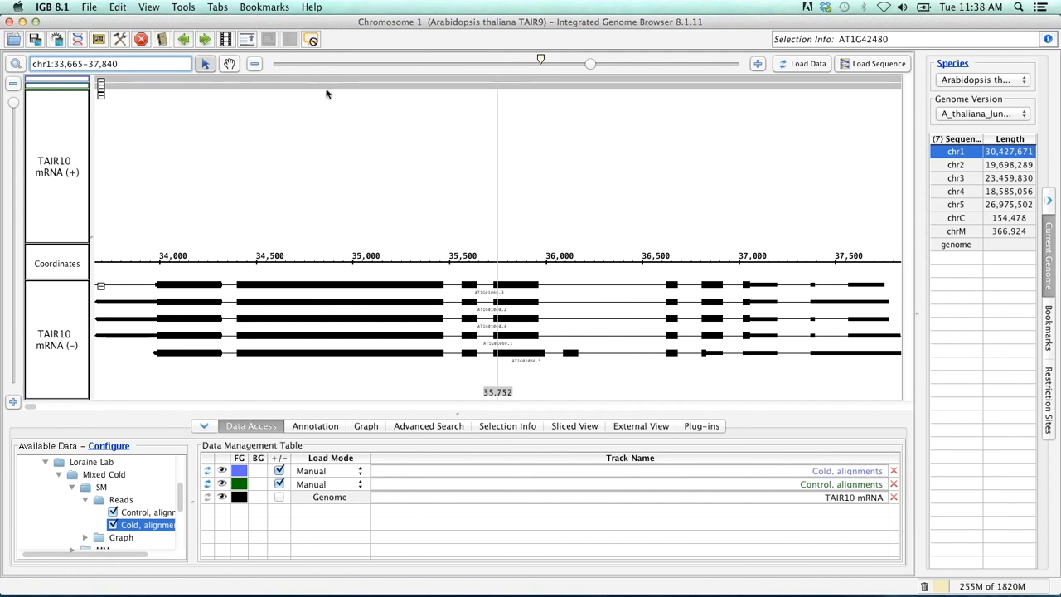
{"action": "mouse_move", "coordinate": [365, 267]}
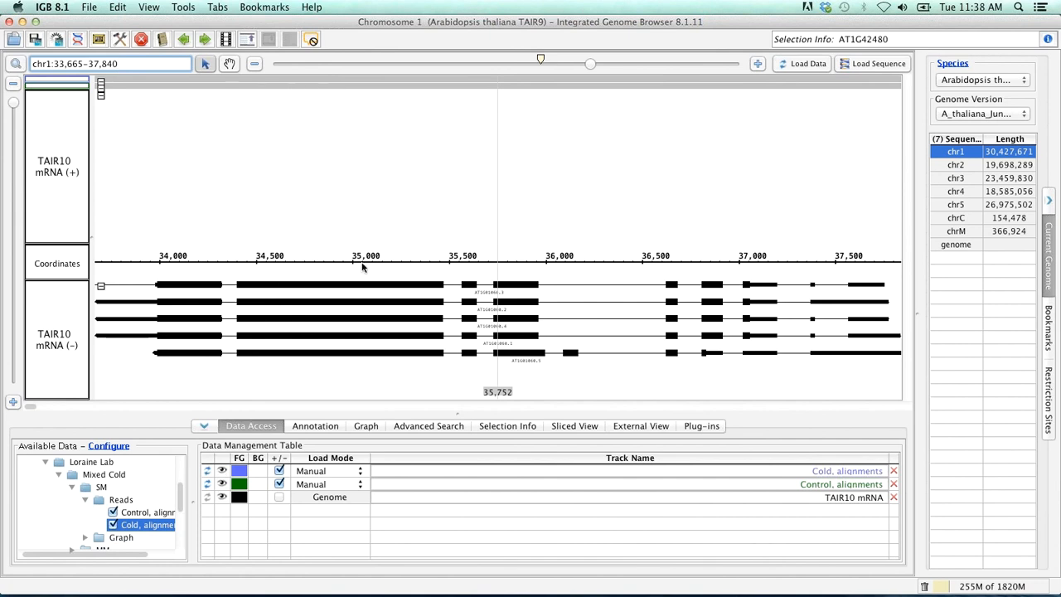
{"action": "mouse_move", "coordinate": [68, 331]}
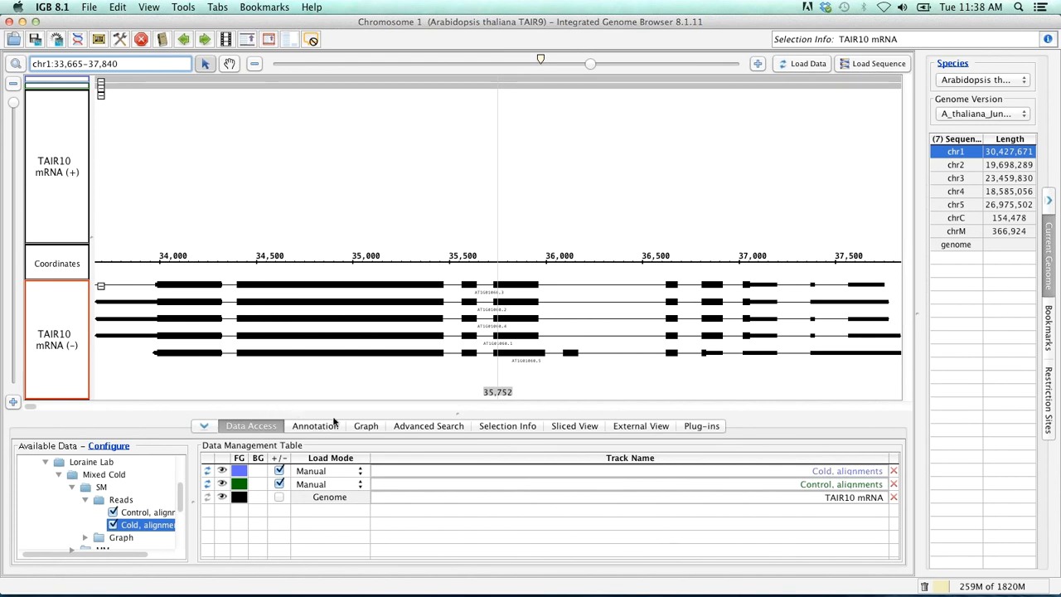
- Enable Strand +/- for the TAIR10 mRNA track so both strands show in one labelled track
{"action": "left_click", "coordinate": [315, 424]}
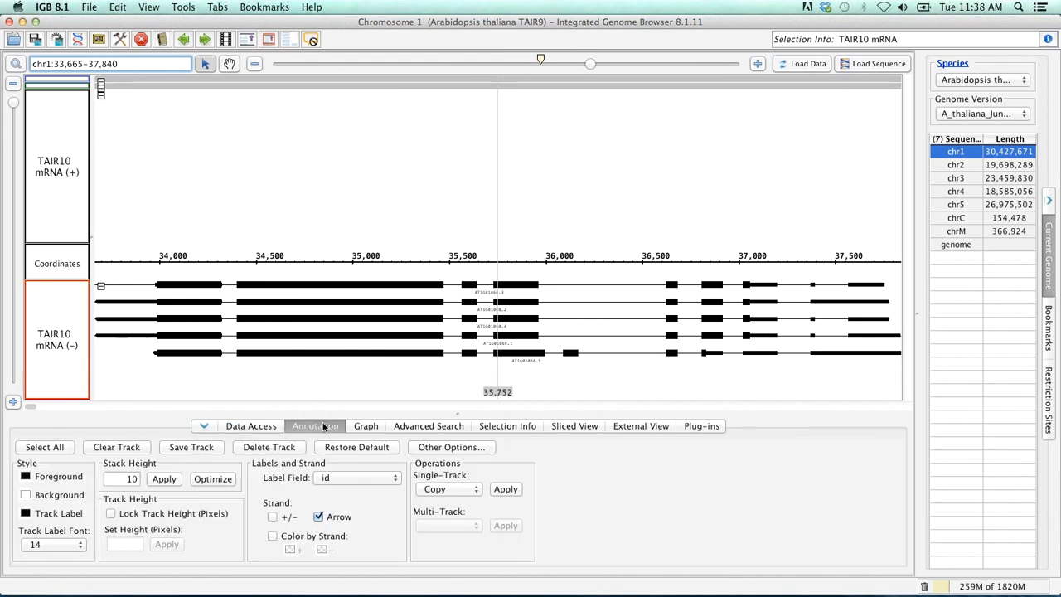
{"action": "mouse_move", "coordinate": [265, 497]}
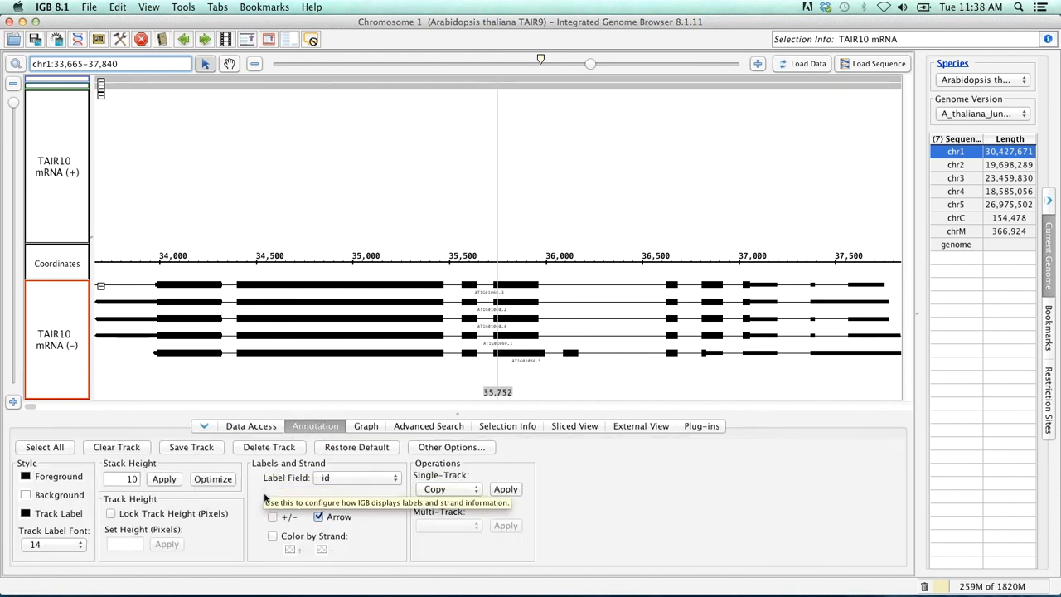
{"action": "mouse_move", "coordinate": [170, 374]}
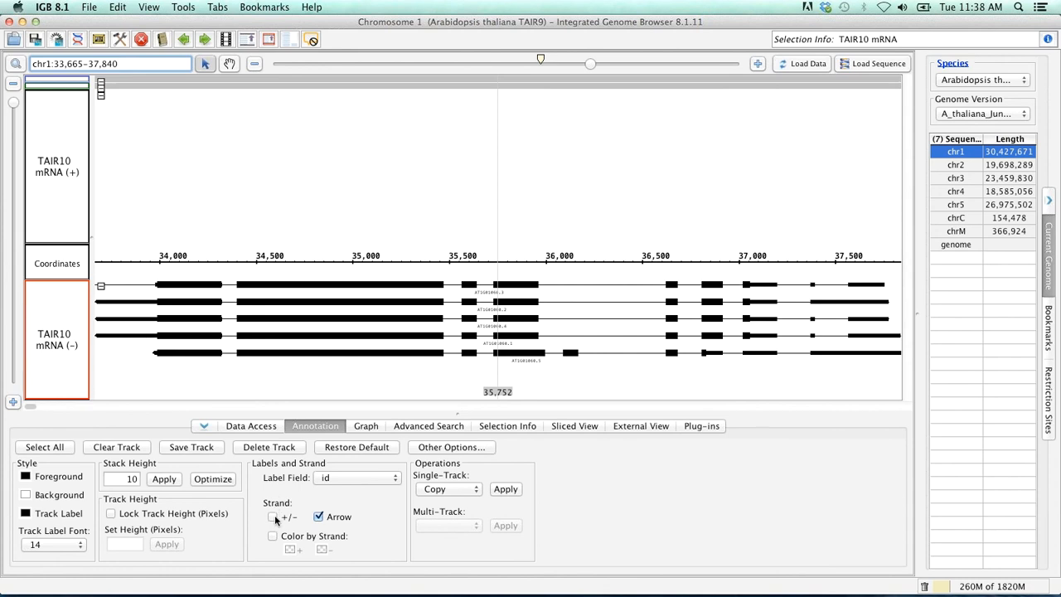
{"action": "left_click", "coordinate": [271, 517]}
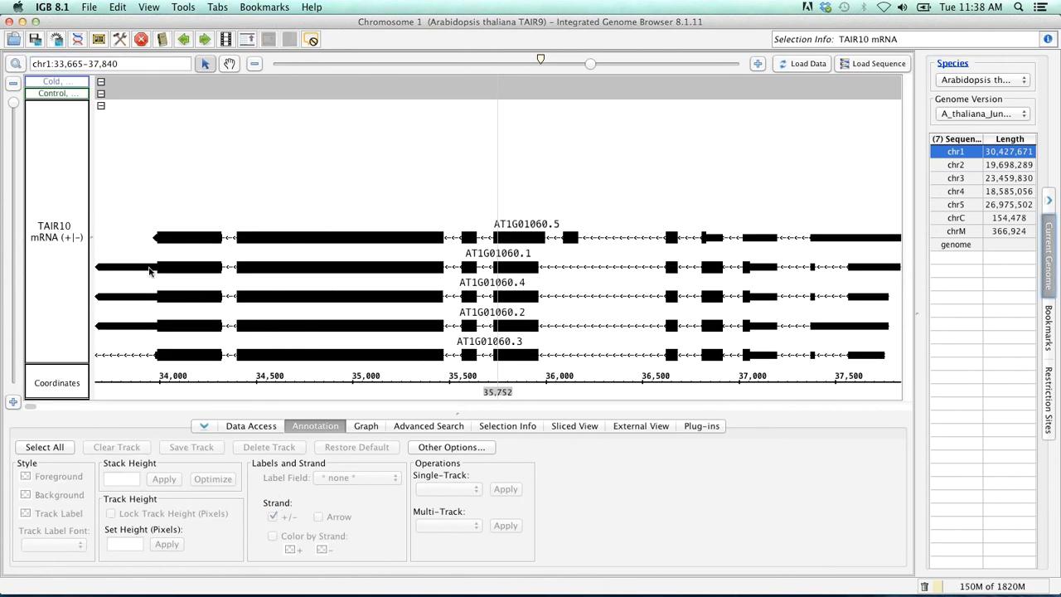
{"action": "mouse_move", "coordinate": [183, 233]}
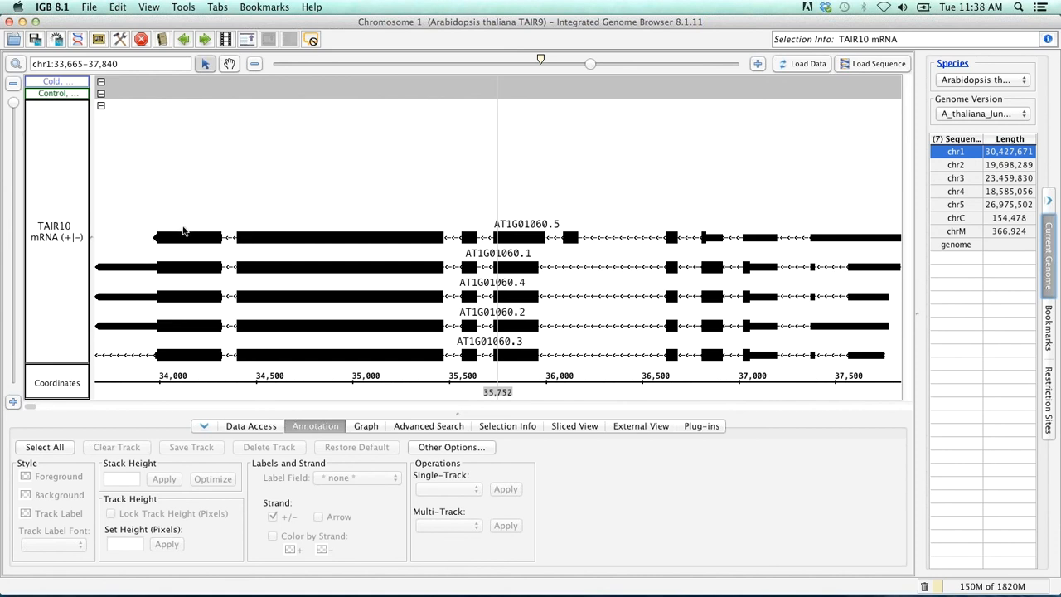
{"action": "mouse_move", "coordinate": [64, 255]}
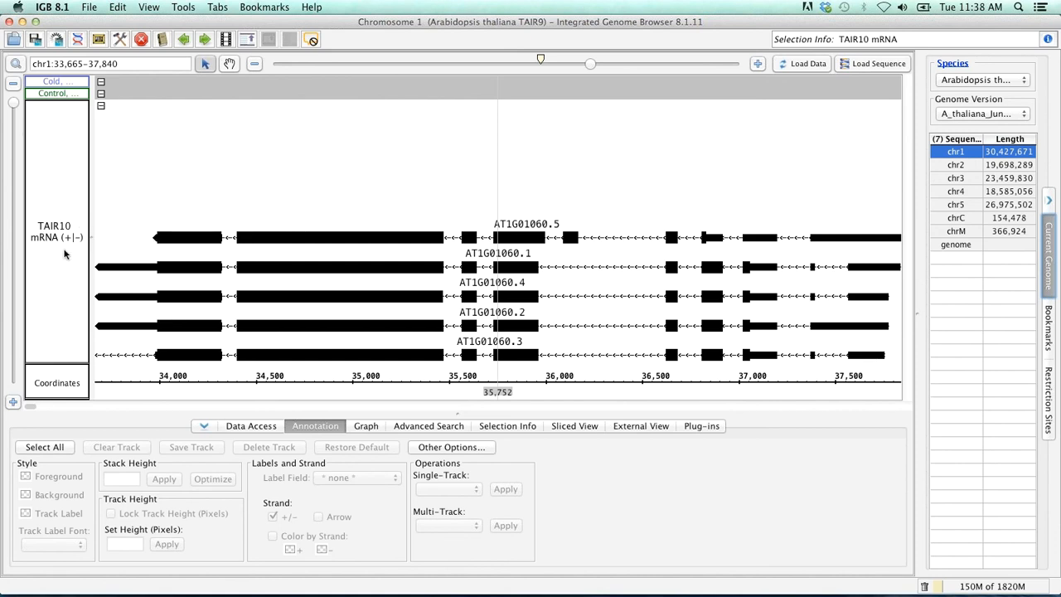
{"action": "mouse_move", "coordinate": [230, 297]}
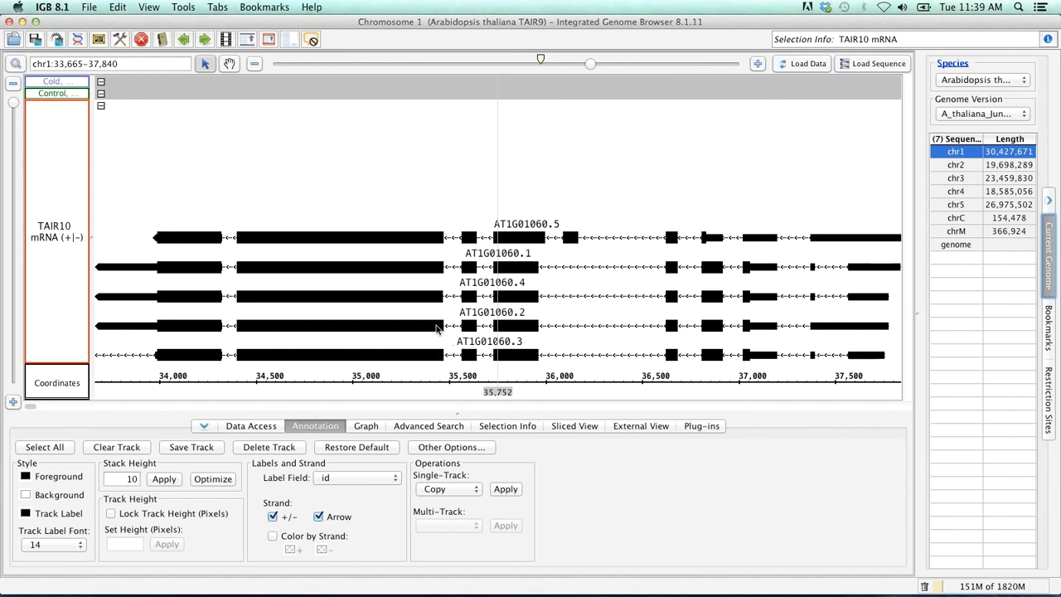
{"action": "mouse_move", "coordinate": [424, 247]}
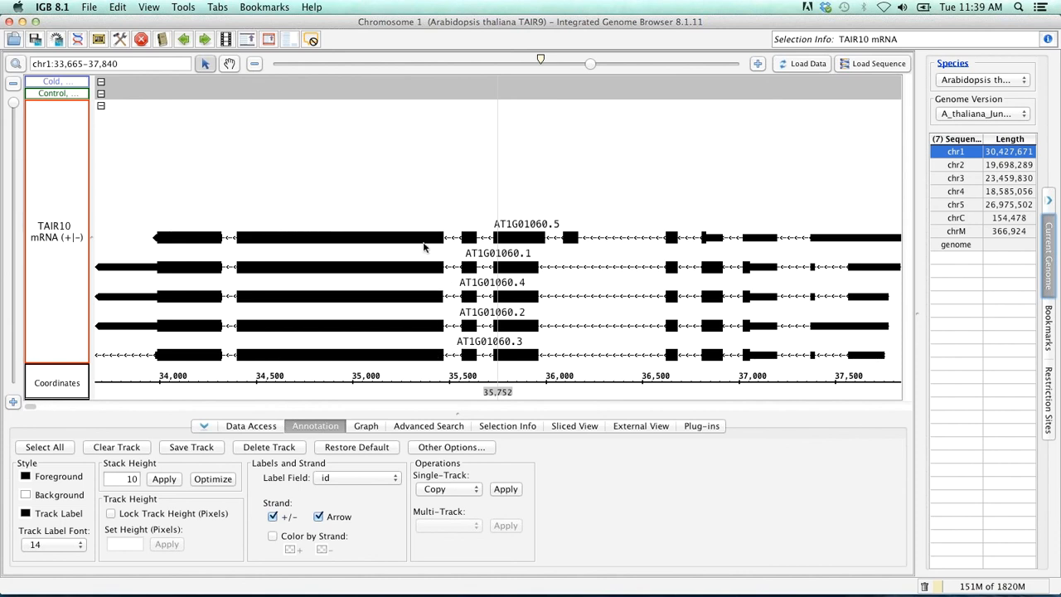
{"action": "mouse_move", "coordinate": [242, 461]}
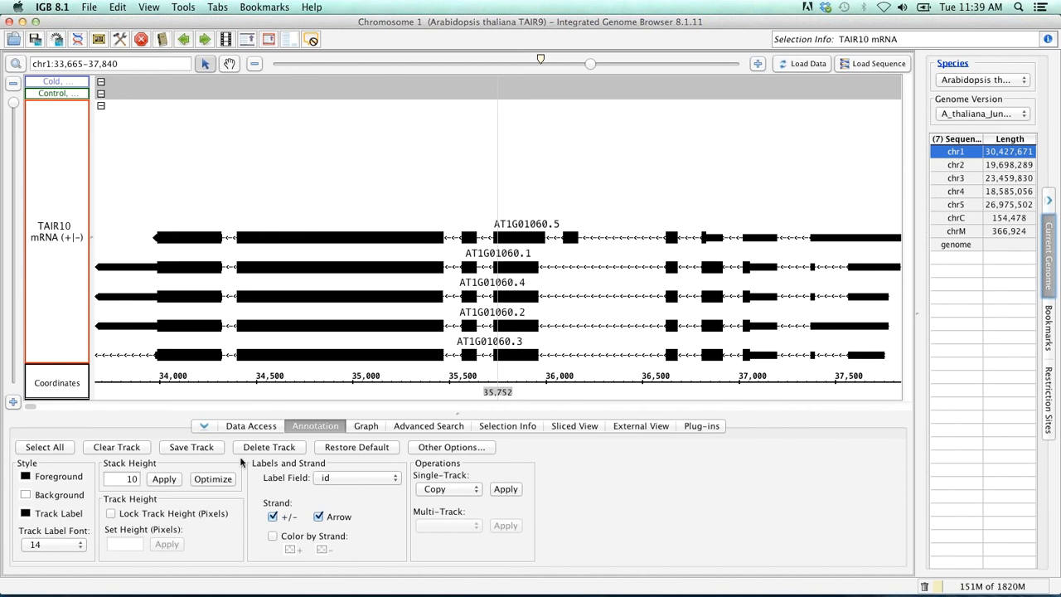
{"action": "left_click", "coordinate": [212, 479]}
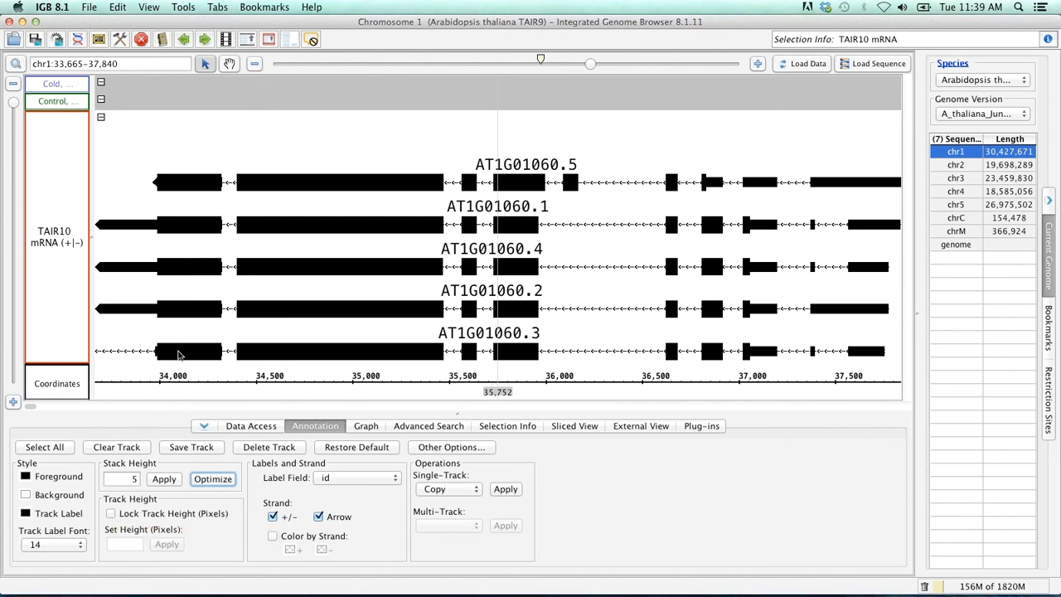
{"action": "mouse_move", "coordinate": [67, 365]}
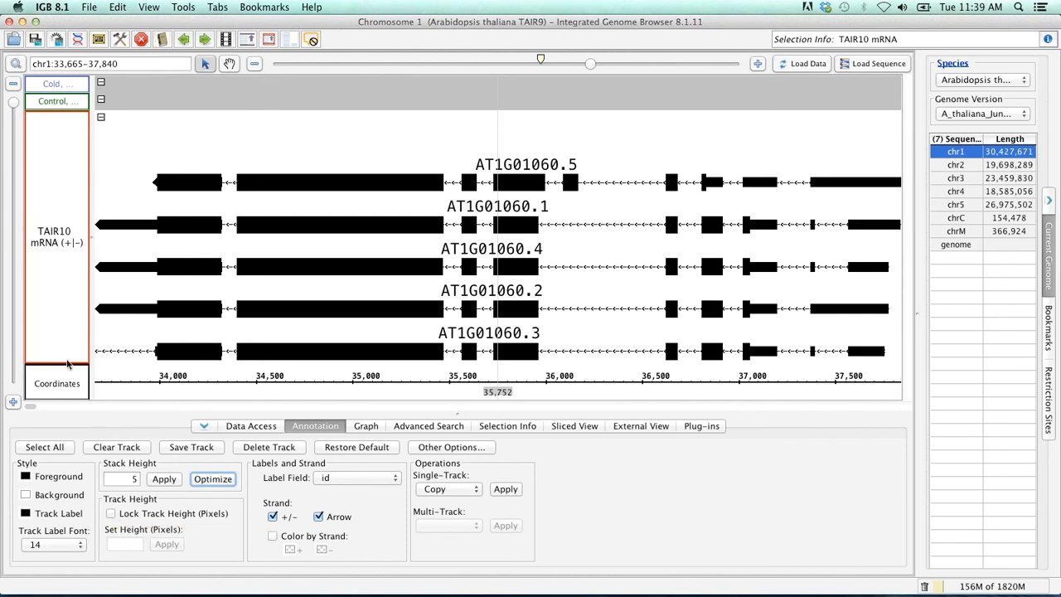
{"action": "left_click", "coordinate": [113, 517]}
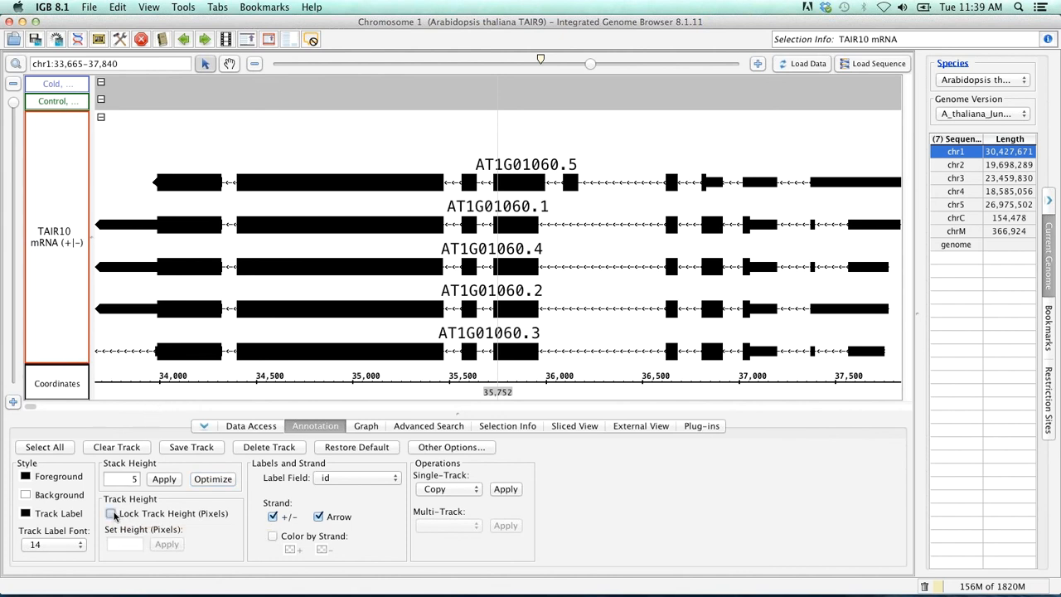
{"action": "left_click", "coordinate": [110, 516]}
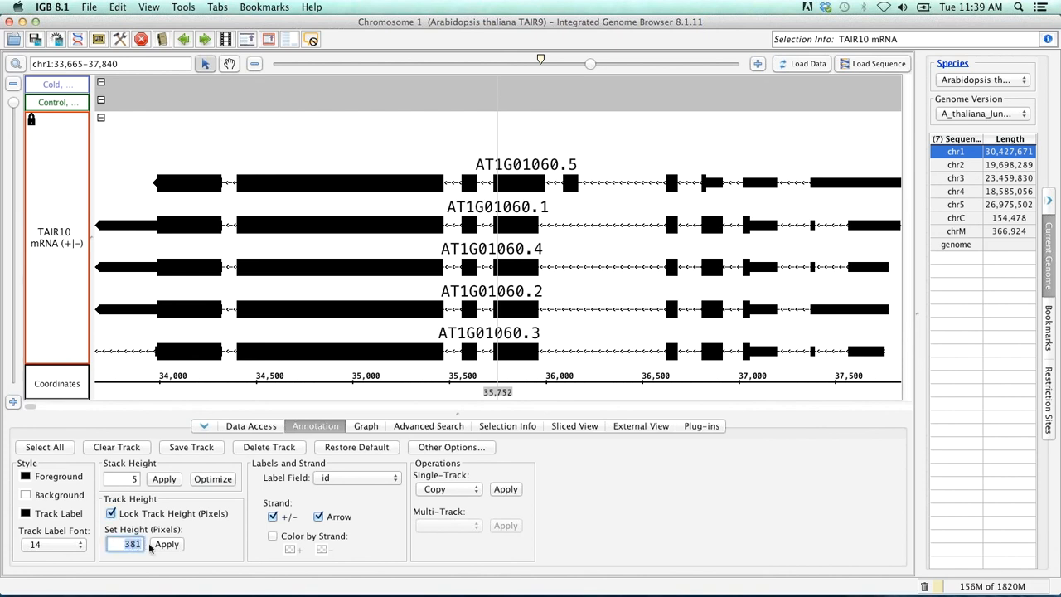
{"action": "type", "text": "200"}
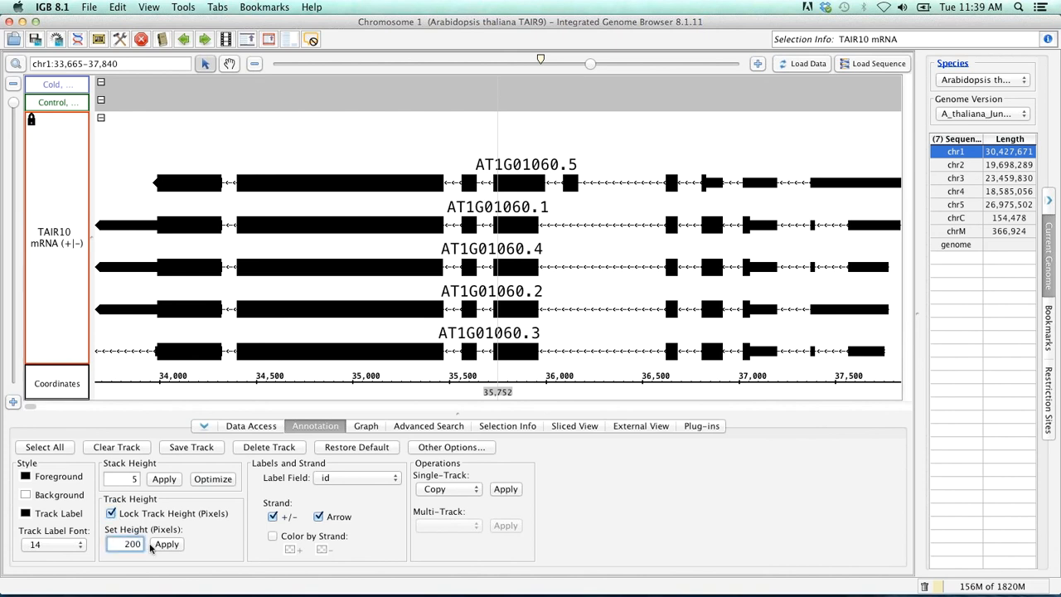
{"action": "left_click", "coordinate": [165, 543]}
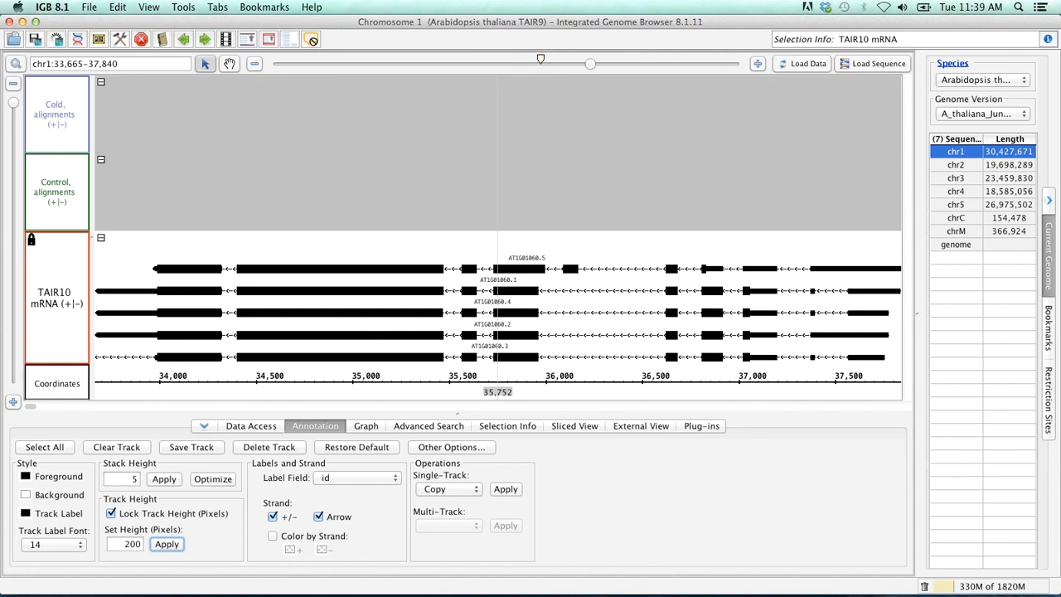
{"action": "mouse_move", "coordinate": [799, 184]}
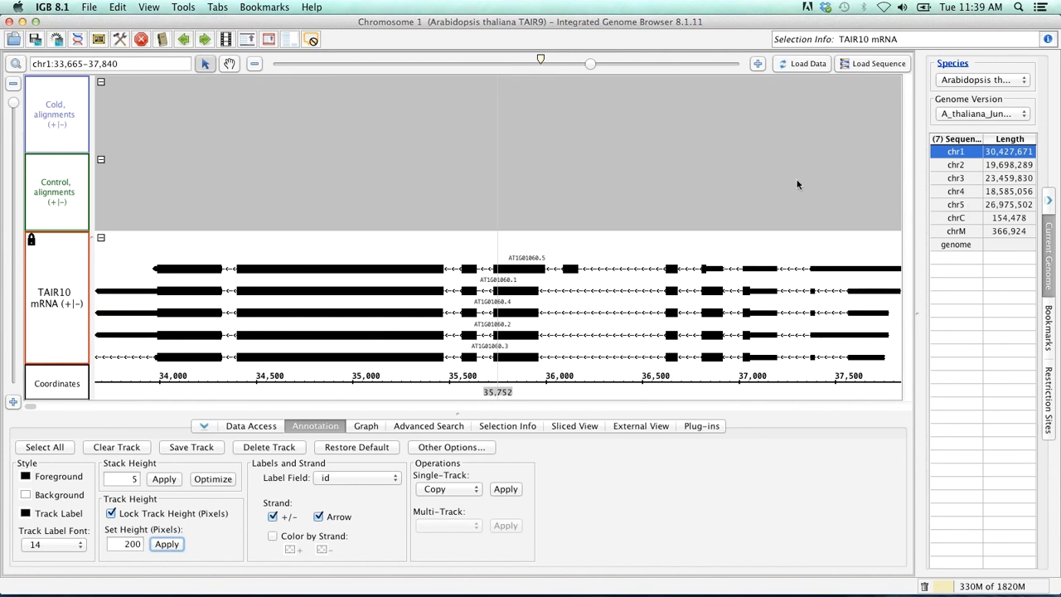
{"action": "mouse_move", "coordinate": [47, 163]}
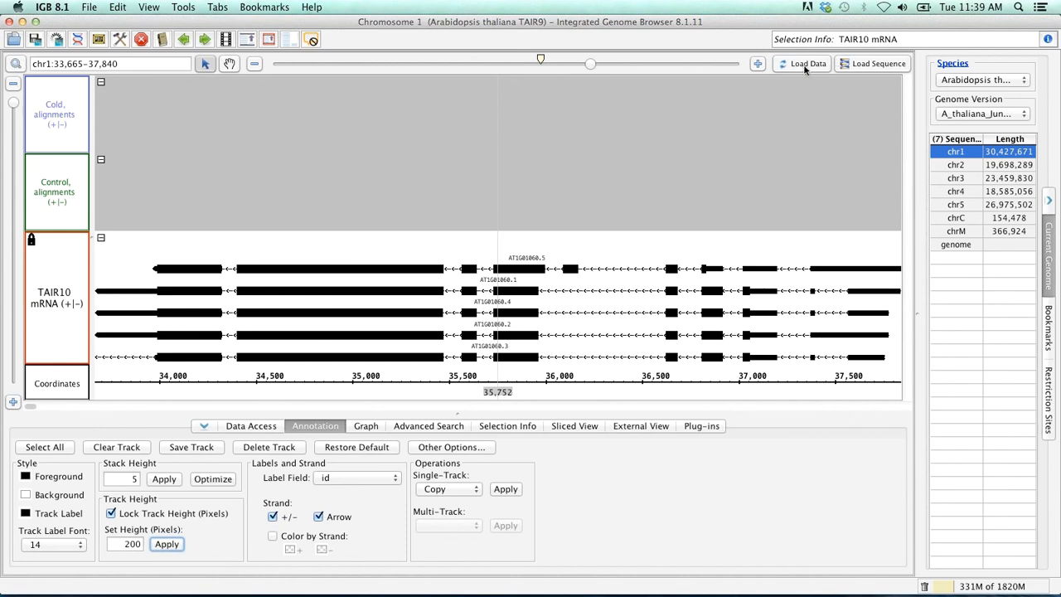
{"action": "mouse_move", "coordinate": [639, 198]}
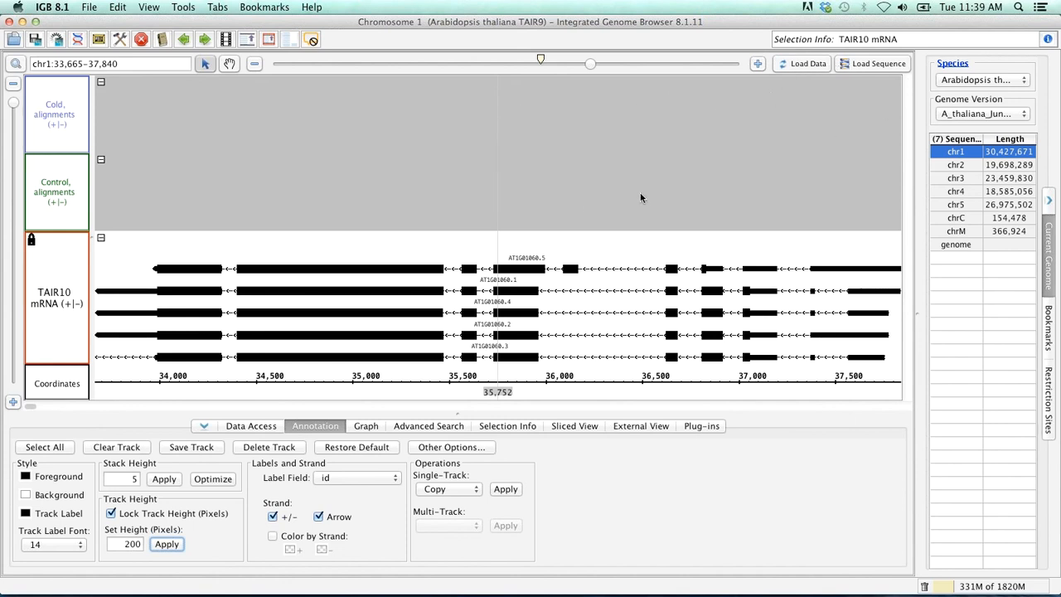
{"action": "mouse_move", "coordinate": [794, 110]}
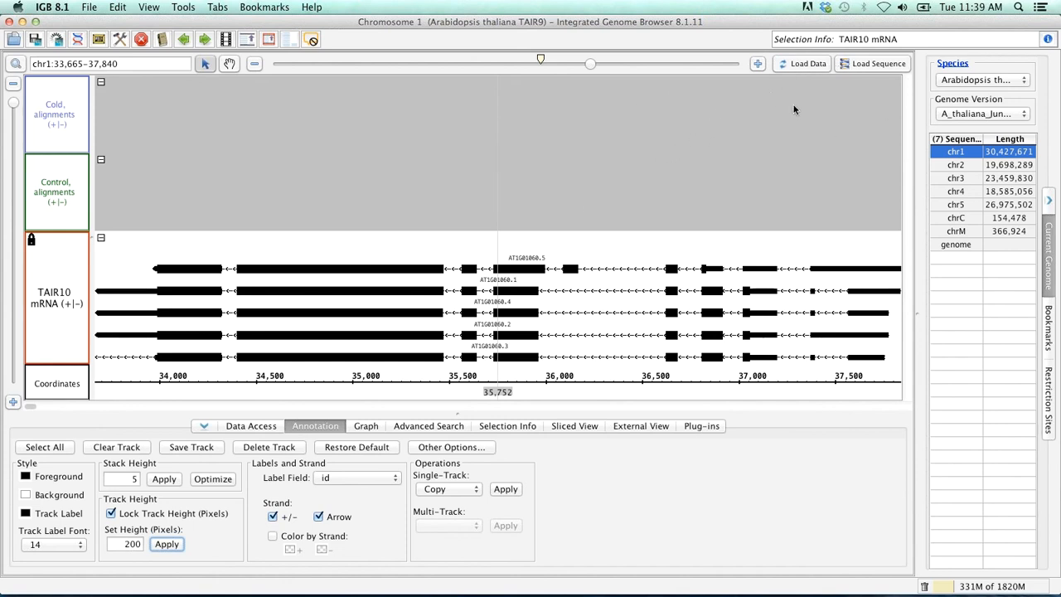
- Load the Cold and Control alignment reads for the visible LHY region
{"action": "left_click", "coordinate": [879, 63]}
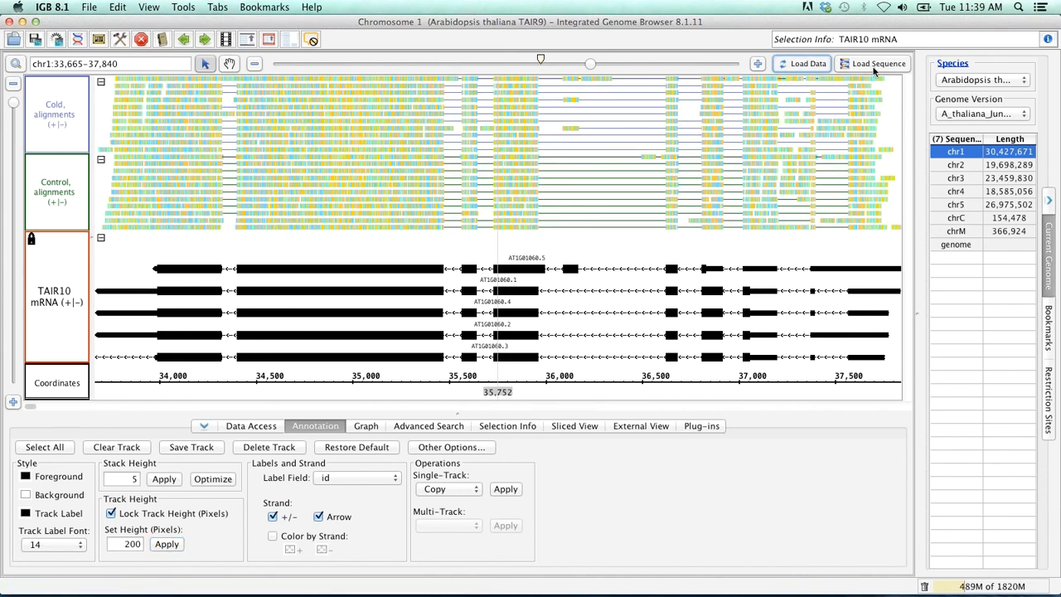
{"action": "mouse_move", "coordinate": [875, 66]}
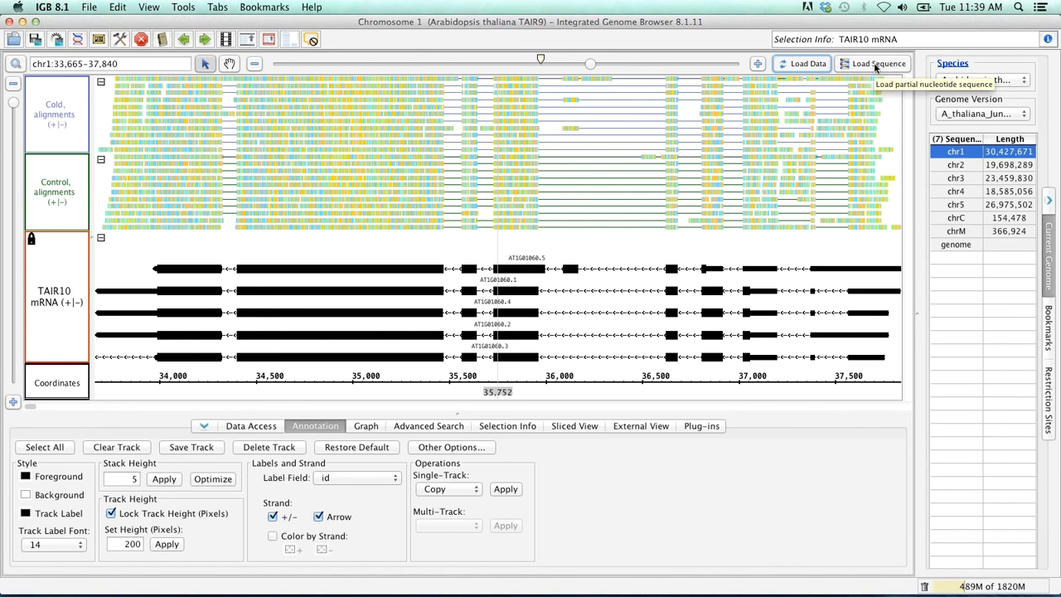
{"action": "mouse_move", "coordinate": [138, 388]}
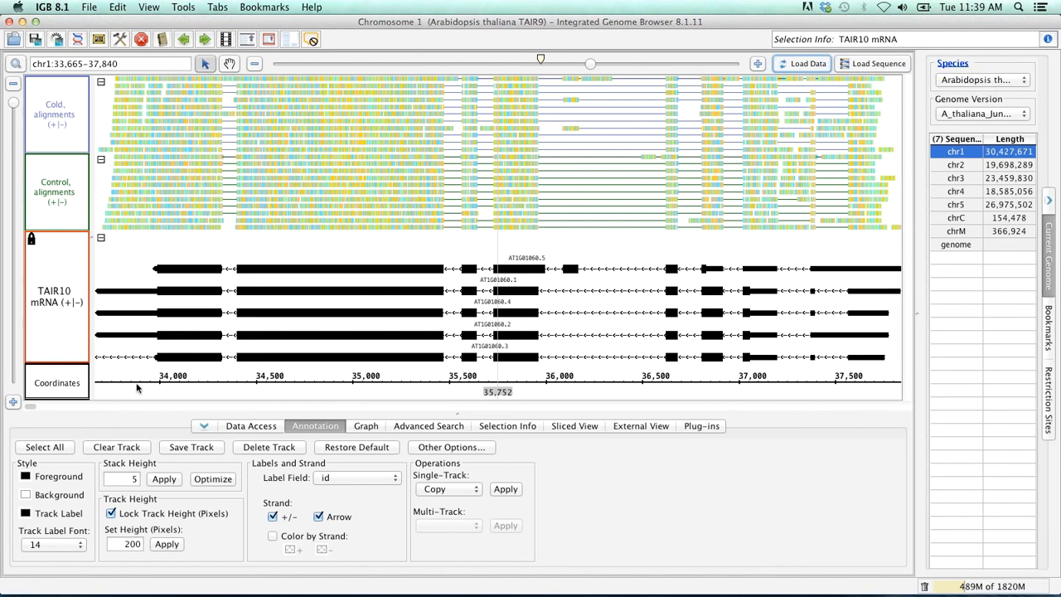
{"action": "mouse_move", "coordinate": [729, 209]}
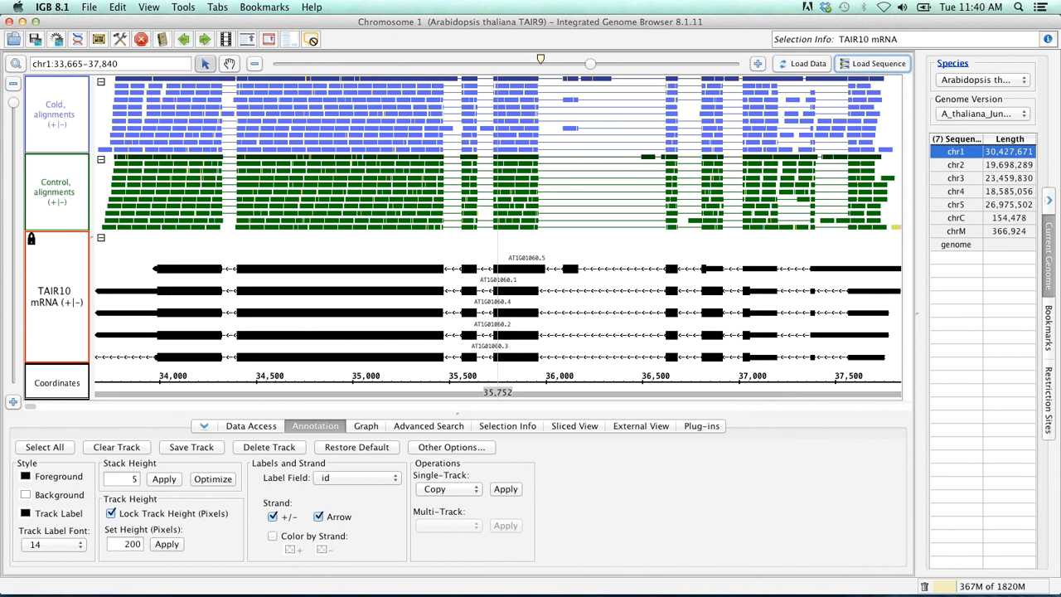
{"action": "mouse_move", "coordinate": [156, 165]}
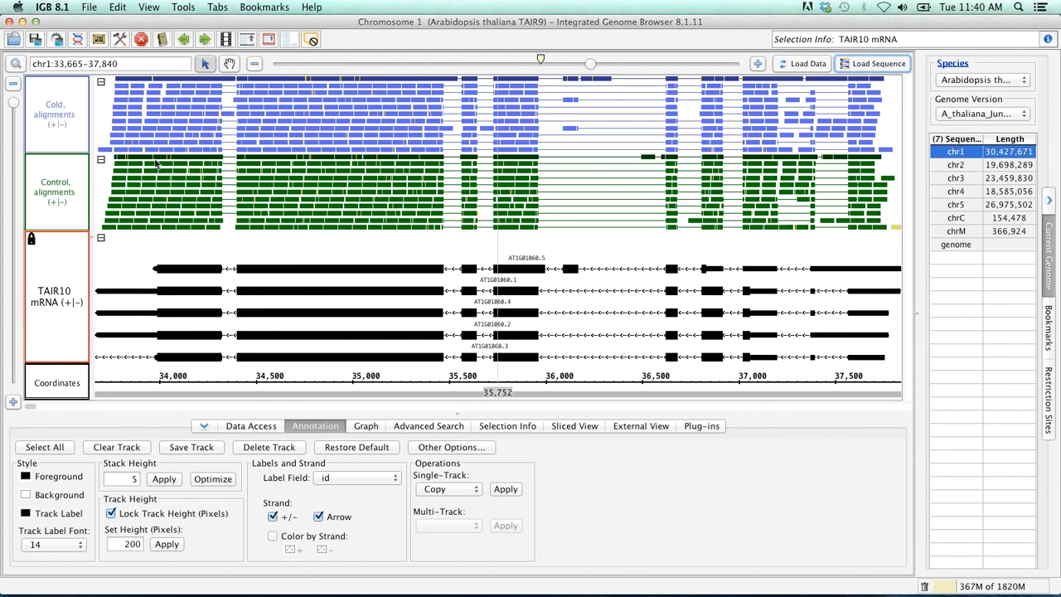
{"action": "mouse_move", "coordinate": [385, 129]}
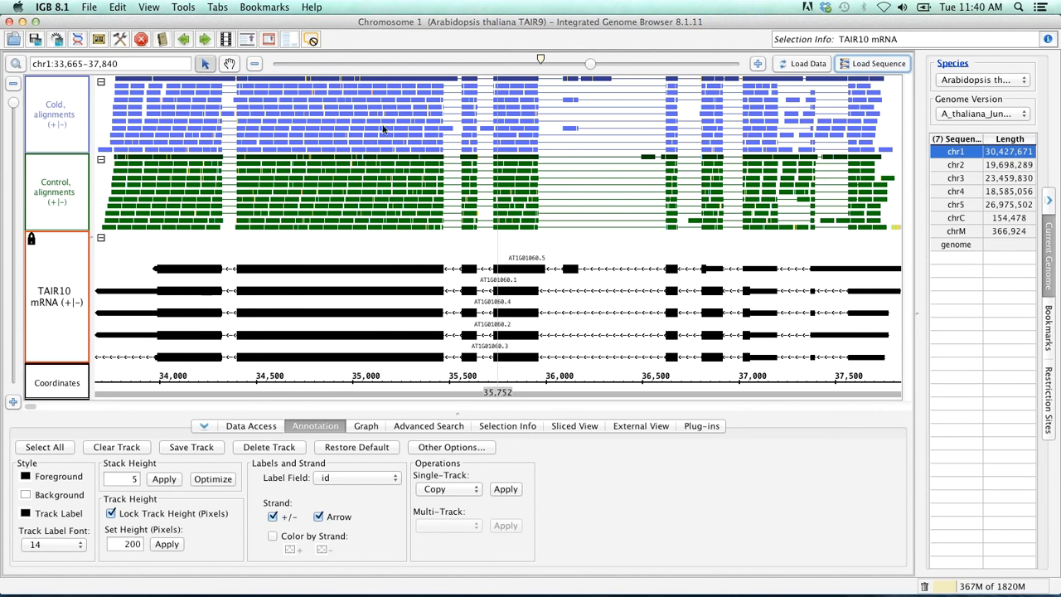
- Select both Control and Cold alignment tracks and optimize their stack height to fit all reads
{"action": "left_click", "coordinate": [51, 192]}
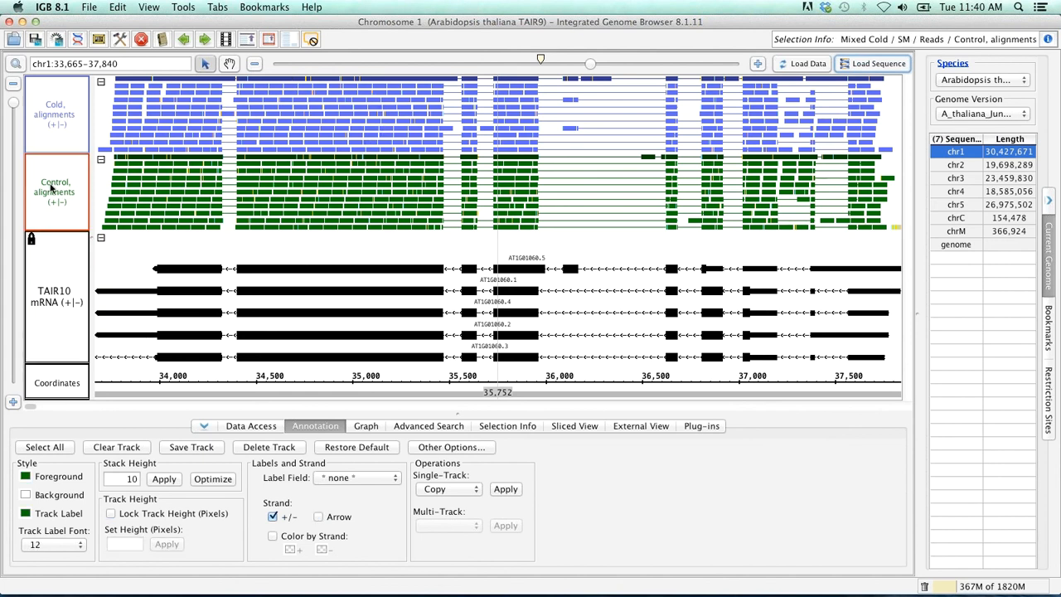
{"action": "mouse_move", "coordinate": [60, 127]}
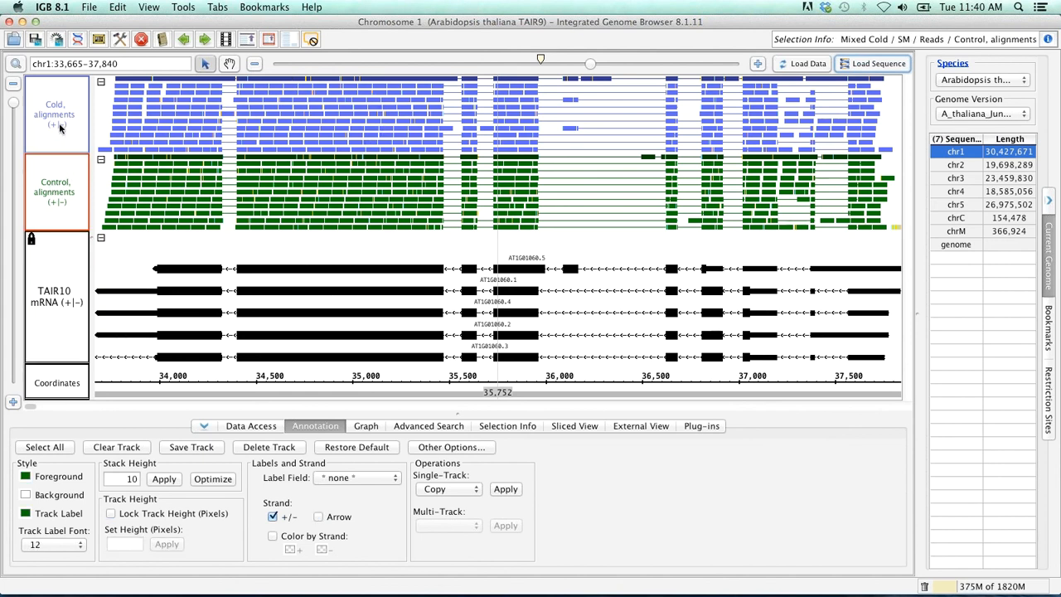
{"action": "left_click", "coordinate": [50, 112]}
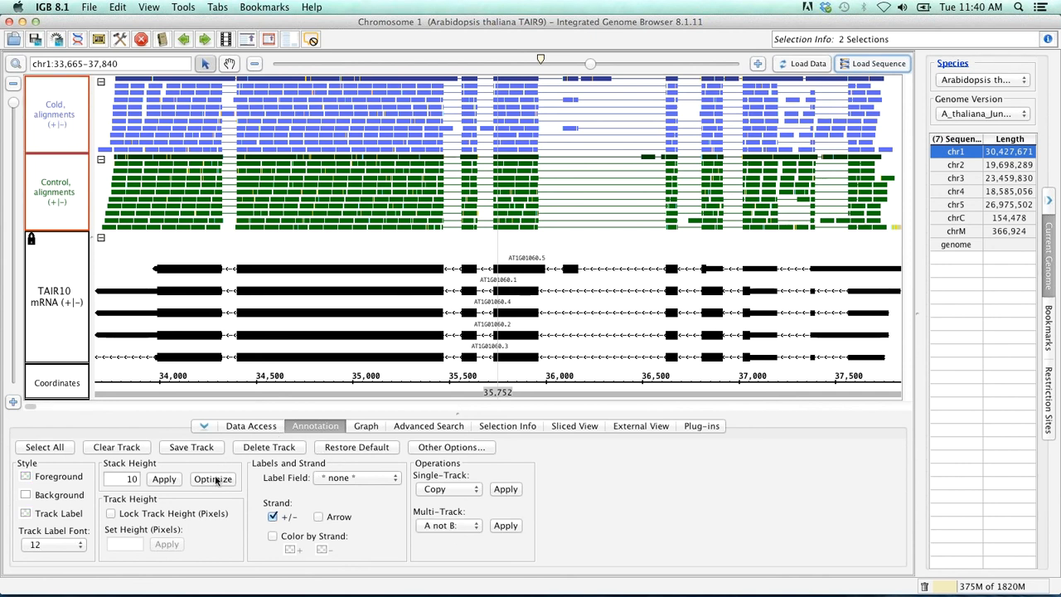
{"action": "mouse_move", "coordinate": [212, 479]}
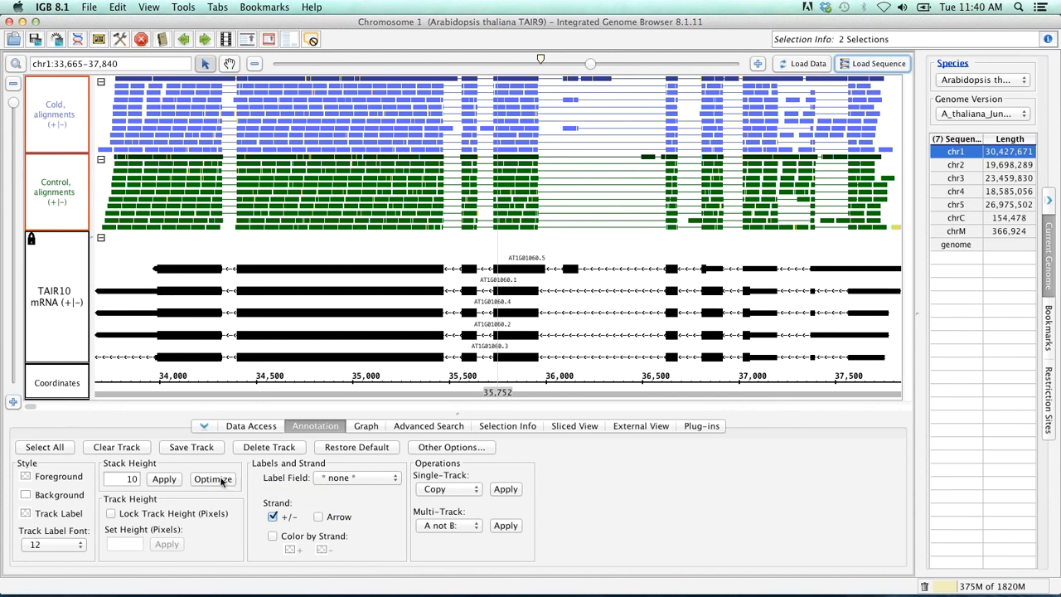
{"action": "left_click", "coordinate": [212, 479]}
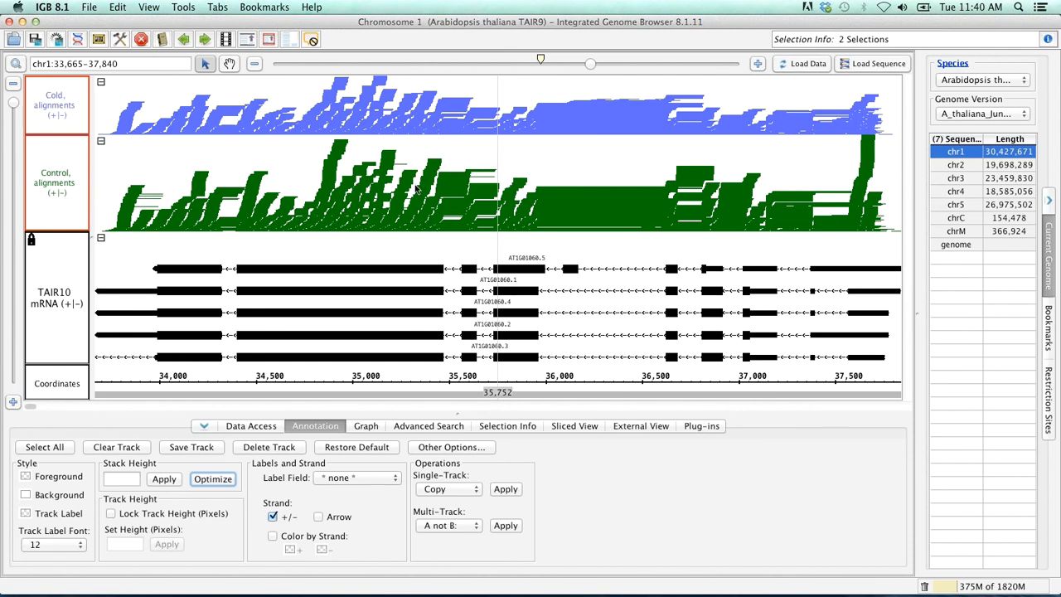
{"action": "mouse_move", "coordinate": [79, 250]}
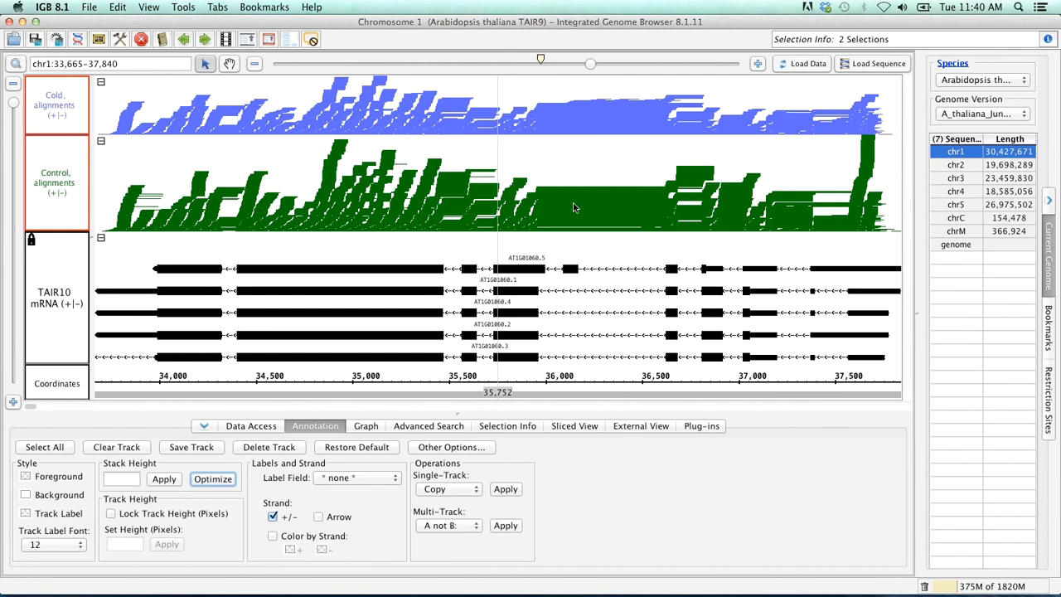
{"action": "mouse_move", "coordinate": [256, 229]}
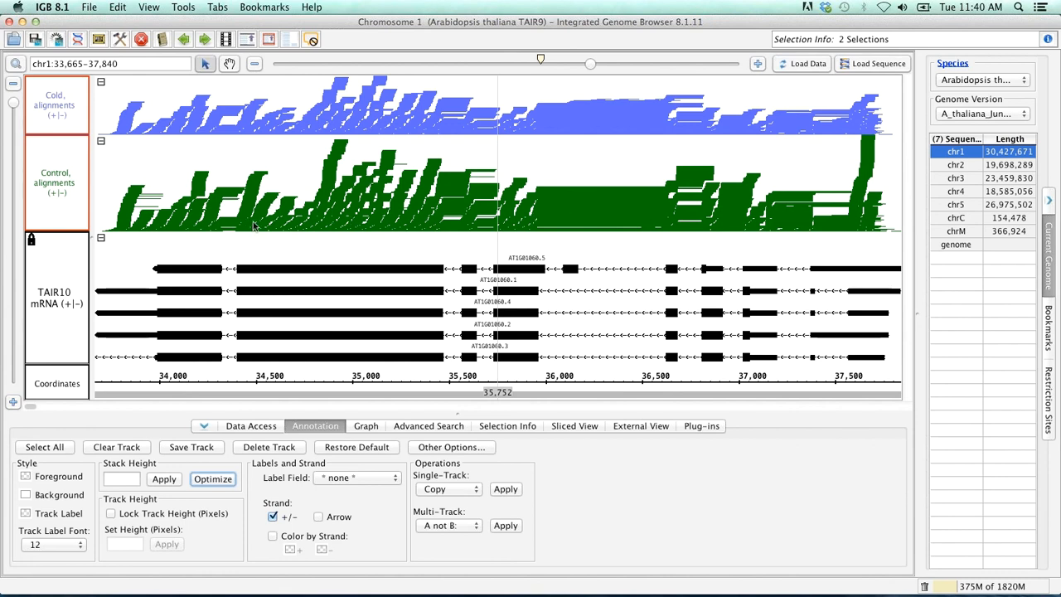
{"action": "mouse_move", "coordinate": [10, 110]}
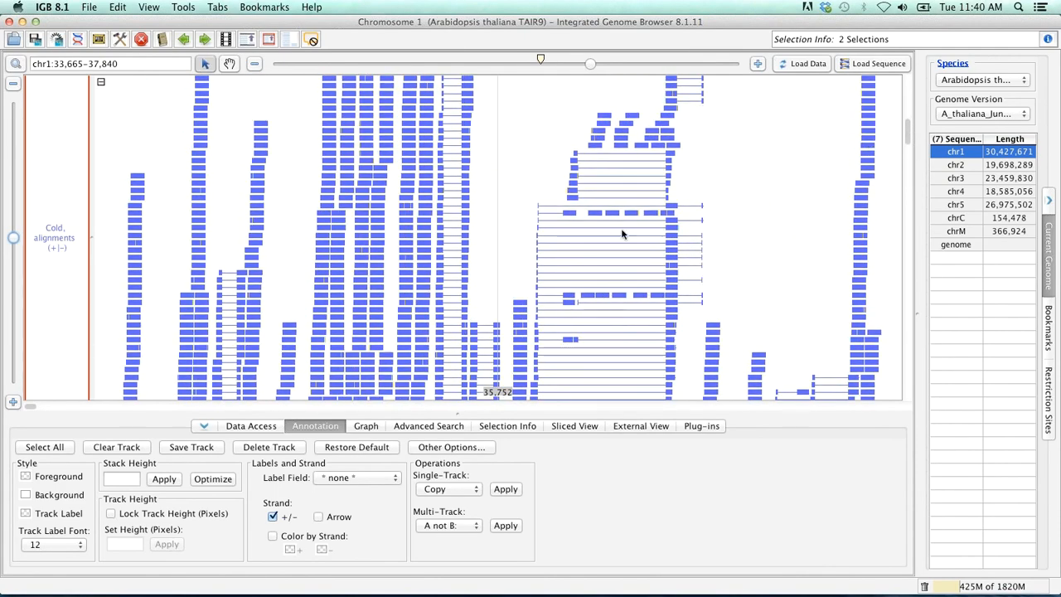
{"action": "mouse_move", "coordinate": [705, 296]}
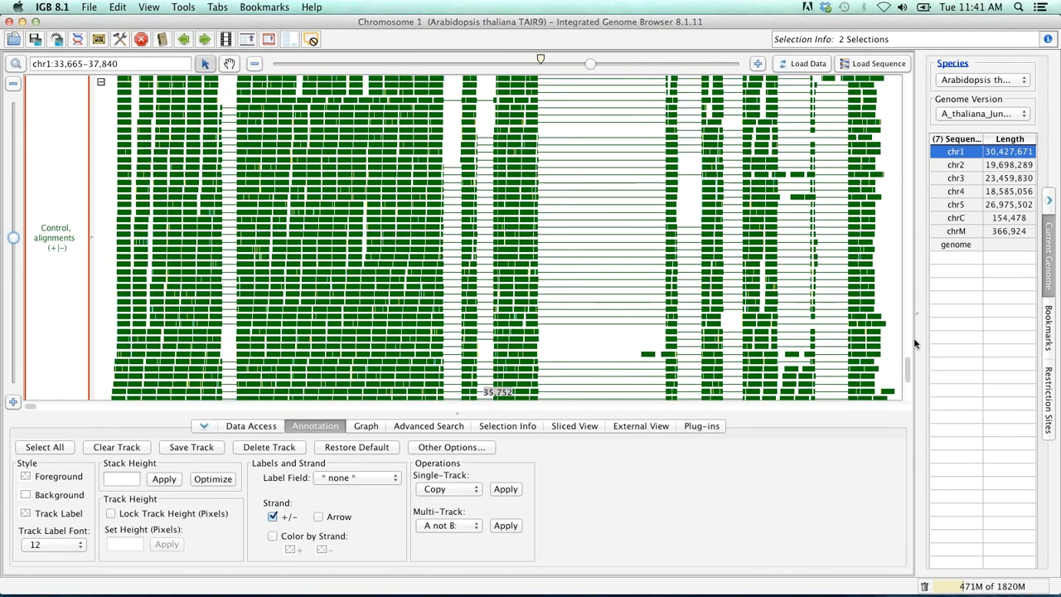
{"action": "mouse_move", "coordinate": [901, 369]}
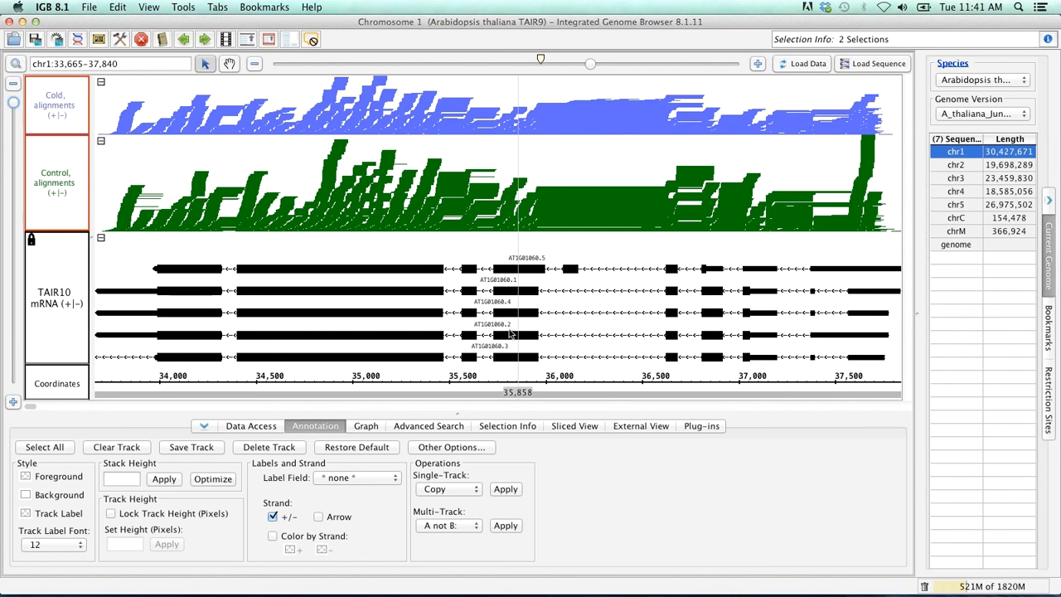
{"action": "mouse_move", "coordinate": [414, 404]}
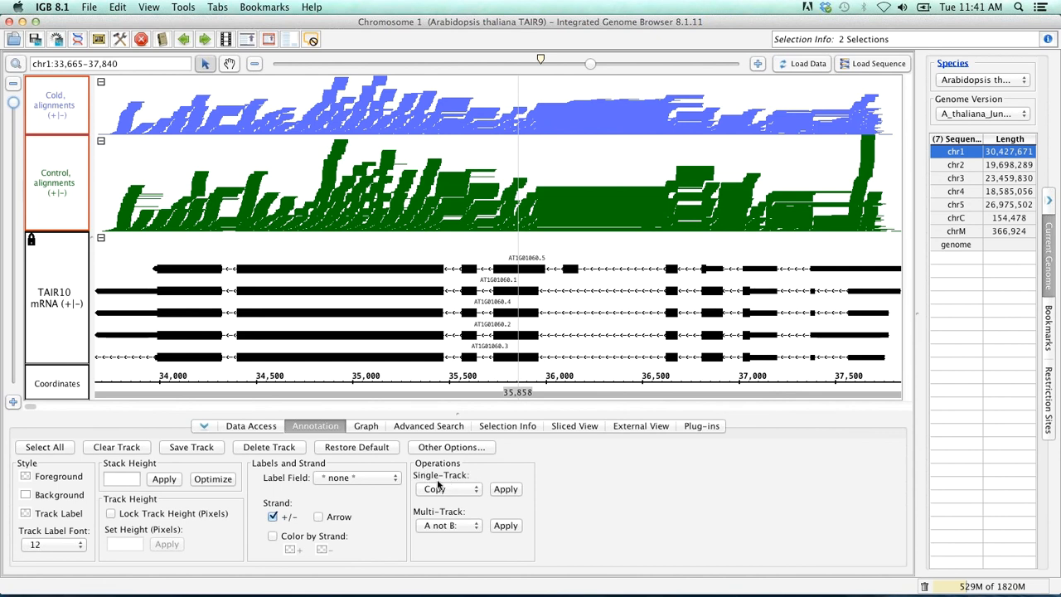
{"action": "mouse_move", "coordinate": [478, 491]}
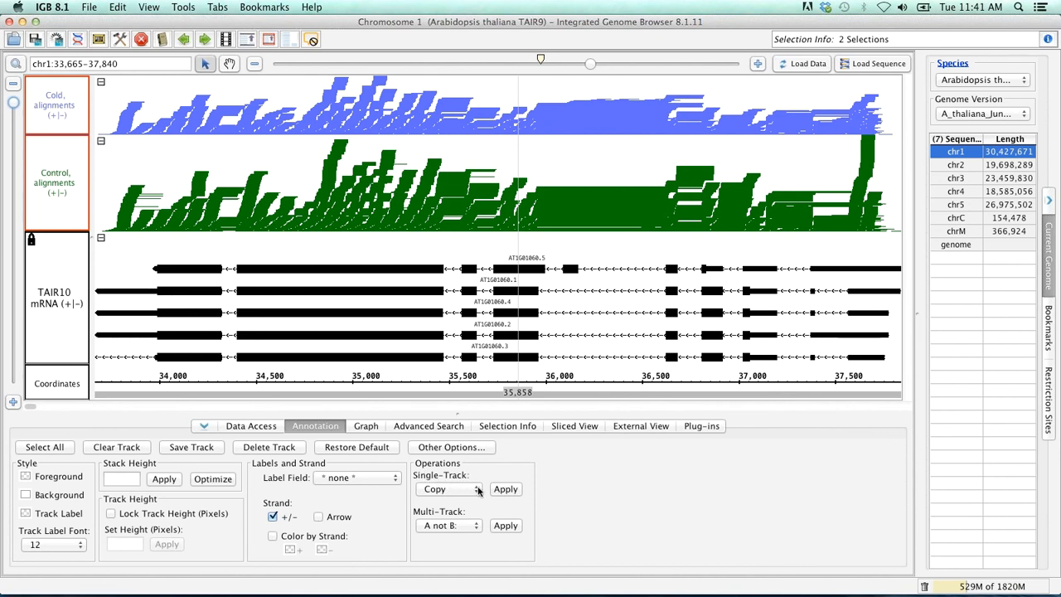
- Apply the Find Junctions single-track operation to the selected Cold and Control alignment tracks
{"action": "left_click", "coordinate": [477, 489]}
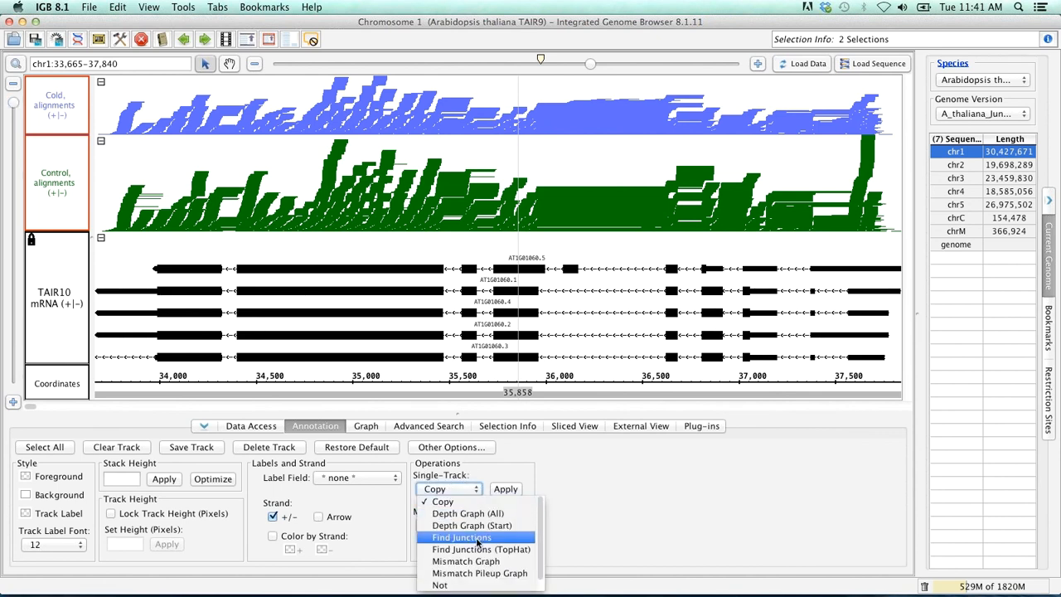
{"action": "left_click", "coordinate": [461, 537]}
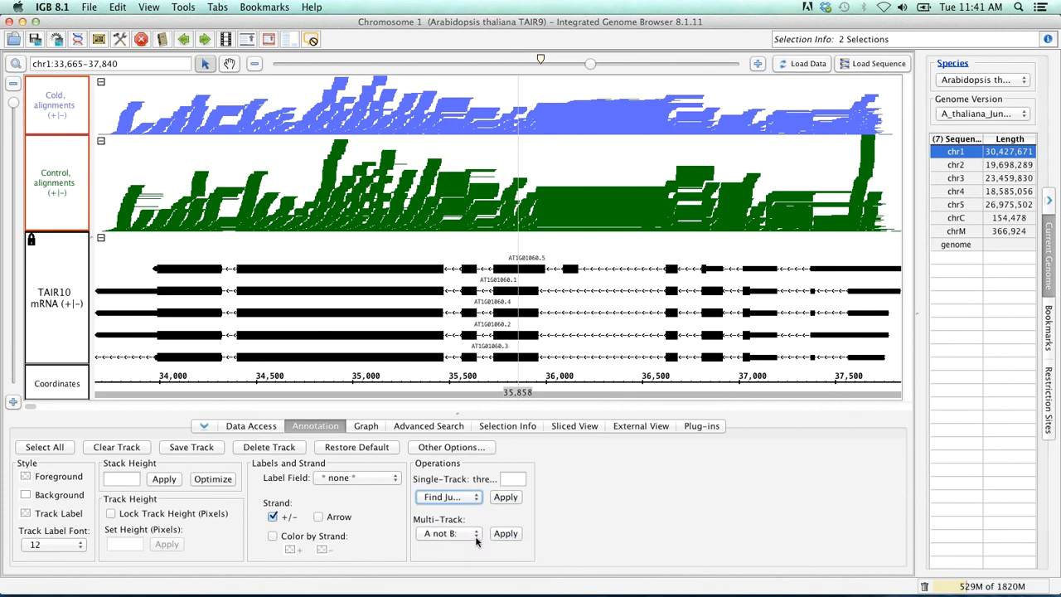
{"action": "left_click", "coordinate": [504, 497]}
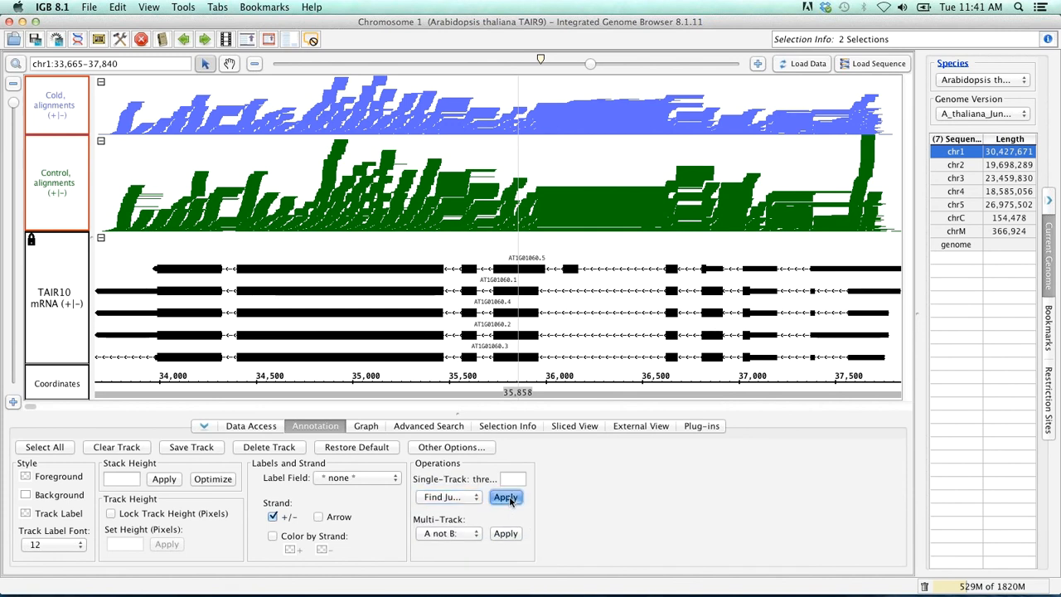
{"action": "left_click", "coordinate": [505, 498]}
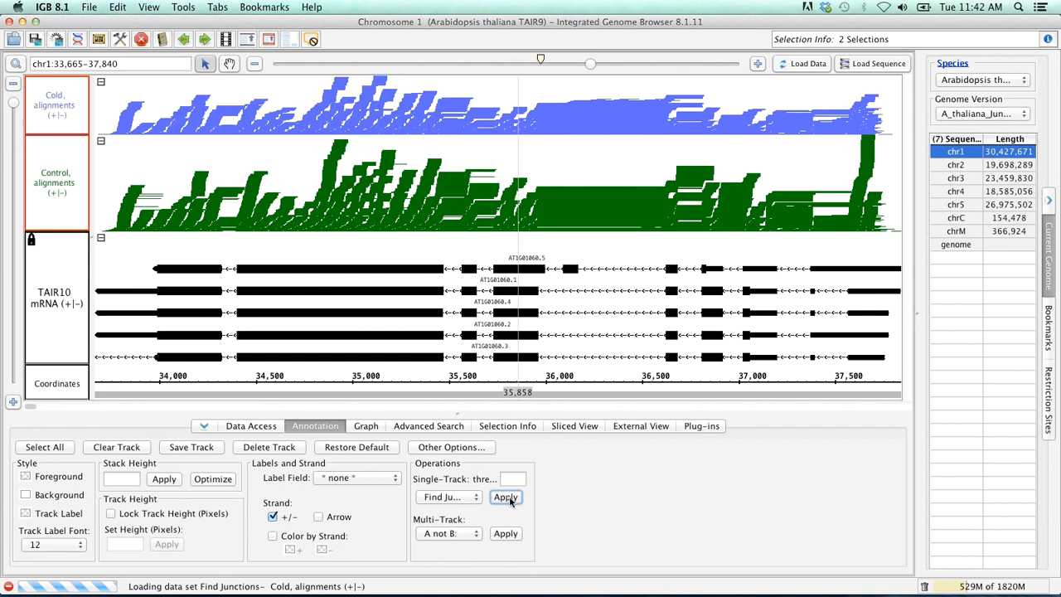
{"action": "left_click", "coordinate": [504, 498]}
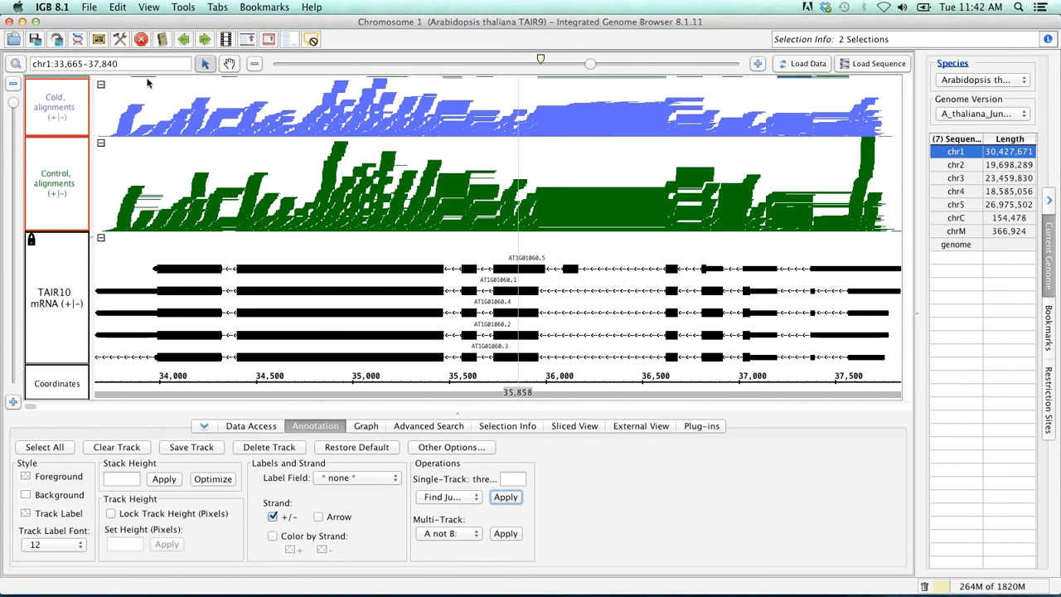
{"action": "mouse_move", "coordinate": [129, 80]}
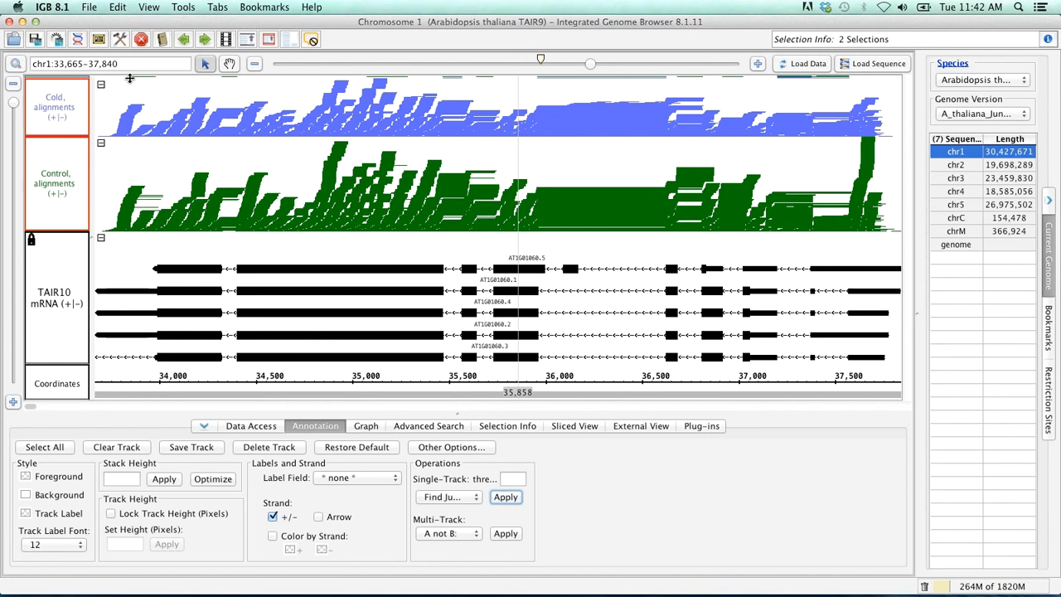
{"action": "mouse_move", "coordinate": [252, 112]}
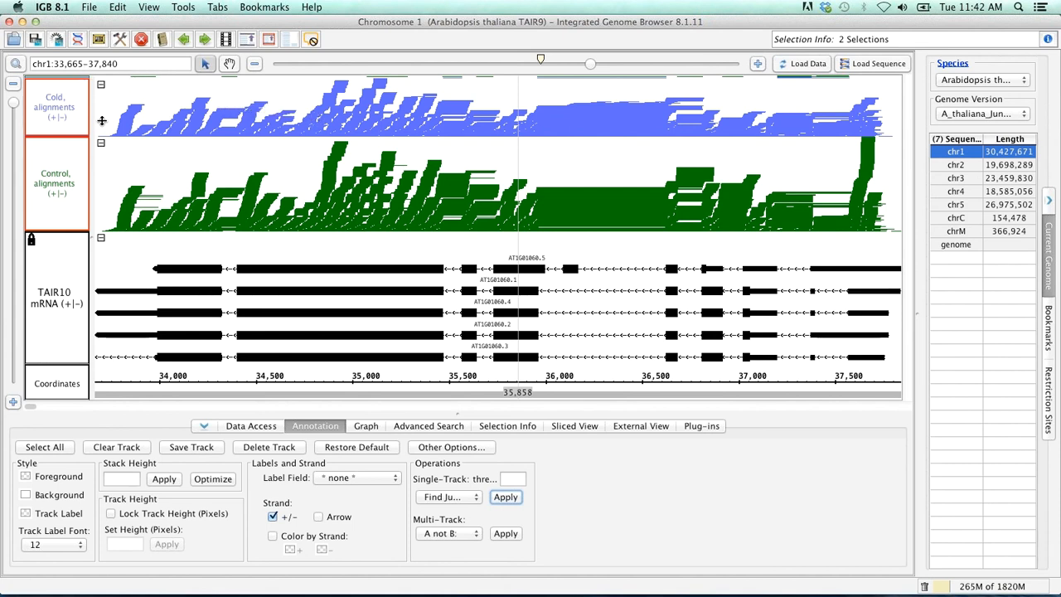
{"action": "mouse_move", "coordinate": [113, 143]}
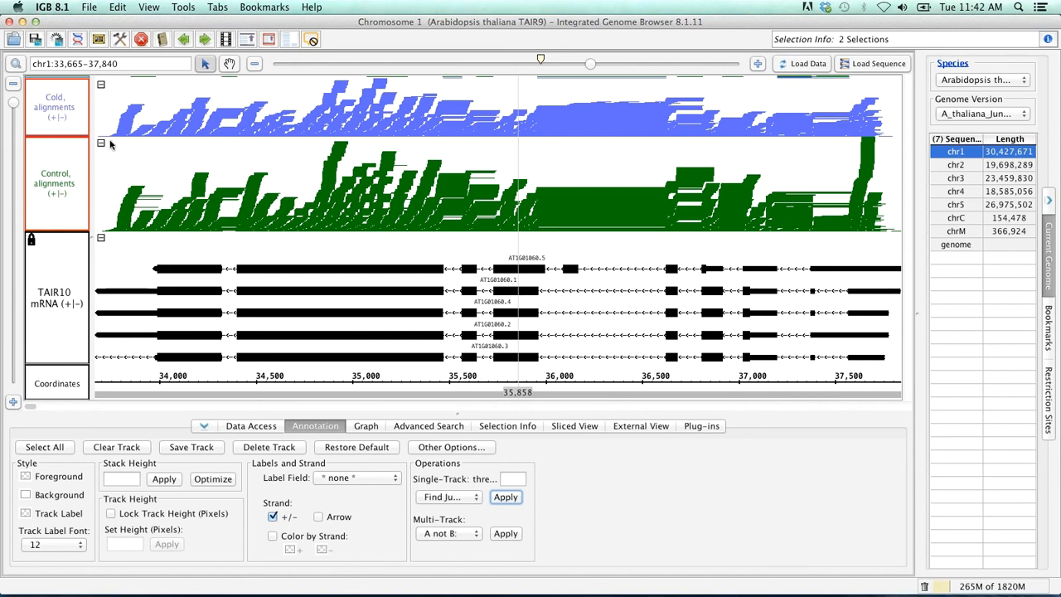
{"action": "mouse_move", "coordinate": [103, 144]}
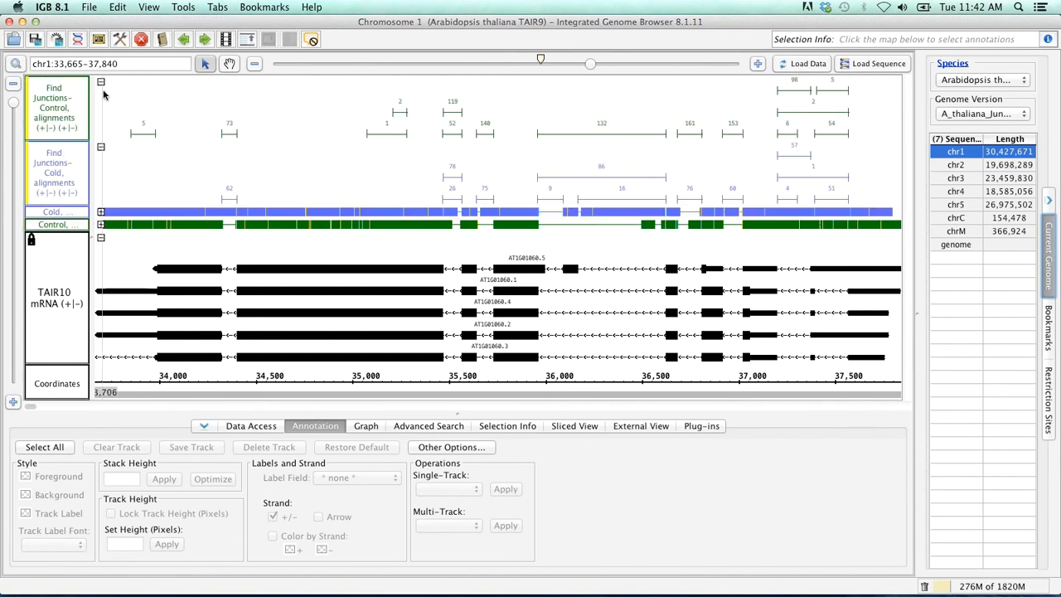
{"action": "mouse_move", "coordinate": [305, 231]}
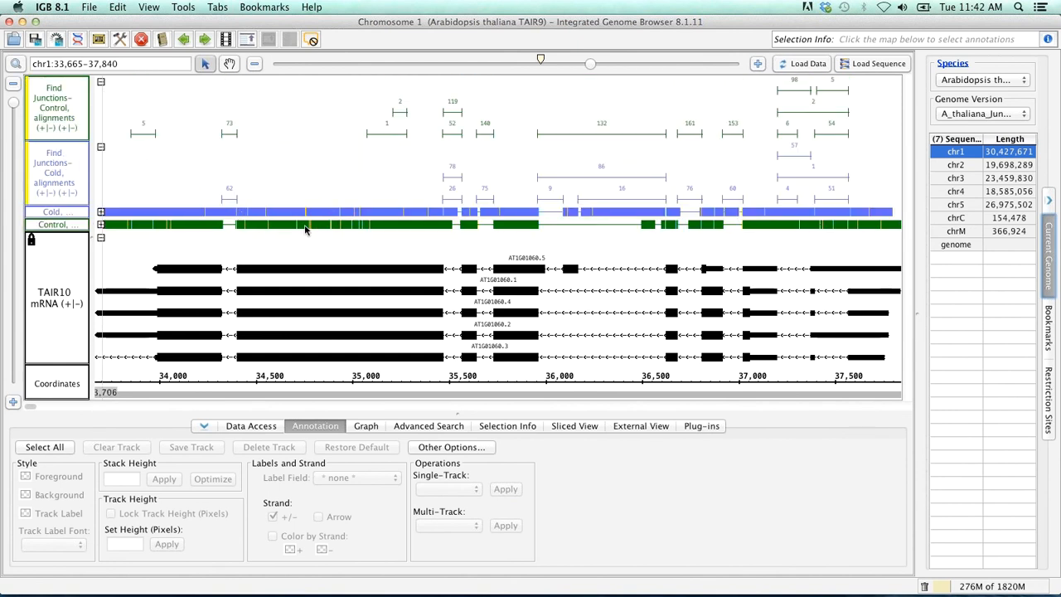
- Move Control alignments beneath Control junctions and zoom to chr1 35,700–36,750
{"action": "left_click", "coordinate": [53, 187]}
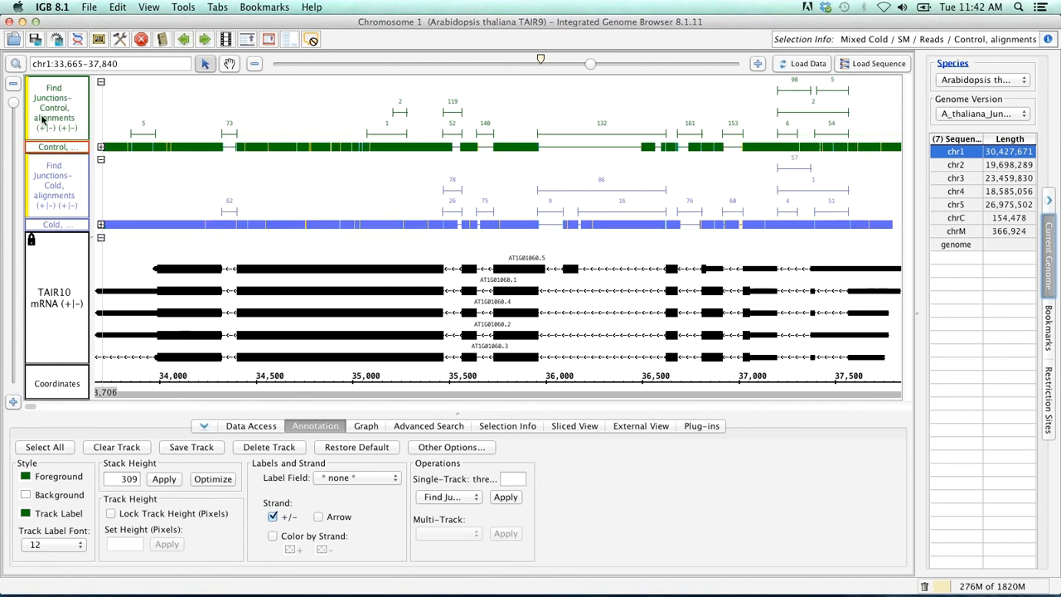
{"action": "left_click", "coordinate": [53, 108]}
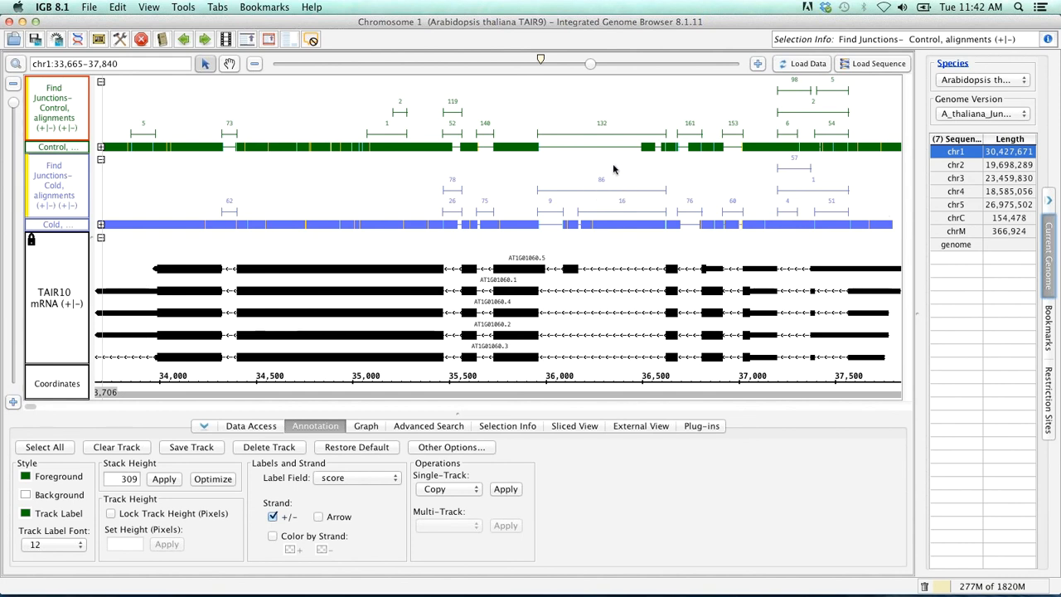
{"action": "mouse_move", "coordinate": [589, 136]}
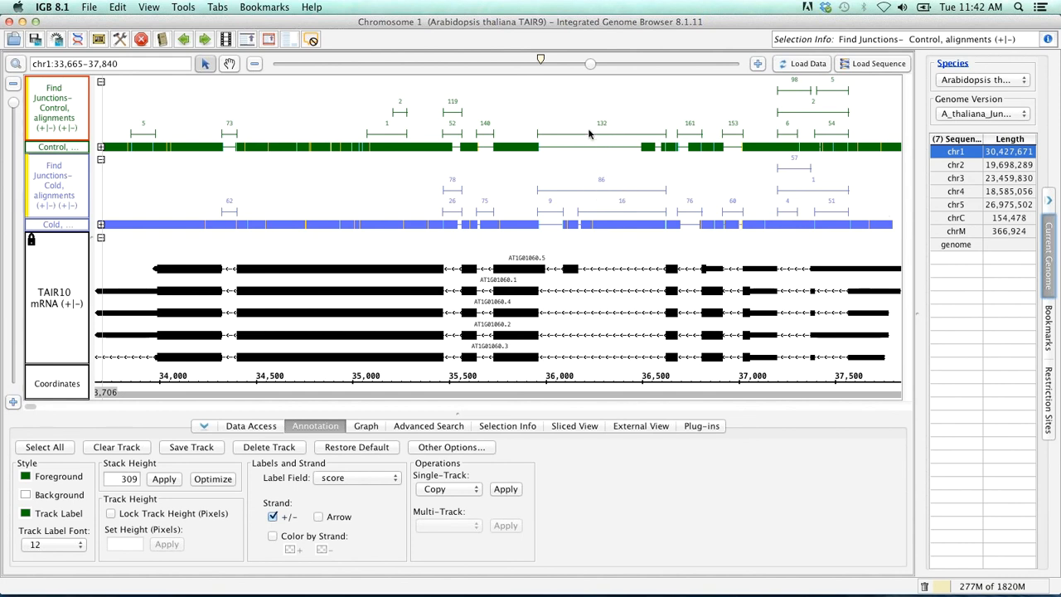
{"action": "mouse_move", "coordinate": [611, 195]}
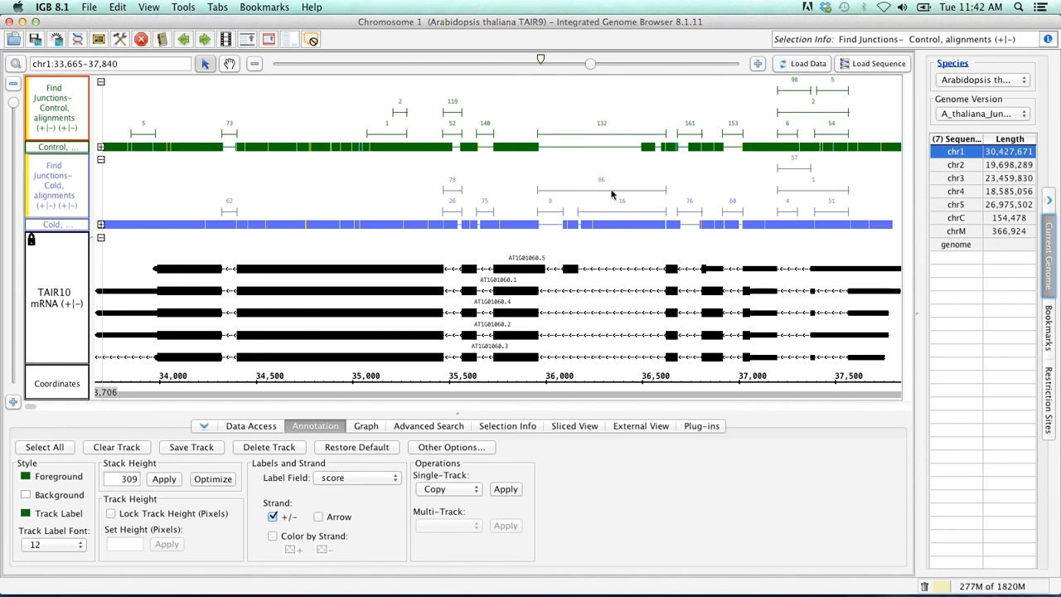
{"action": "mouse_move", "coordinate": [521, 206]}
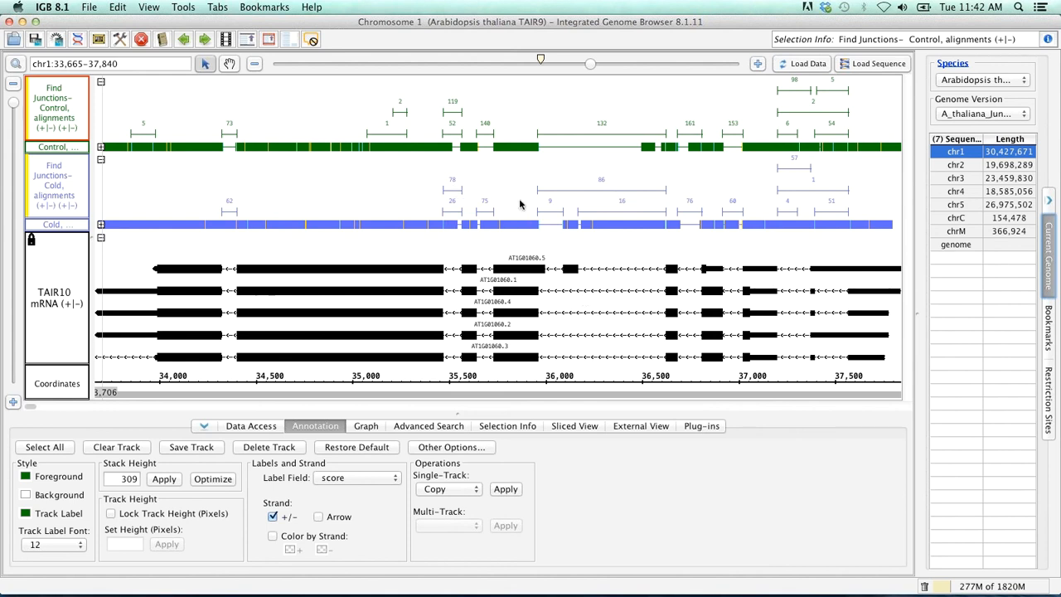
{"action": "mouse_move", "coordinate": [232, 181]}
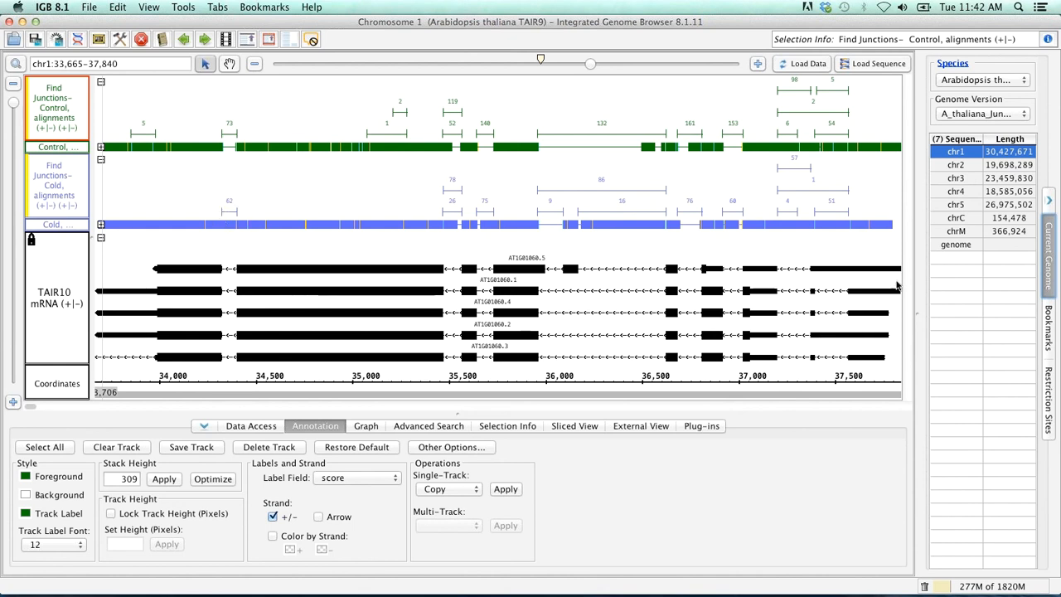
{"action": "mouse_move", "coordinate": [653, 208]}
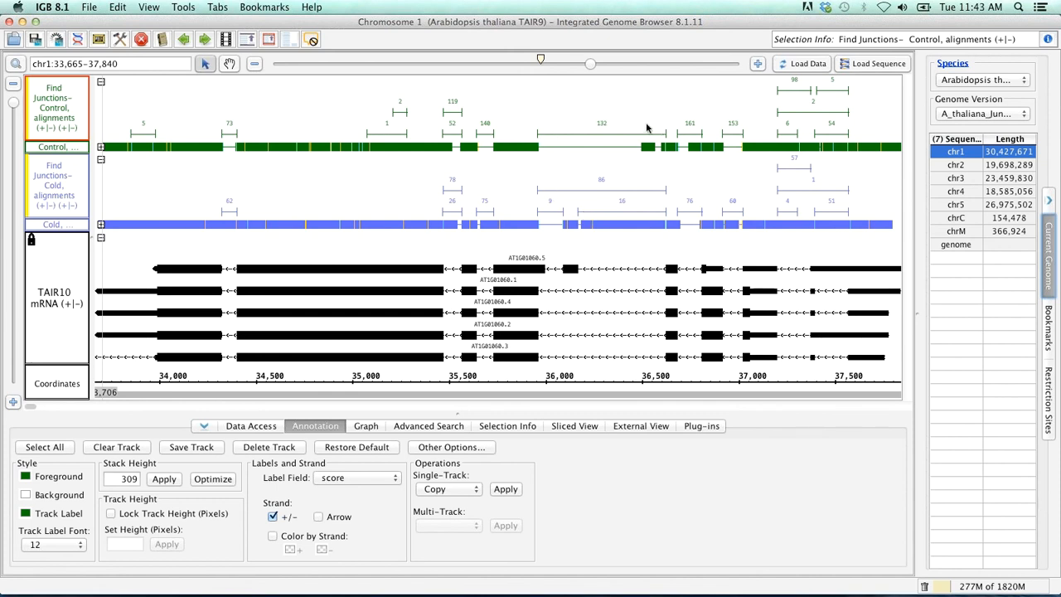
{"action": "mouse_move", "coordinate": [633, 118]}
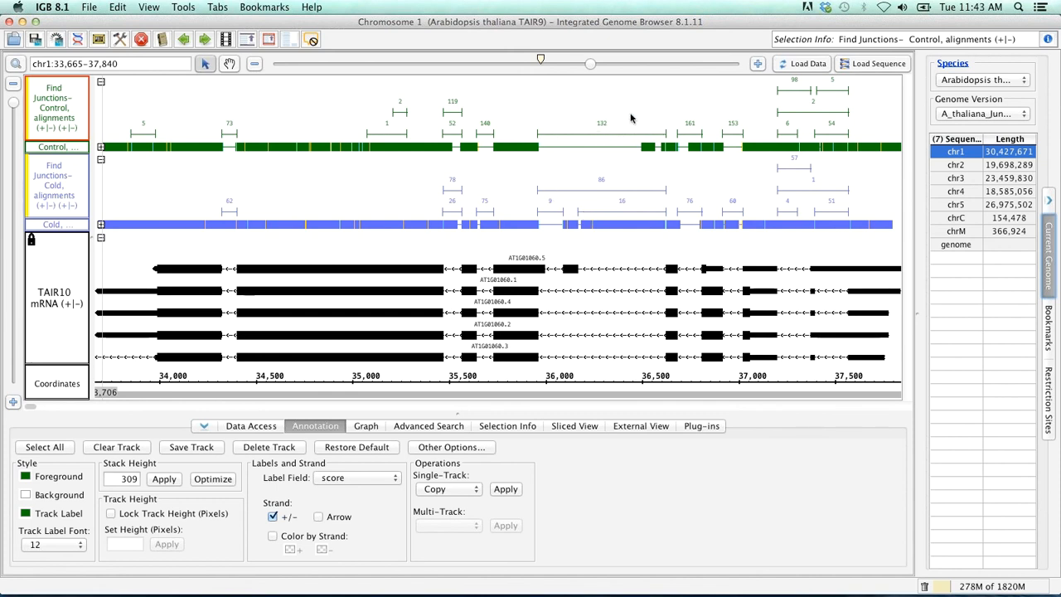
{"action": "mouse_move", "coordinate": [600, 123]}
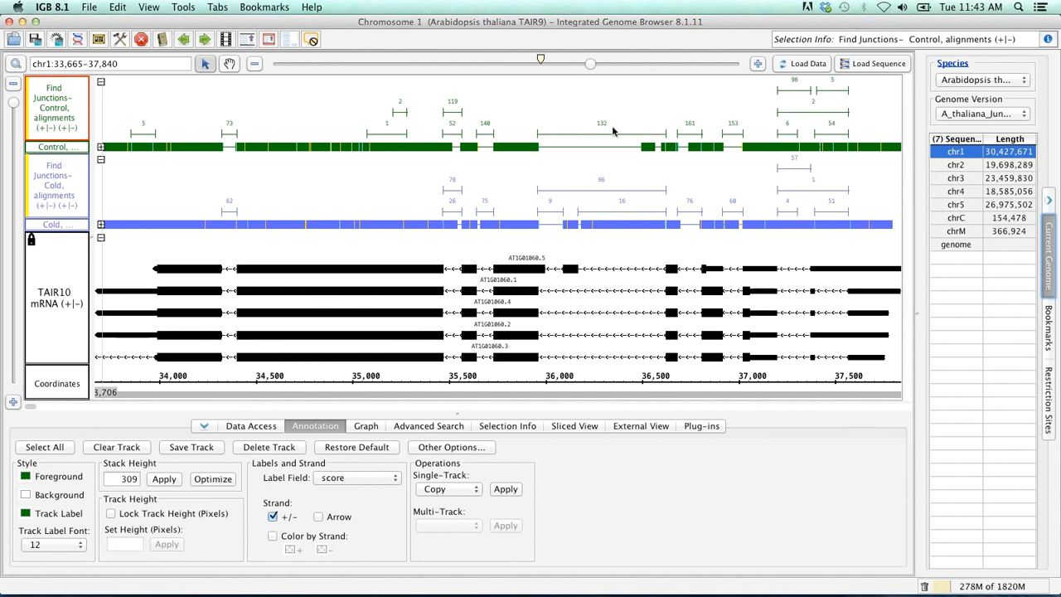
{"action": "mouse_move", "coordinate": [630, 185]}
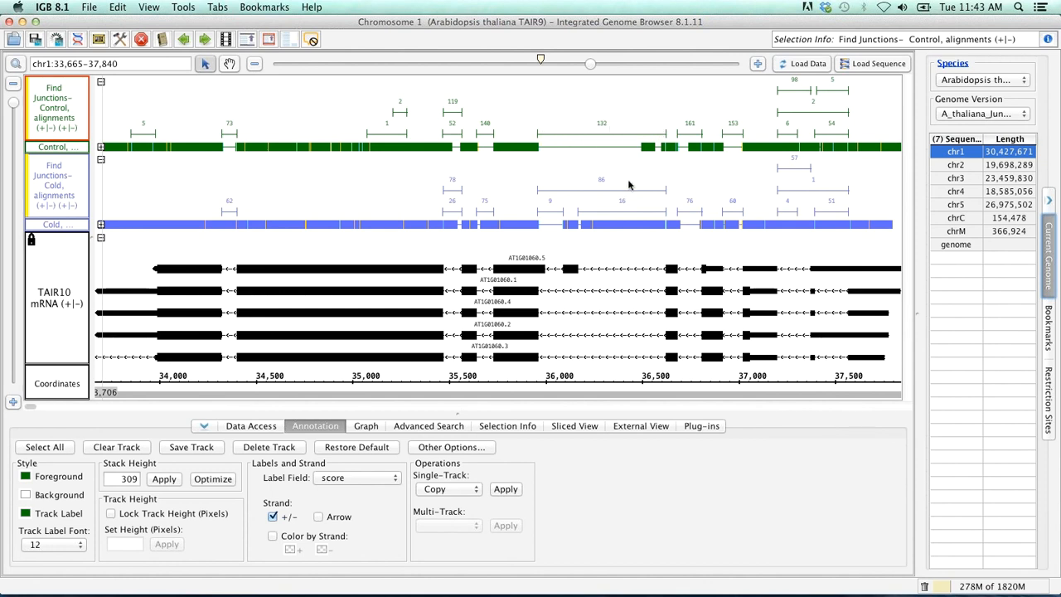
{"action": "mouse_move", "coordinate": [643, 202]}
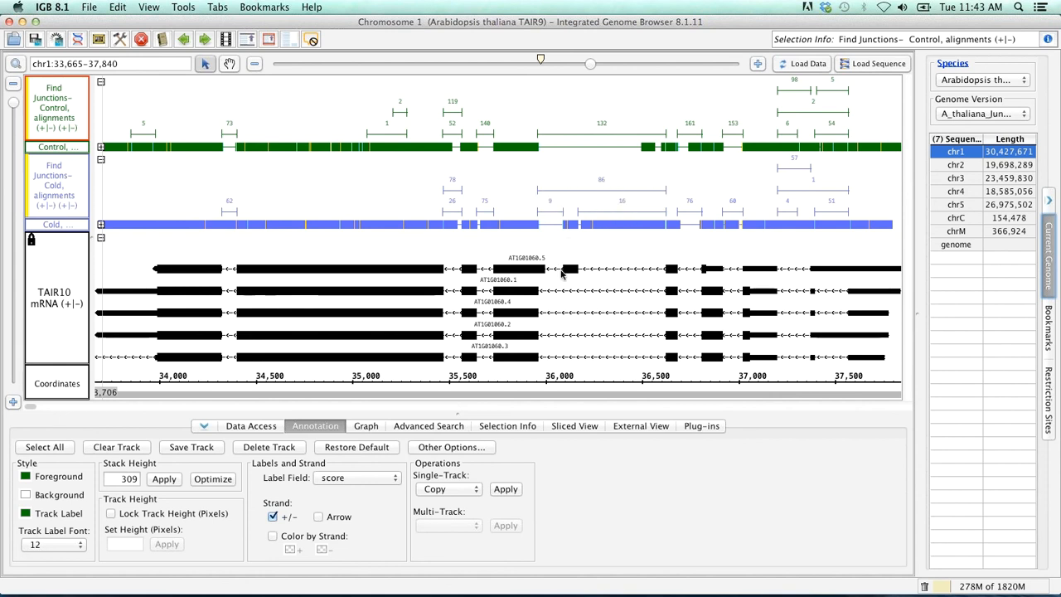
{"action": "mouse_move", "coordinate": [535, 368]}
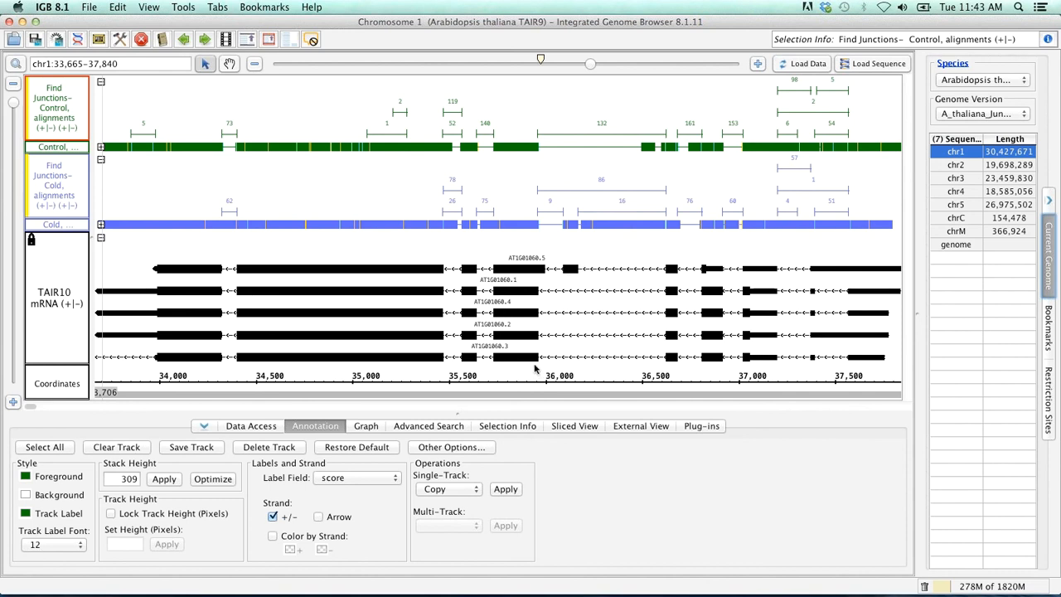
{"action": "left_click_drag", "start_coordinate": [489, 375], "coordinate": [645, 374]}
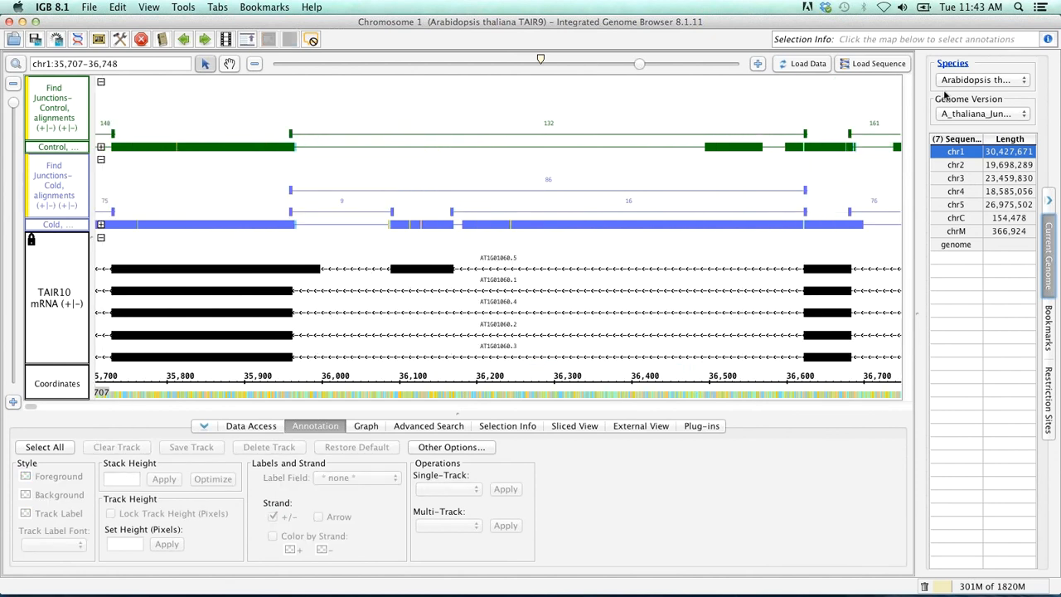
{"action": "mouse_move", "coordinate": [564, 129]}
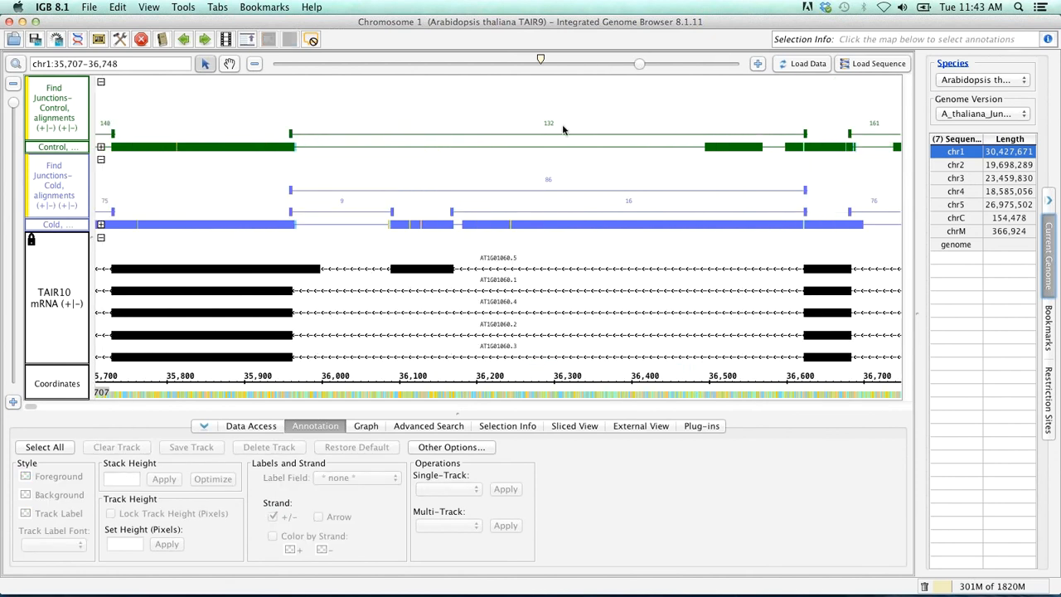
{"action": "mouse_move", "coordinate": [832, 196]}
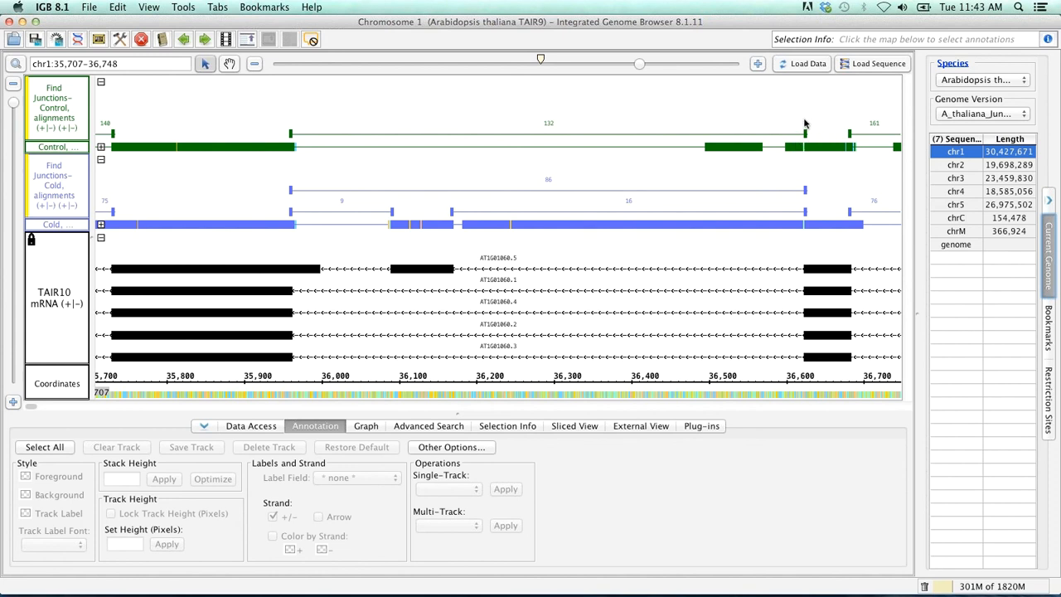
{"action": "mouse_move", "coordinate": [358, 167]}
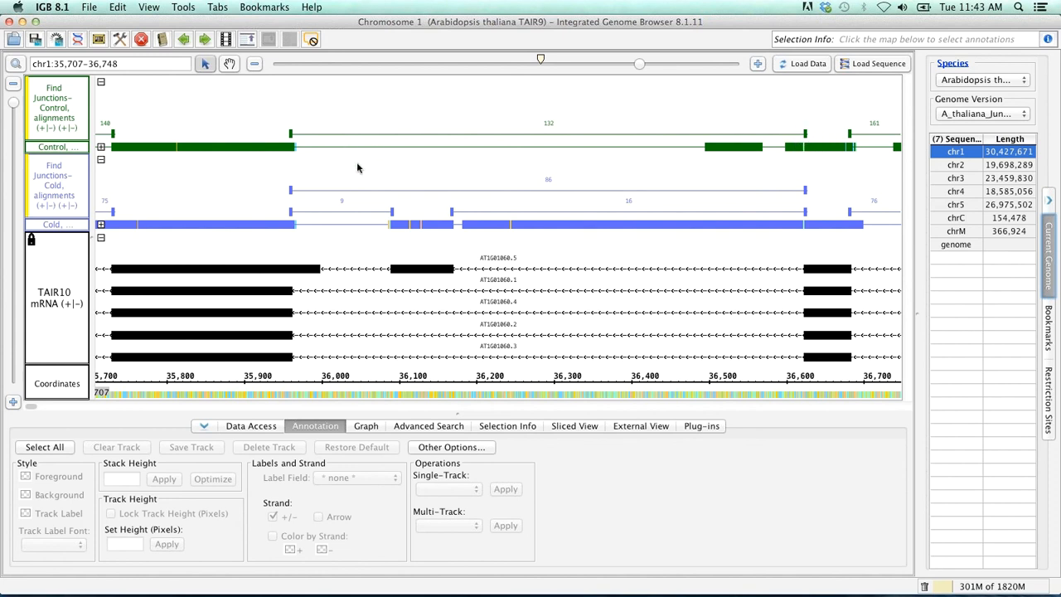
{"action": "mouse_move", "coordinate": [285, 189]}
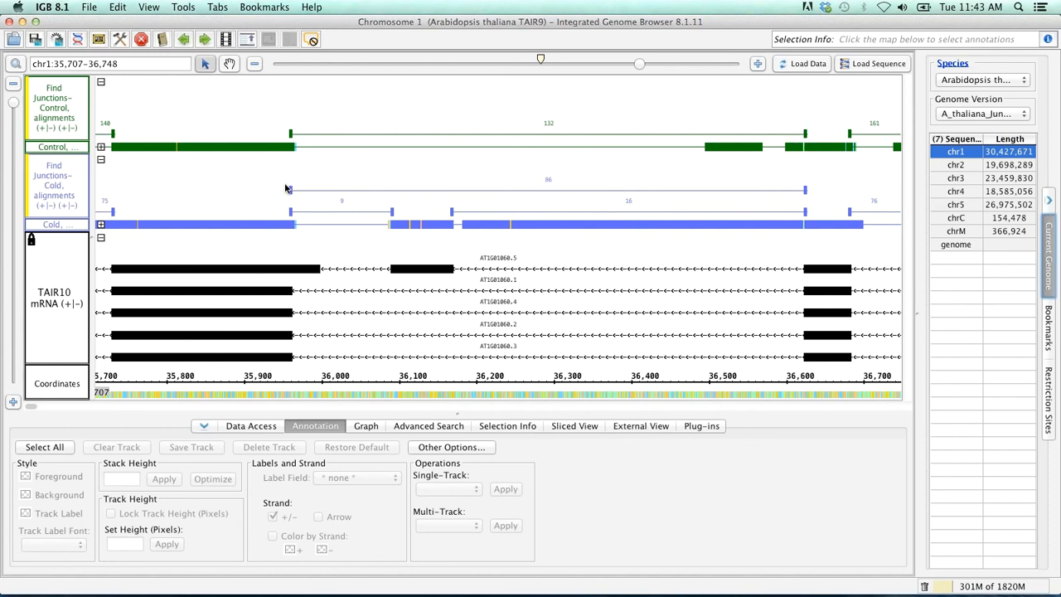
{"action": "mouse_move", "coordinate": [294, 235]}
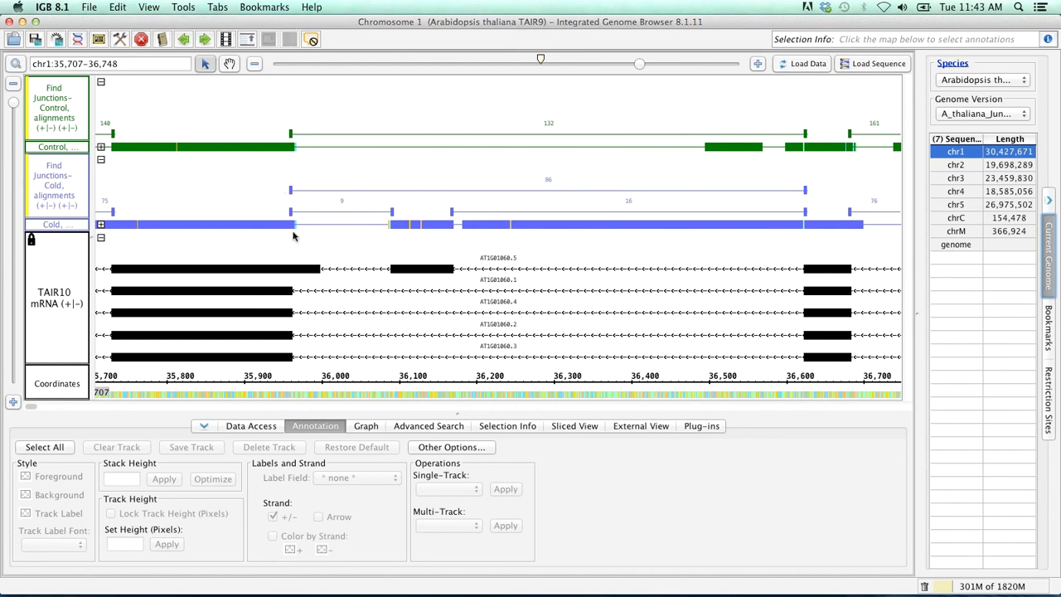
{"action": "mouse_move", "coordinate": [424, 252]}
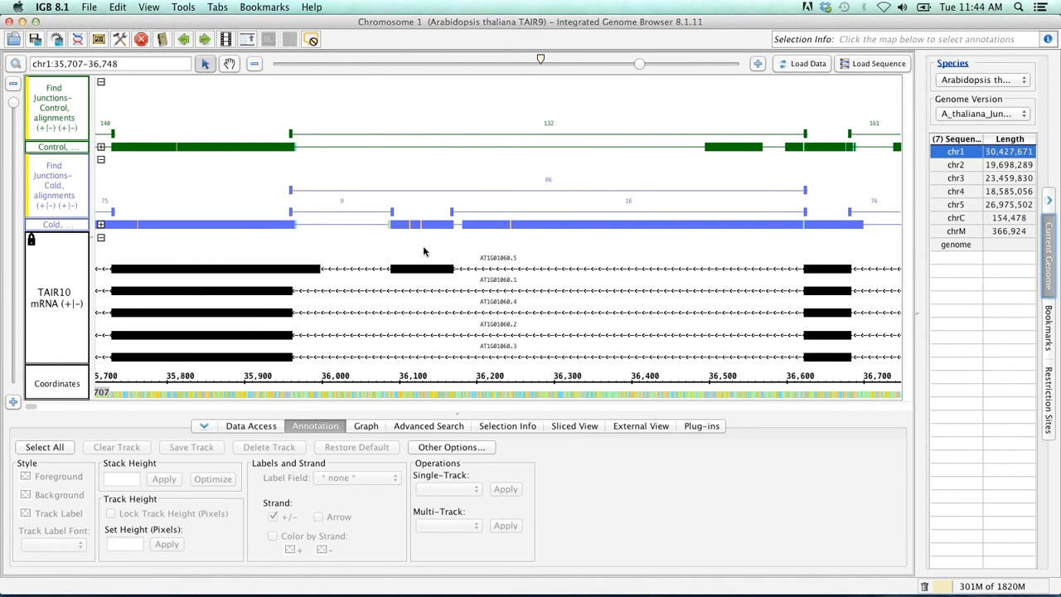
{"action": "mouse_move", "coordinate": [427, 246]}
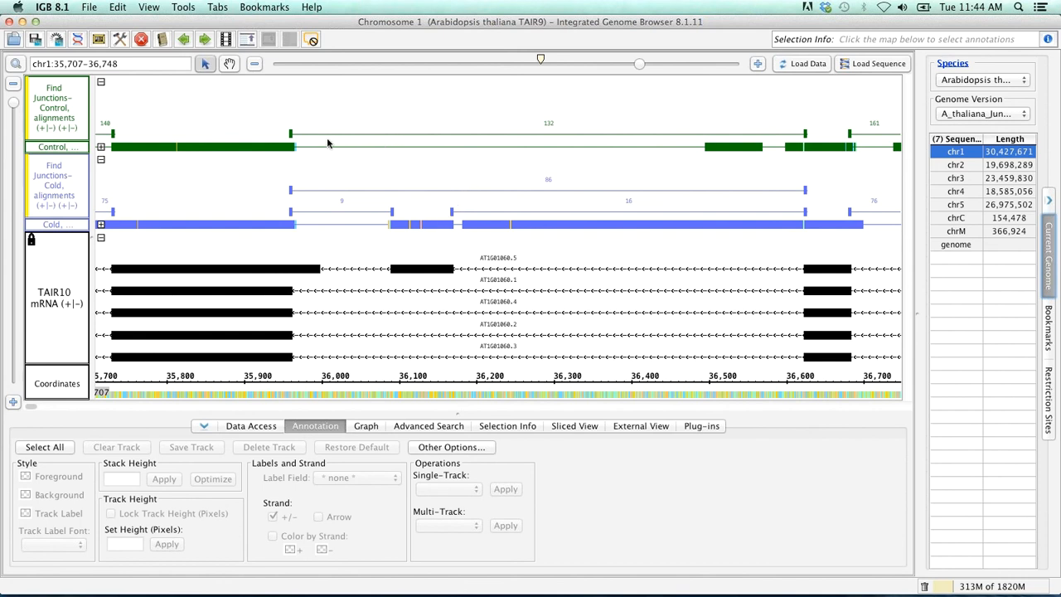
{"action": "mouse_move", "coordinate": [292, 161]}
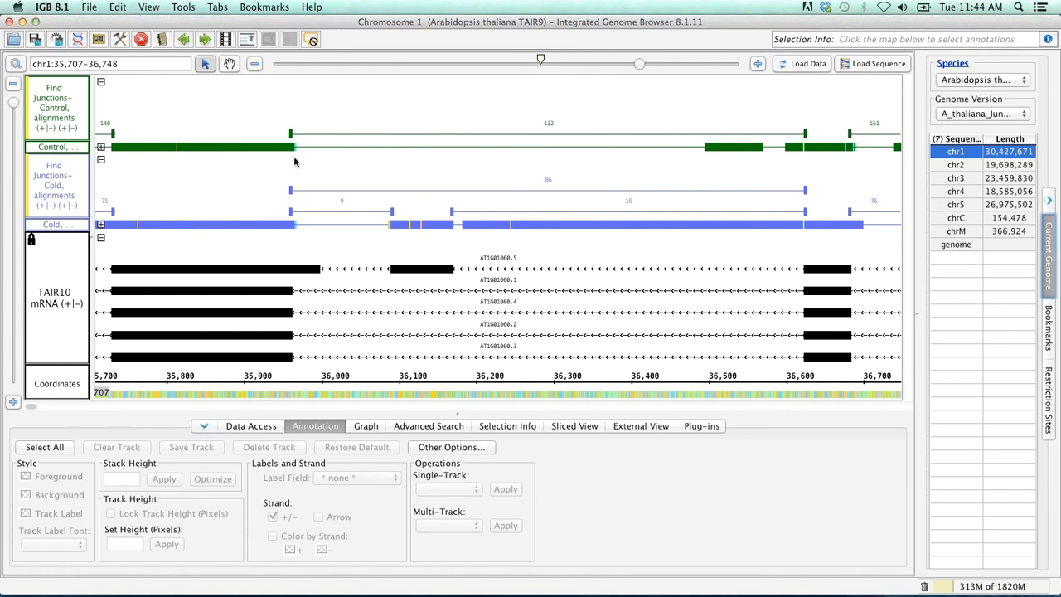
{"action": "mouse_move", "coordinate": [554, 189]}
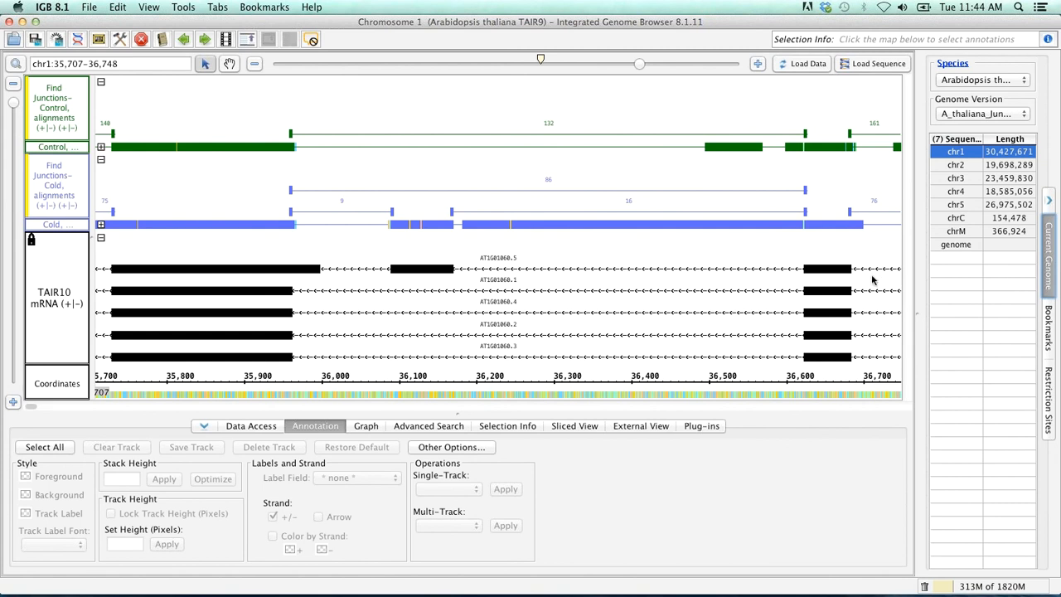
{"action": "mouse_move", "coordinate": [859, 286]}
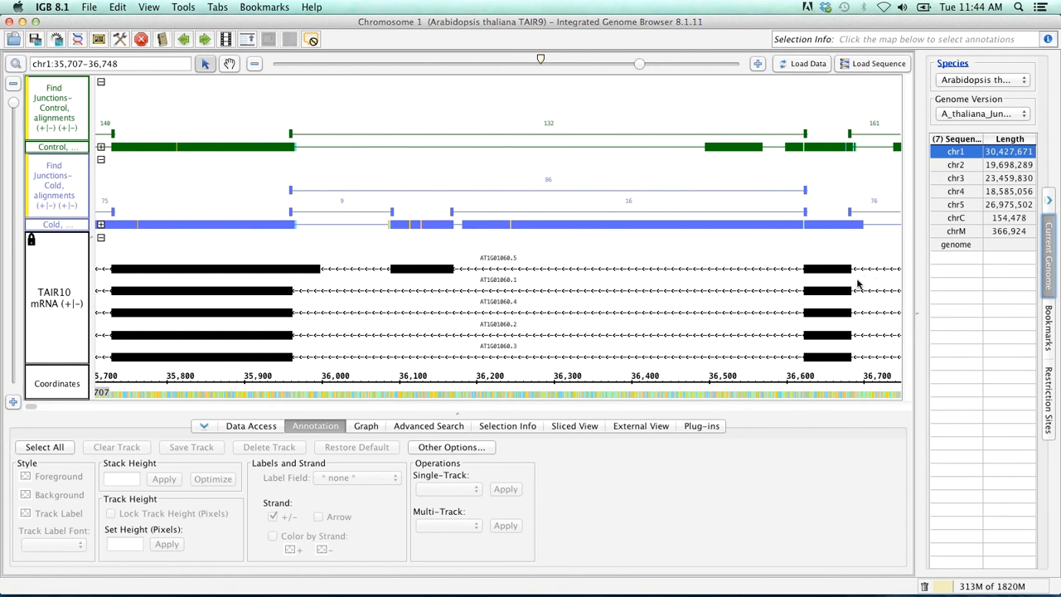
{"action": "mouse_move", "coordinate": [354, 217]}
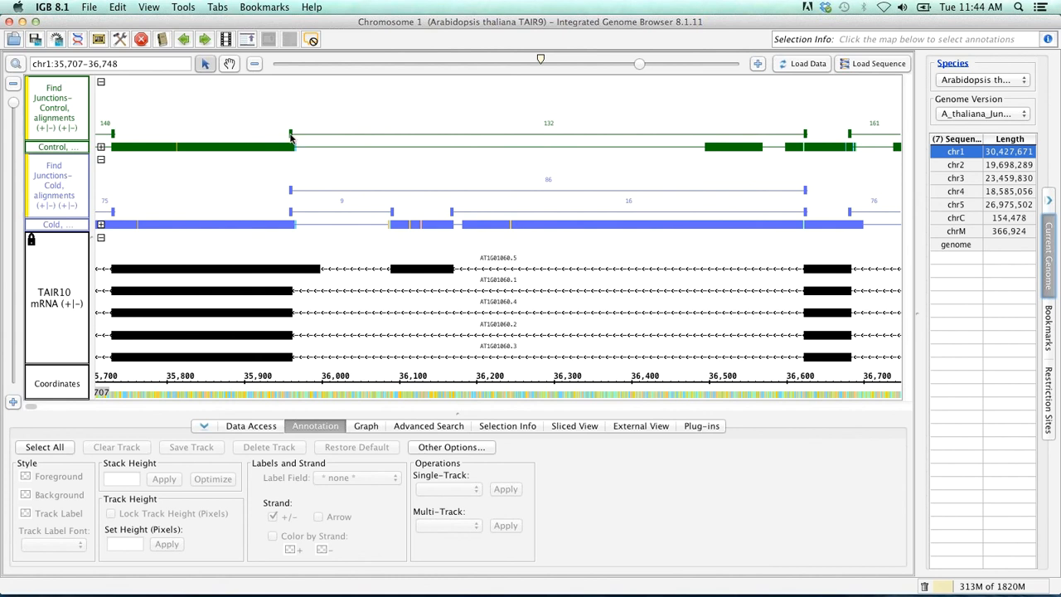
{"action": "left_click", "coordinate": [291, 136]}
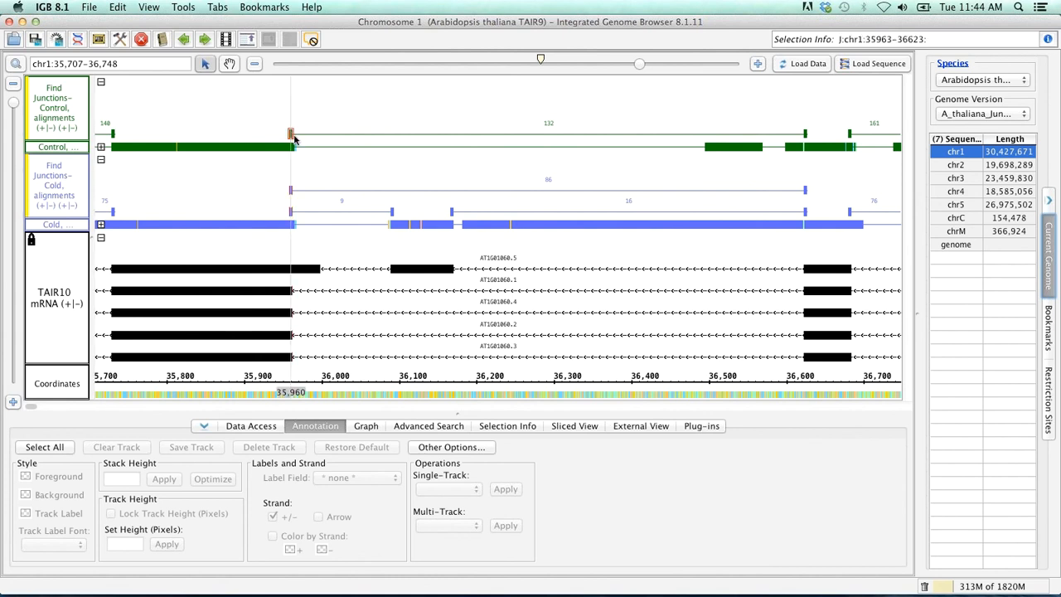
{"action": "mouse_move", "coordinate": [292, 182]}
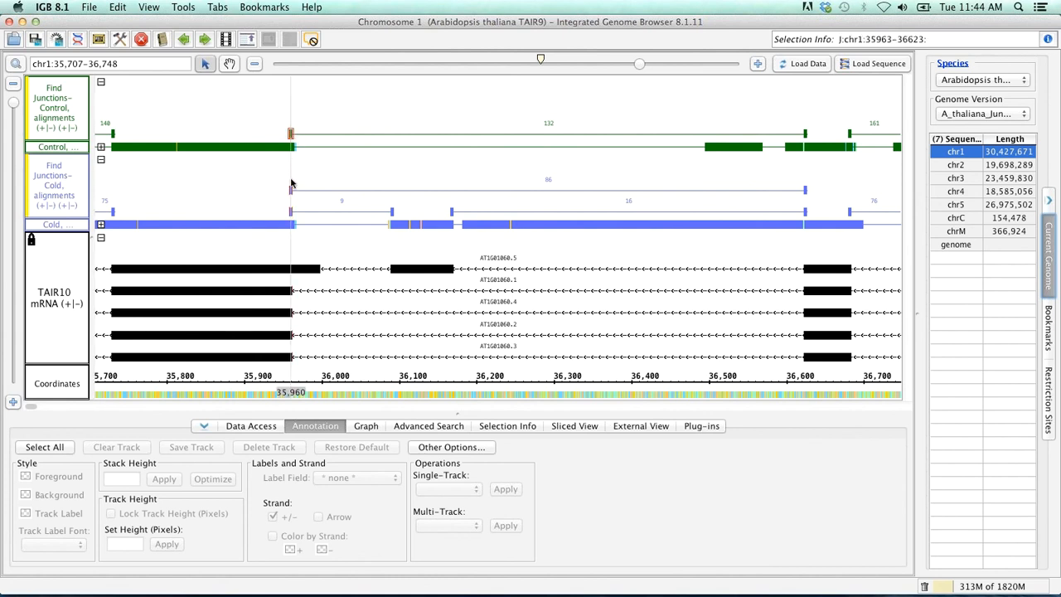
{"action": "mouse_move", "coordinate": [292, 136]}
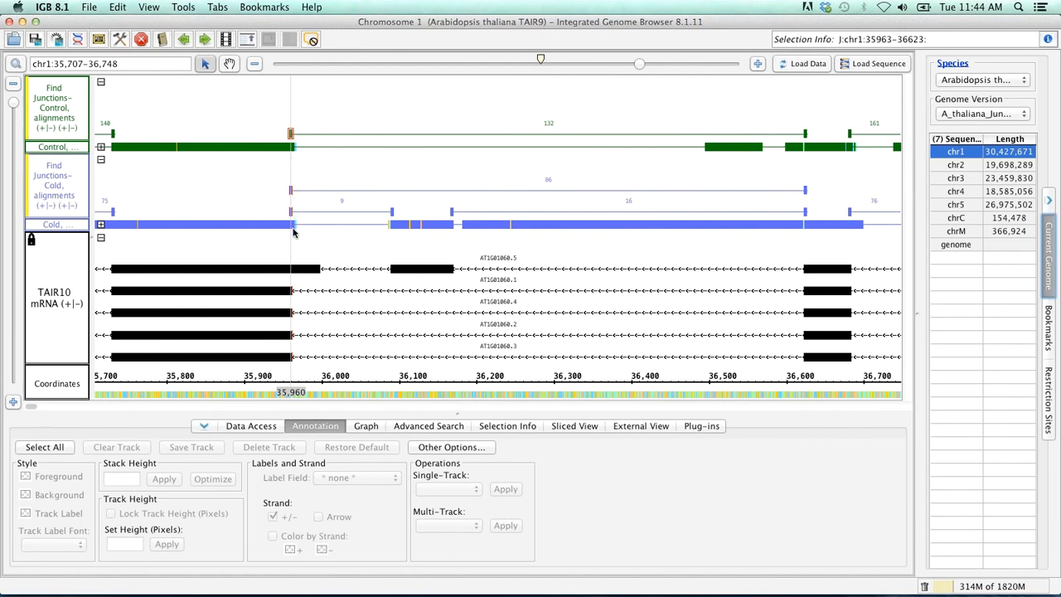
{"action": "mouse_move", "coordinate": [799, 199]}
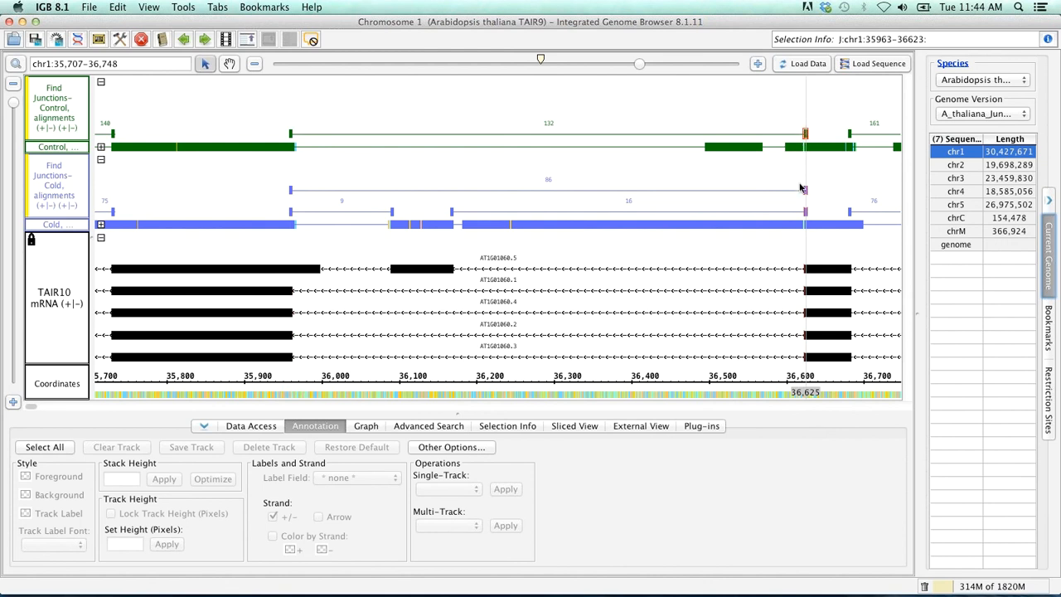
{"action": "mouse_move", "coordinate": [818, 343]}
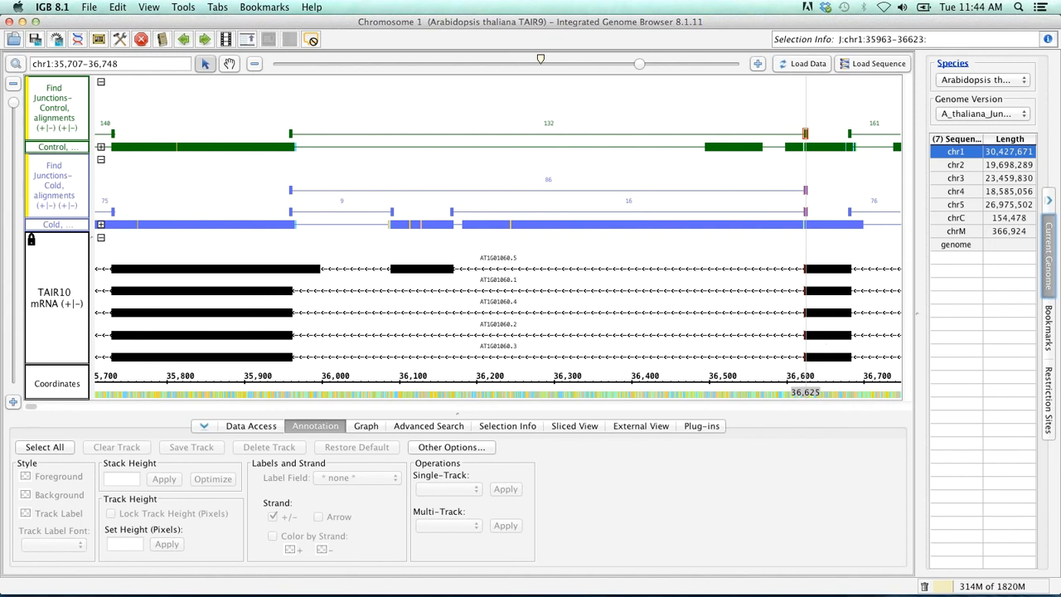
{"action": "mouse_move", "coordinate": [610, 199]}
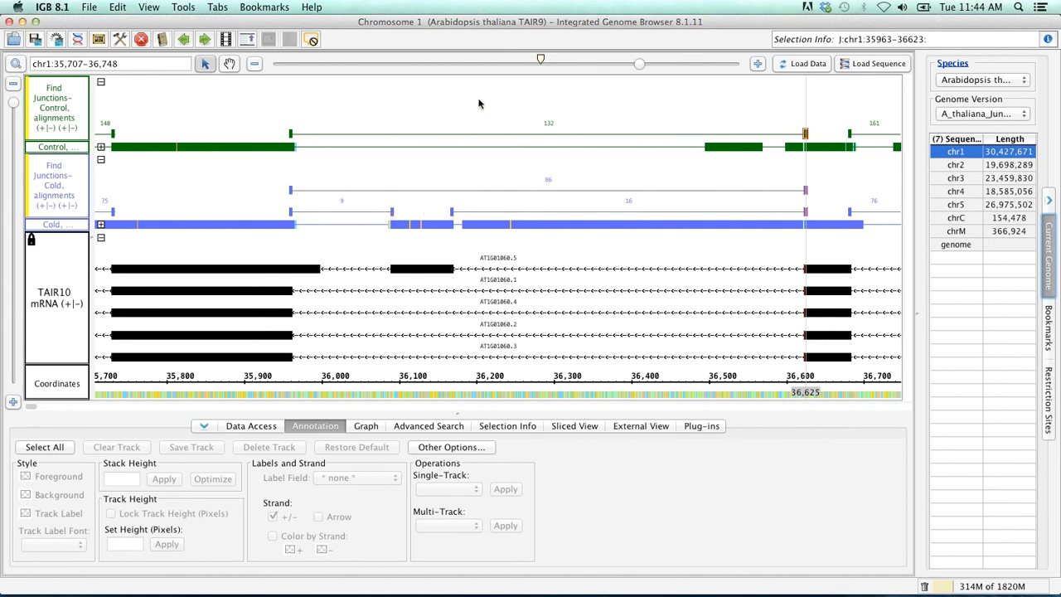
{"action": "mouse_move", "coordinate": [484, 168]}
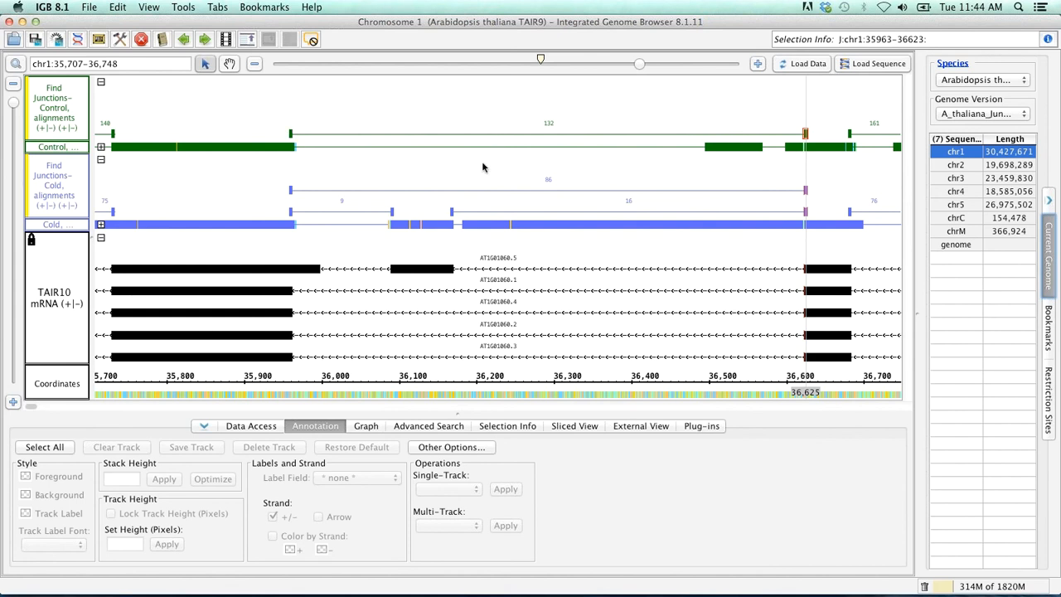
{"action": "mouse_move", "coordinate": [502, 189]}
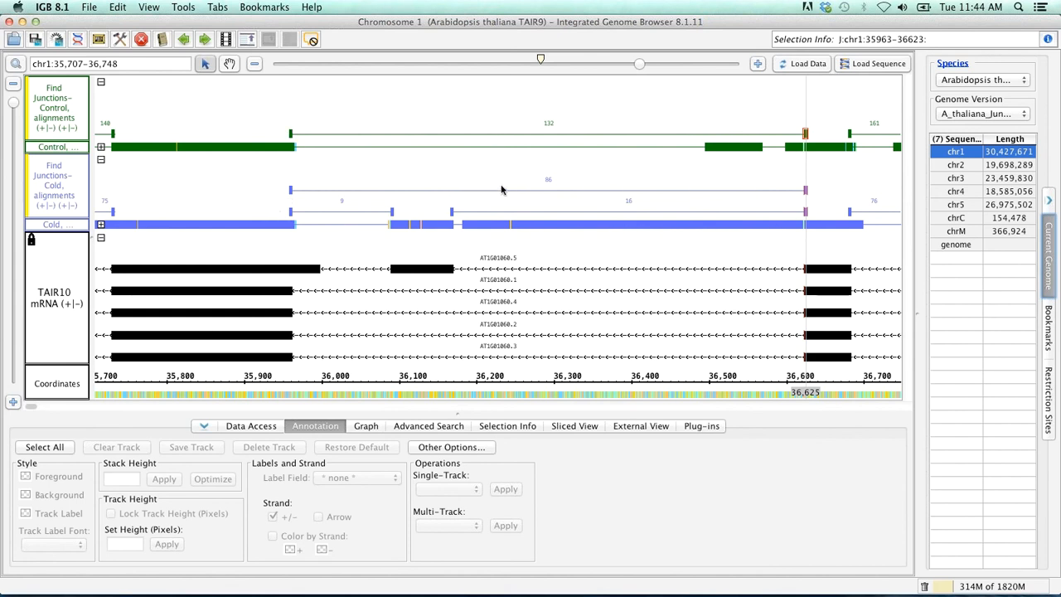
{"action": "mouse_move", "coordinate": [553, 176]}
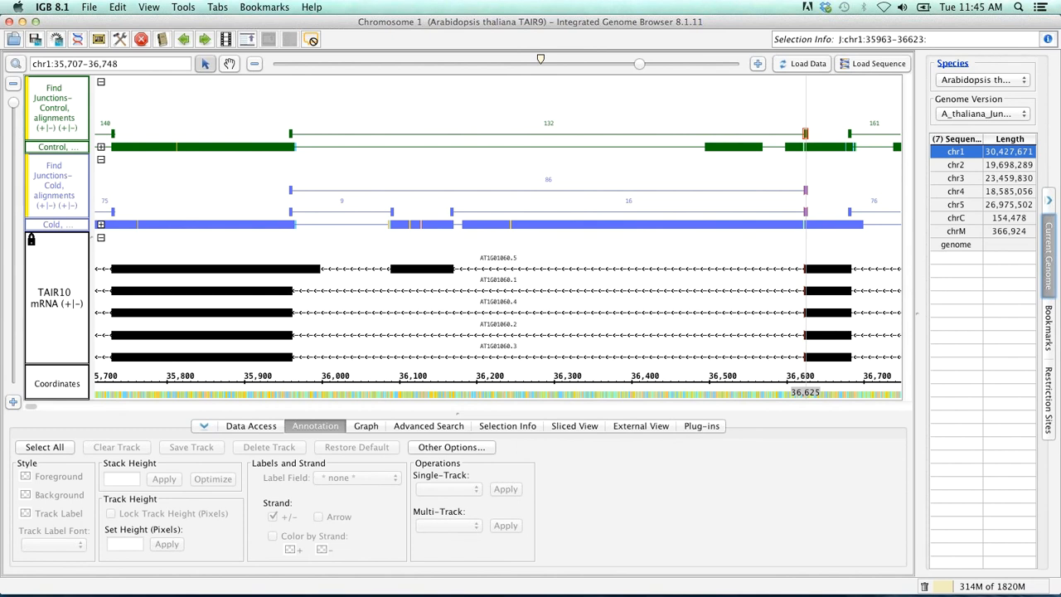
{"action": "mouse_move", "coordinate": [660, 315]}
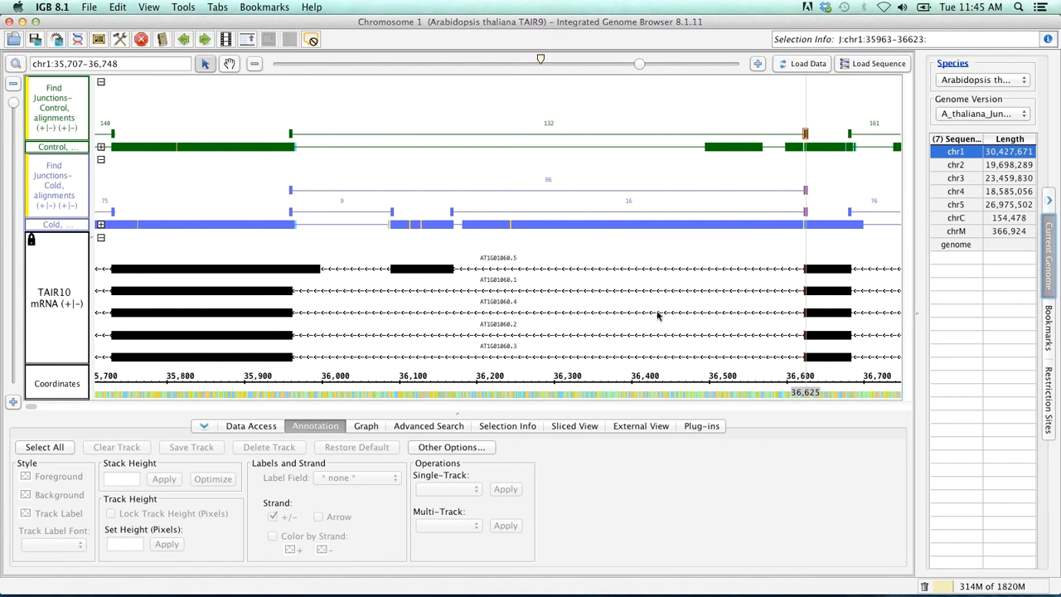
{"action": "mouse_move", "coordinate": [660, 314]}
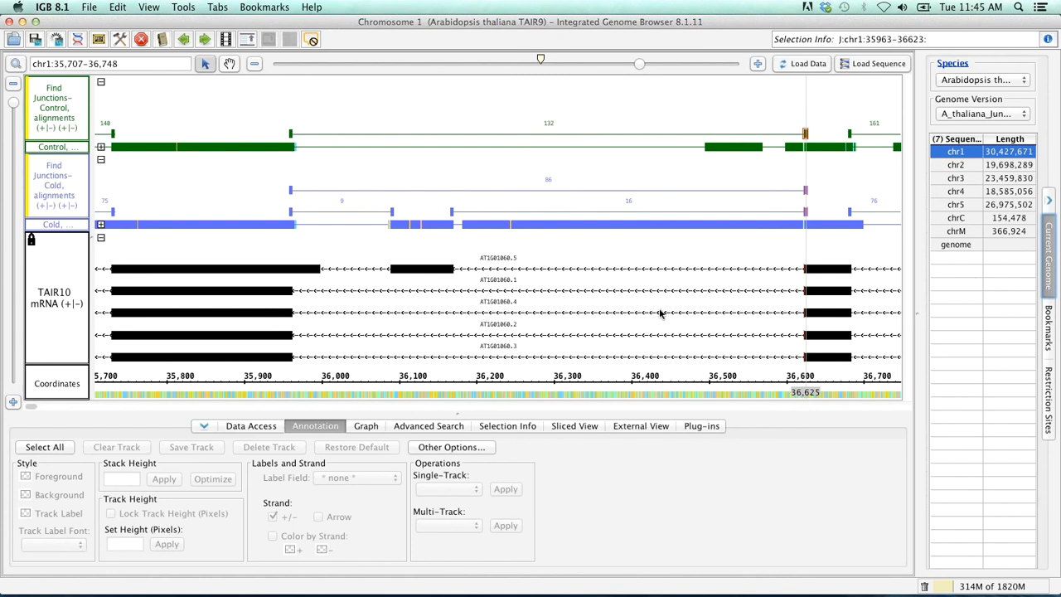
{"action": "mouse_move", "coordinate": [448, 335]}
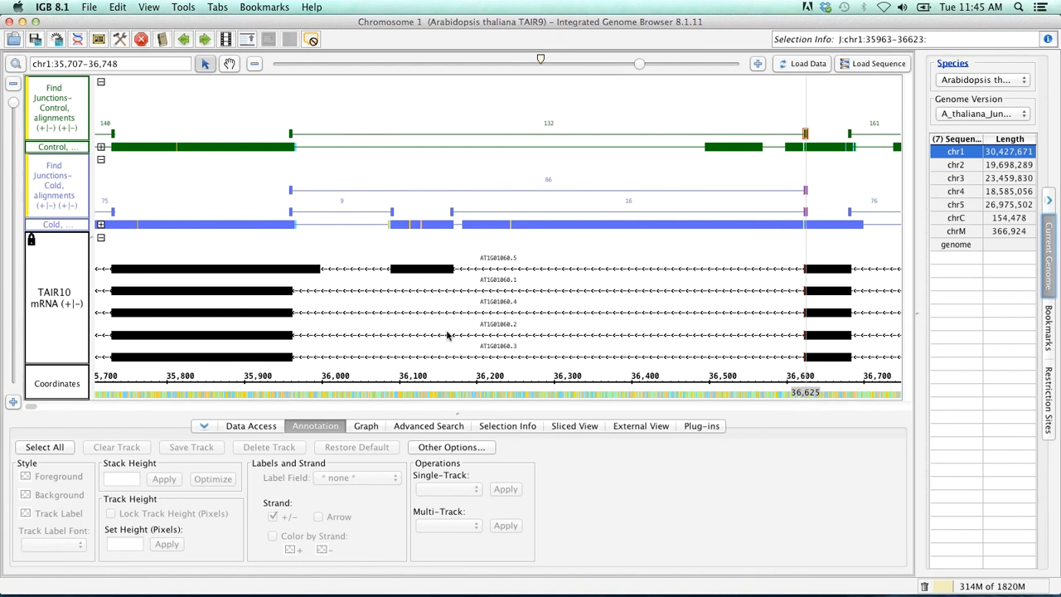
{"action": "mouse_move", "coordinate": [191, 363]}
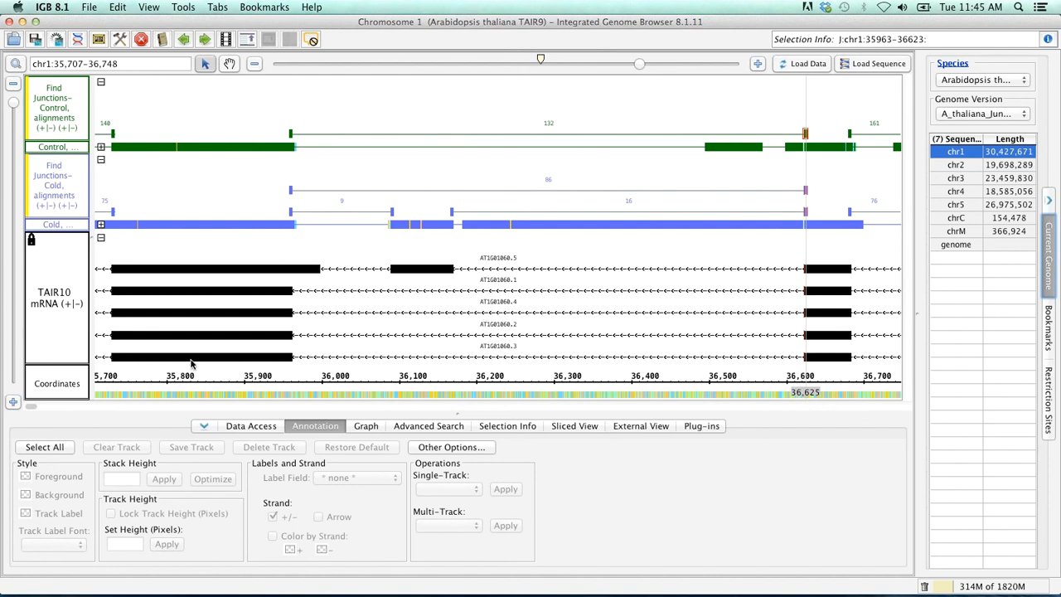
{"action": "mouse_move", "coordinate": [297, 279]}
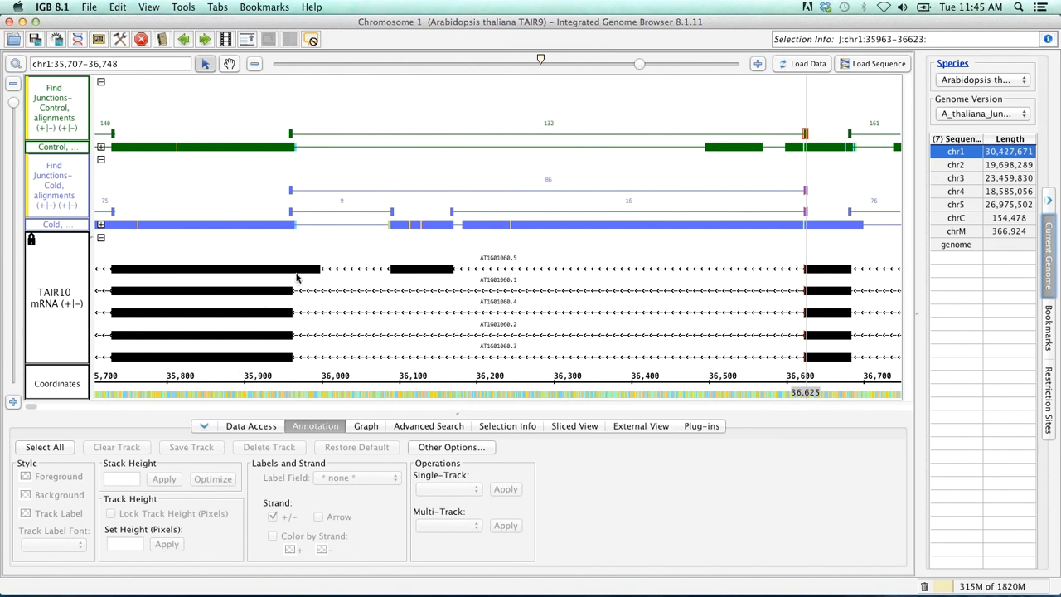
{"action": "mouse_move", "coordinate": [437, 250]}
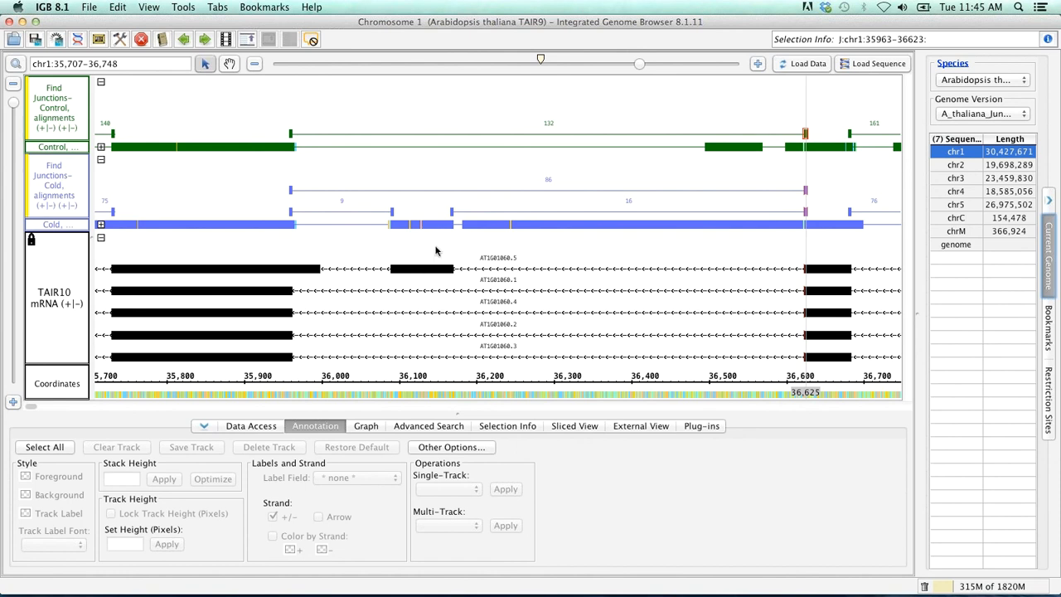
{"action": "mouse_move", "coordinate": [458, 255]}
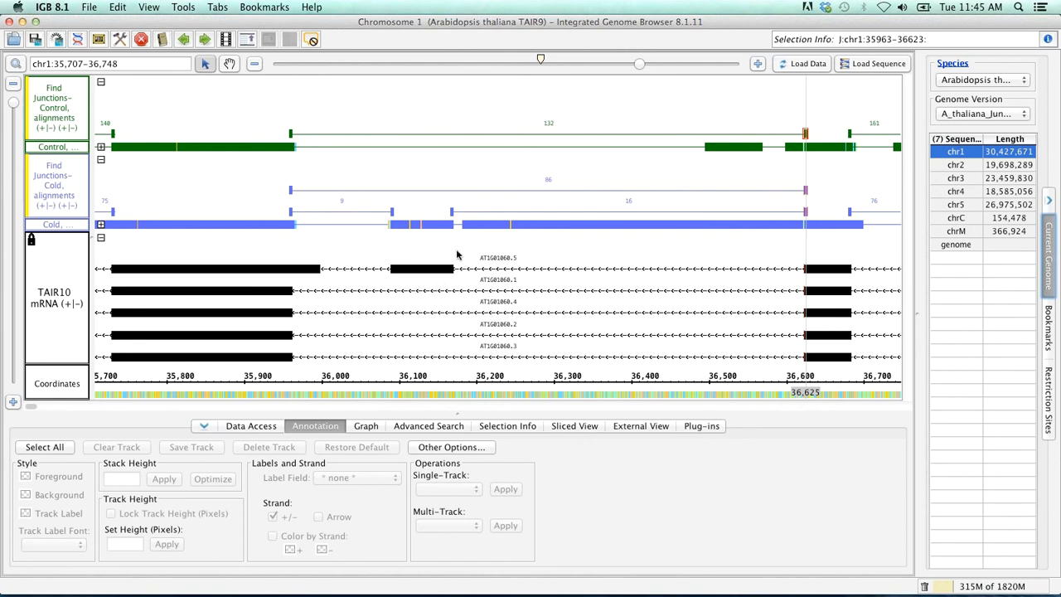
{"action": "mouse_move", "coordinate": [428, 264]}
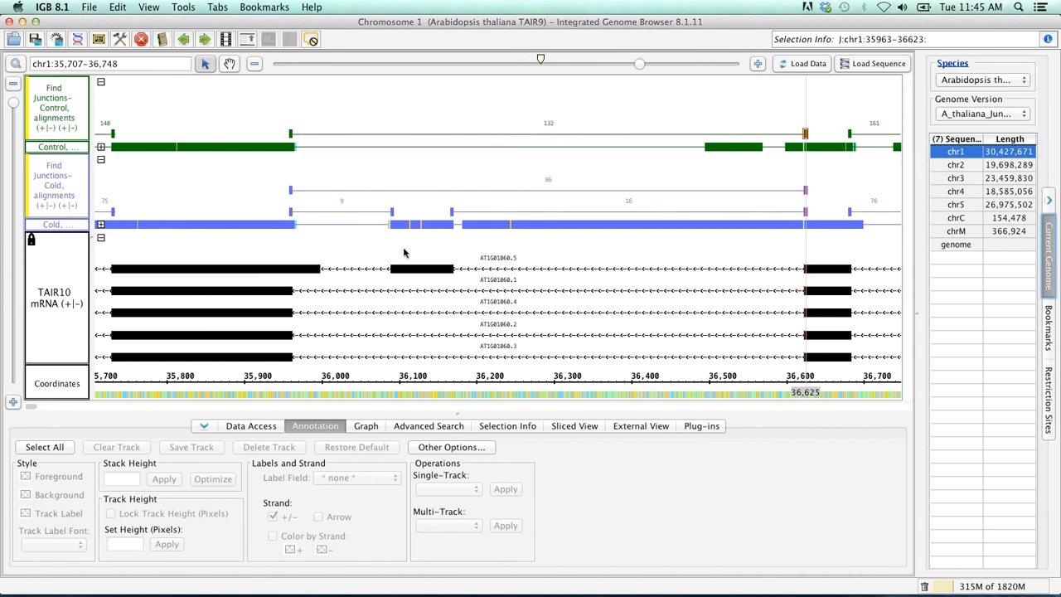
{"action": "mouse_move", "coordinate": [409, 267]}
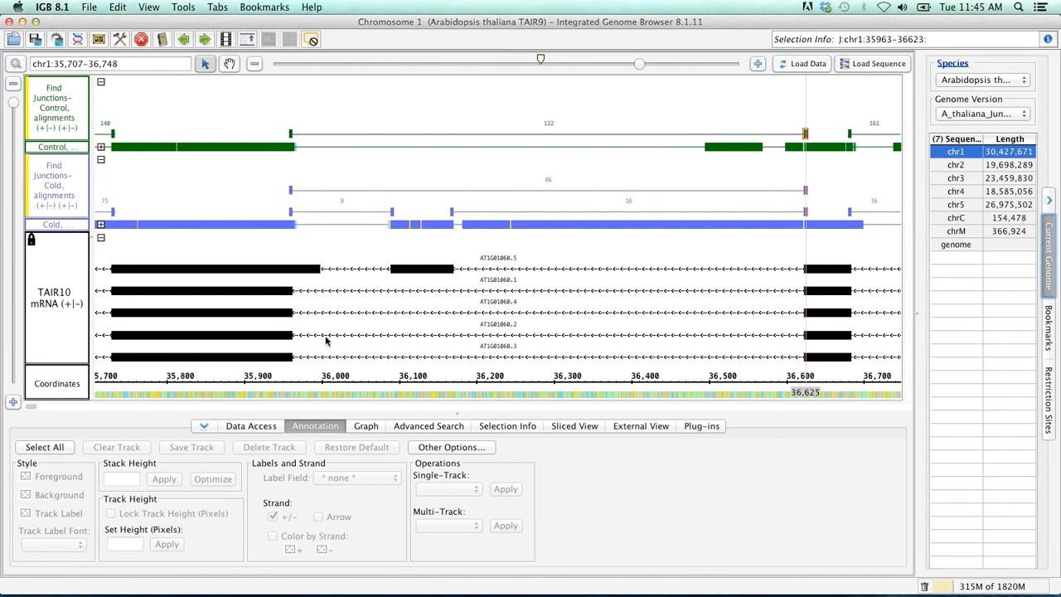
{"action": "mouse_move", "coordinate": [361, 315]}
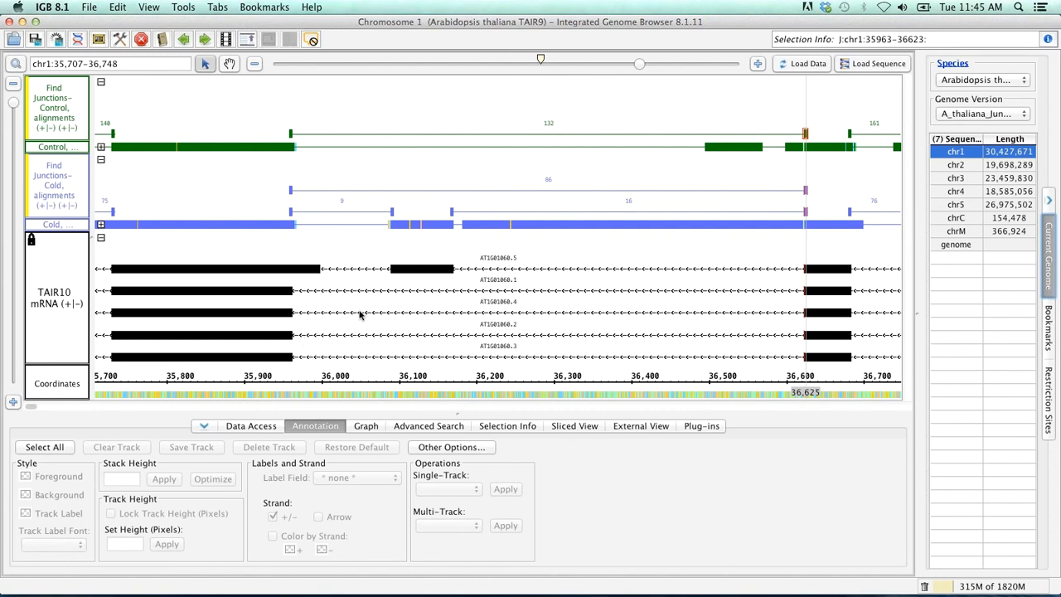
{"action": "mouse_move", "coordinate": [260, 296]}
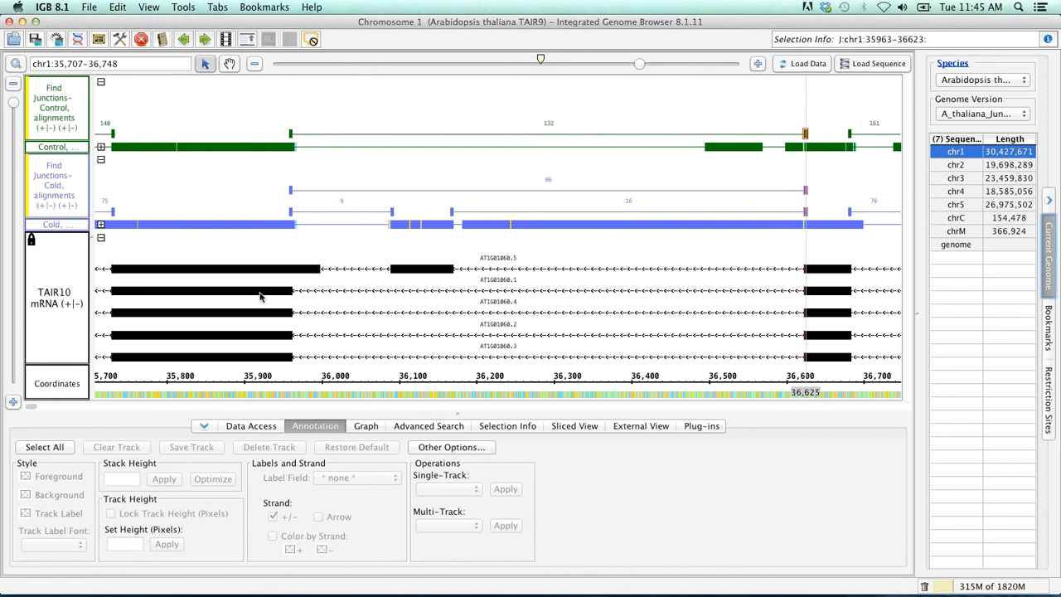
- Select the first and last LHY exons and view their genomic sequence in the Sequence Viewer
{"action": "left_click", "coordinate": [199, 290]}
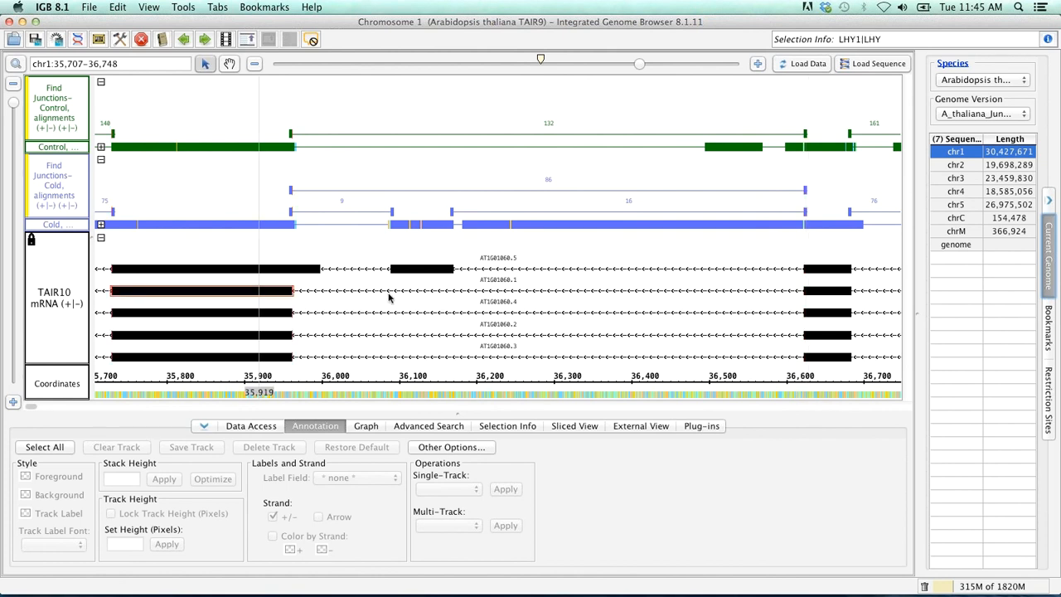
{"action": "mouse_move", "coordinate": [829, 295]}
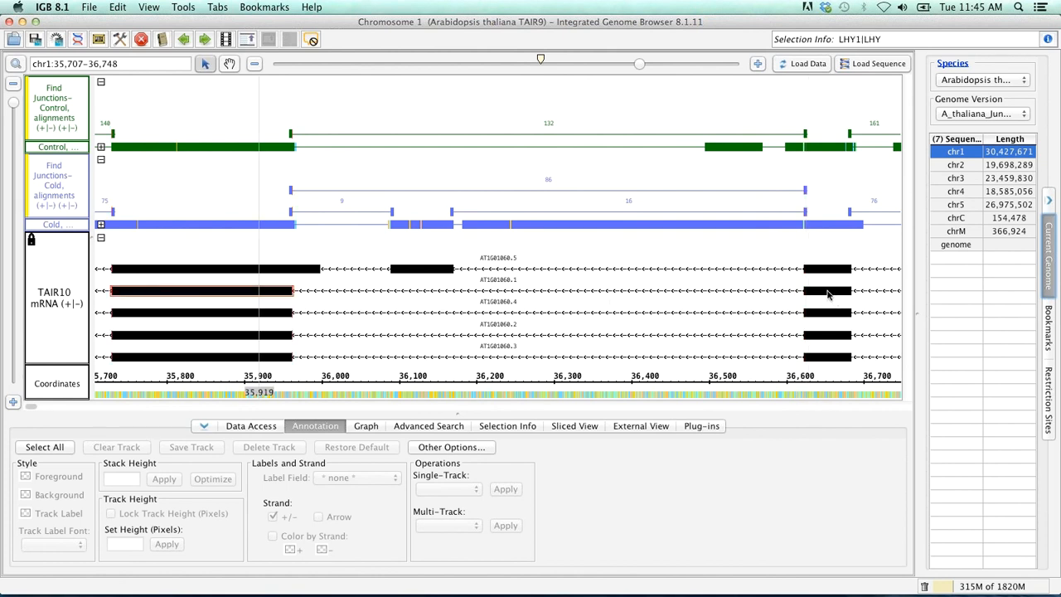
{"action": "left_click", "coordinate": [824, 291]}
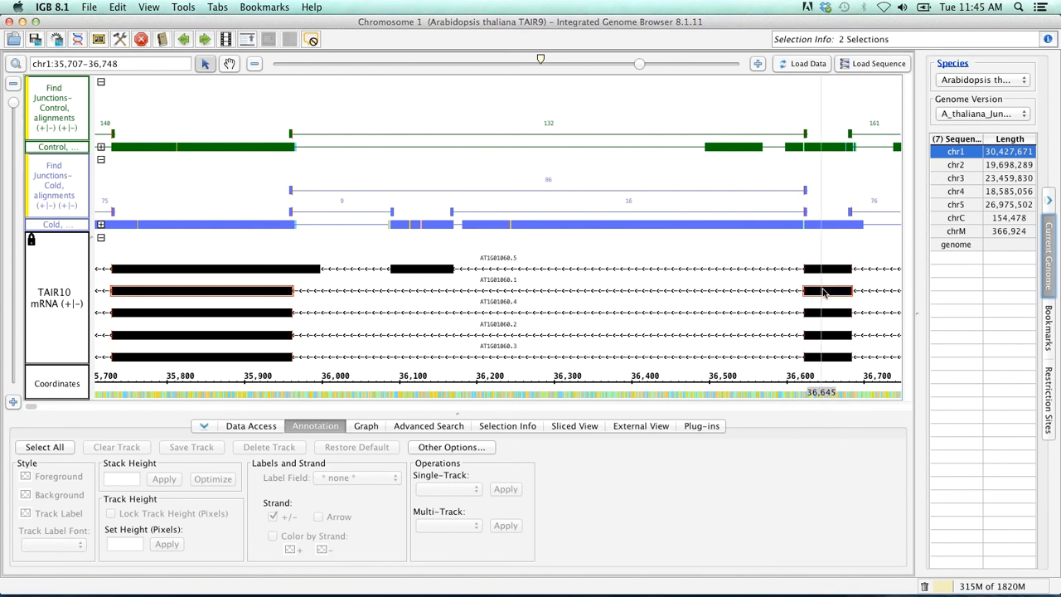
{"action": "mouse_move", "coordinate": [794, 301]}
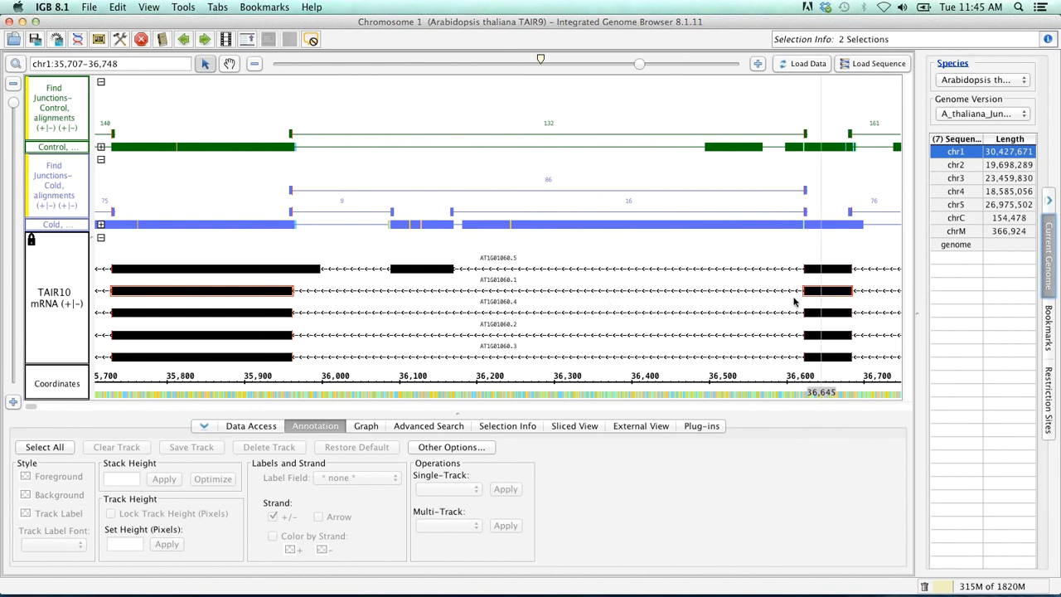
{"action": "mouse_move", "coordinate": [378, 235]}
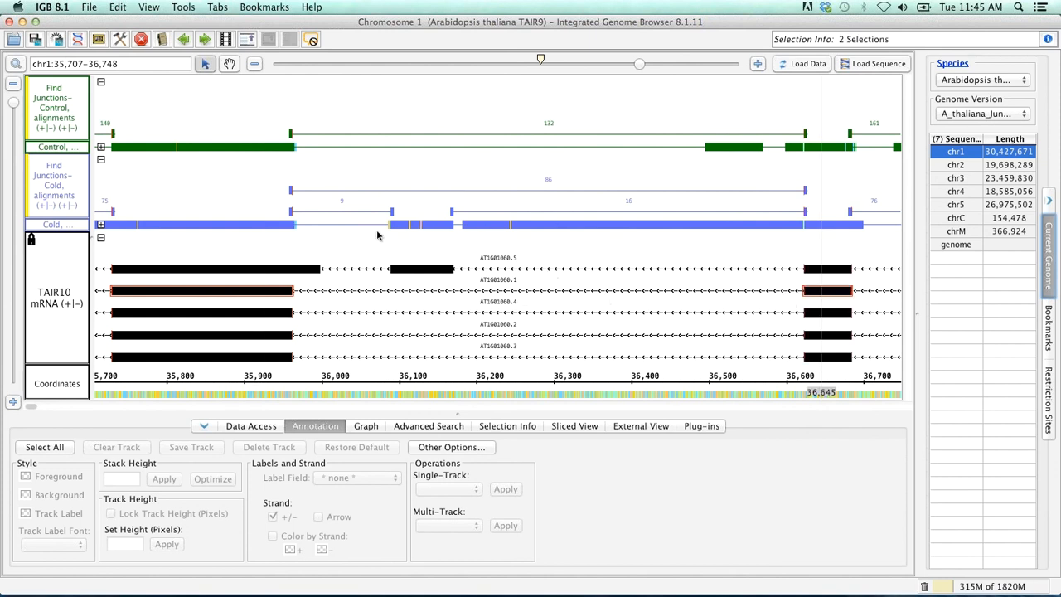
{"action": "left_click", "coordinate": [199, 290]}
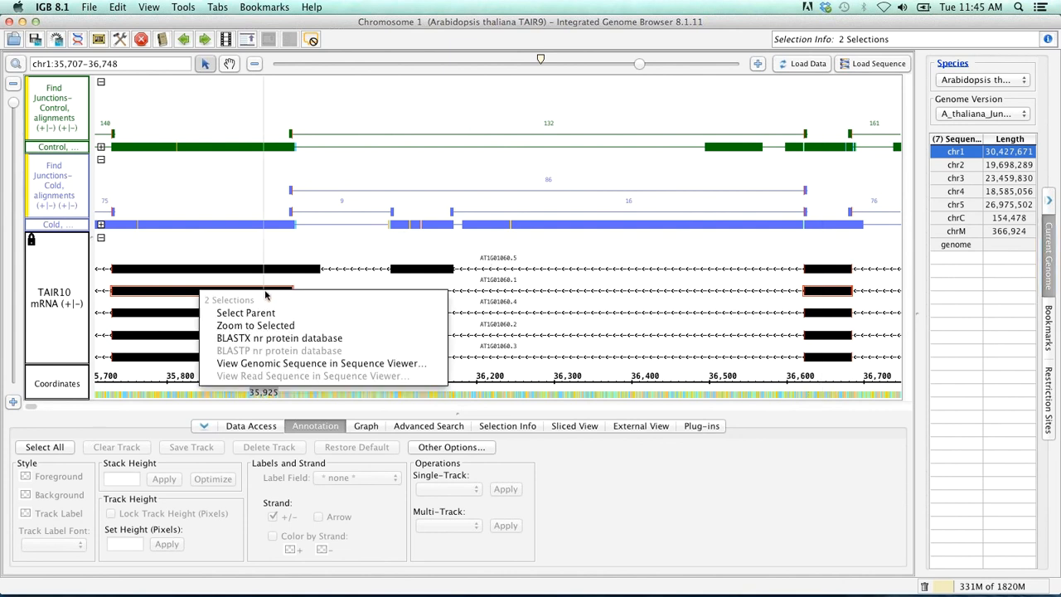
{"action": "mouse_move", "coordinate": [322, 363]}
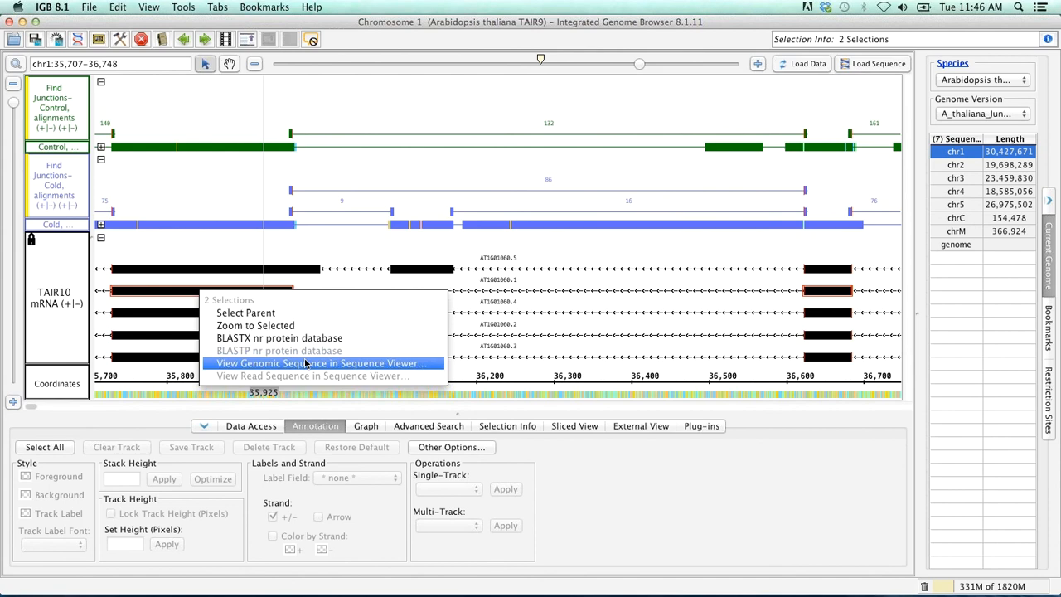
{"action": "left_click", "coordinate": [321, 363]}
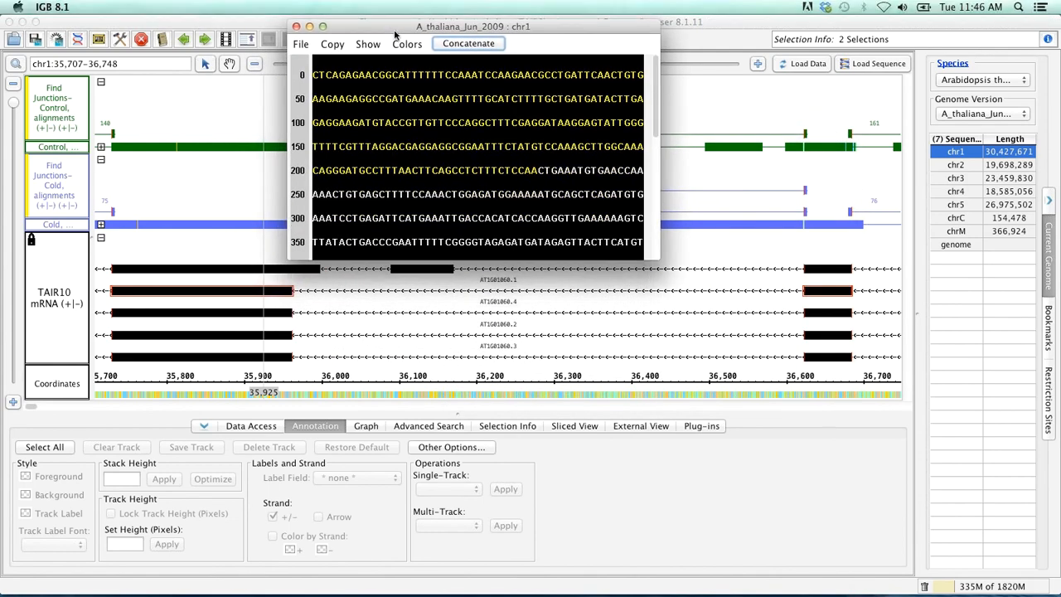
{"action": "mouse_move", "coordinate": [401, 27]}
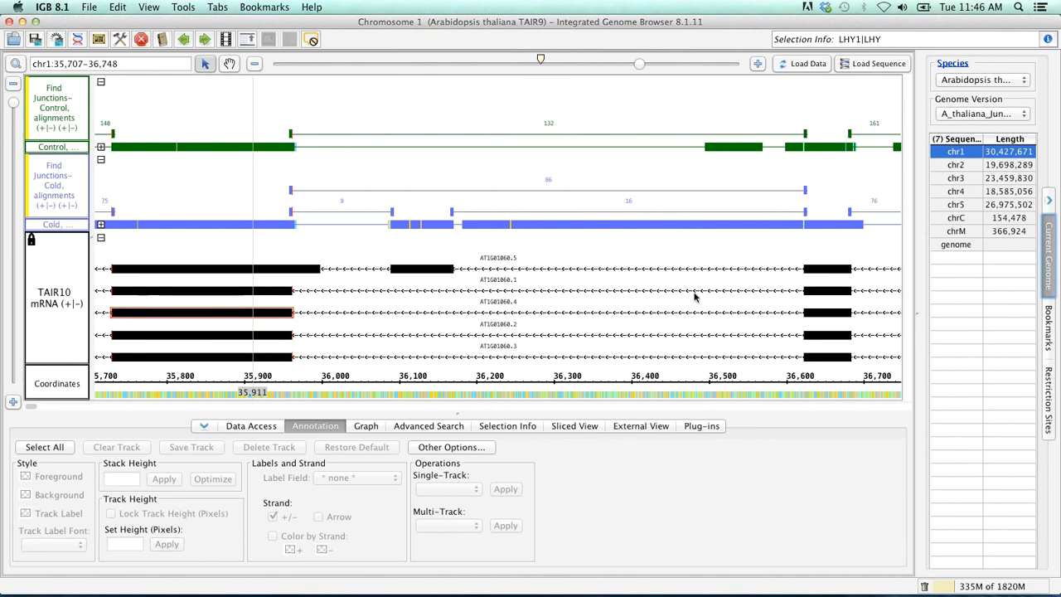
{"action": "mouse_move", "coordinate": [819, 318]}
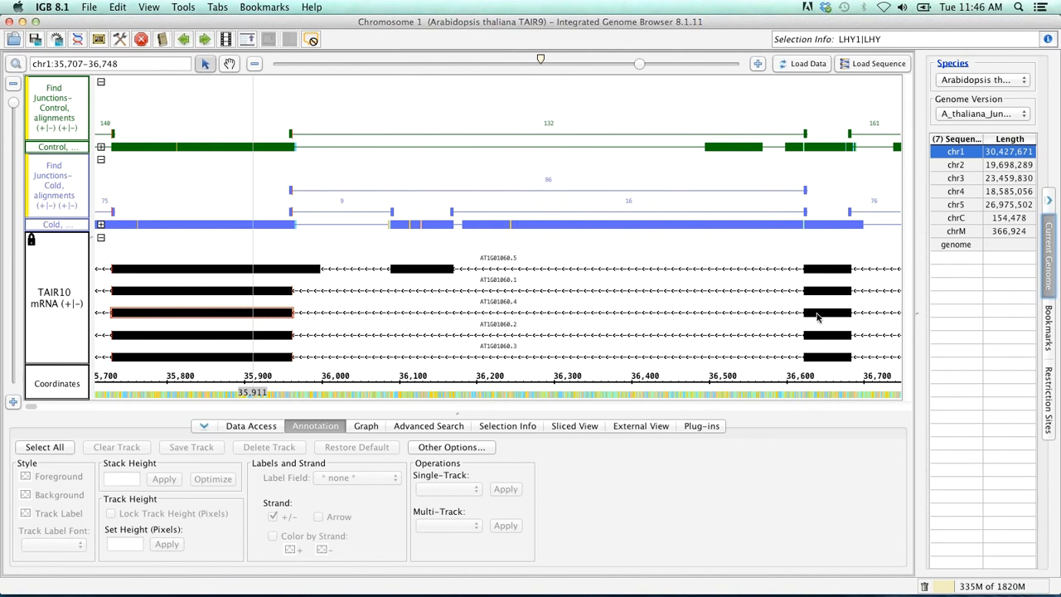
{"action": "left_click", "coordinate": [825, 311]}
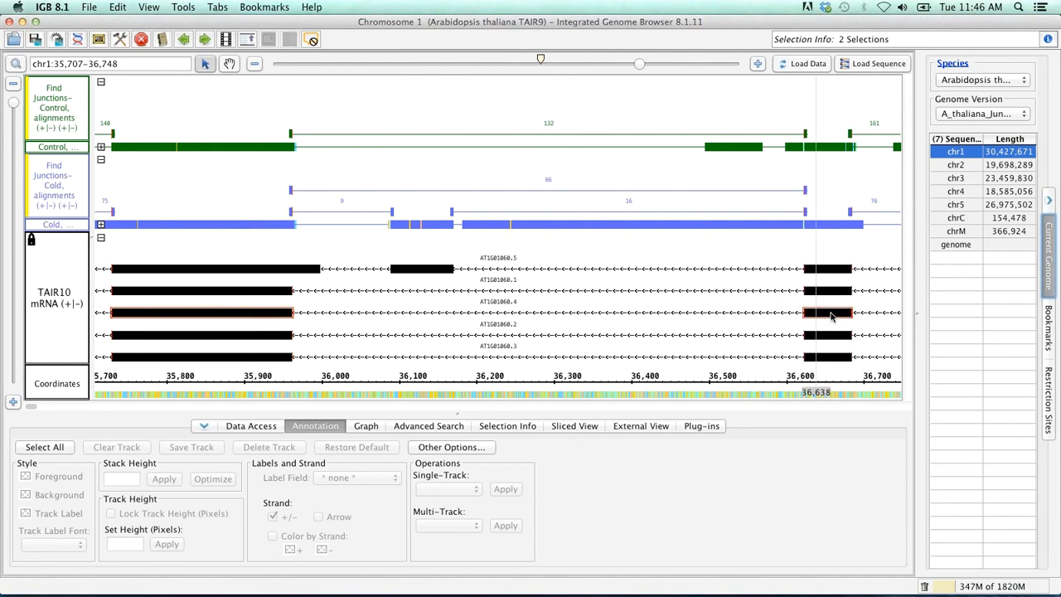
{"action": "right_click", "coordinate": [832, 315]}
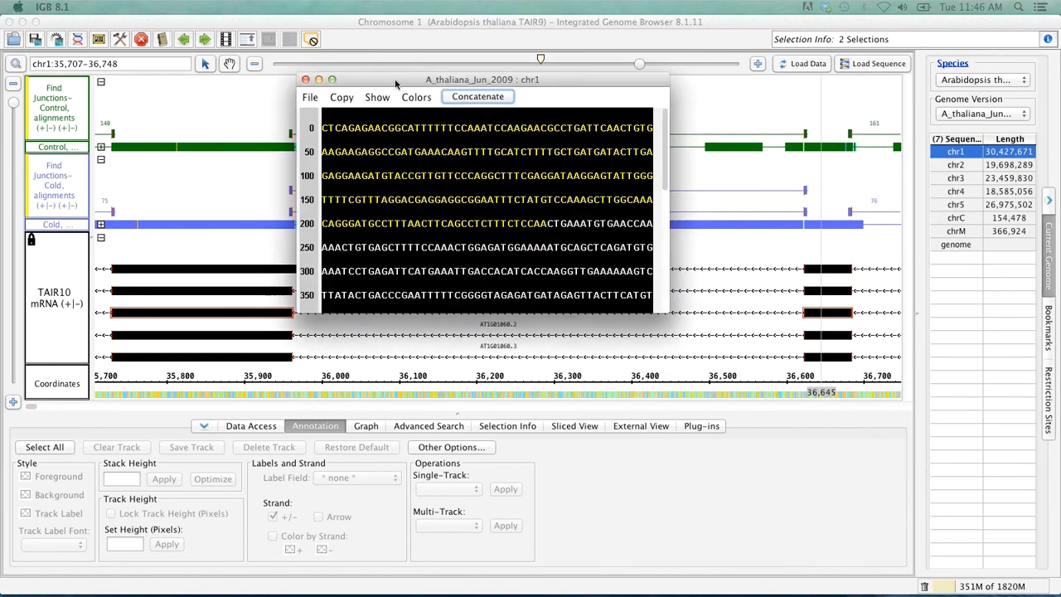
- Show the sequence blue on white, highlight its opening stretch and copy the selected DNA
{"action": "left_click", "coordinate": [431, 57]}
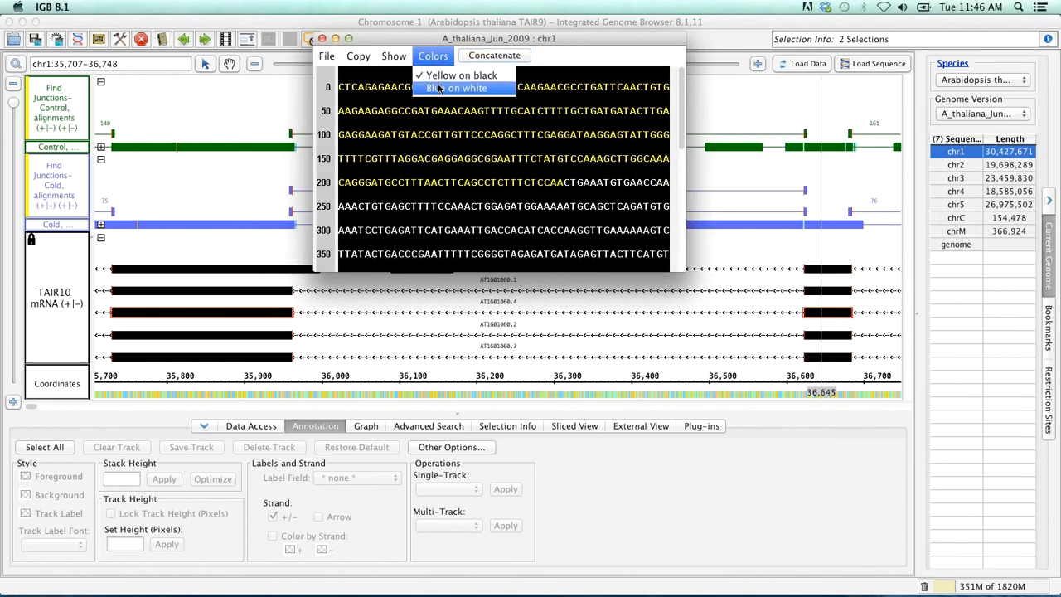
{"action": "left_click", "coordinate": [454, 88]}
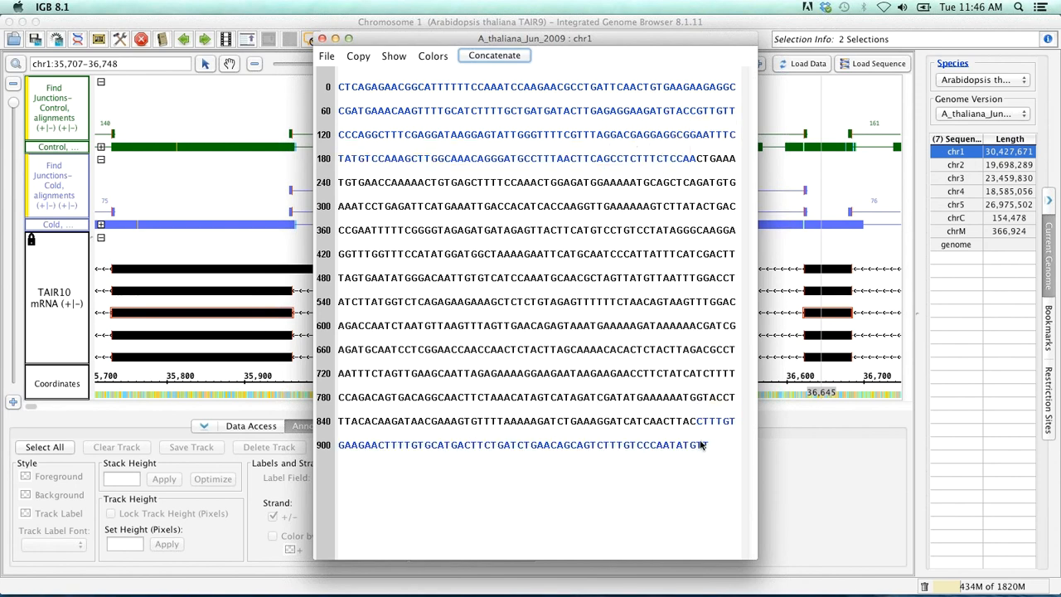
{"action": "left_click_drag", "start_coordinate": [448, 206], "coordinate": [633, 396]}
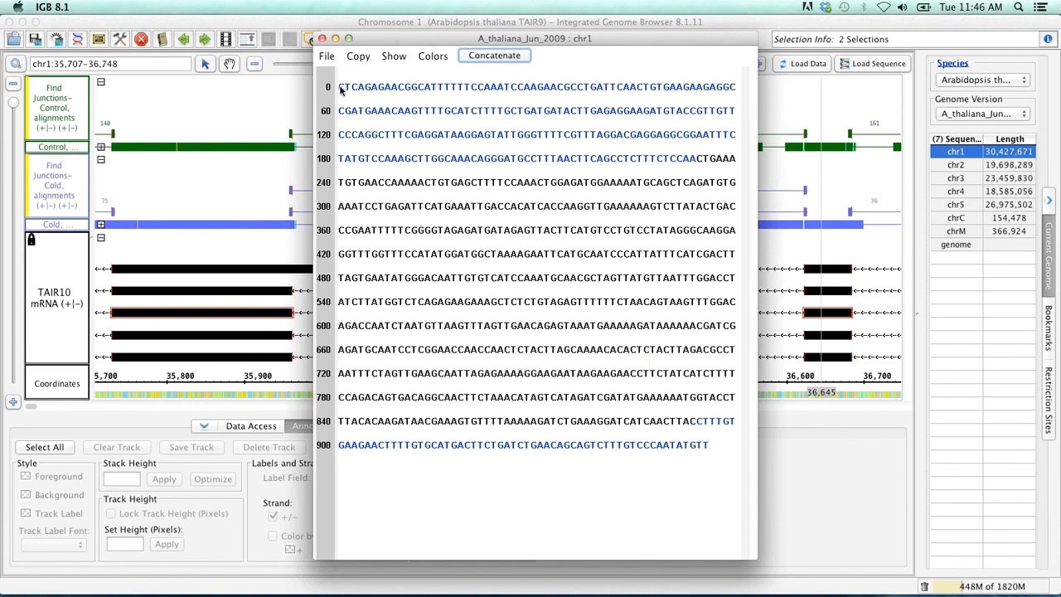
{"action": "left_click_drag", "start_coordinate": [340, 87], "coordinate": [697, 159]}
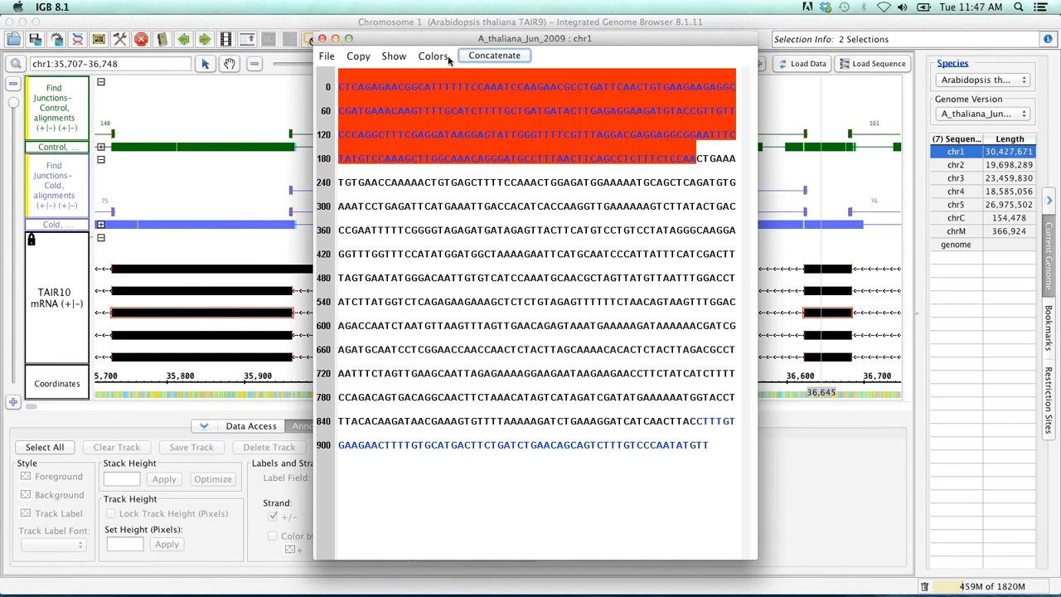
{"action": "left_click", "coordinate": [358, 56]}
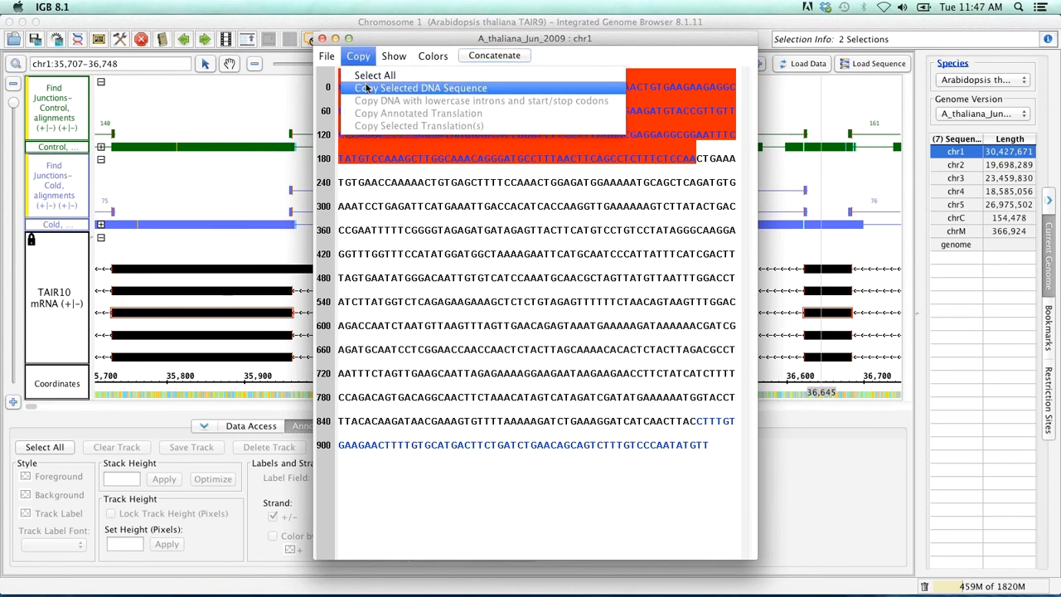
{"action": "left_click", "coordinate": [397, 88]}
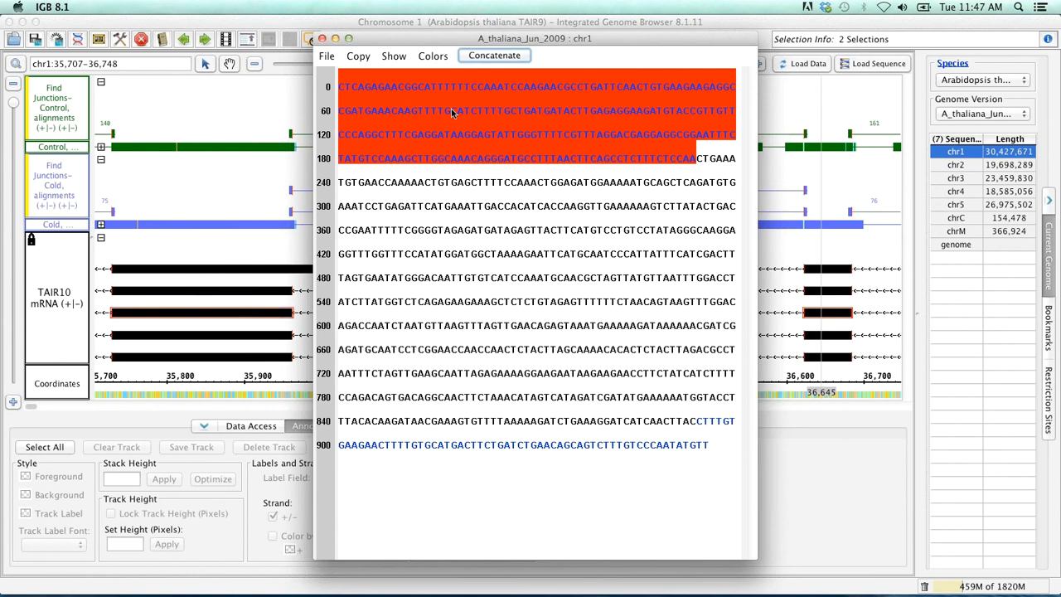
{"action": "mouse_move", "coordinate": [456, 106]}
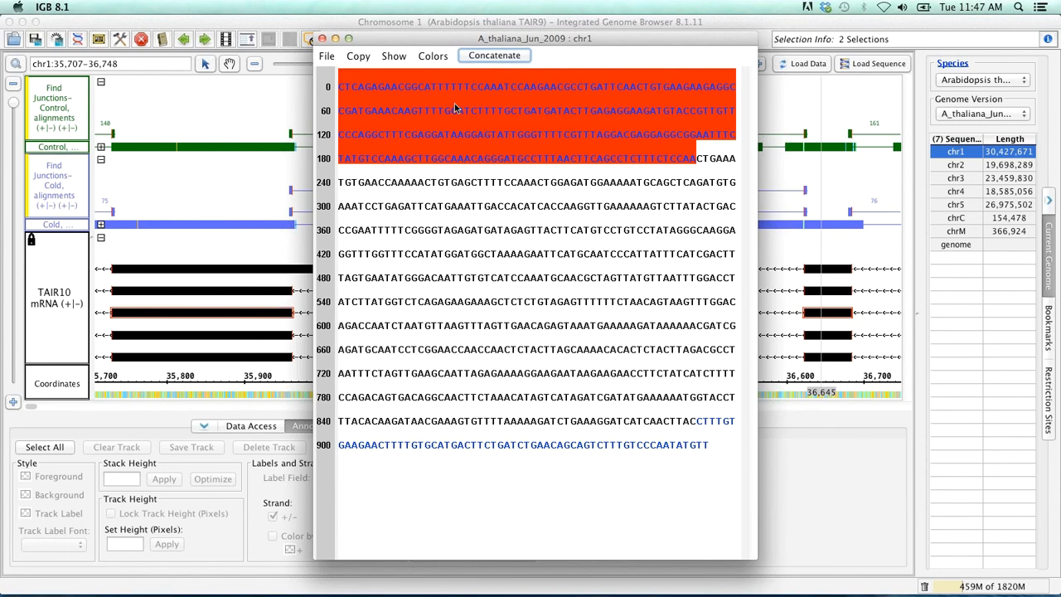
{"action": "mouse_move", "coordinate": [461, 106]}
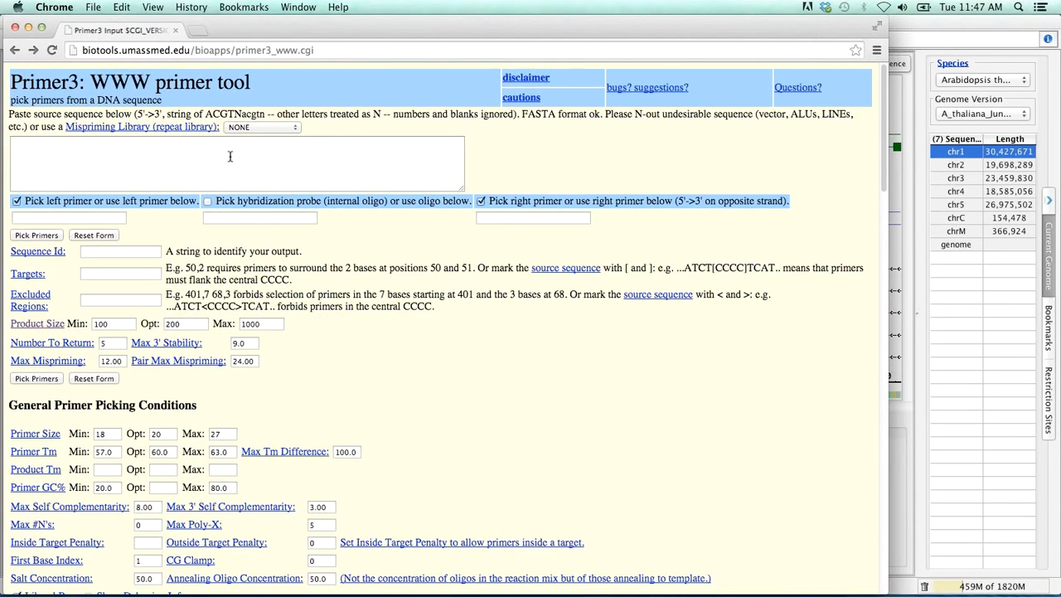
{"action": "mouse_move", "coordinate": [219, 80]}
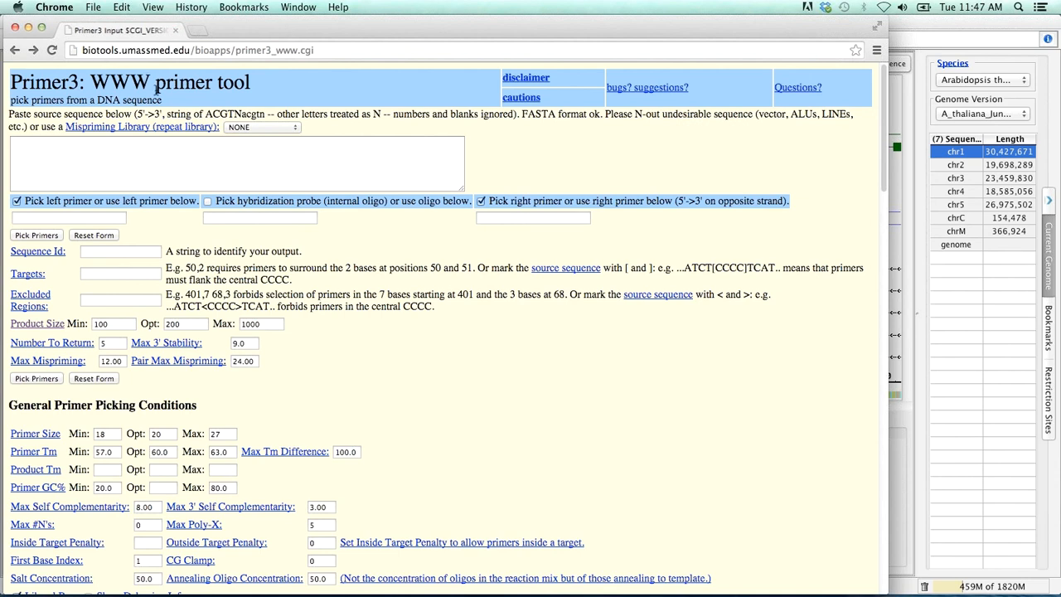
- Paste the LHY sequence start into Primer3's source box, then append the copied end stretch
{"action": "right_click", "coordinate": [124, 152]}
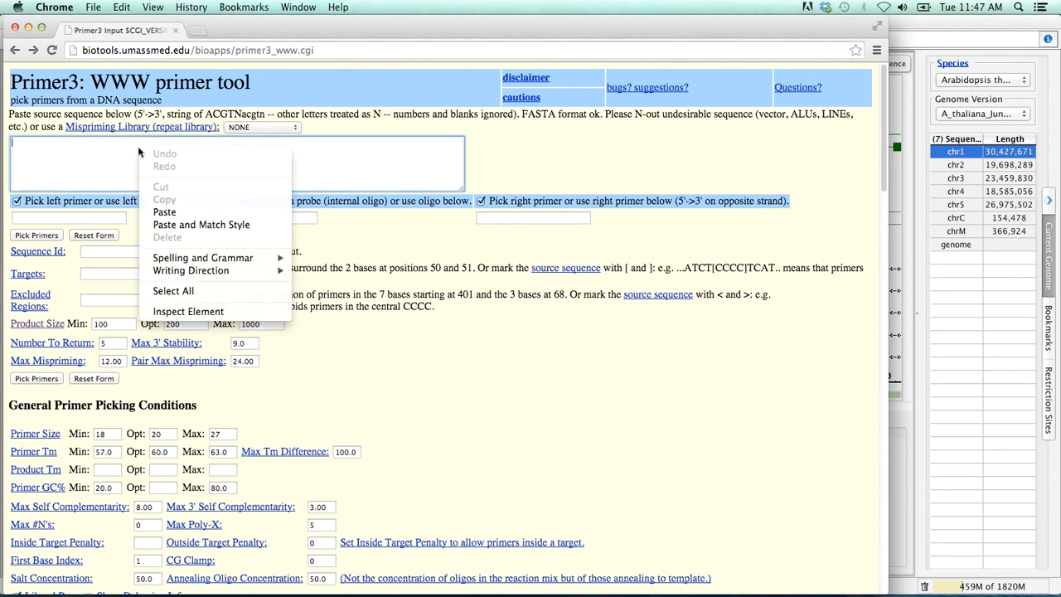
{"action": "mouse_move", "coordinate": [189, 212]}
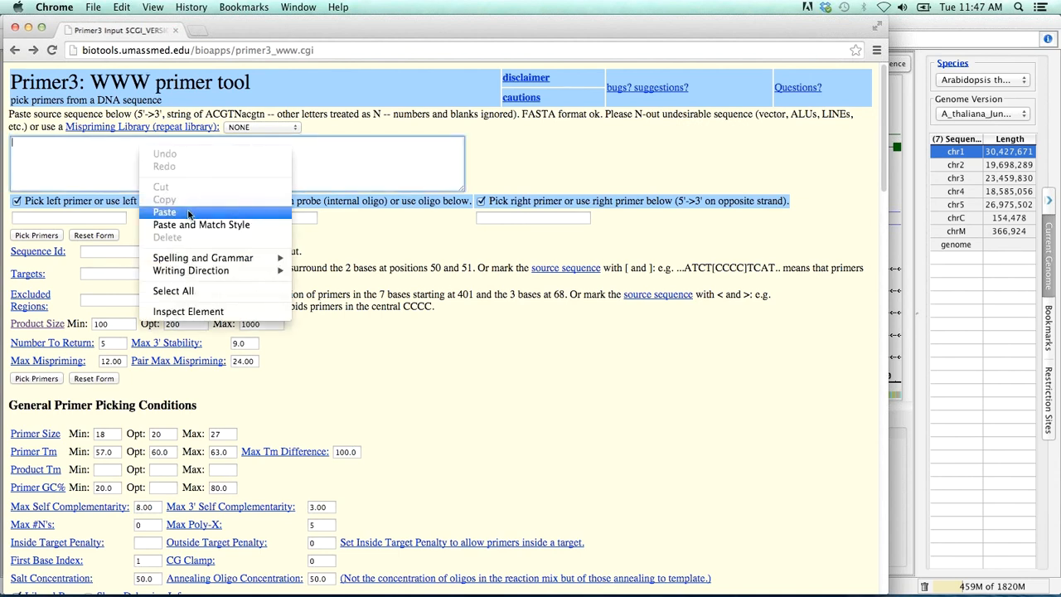
{"action": "left_click", "coordinate": [165, 213]}
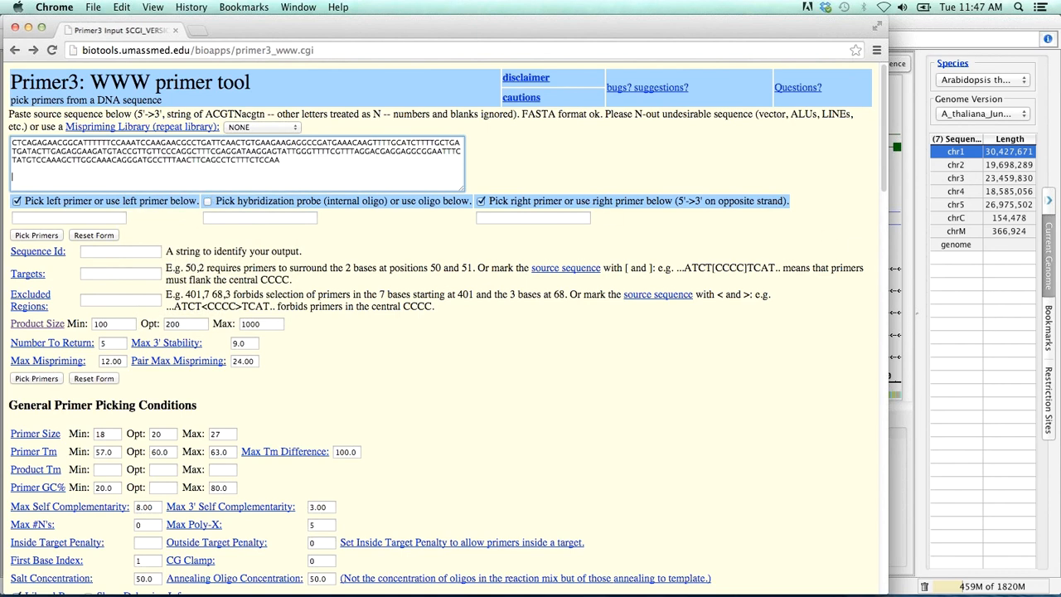
{"action": "mouse_move", "coordinate": [699, 257]}
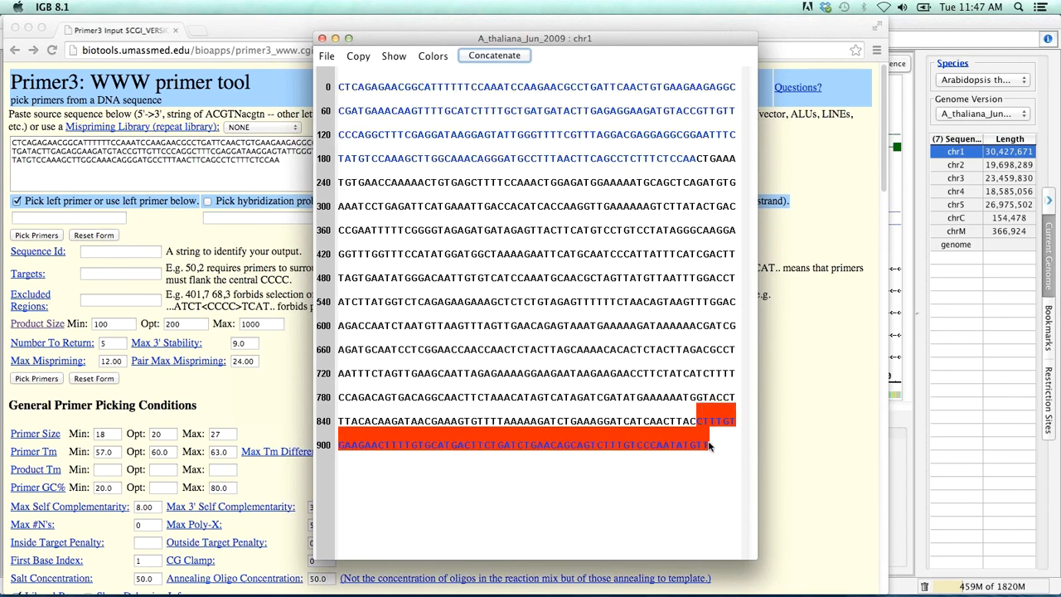
{"action": "left_click", "coordinate": [358, 57]}
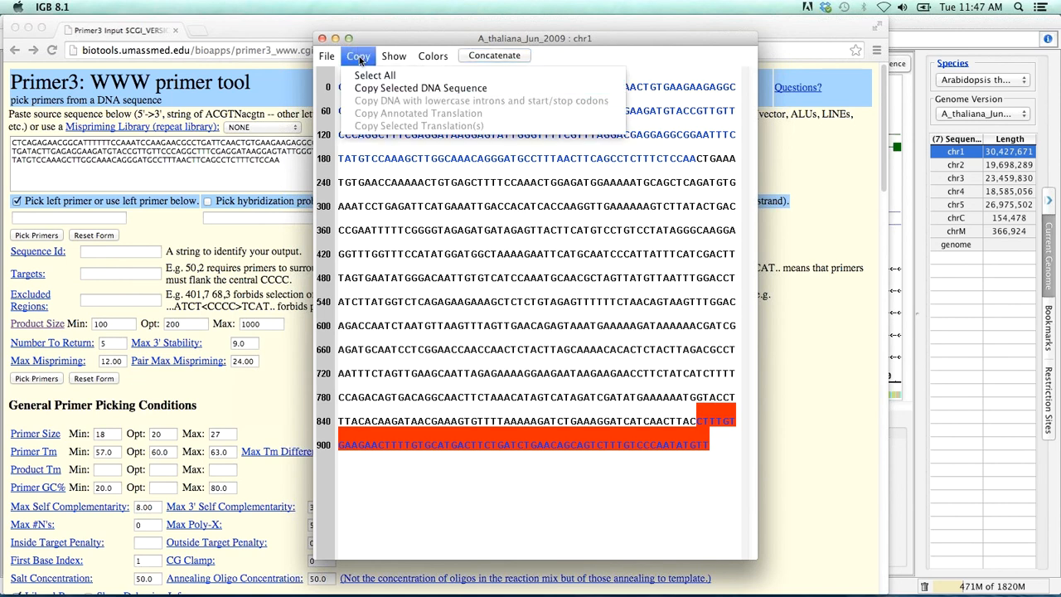
{"action": "left_click", "coordinate": [524, 244]}
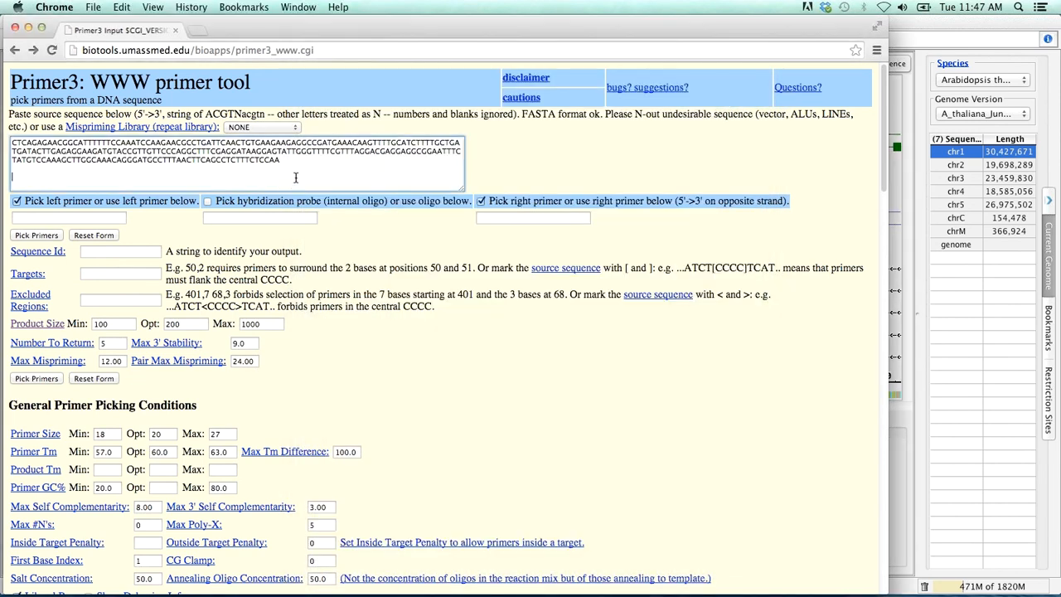
{"action": "type", "text": "CTTTGTGAAGAACTTTTGTGCATGACTTCTGATCTGAACAGCAGTCTTTGTCCCAATATGTT"}
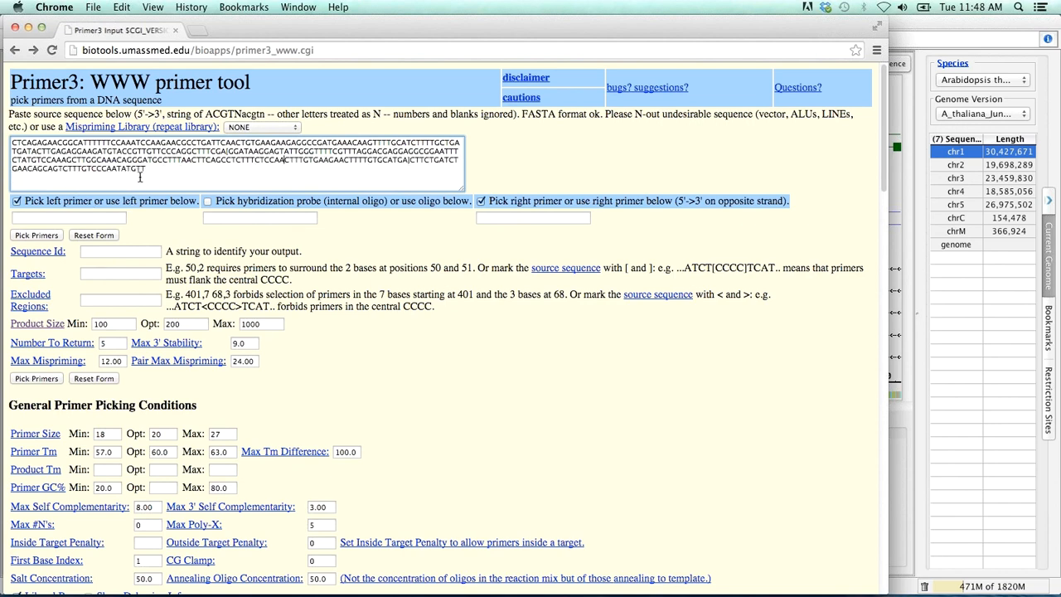
{"action": "mouse_move", "coordinate": [356, 346]}
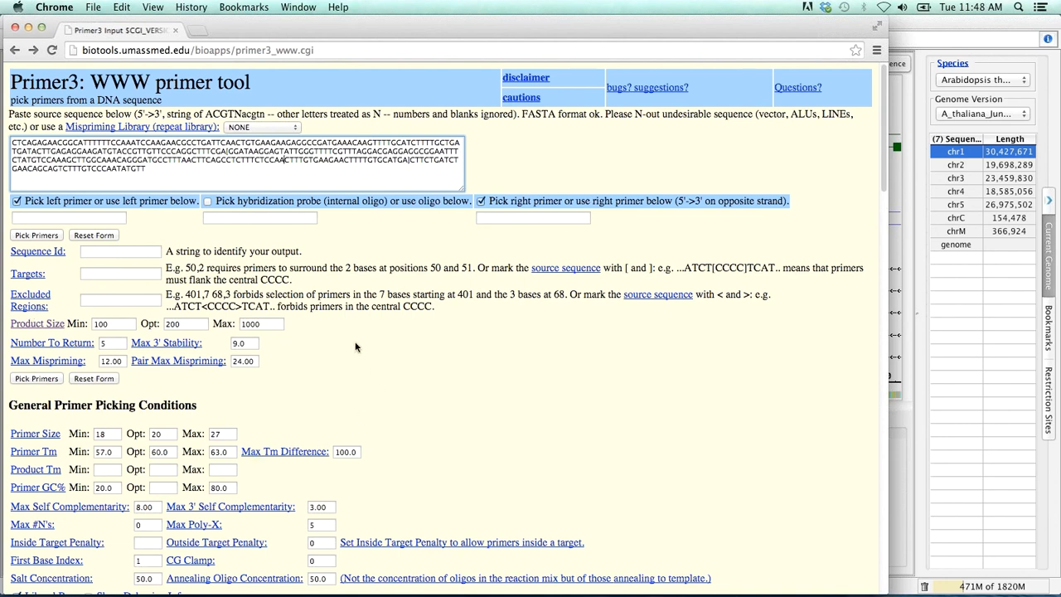
{"action": "mouse_move", "coordinate": [421, 388]}
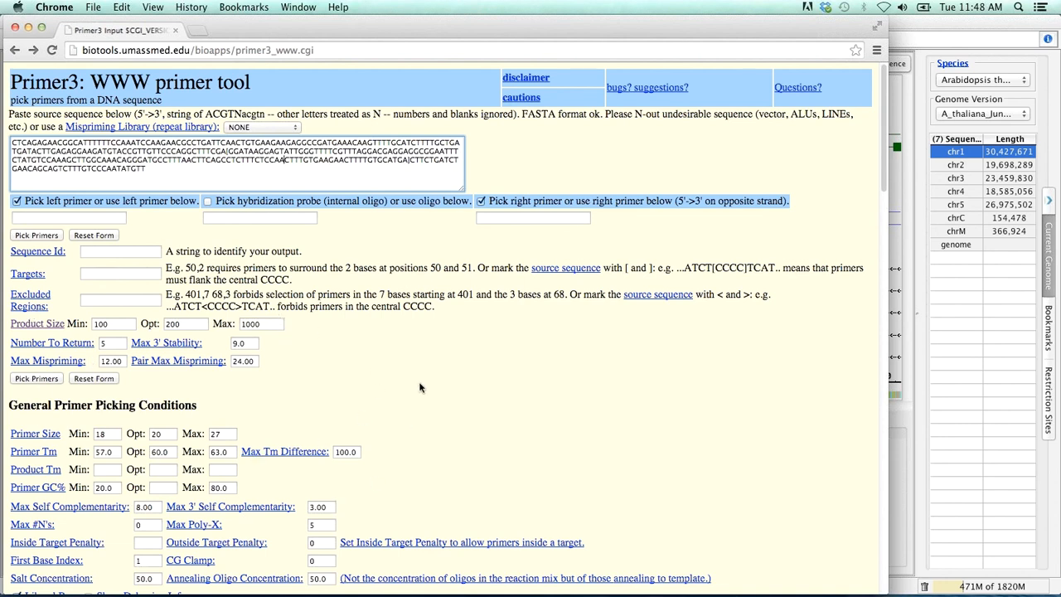
{"action": "mouse_move", "coordinate": [398, 346]}
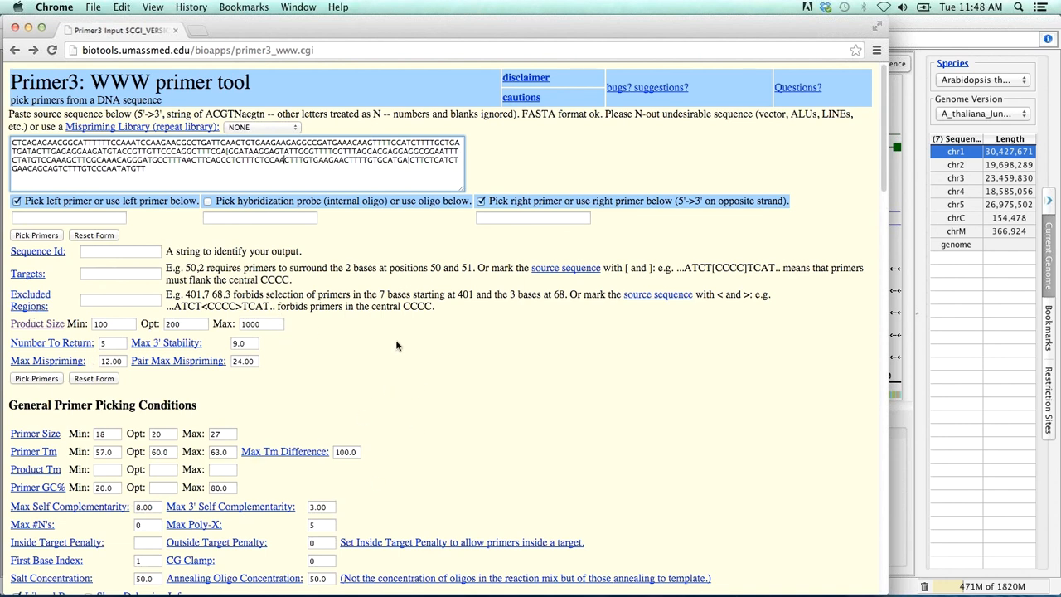
{"action": "mouse_move", "coordinate": [411, 325]}
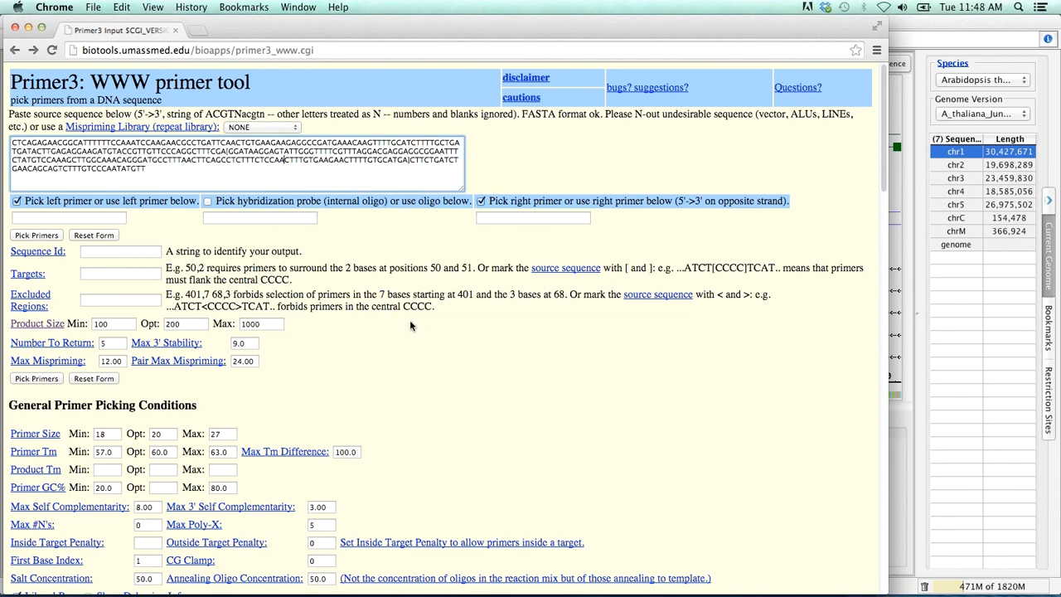
{"action": "mouse_move", "coordinate": [346, 374]}
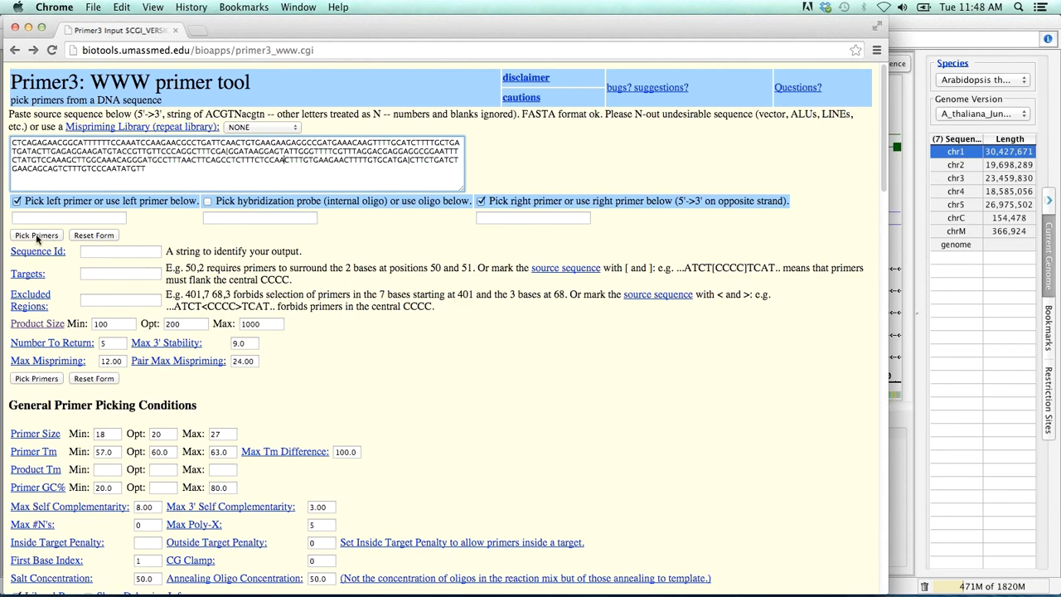
- Pick primers for the pasted sequence and select the left primer in the Primer3 output
{"action": "left_click", "coordinate": [35, 235]}
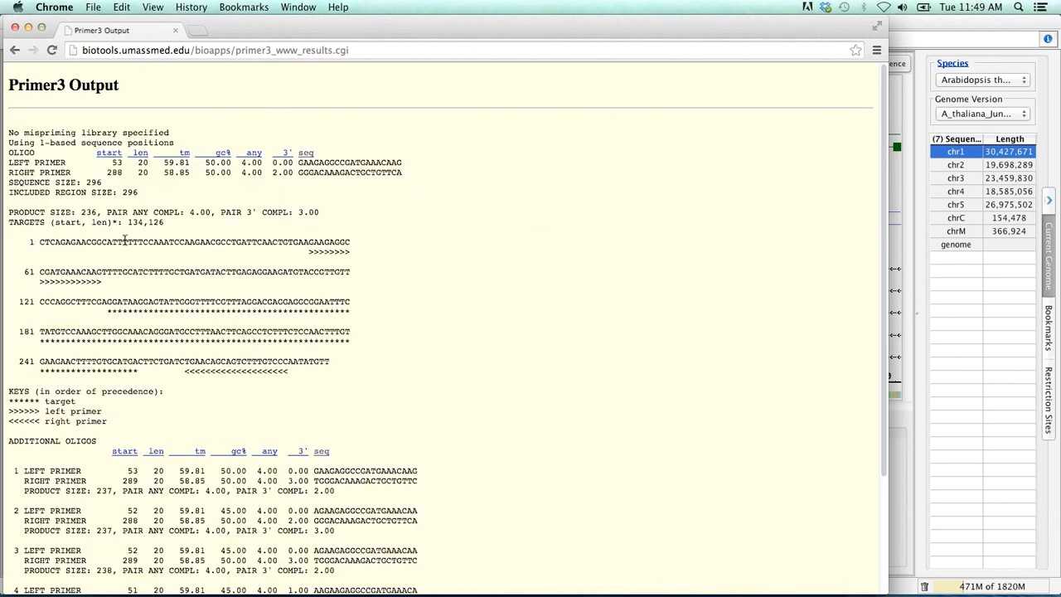
{"action": "mouse_move", "coordinate": [438, 219]}
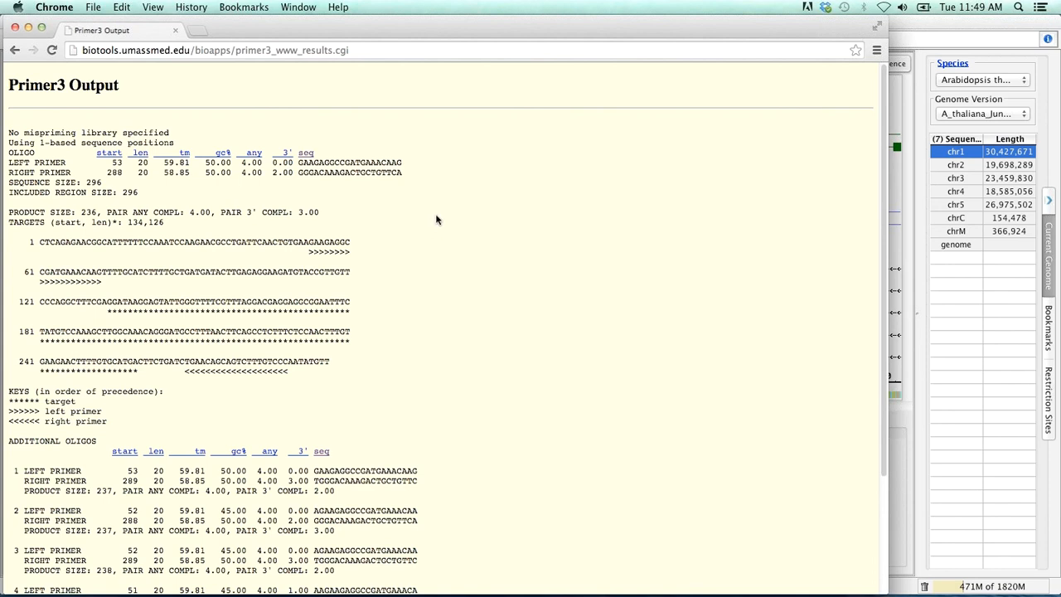
{"action": "mouse_move", "coordinate": [361, 189]}
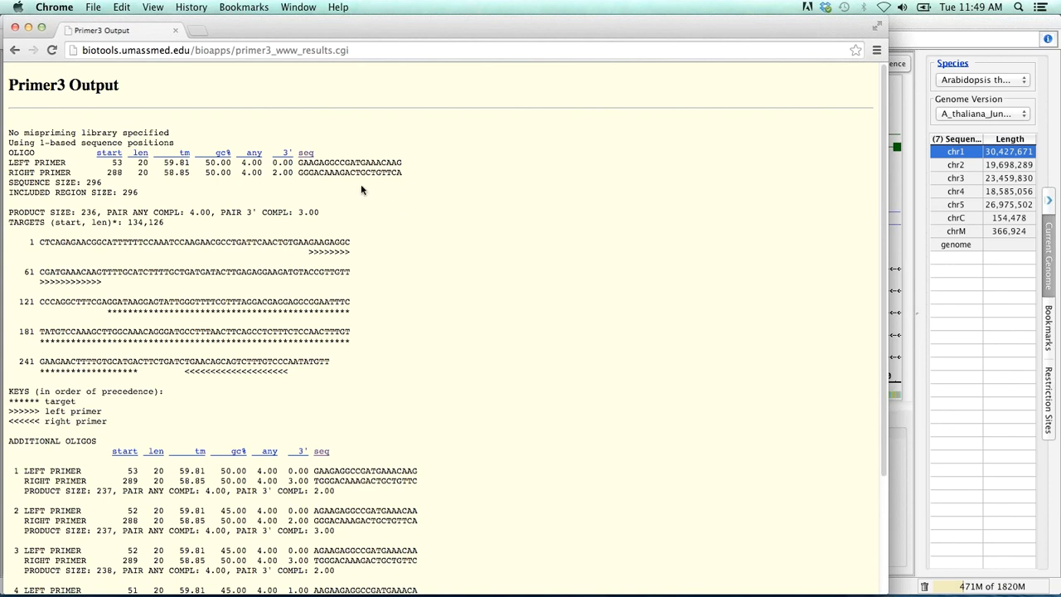
{"action": "mouse_move", "coordinate": [248, 265]}
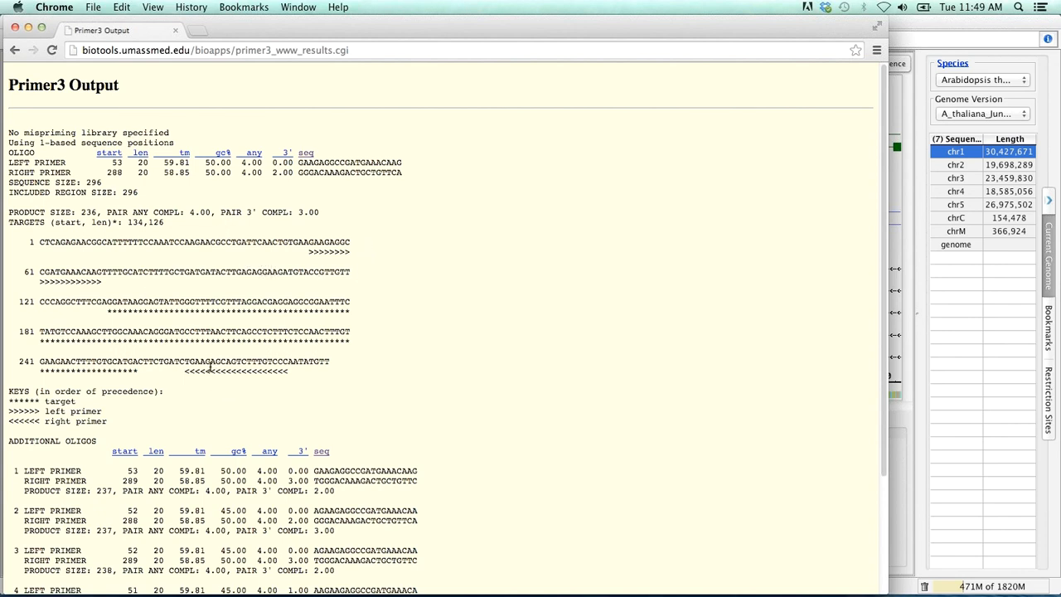
{"action": "left_click_drag", "start_coordinate": [192, 362], "coordinate": [290, 361]}
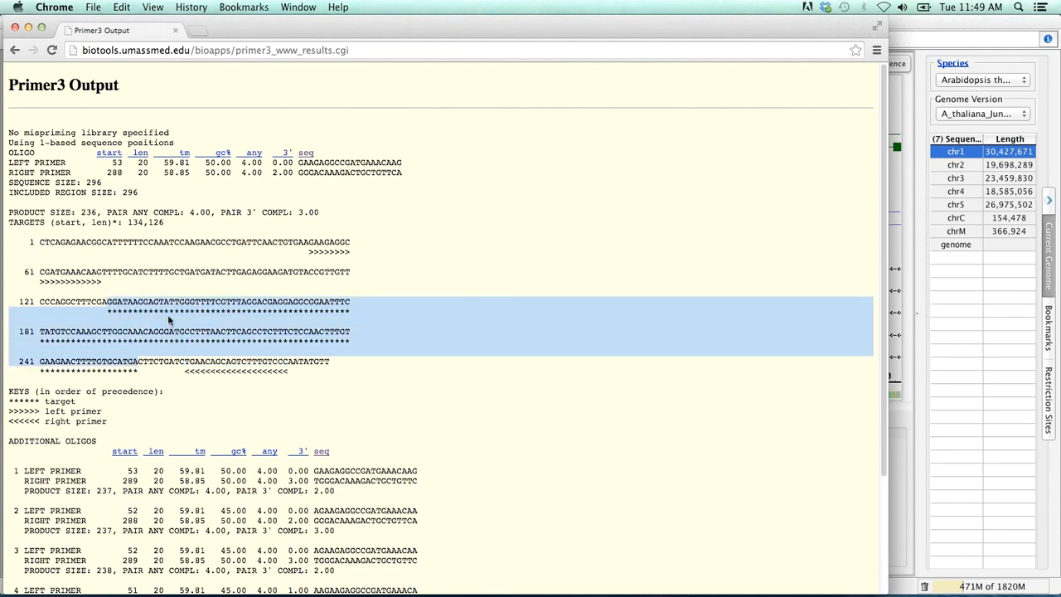
{"action": "left_click", "coordinate": [308, 163]}
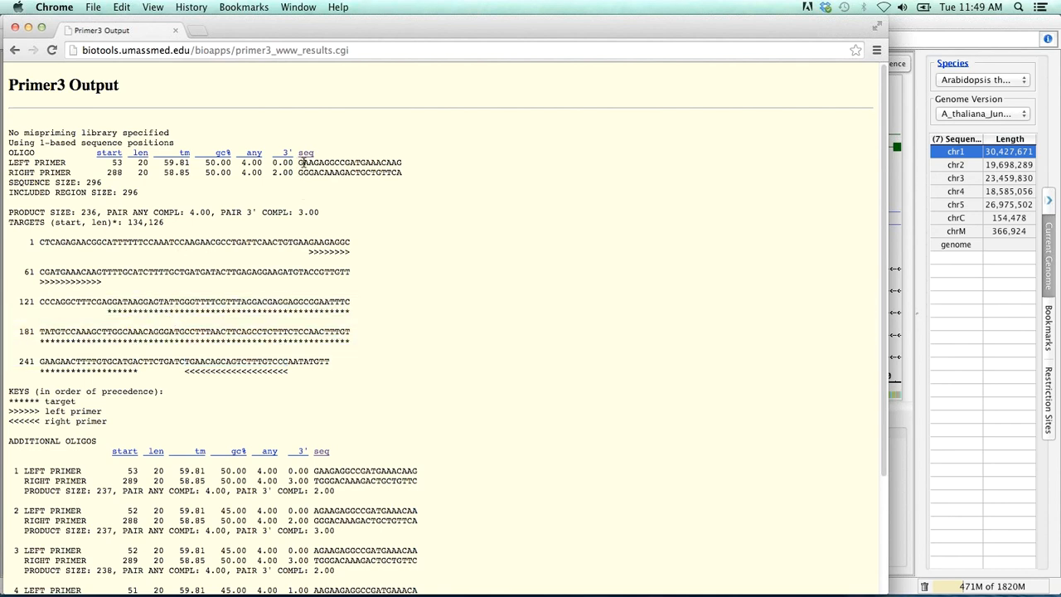
{"action": "left_click_drag", "start_coordinate": [298, 172], "coordinate": [378, 172]}
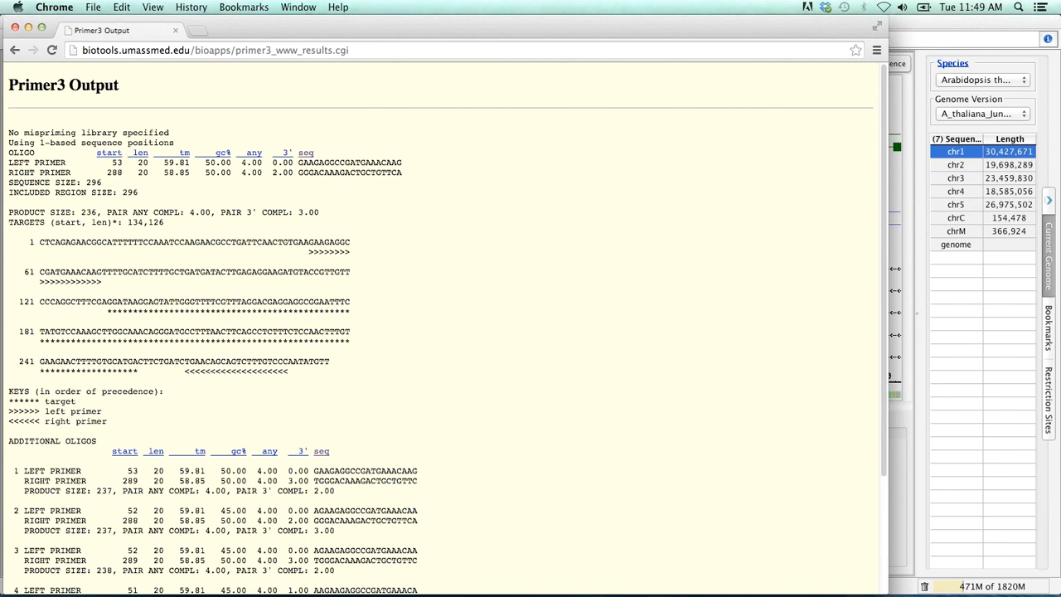
{"action": "mouse_move", "coordinate": [703, 256]}
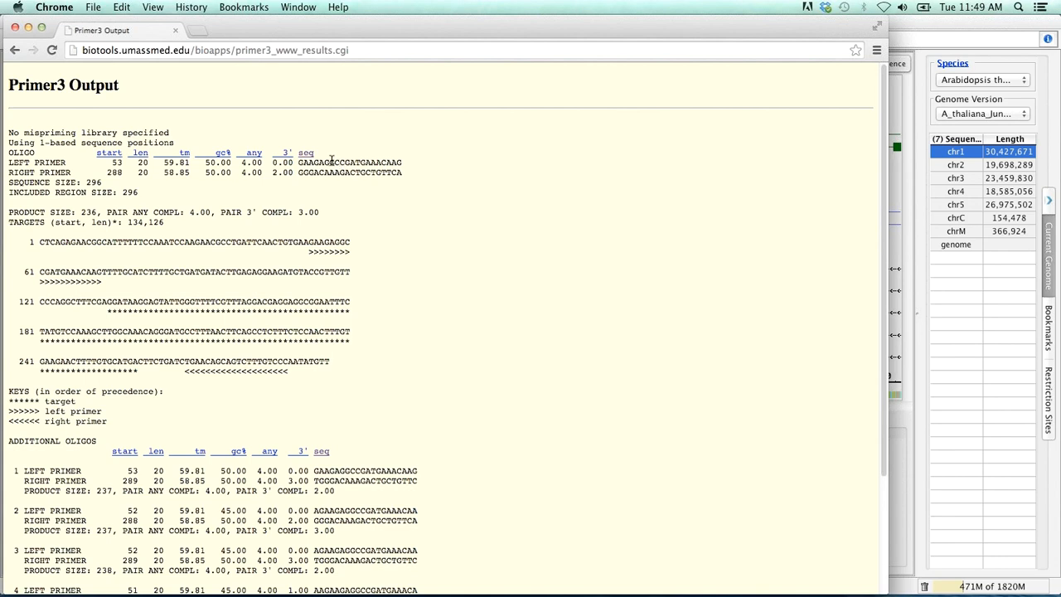
{"action": "left_click_drag", "start_coordinate": [298, 162], "coordinate": [403, 162]}
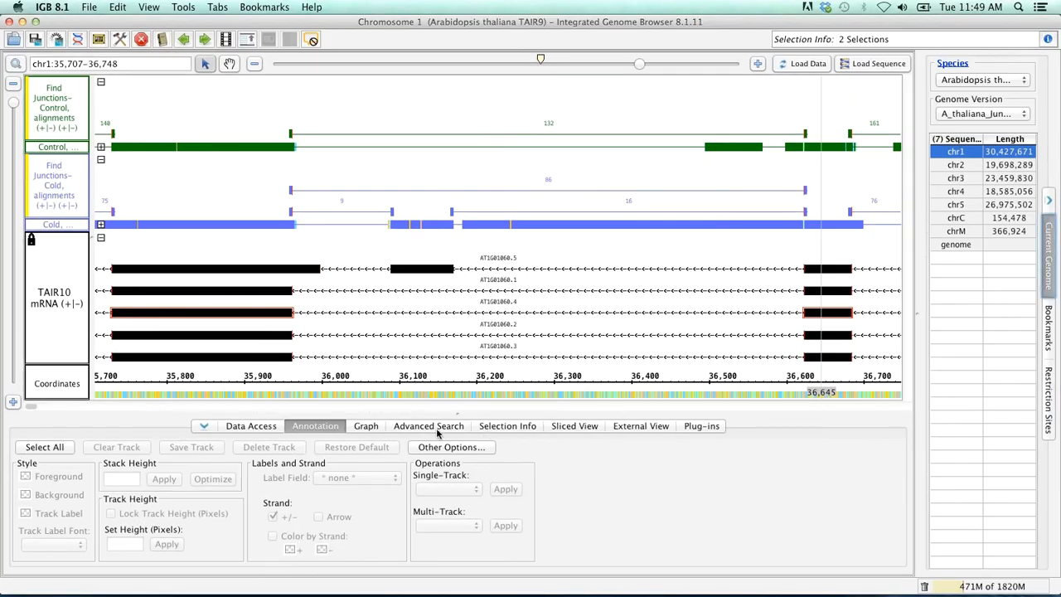
{"action": "mouse_move", "coordinate": [433, 426]}
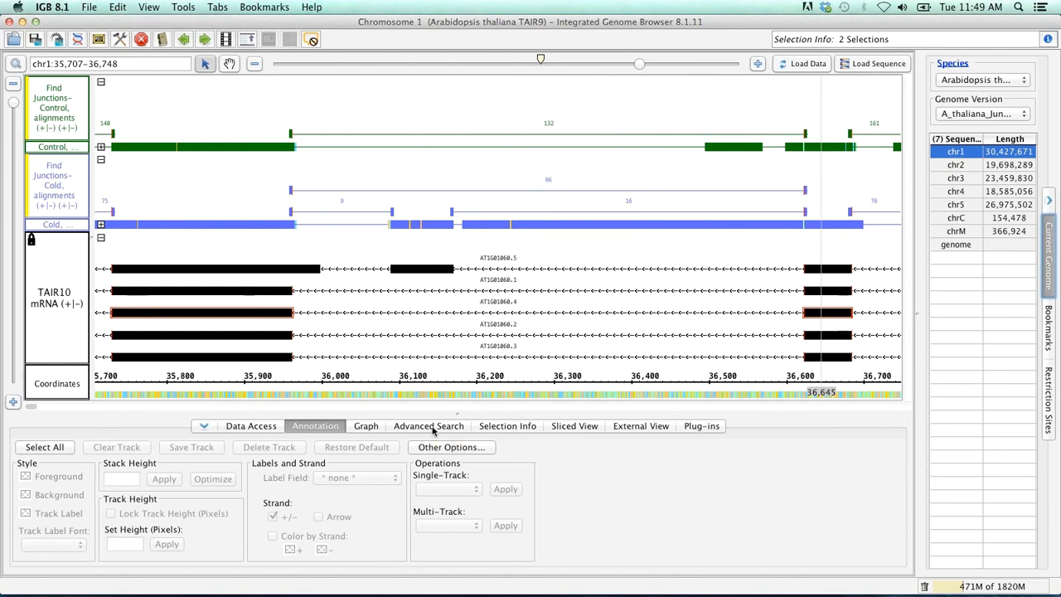
- Run a Residues search for GAAGAGGCCGATGAAACAAG on chr1, then return to the Primer3 output
{"action": "left_click", "coordinate": [428, 424]}
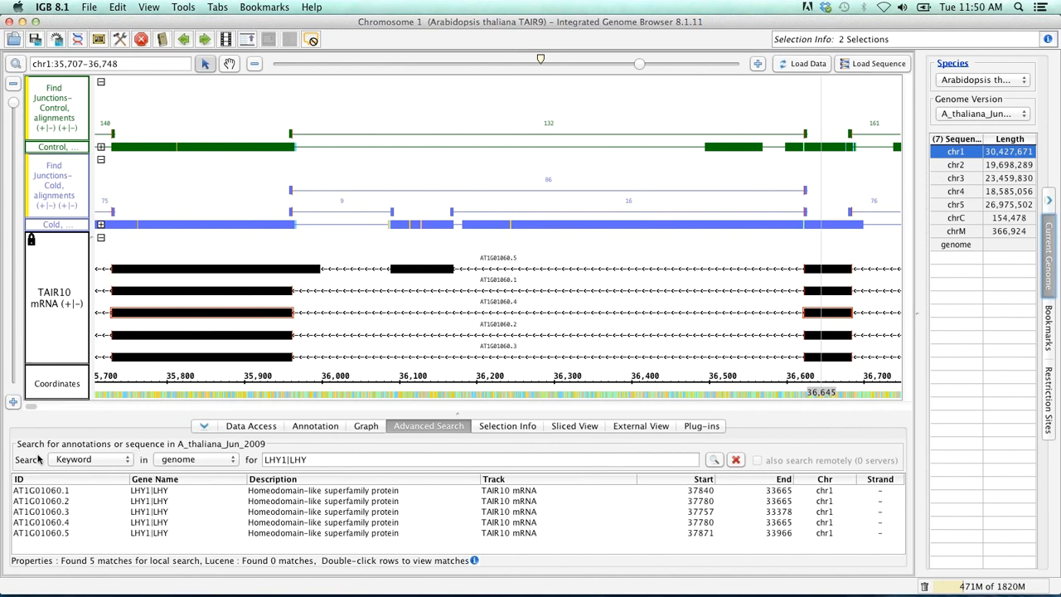
{"action": "left_click", "coordinate": [86, 459]}
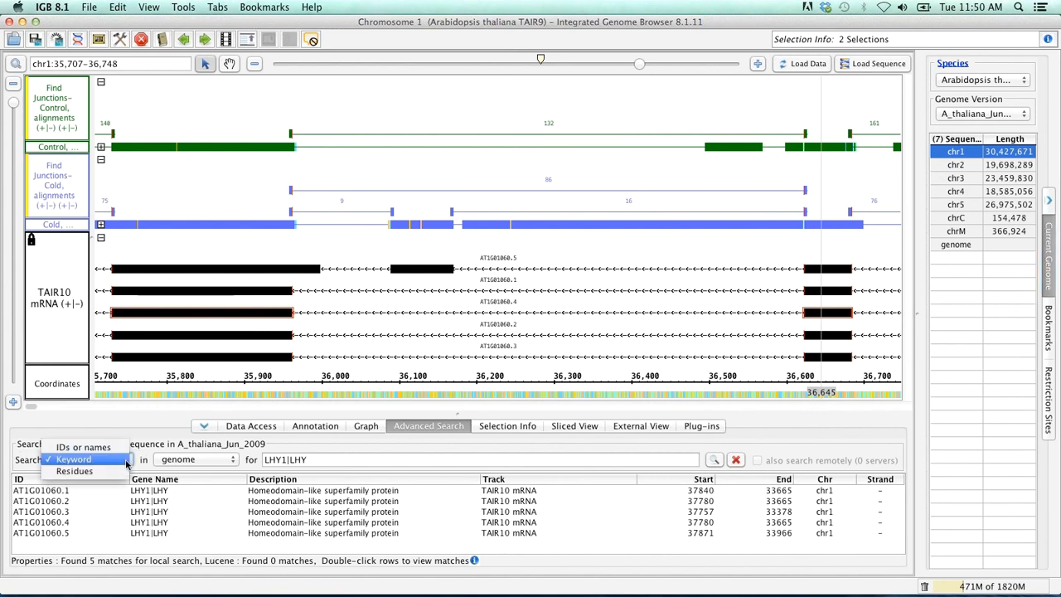
{"action": "mouse_move", "coordinate": [76, 471]}
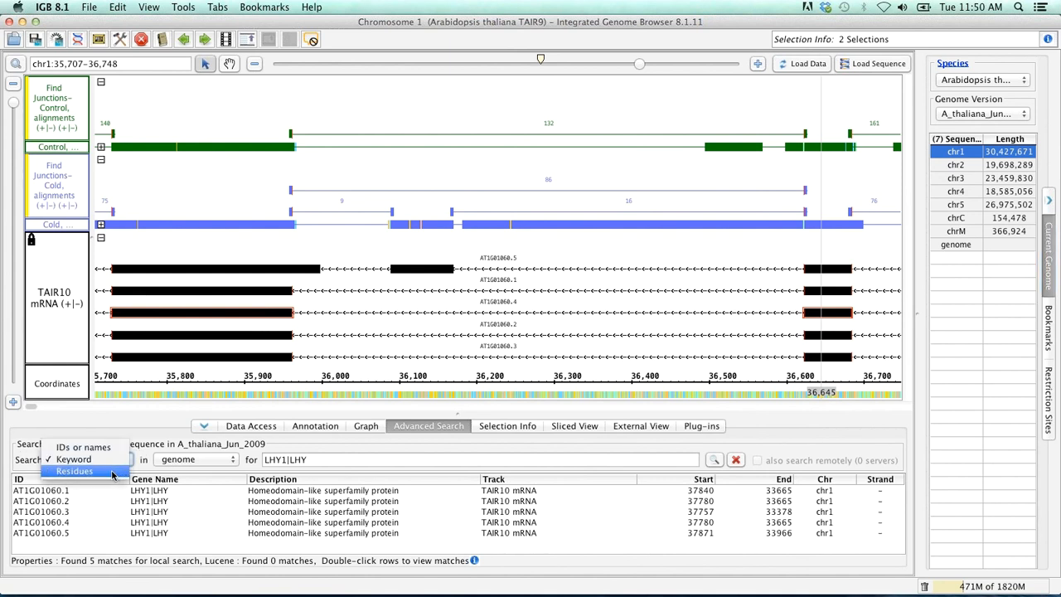
{"action": "left_click", "coordinate": [68, 470]}
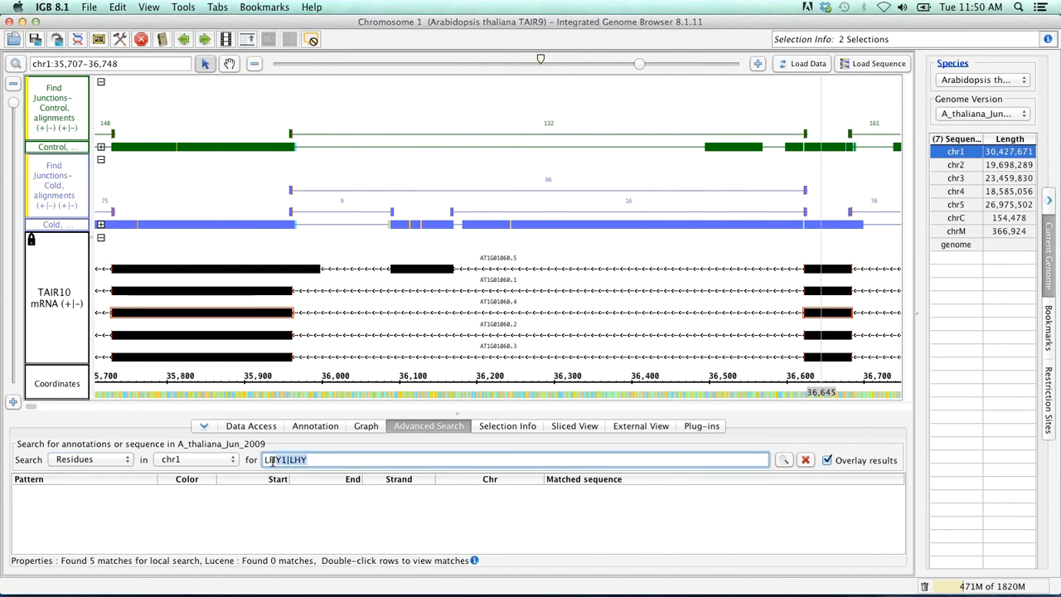
{"action": "right_click", "coordinate": [278, 460]}
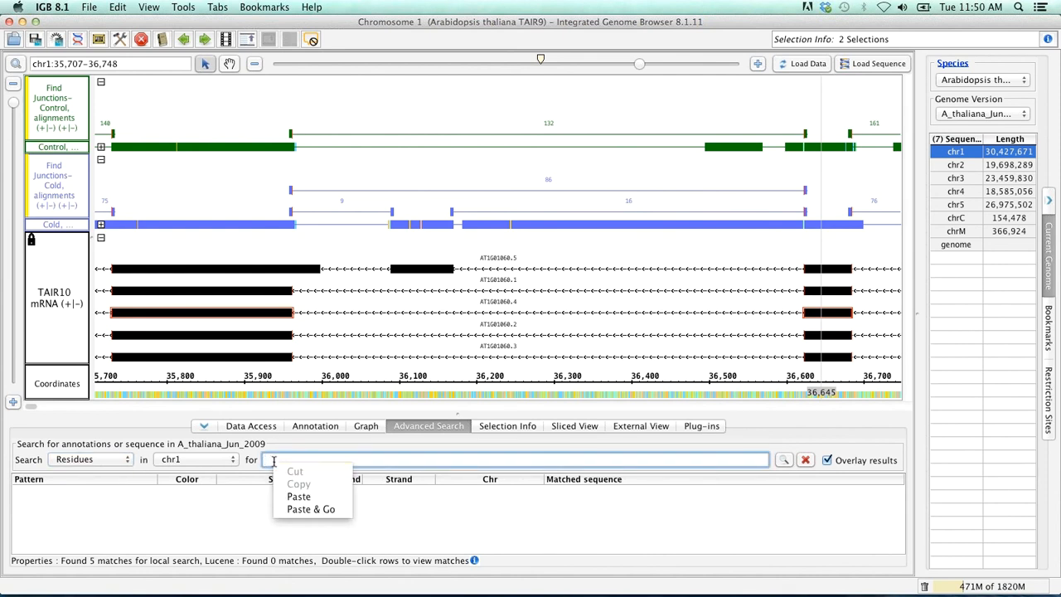
{"action": "left_click", "coordinate": [300, 497]}
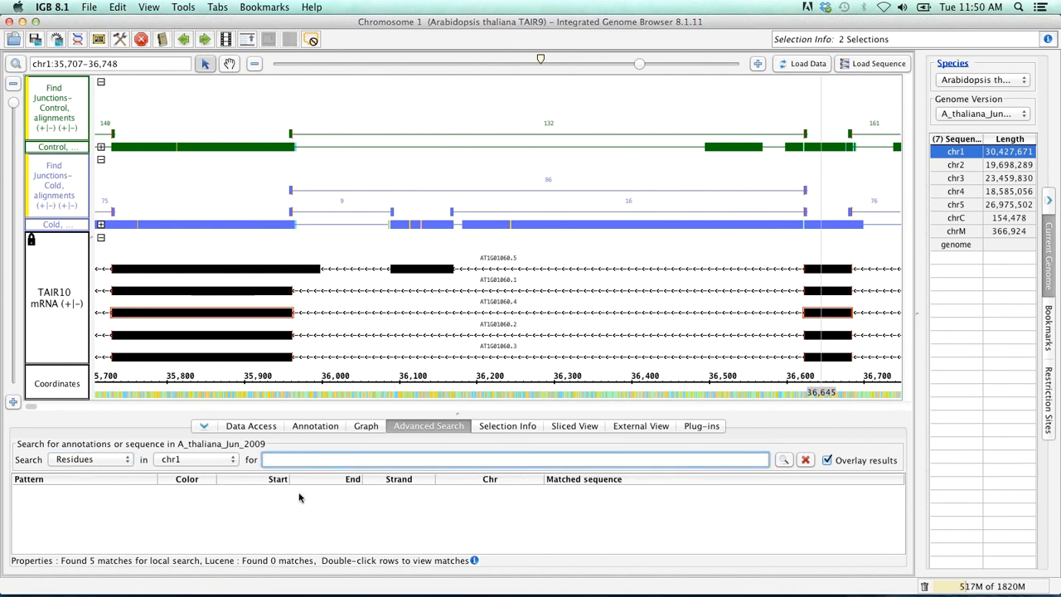
{"action": "type", "text": "GAAGAGGCCGATGAAACAAG"}
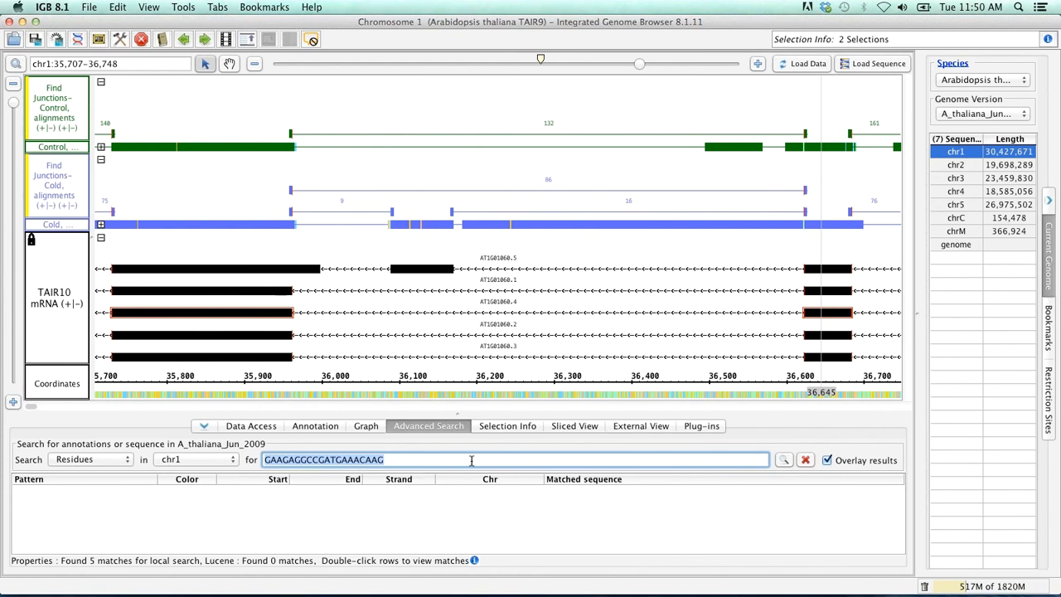
{"action": "mouse_move", "coordinate": [784, 461]}
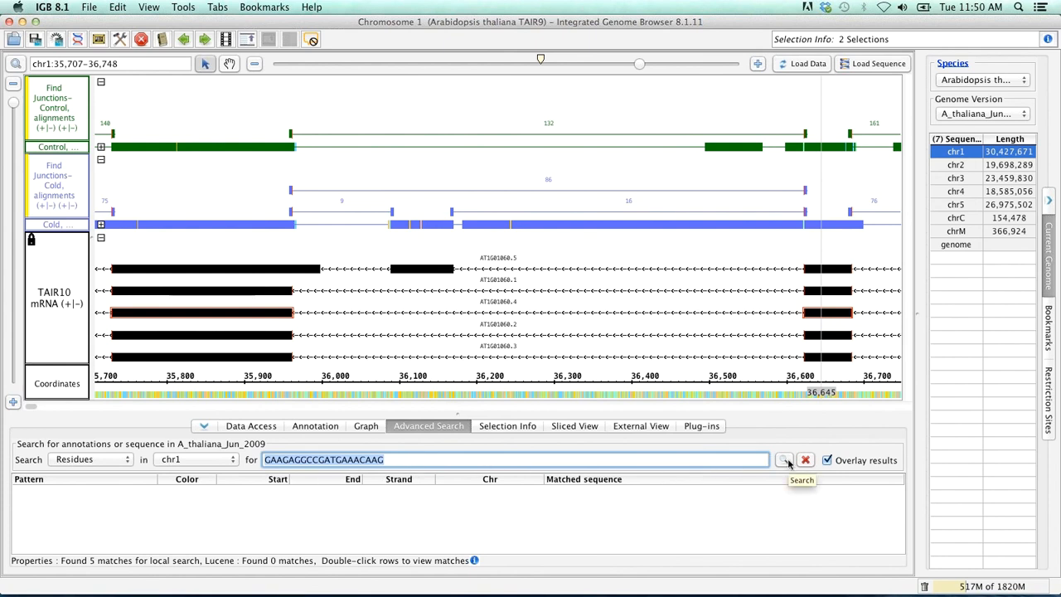
{"action": "left_click", "coordinate": [784, 461]}
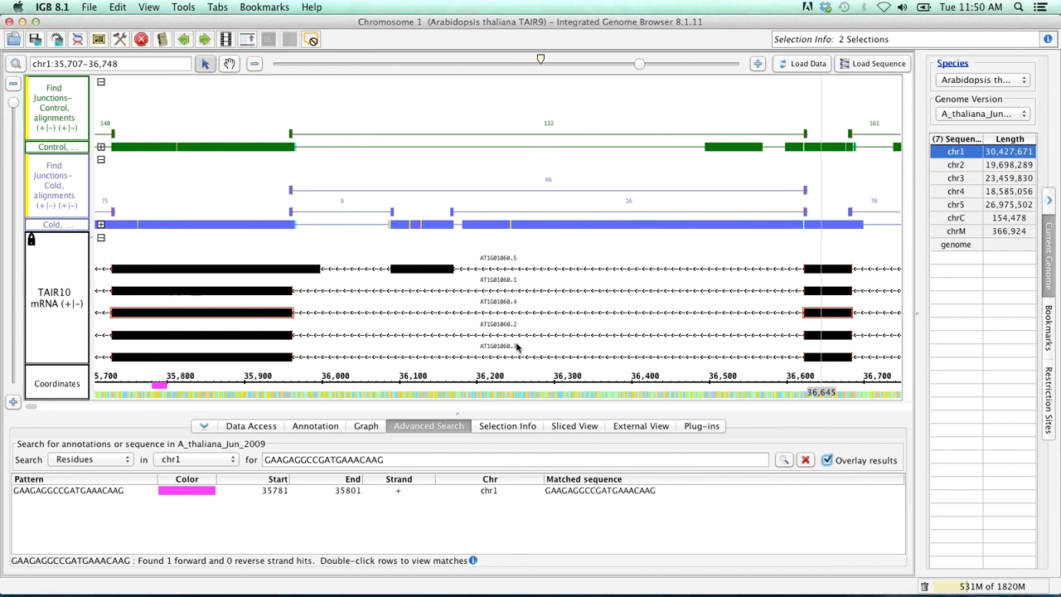
{"action": "key", "text": "F3"}
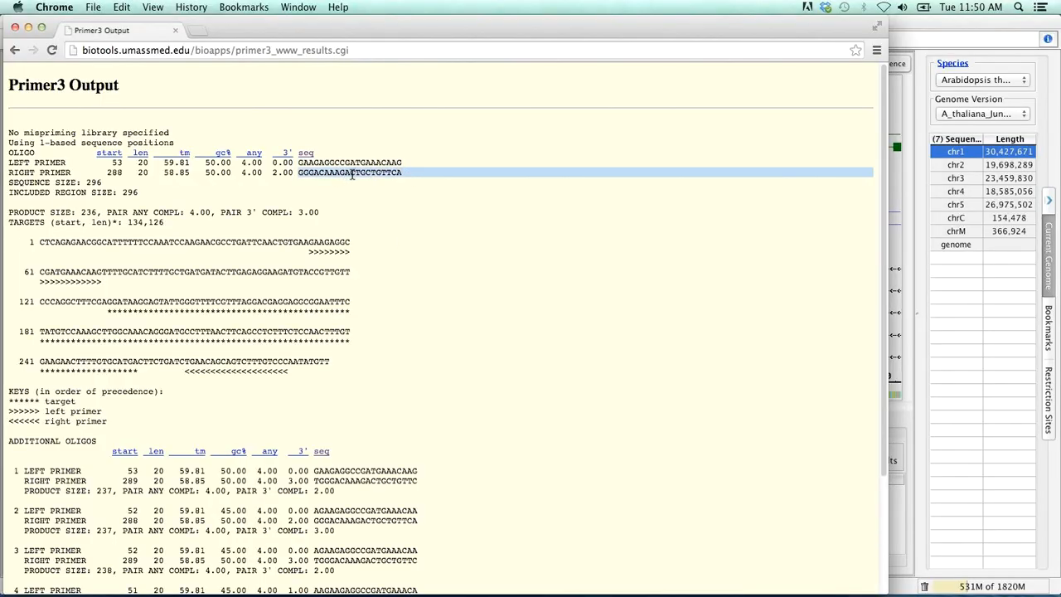
- Copy the right primer sequence from the Primer3 output
{"action": "right_click", "coordinate": [351, 173]}
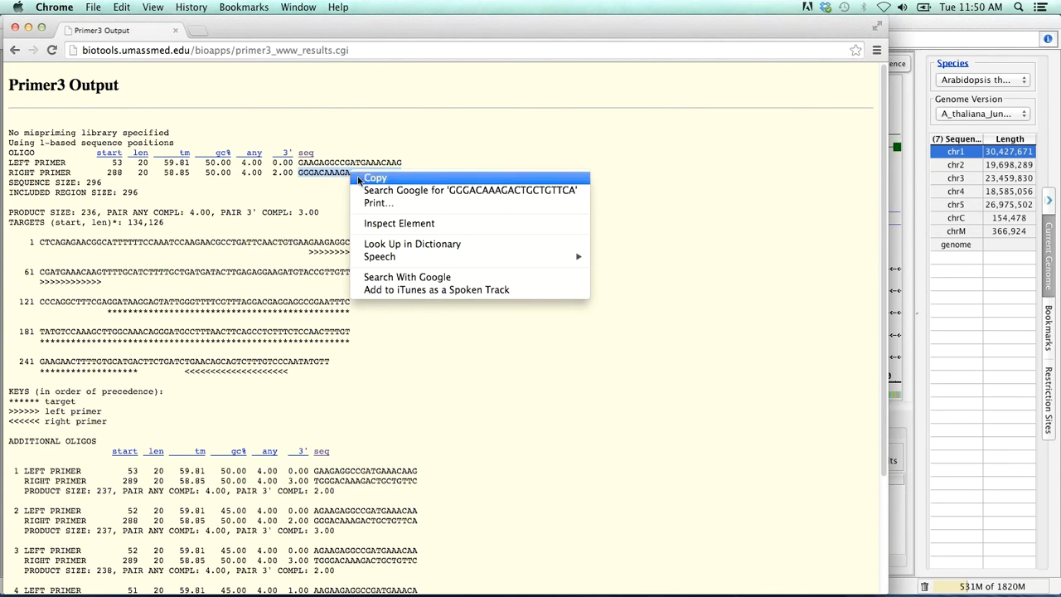
{"action": "left_click", "coordinate": [374, 175]}
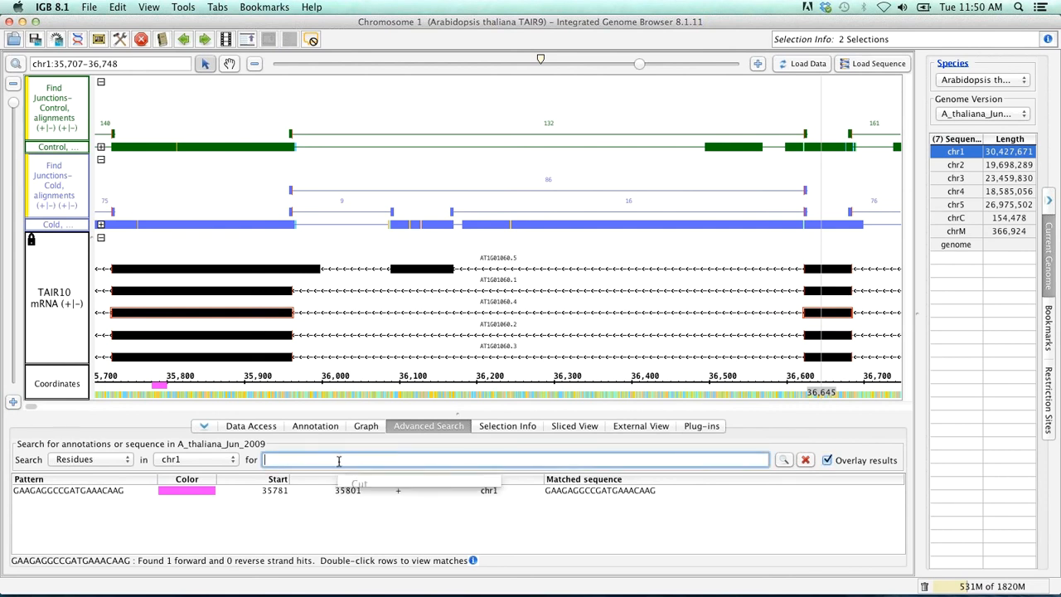
- Run a Residues search for the right primer GGGACAAAGACTGCTGTTCA on chr1
{"action": "type", "text": "GGGACAAAGACTGCTGTTCA"}
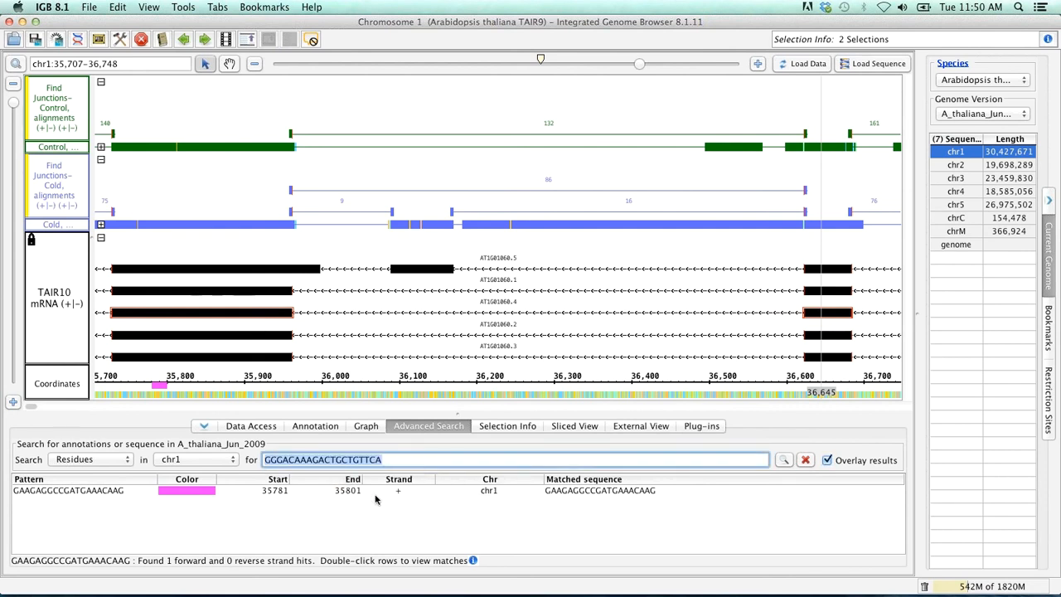
{"action": "mouse_move", "coordinate": [784, 459]}
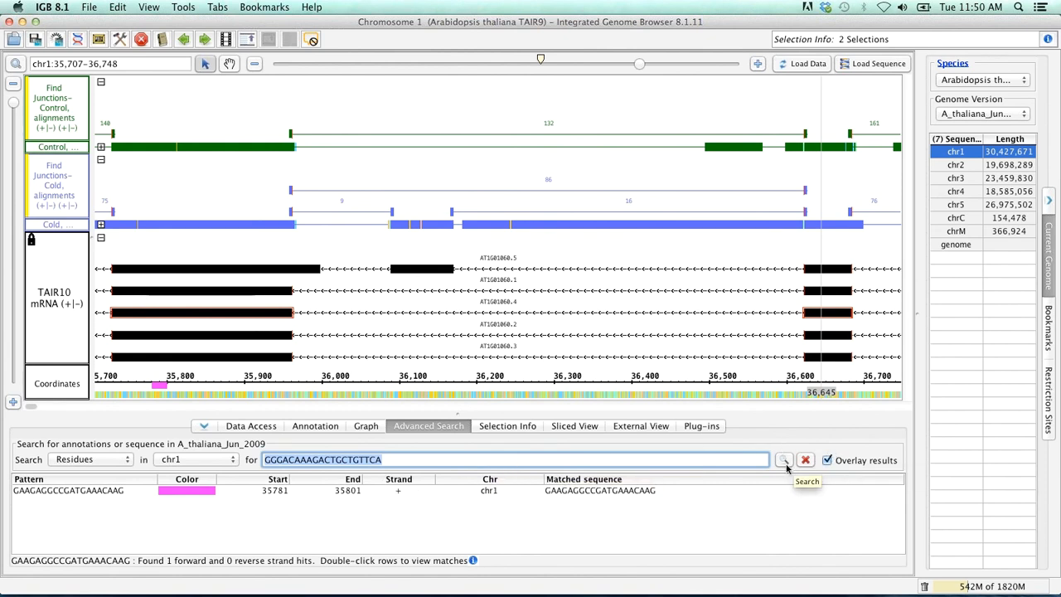
{"action": "left_click", "coordinate": [782, 459]}
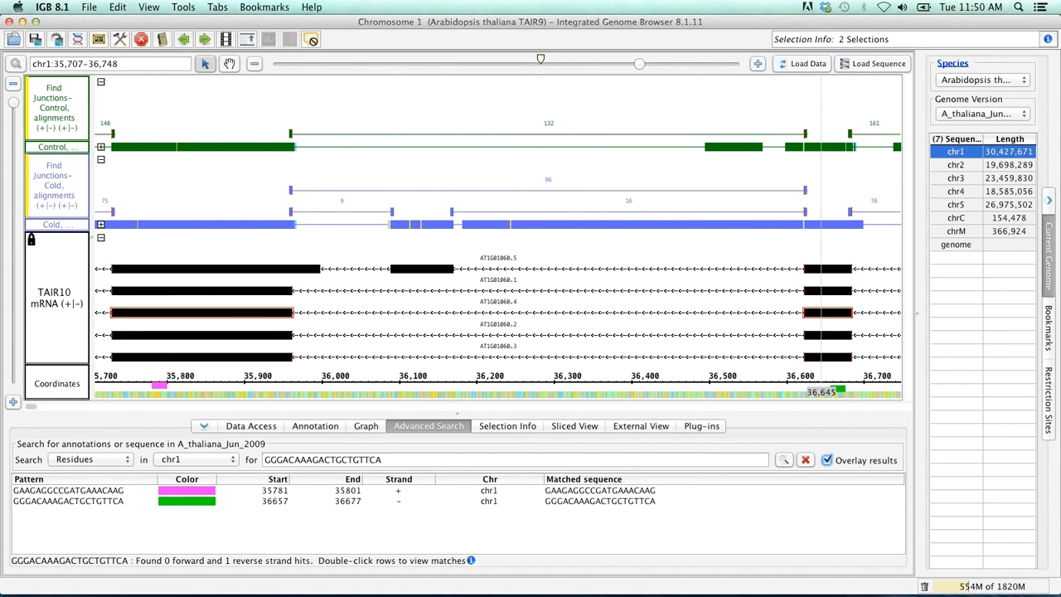
{"action": "mouse_move", "coordinate": [135, 382]}
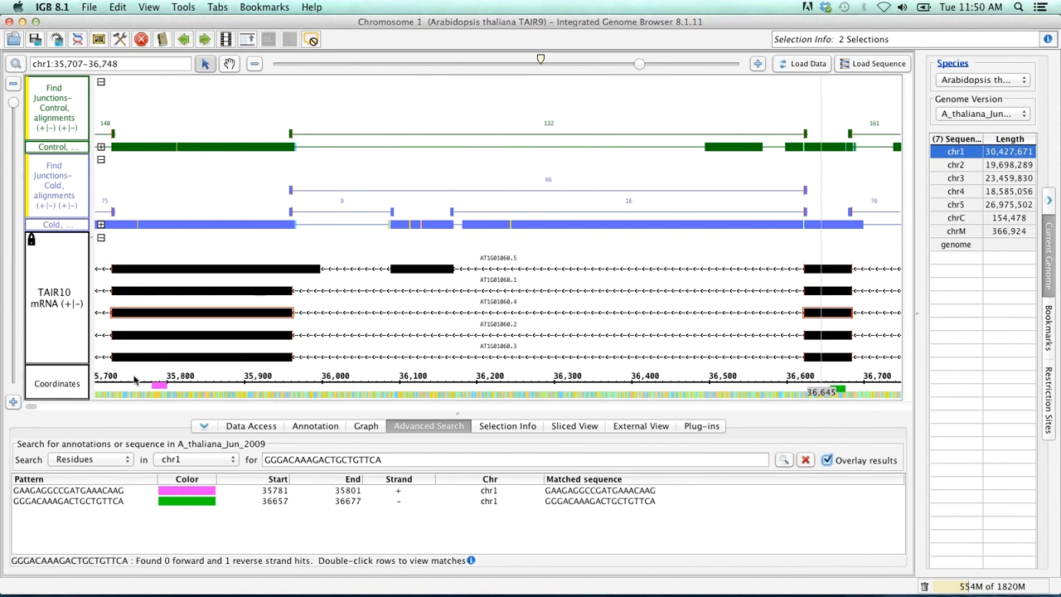
{"action": "mouse_move", "coordinate": [205, 385]}
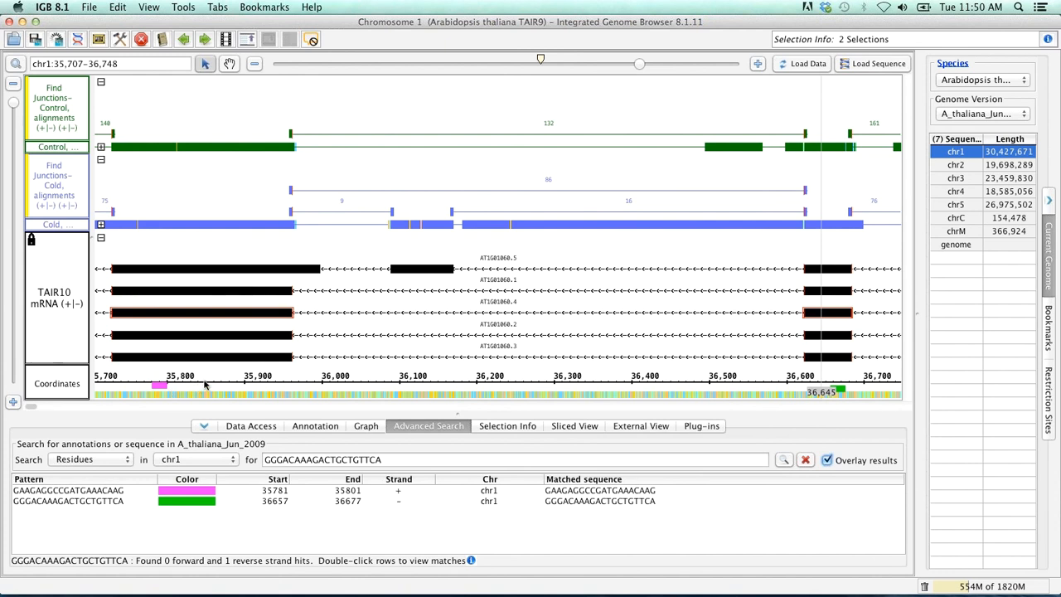
{"action": "mouse_move", "coordinate": [158, 373]}
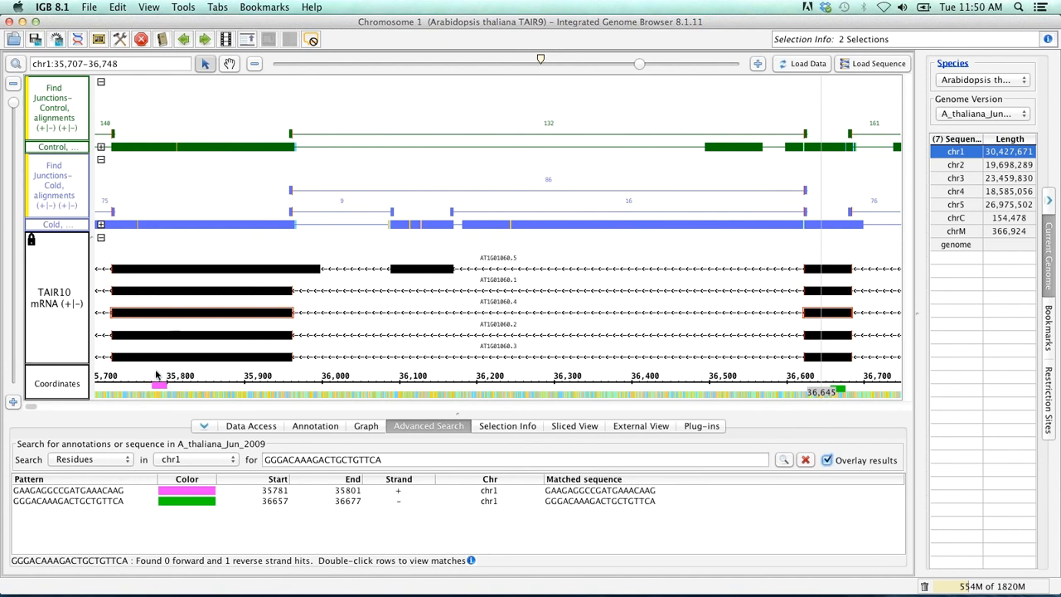
{"action": "mouse_move", "coordinate": [664, 370]}
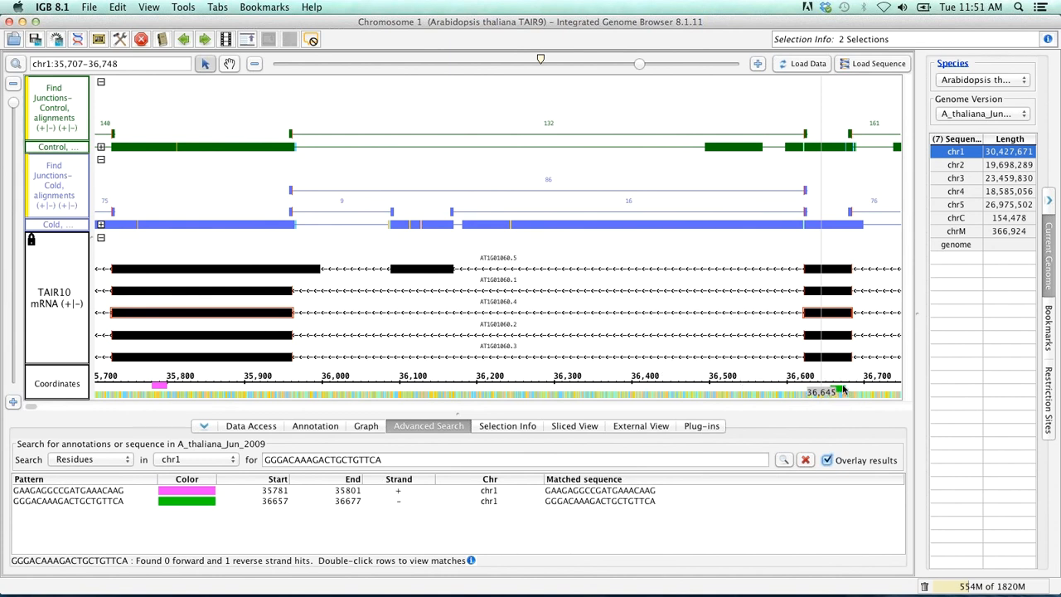
{"action": "mouse_move", "coordinate": [203, 378]}
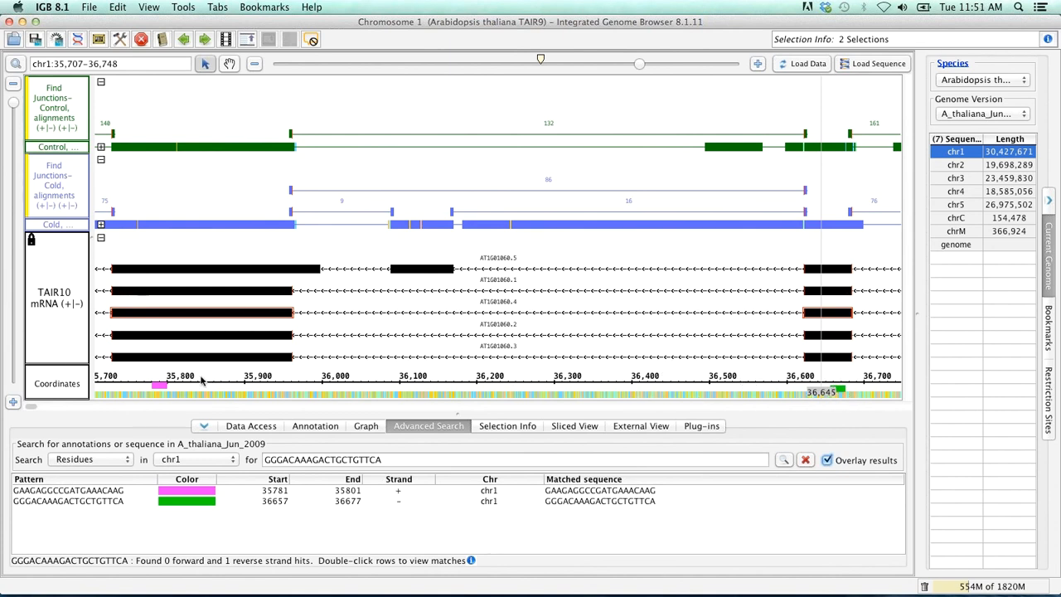
{"action": "mouse_move", "coordinate": [149, 462]}
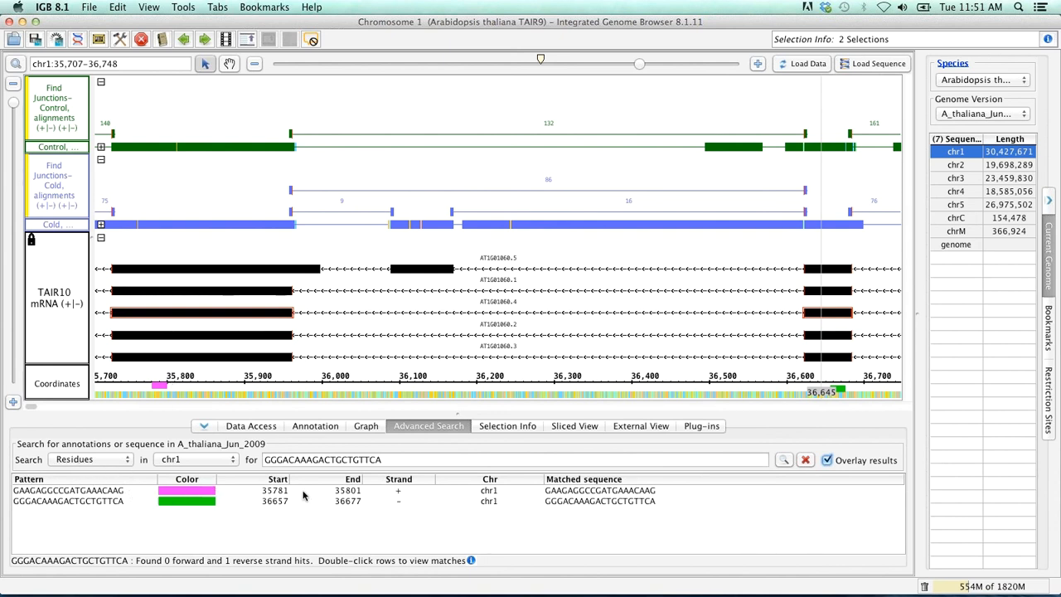
{"action": "mouse_move", "coordinate": [378, 484]}
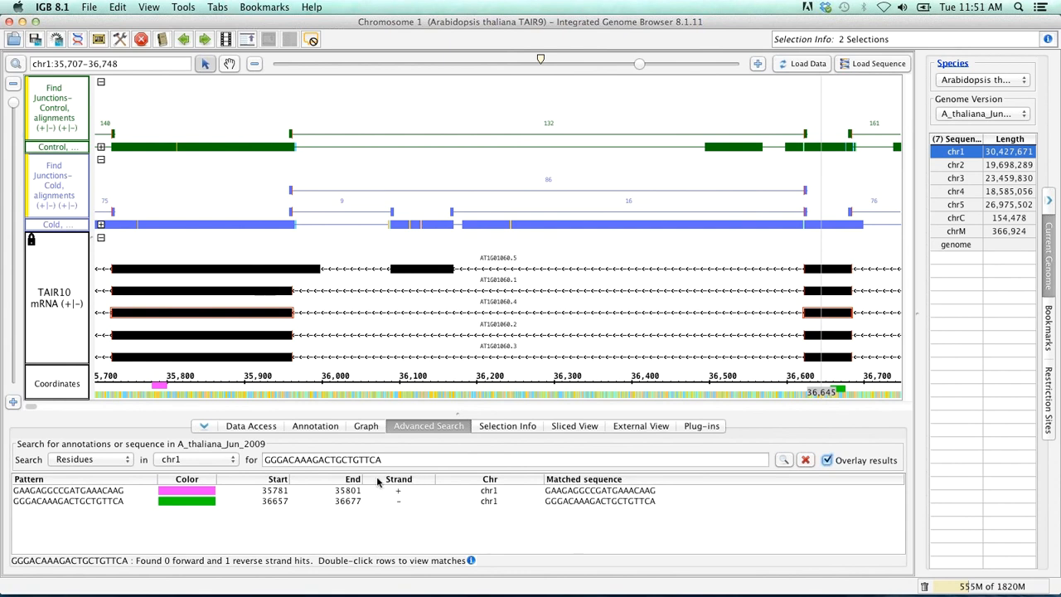
{"action": "mouse_move", "coordinate": [554, 513]}
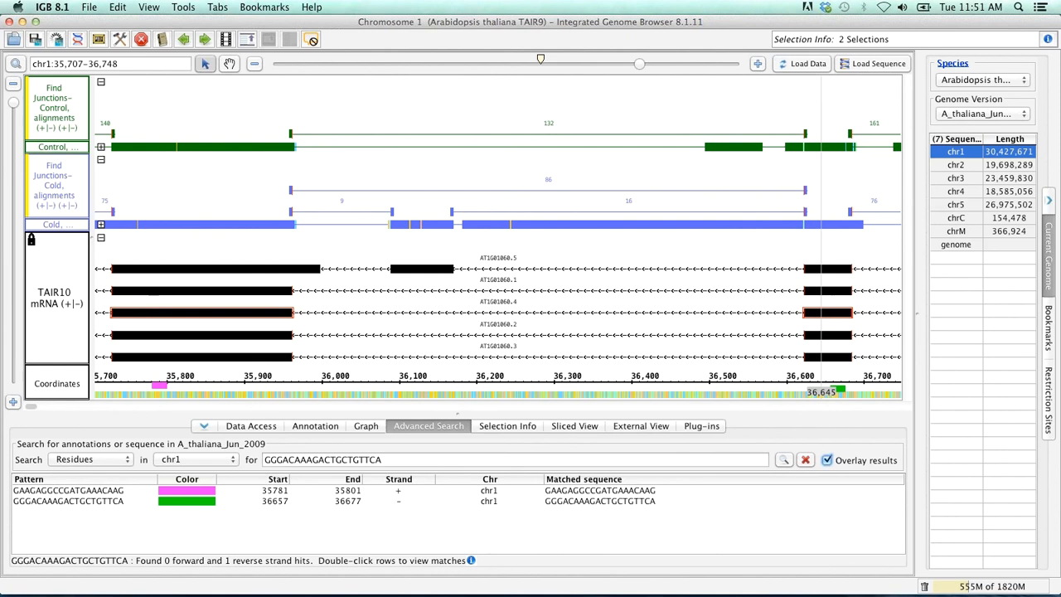
{"action": "mouse_move", "coordinate": [431, 434]}
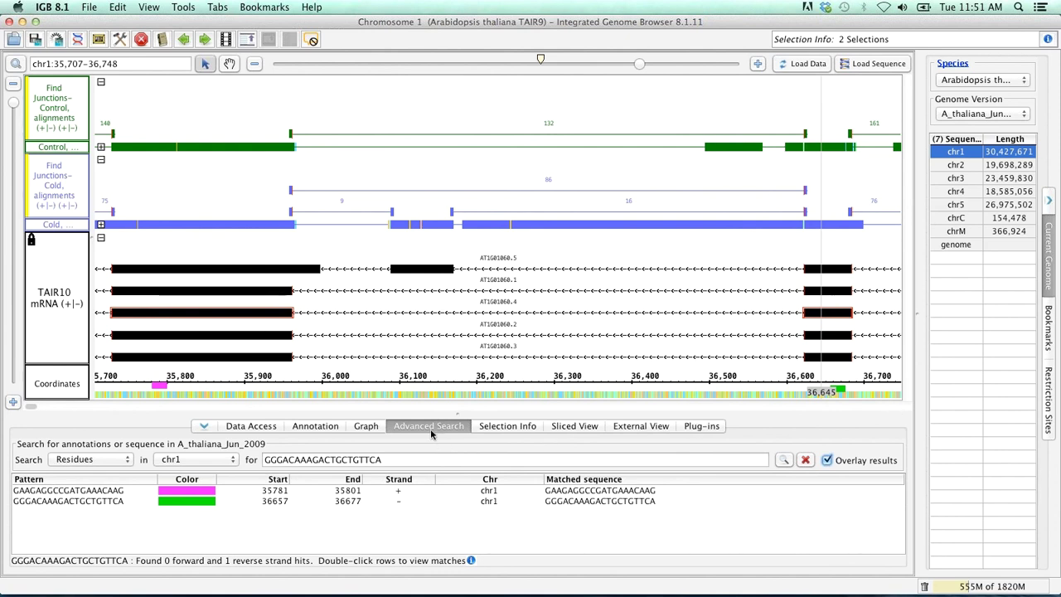
{"action": "mouse_move", "coordinate": [342, 343]}
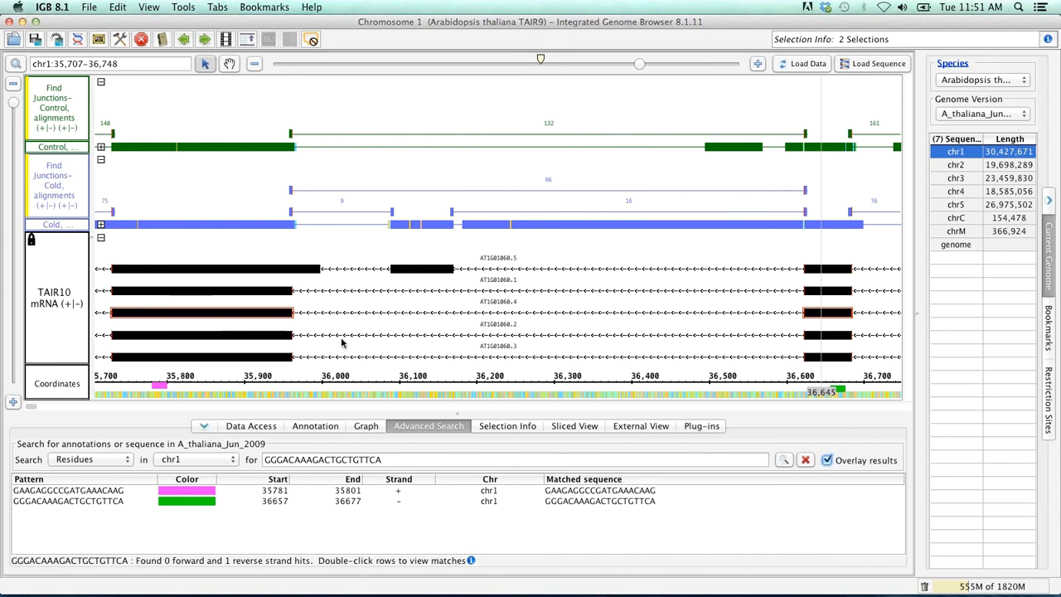
{"action": "mouse_move", "coordinate": [392, 252]}
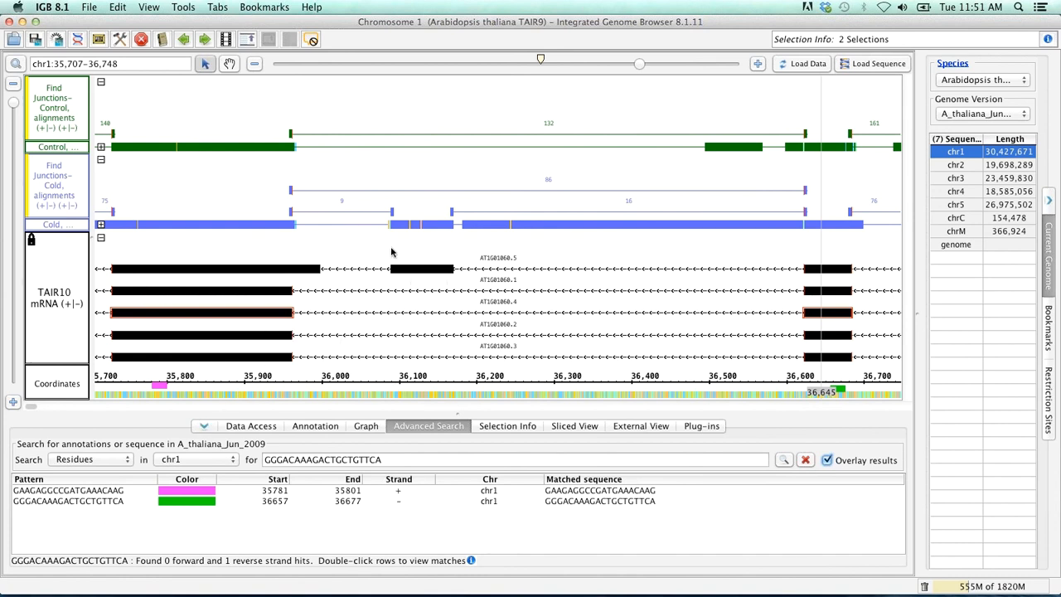
{"action": "mouse_move", "coordinate": [461, 282]}
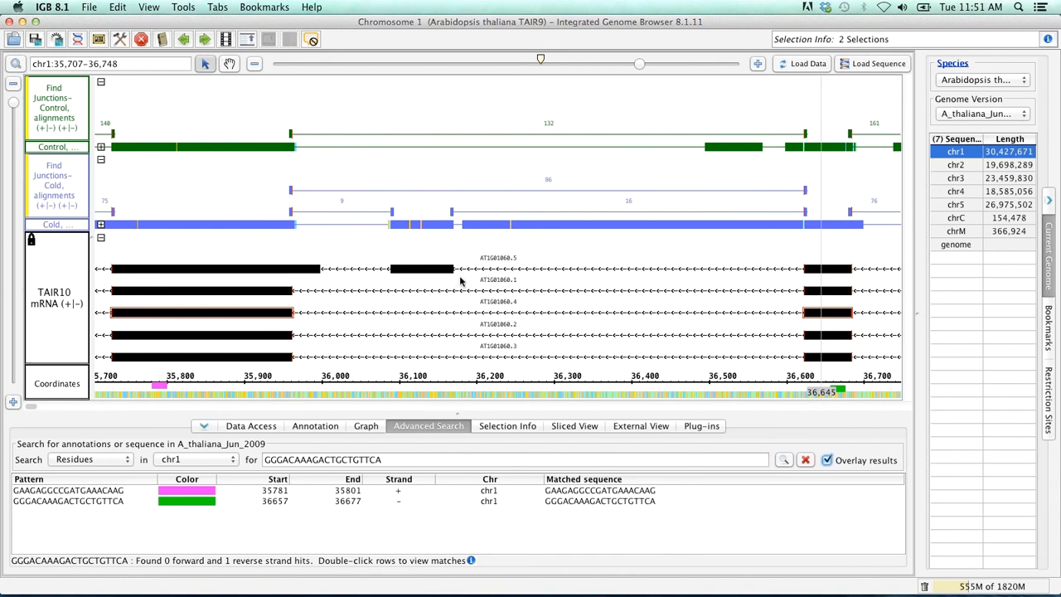
{"action": "mouse_move", "coordinate": [441, 272]}
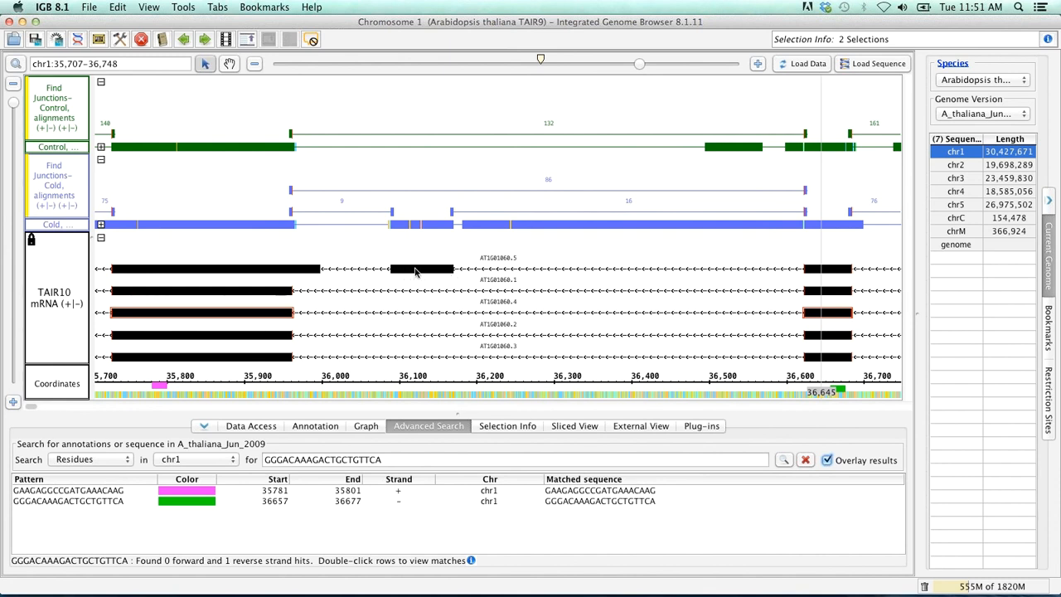
- Inspect Selection Info for the 82-bp AT1G01060.5 exon at 36,089–36,171, then close it
{"action": "left_click", "coordinate": [417, 268]}
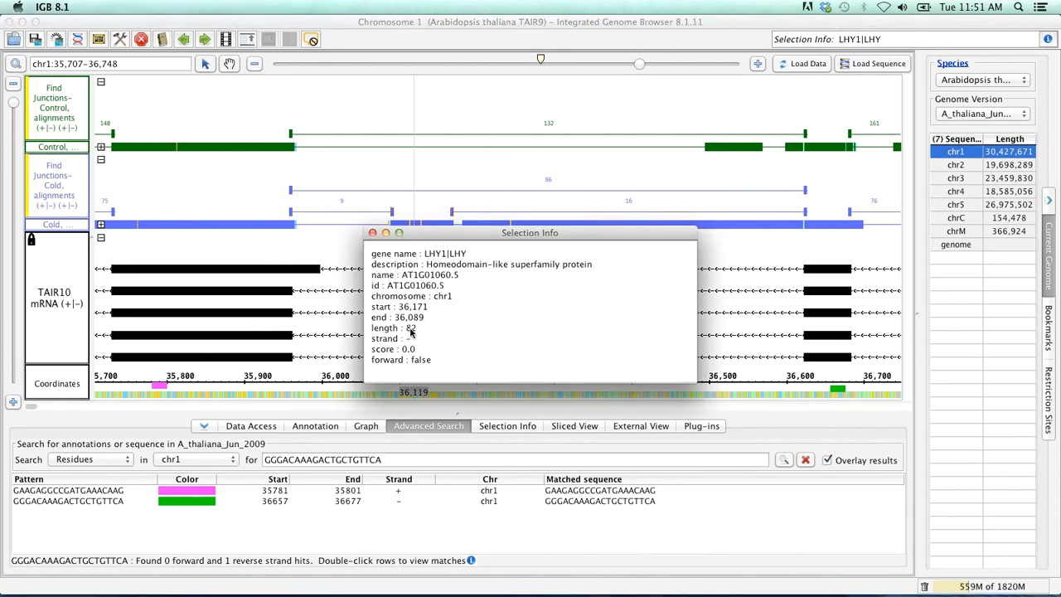
{"action": "left_click_drag", "start_coordinate": [530, 232], "coordinate": [587, 317]}
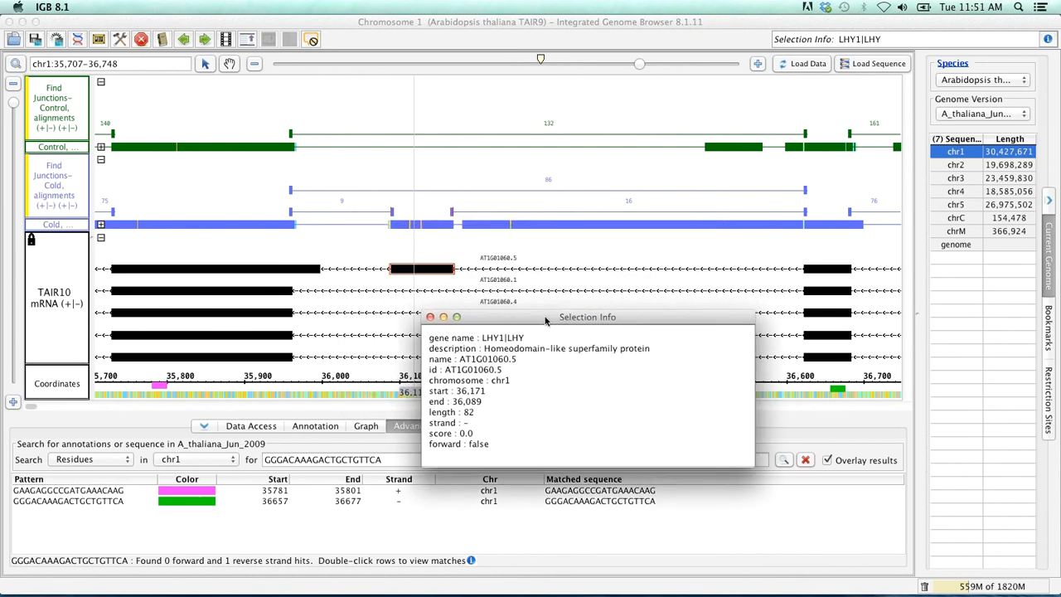
{"action": "mouse_move", "coordinate": [537, 333]}
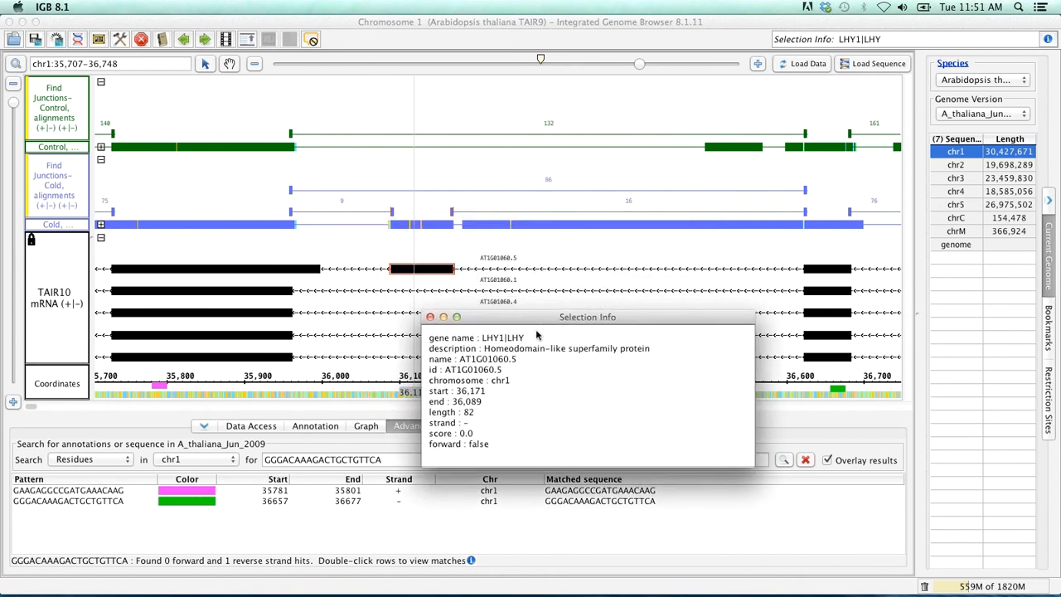
{"action": "mouse_move", "coordinate": [497, 368]}
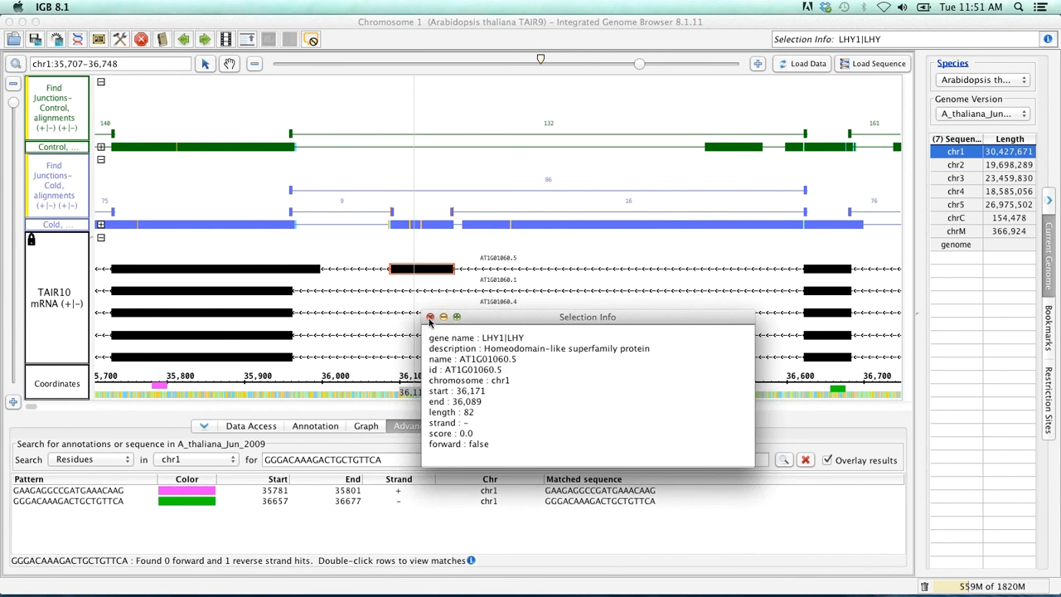
{"action": "left_click", "coordinate": [430, 316]}
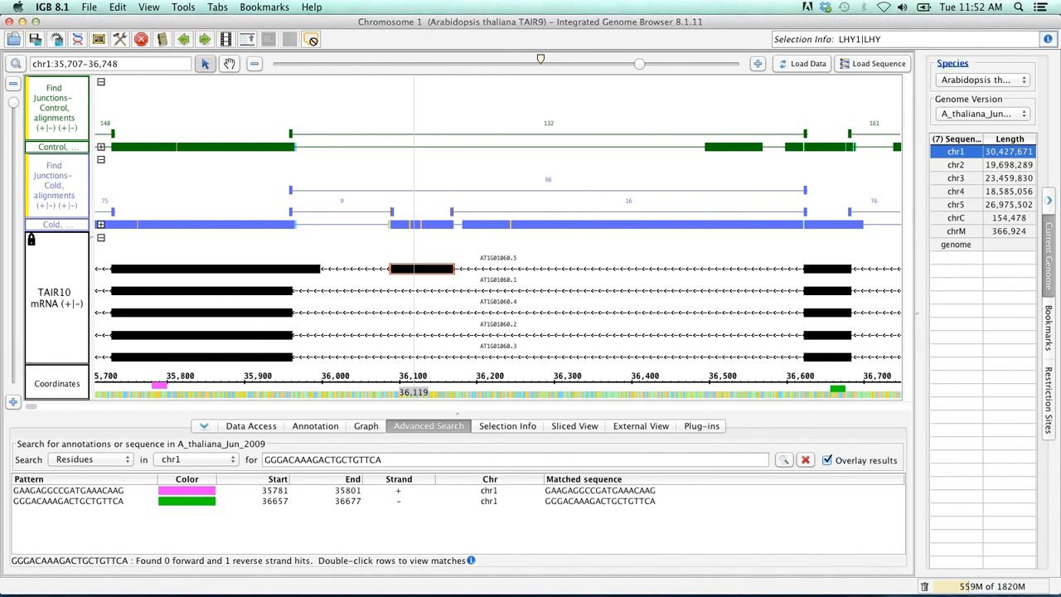
{"action": "mouse_move", "coordinate": [825, 365]}
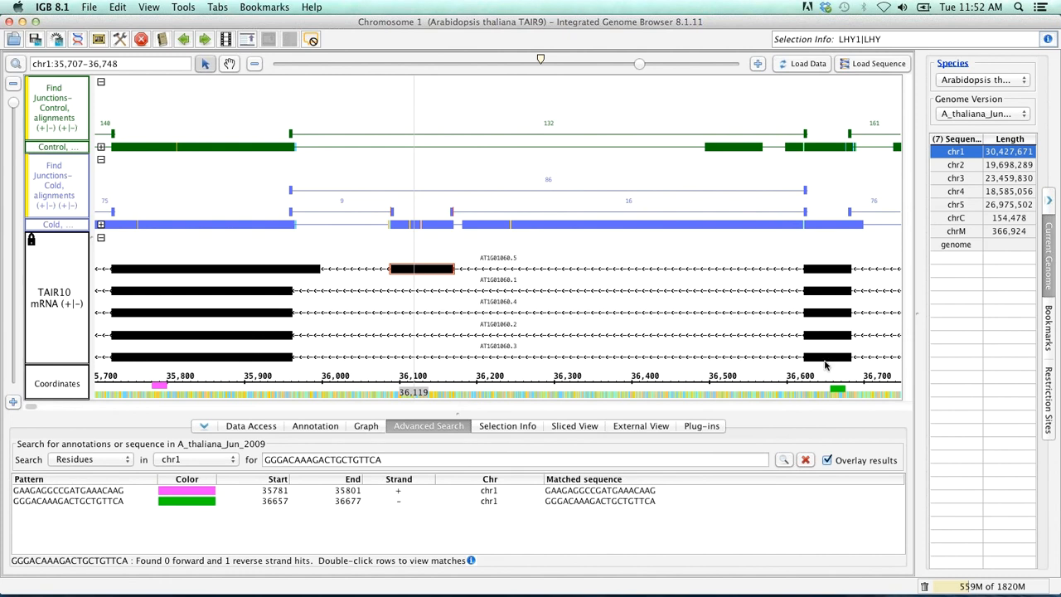
{"action": "mouse_move", "coordinate": [773, 398]}
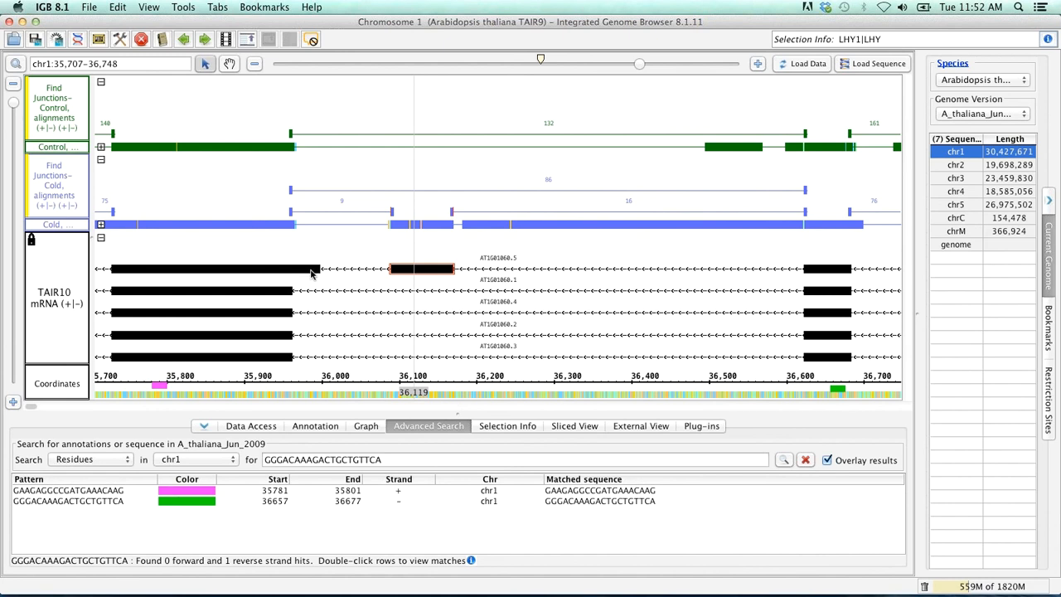
{"action": "mouse_move", "coordinate": [302, 274]}
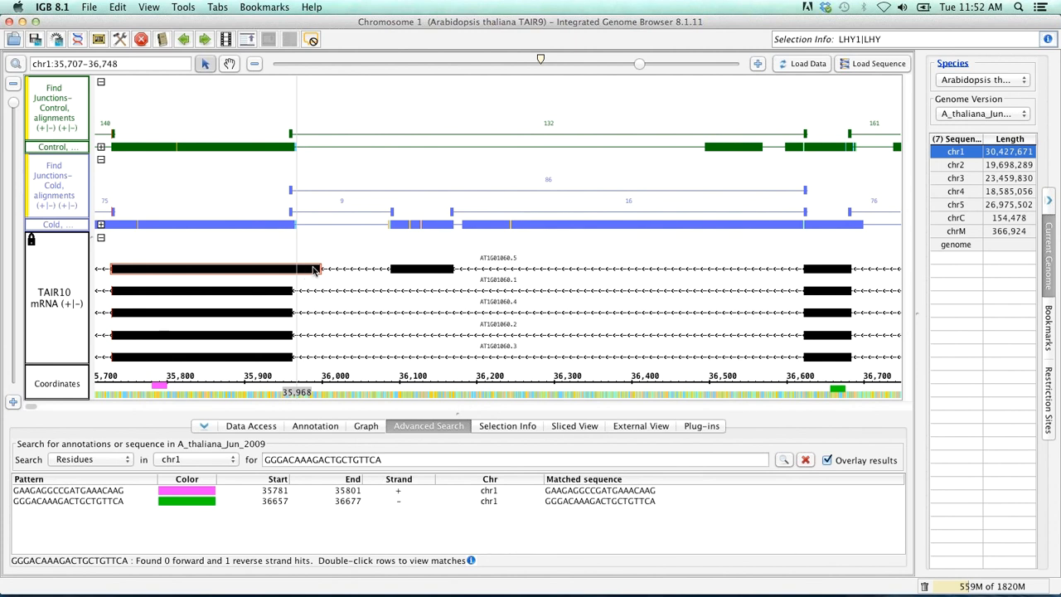
{"action": "mouse_move", "coordinate": [320, 278]}
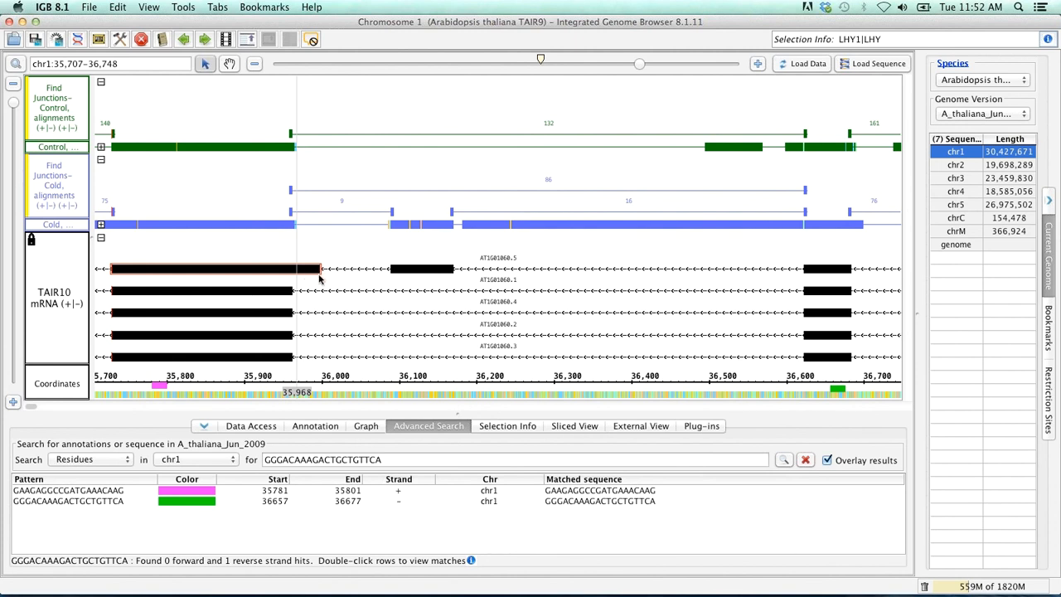
{"action": "mouse_move", "coordinate": [304, 275]}
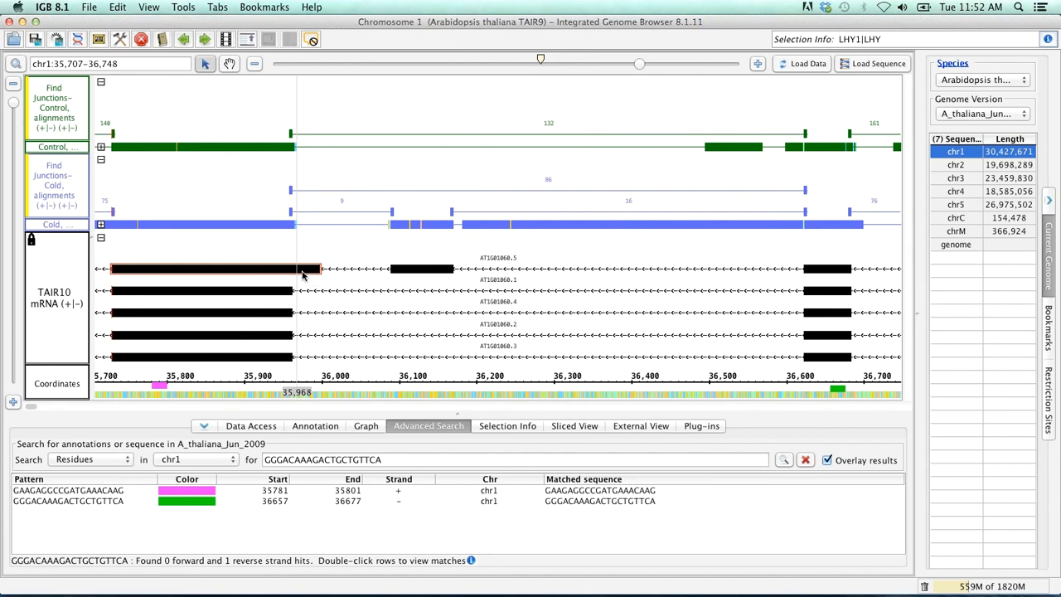
{"action": "mouse_move", "coordinate": [275, 275]}
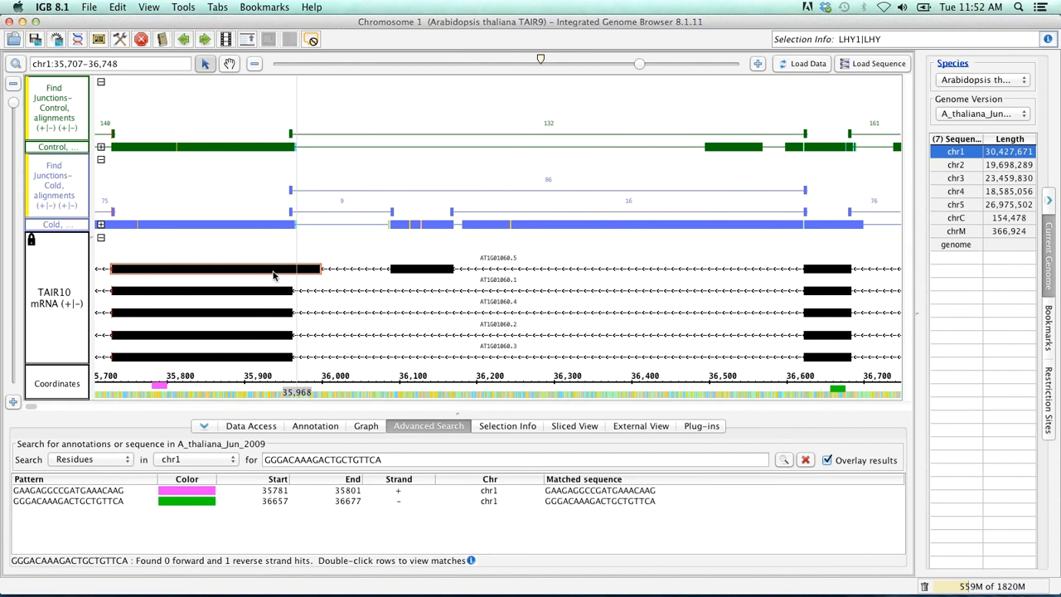
{"action": "mouse_move", "coordinate": [289, 272]}
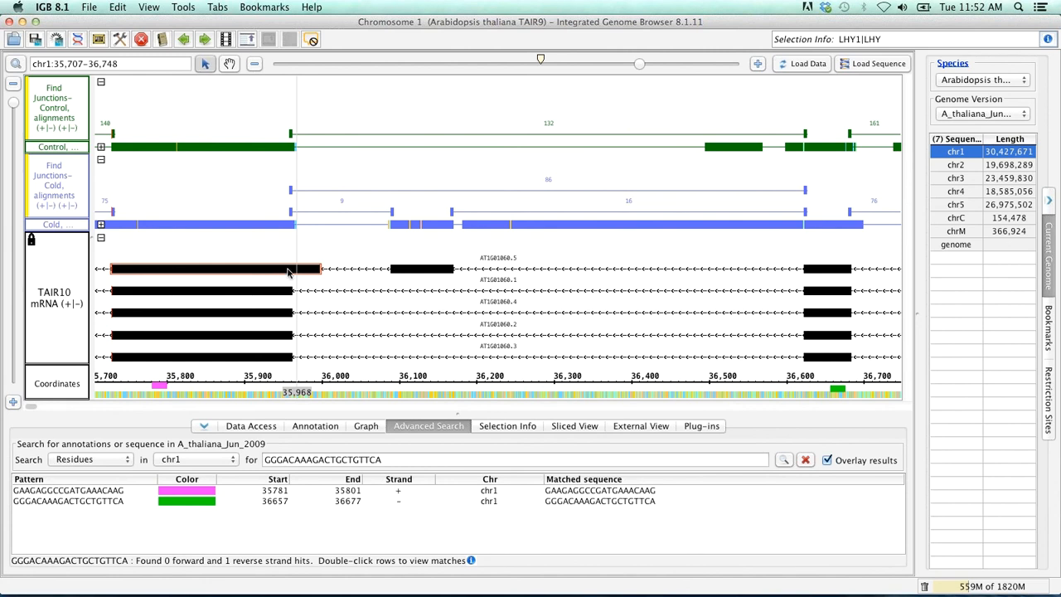
{"action": "mouse_move", "coordinate": [302, 268]}
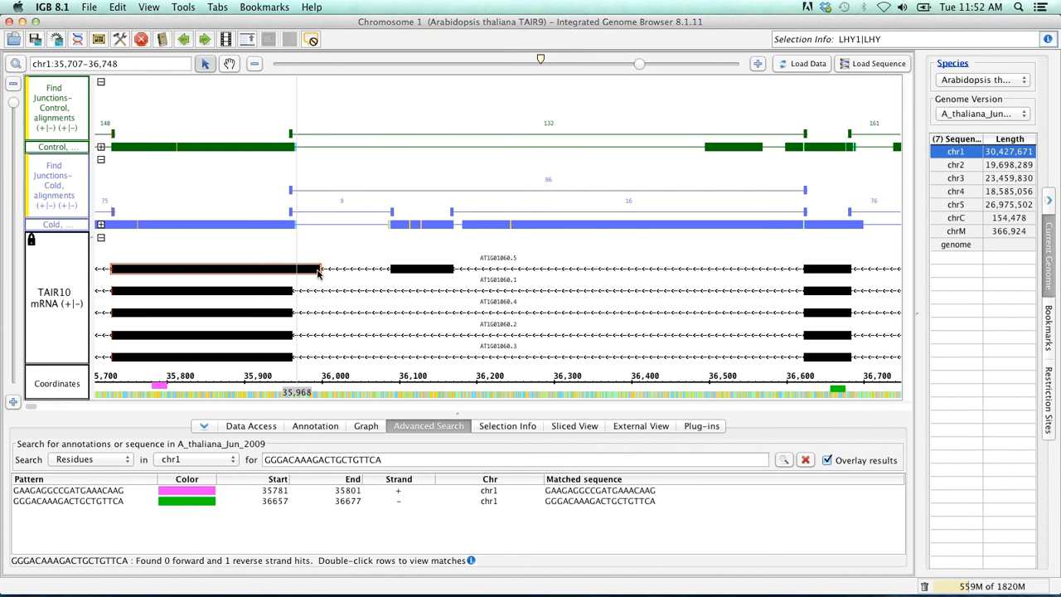
{"action": "mouse_move", "coordinate": [416, 271]}
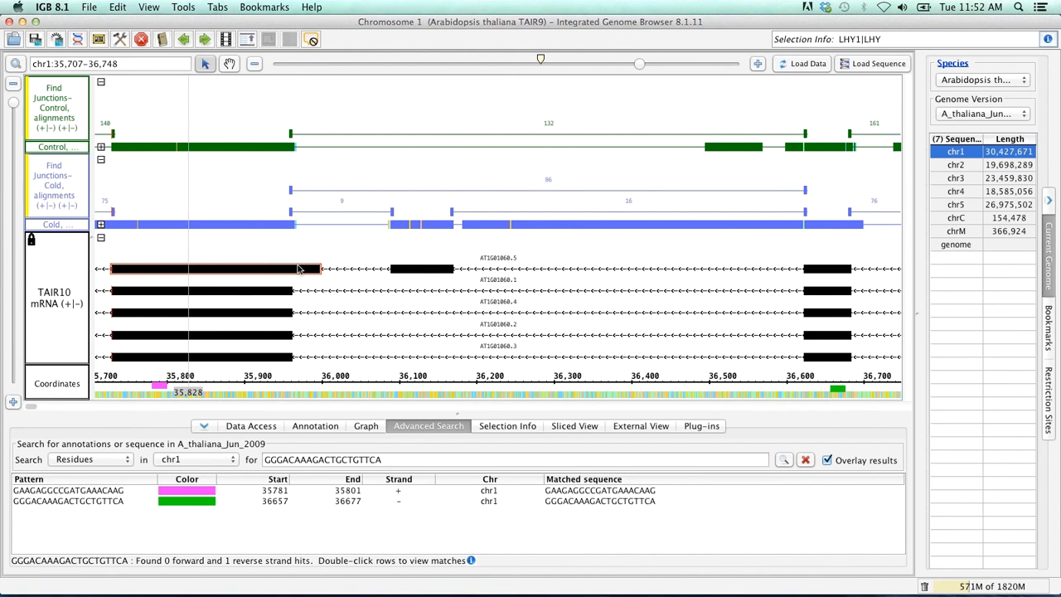
{"action": "mouse_move", "coordinate": [311, 268]}
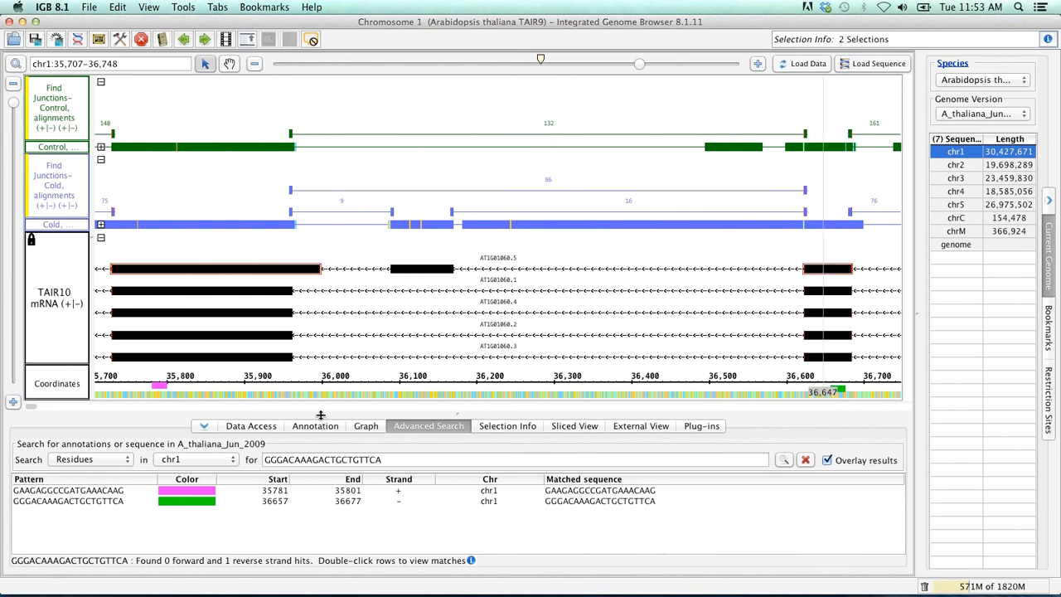
{"action": "mouse_move", "coordinate": [63, 491]}
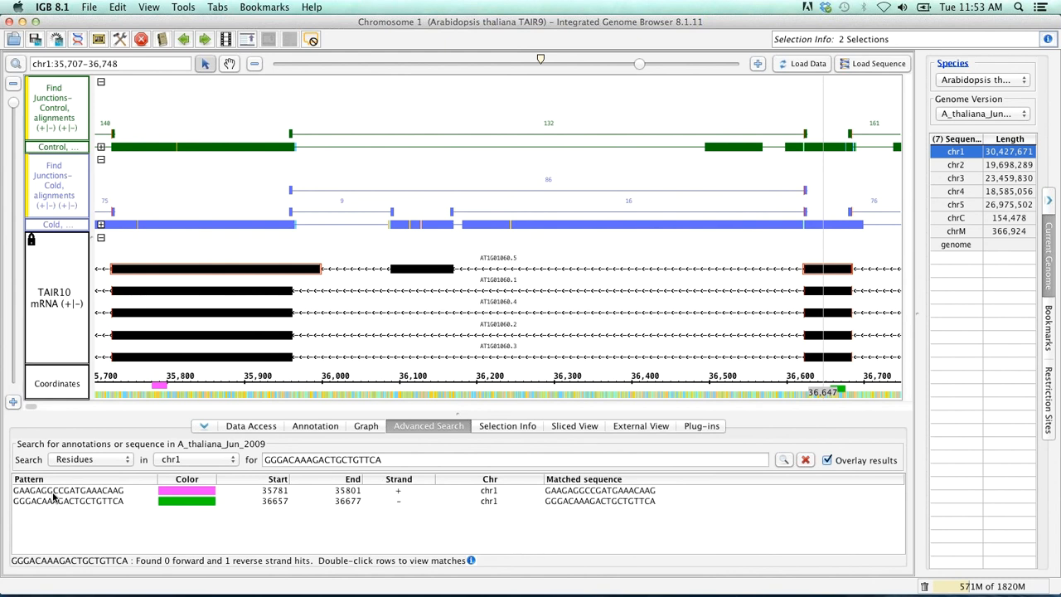
{"action": "mouse_move", "coordinate": [352, 328]}
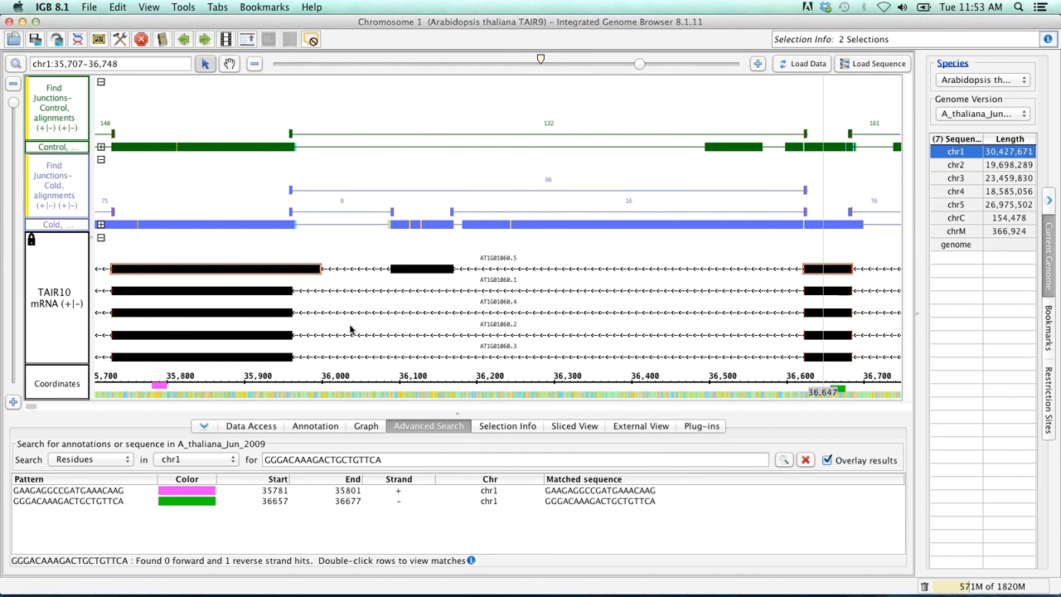
{"action": "mouse_move", "coordinate": [355, 276]}
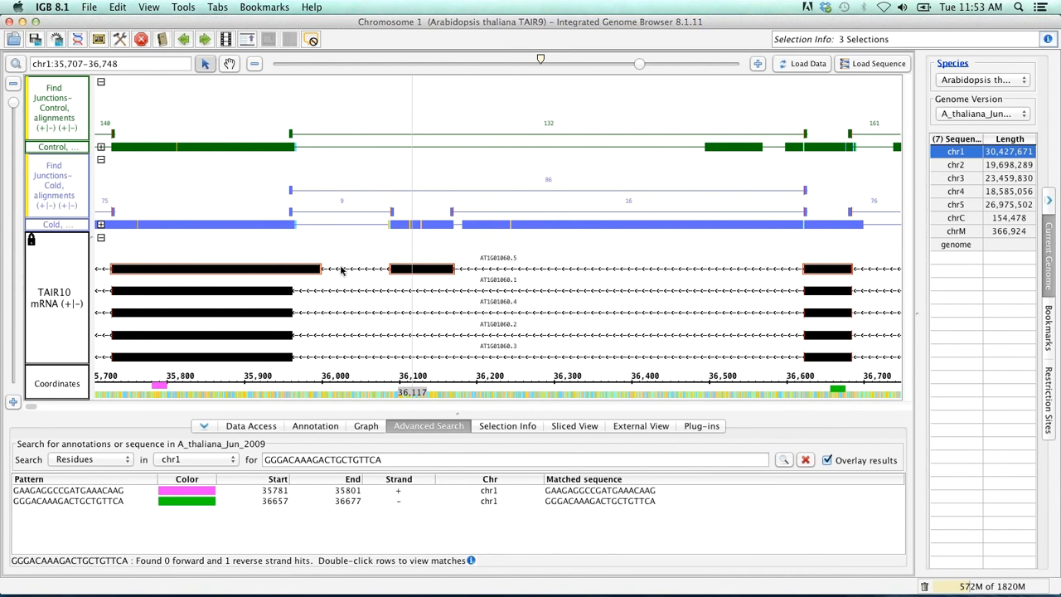
{"action": "mouse_move", "coordinate": [514, 279]}
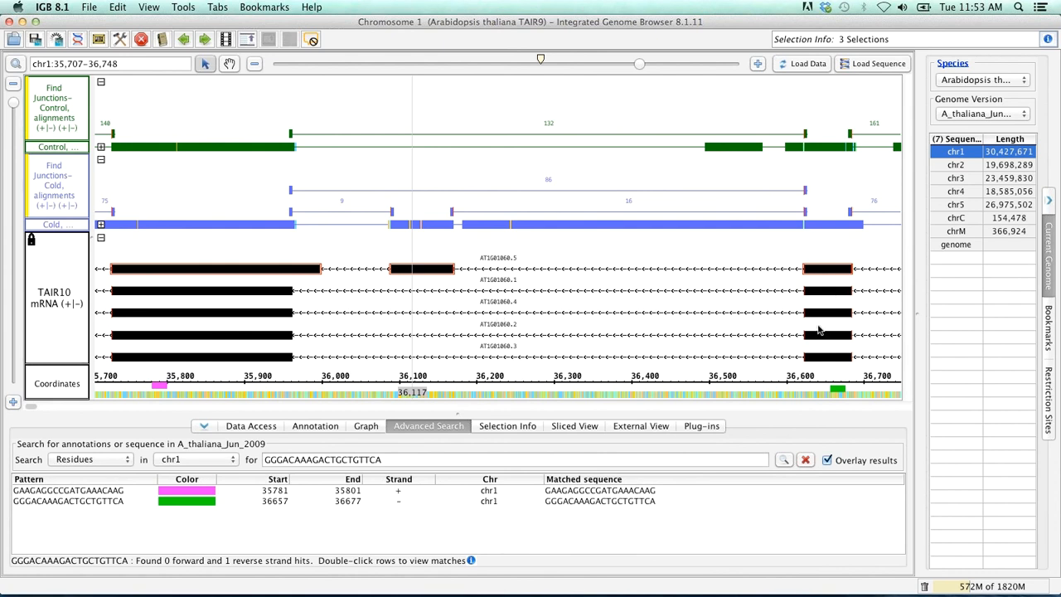
{"action": "mouse_move", "coordinate": [809, 332]}
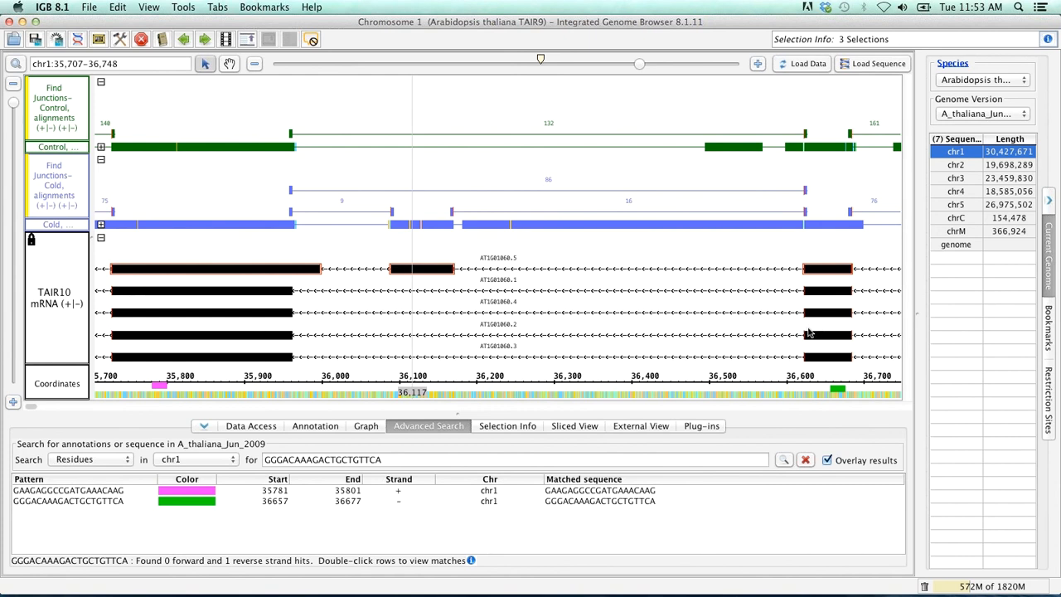
{"action": "mouse_move", "coordinate": [826, 335]}
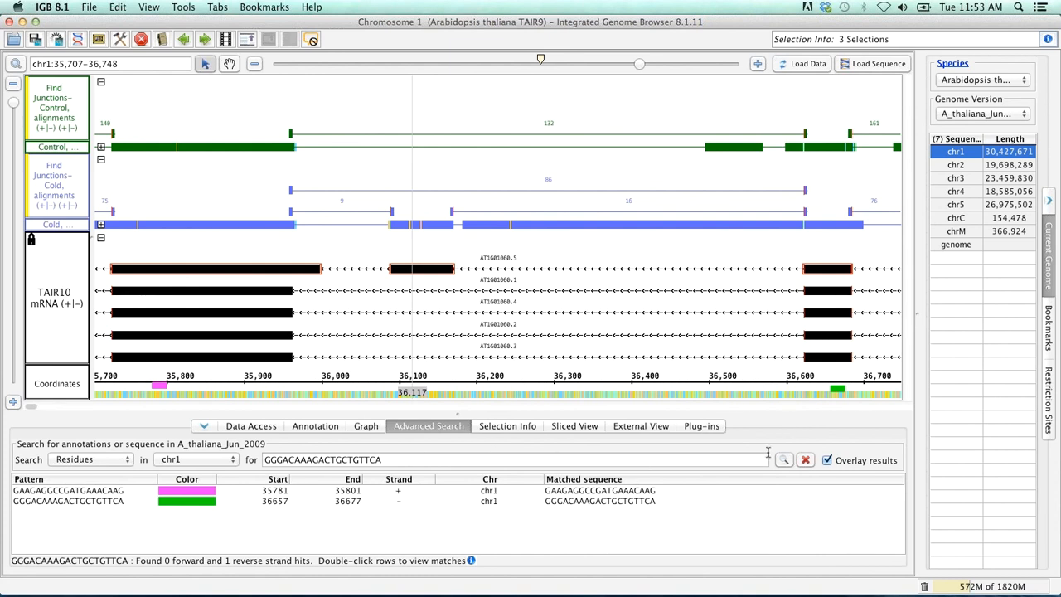
- Clear the primer results and search chr1 residues for the ACT.TG pattern
{"action": "left_click", "coordinate": [806, 461]}
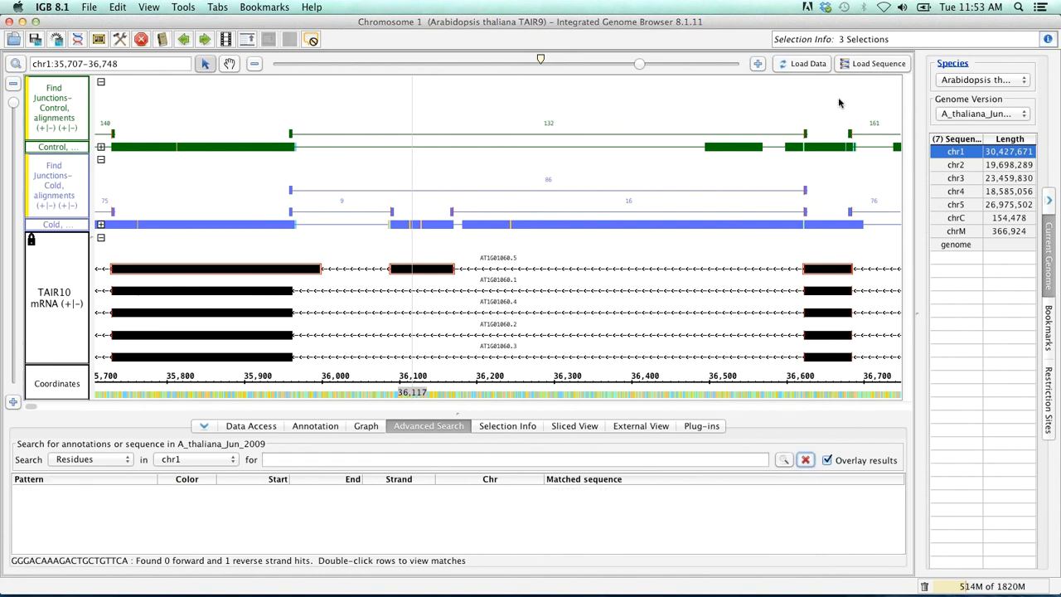
{"action": "left_click", "coordinate": [411, 459]}
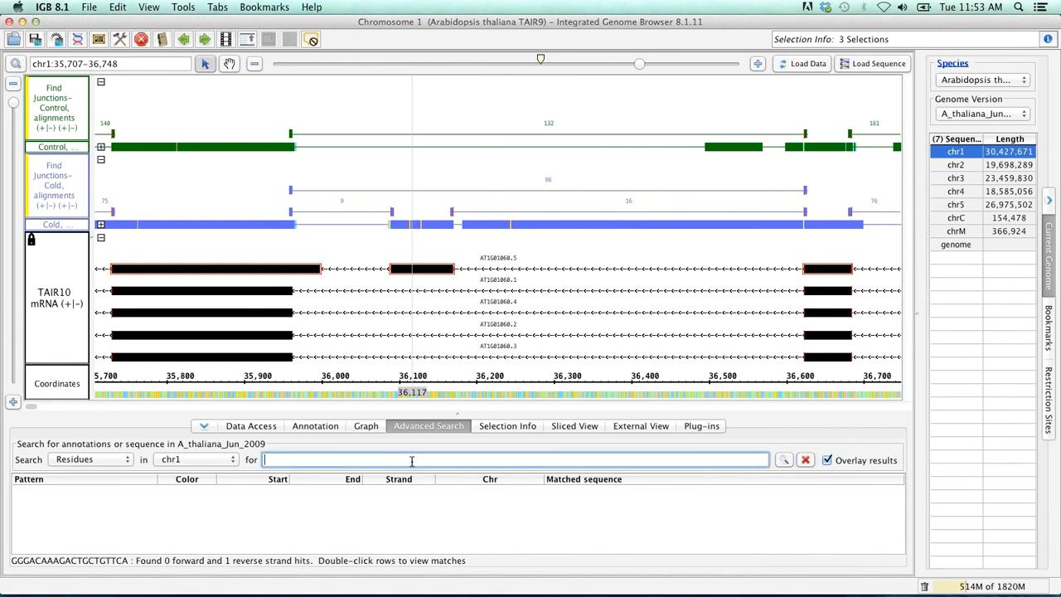
{"action": "type", "text": "A"}
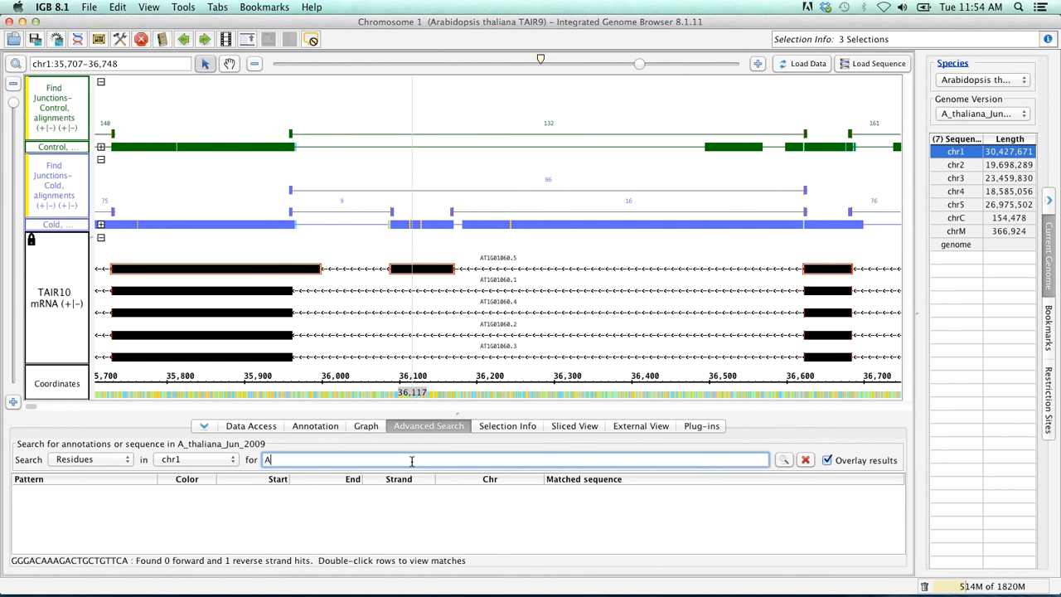
{"action": "type", "text": "CT"}
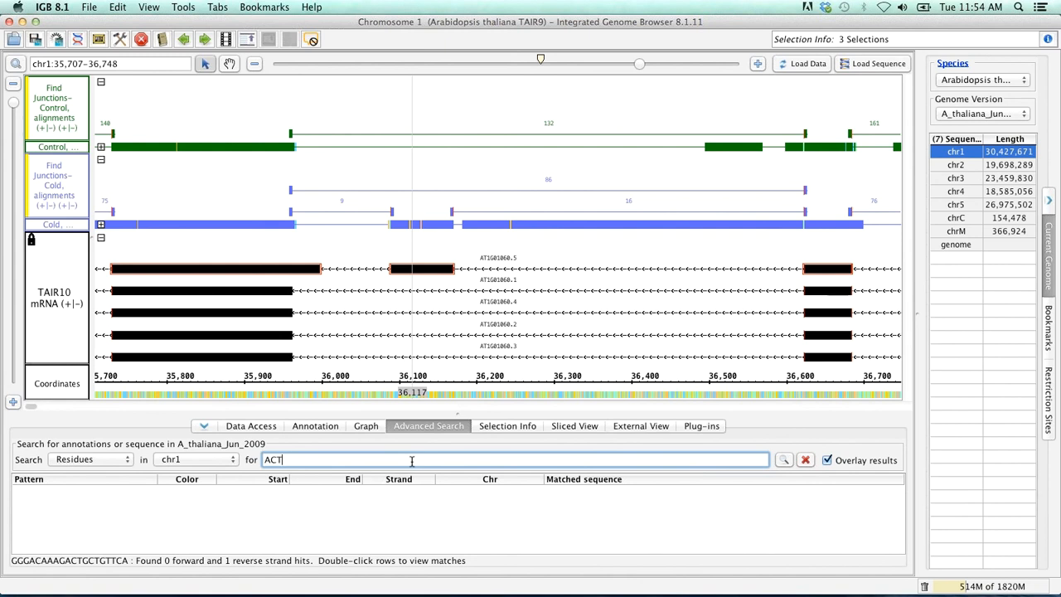
{"action": "type", "text": "TG"}
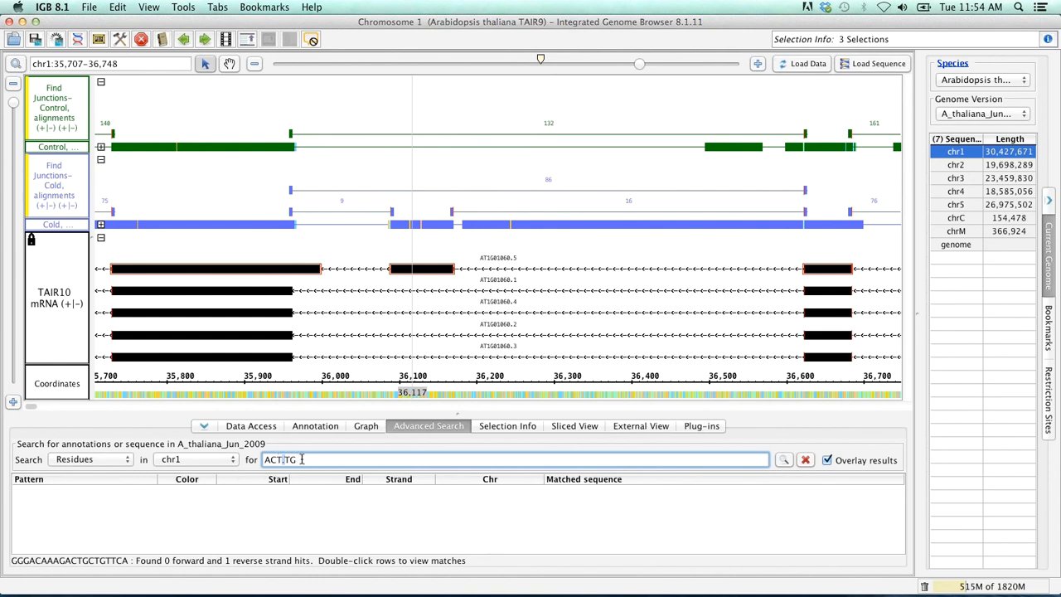
{"action": "left_click", "coordinate": [783, 460]}
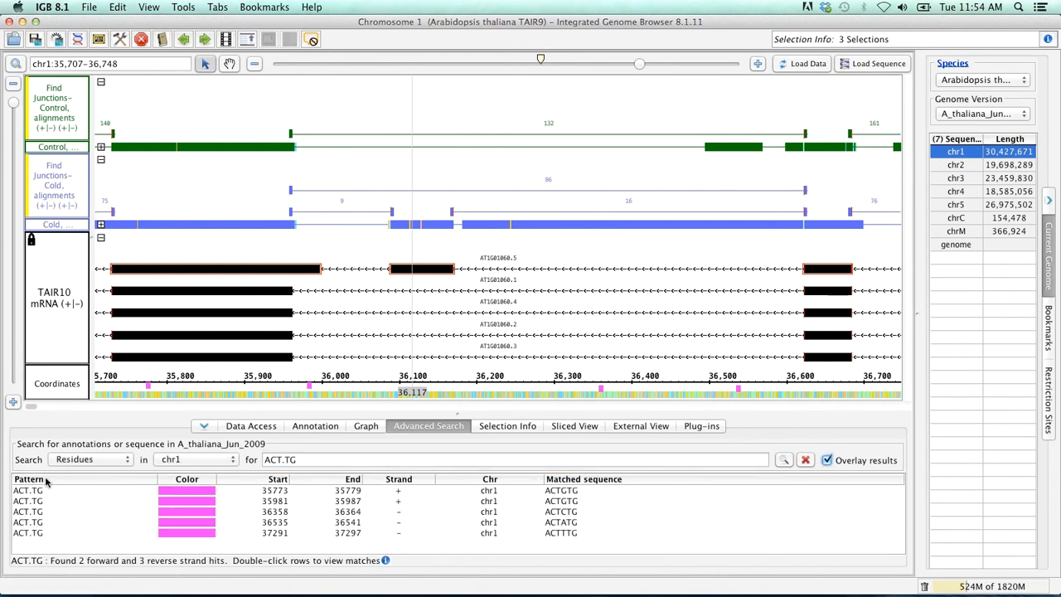
{"action": "mouse_move", "coordinate": [547, 511]}
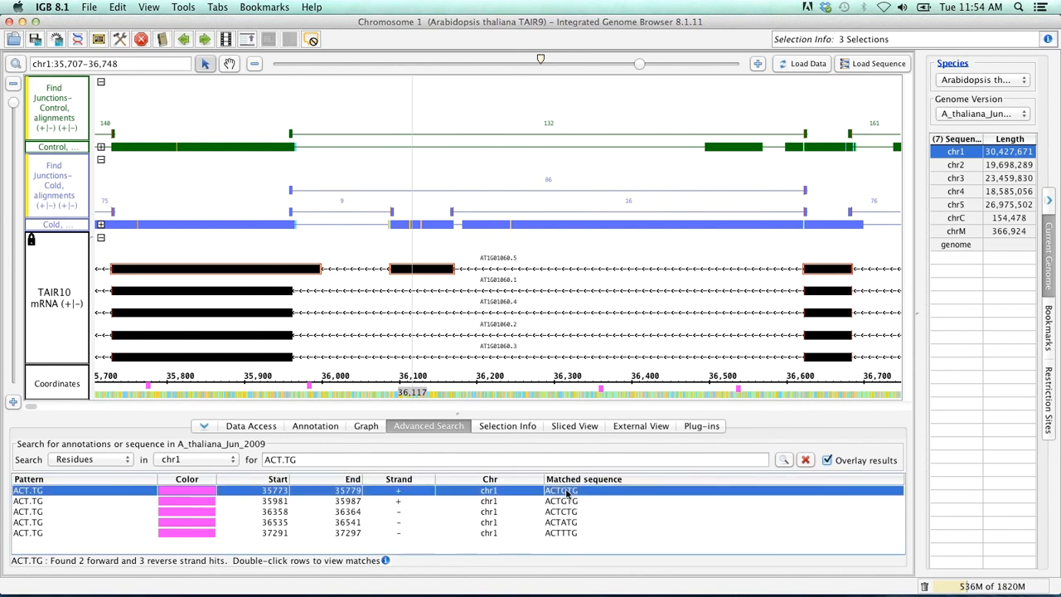
{"action": "mouse_move", "coordinate": [358, 400]}
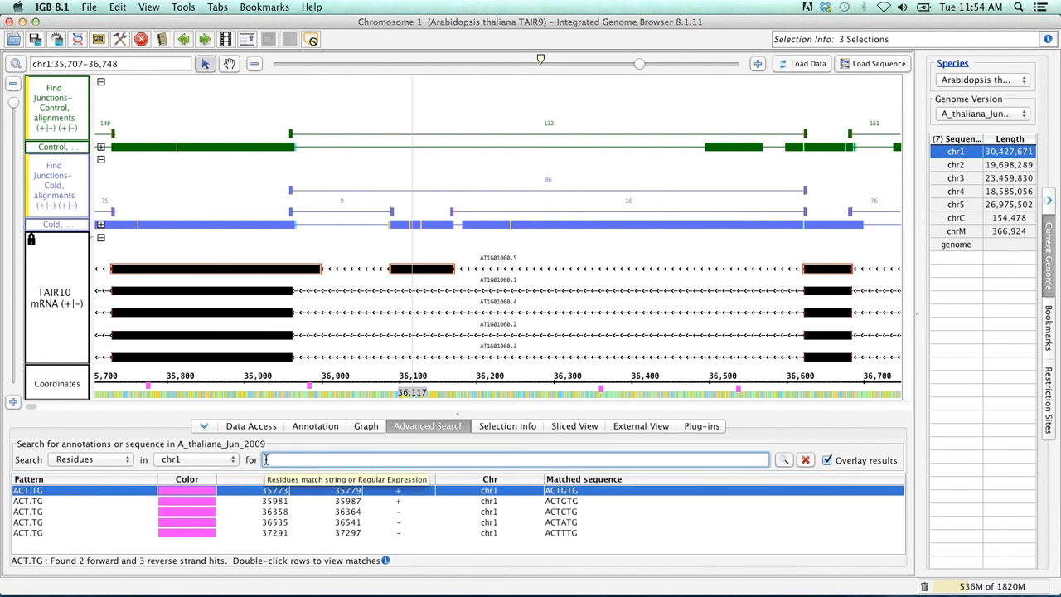
{"action": "type", "text": "AC"}
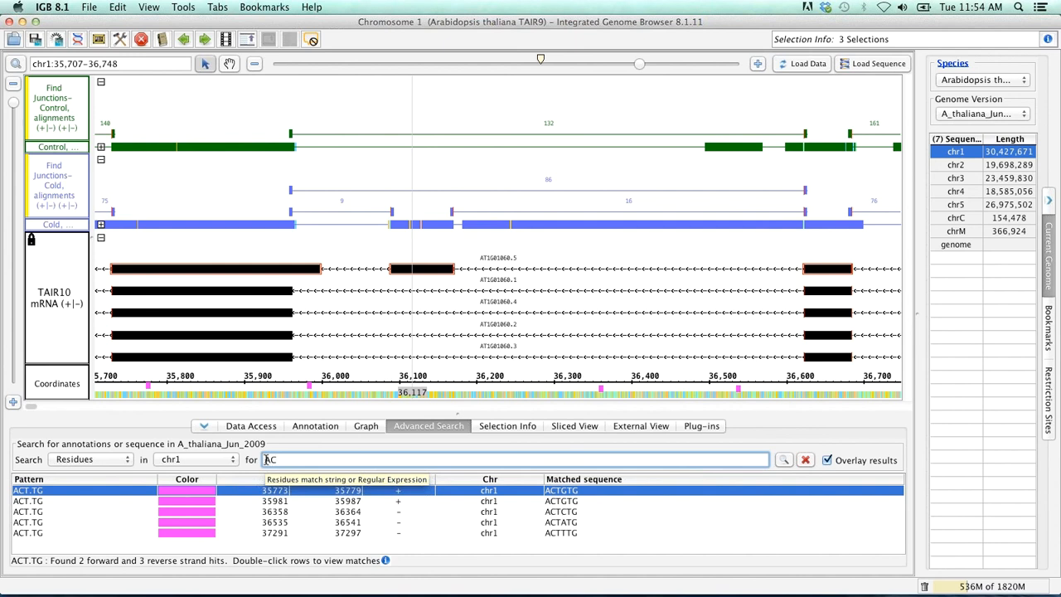
{"action": "type", "text": "CTT[CG"}
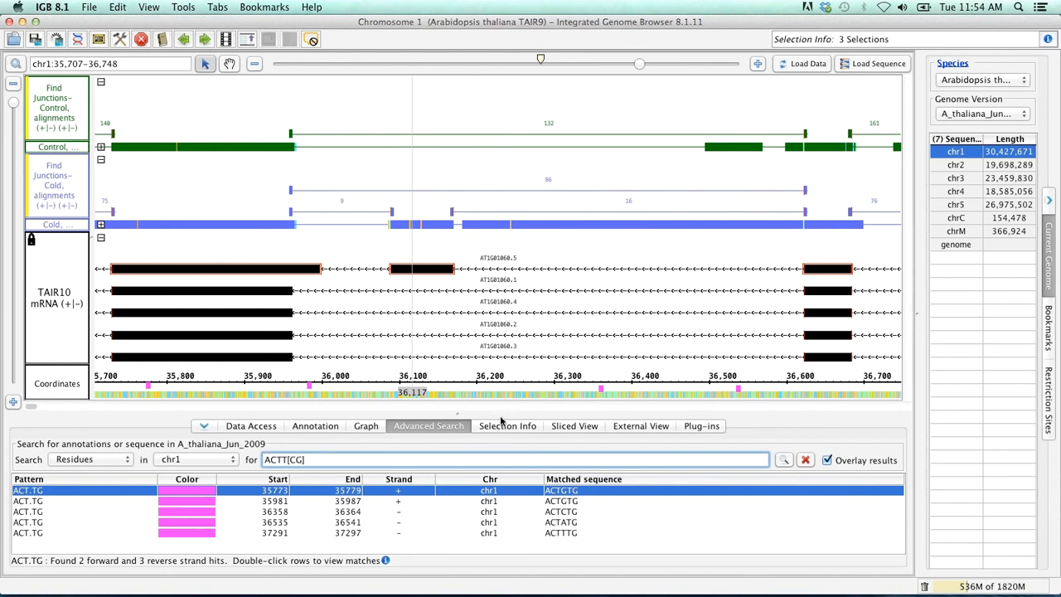
{"action": "left_click", "coordinate": [784, 461]}
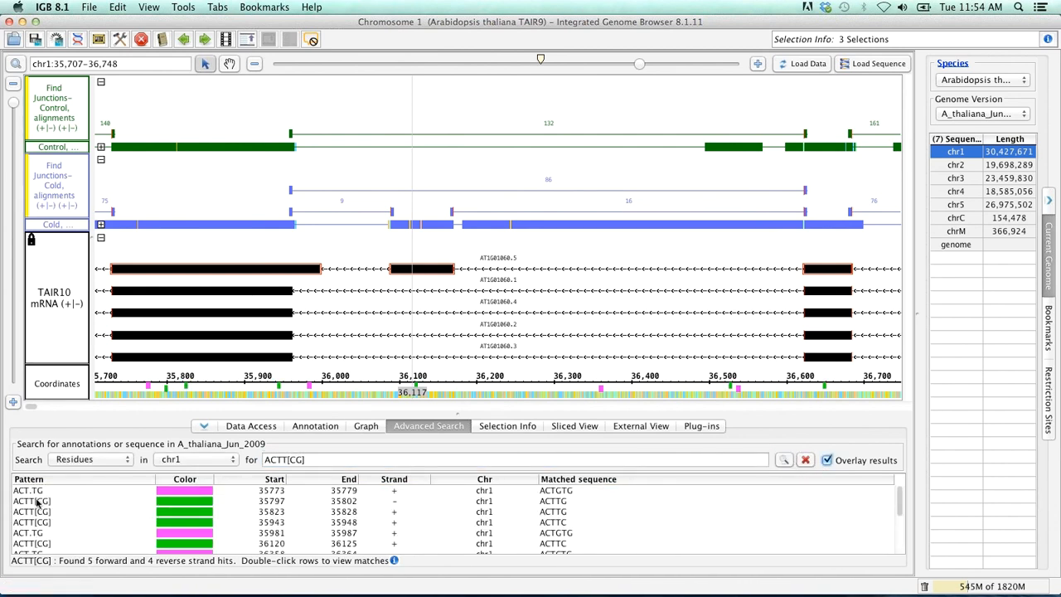
{"action": "mouse_move", "coordinate": [40, 517]}
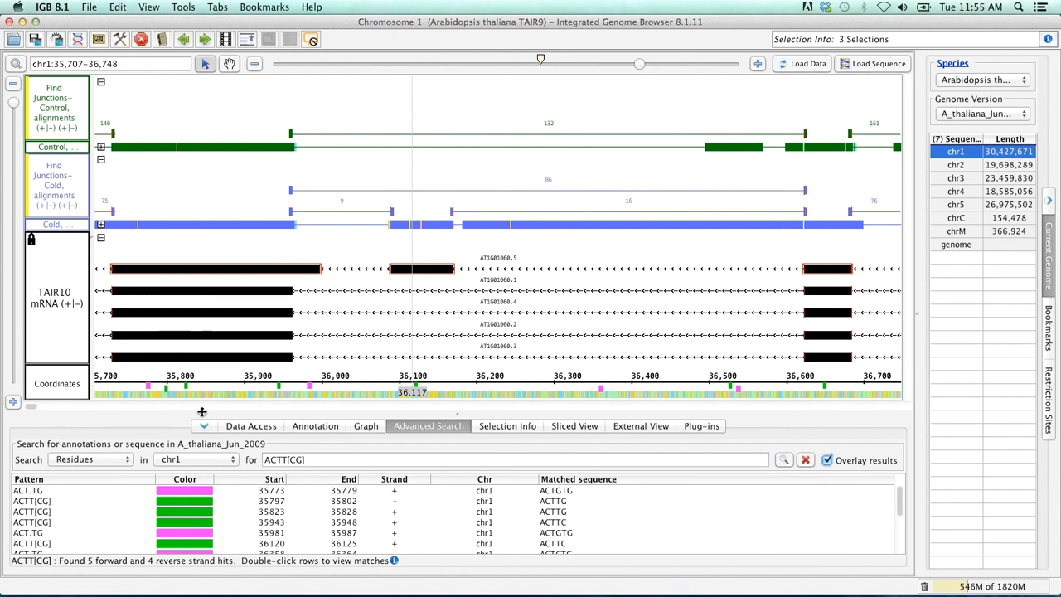
{"action": "mouse_move", "coordinate": [288, 395]}
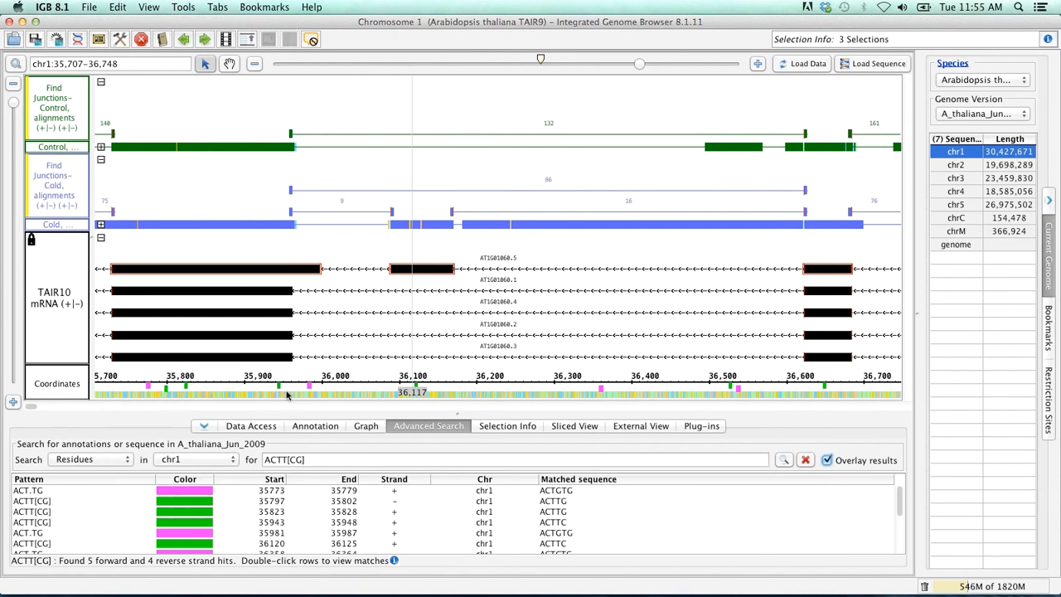
{"action": "mouse_move", "coordinate": [404, 388]}
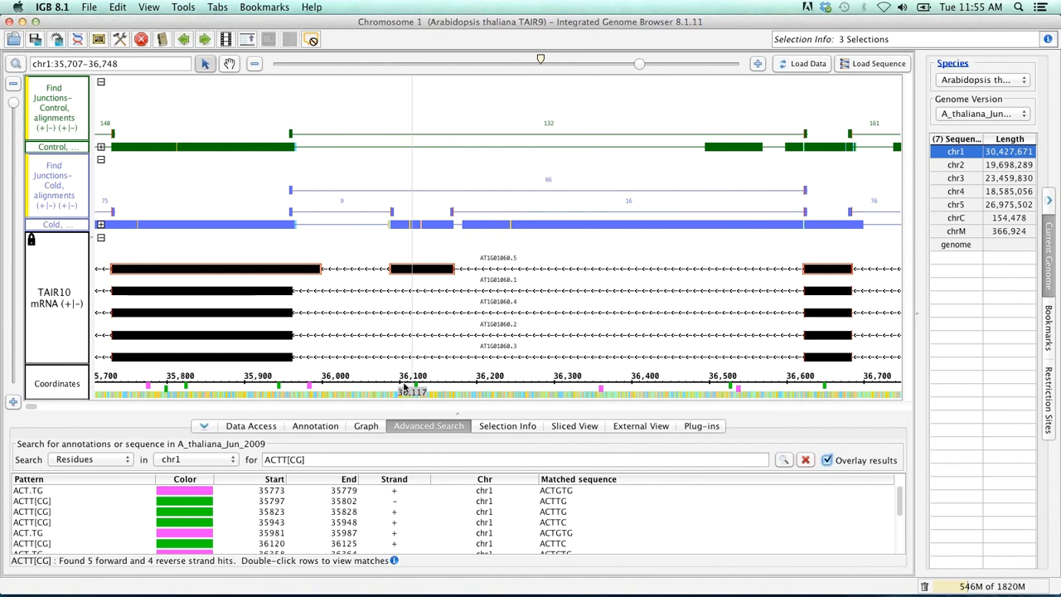
{"action": "mouse_move", "coordinate": [423, 400]}
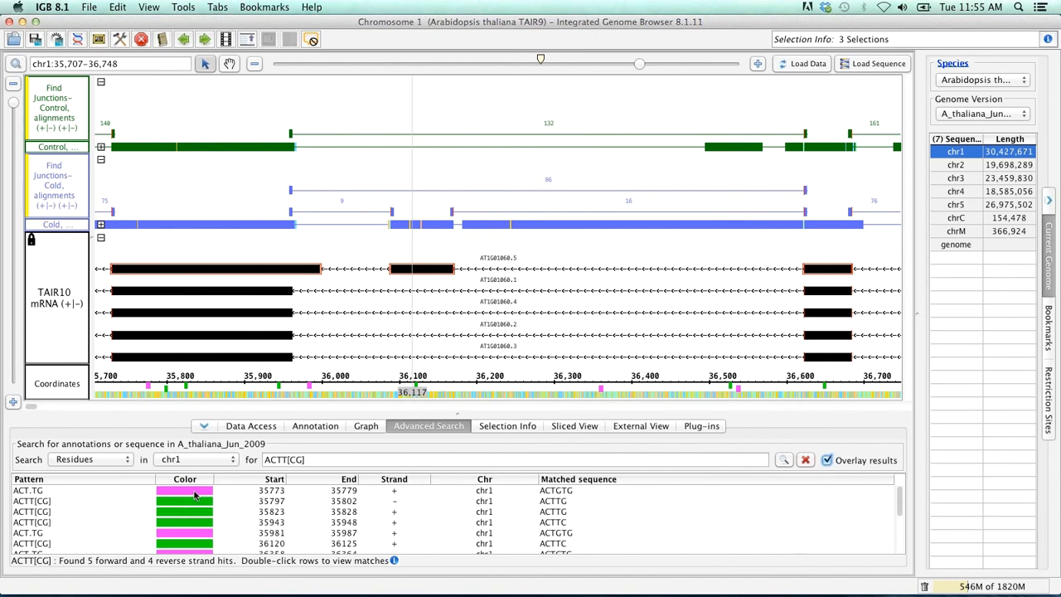
{"action": "mouse_move", "coordinate": [204, 500]}
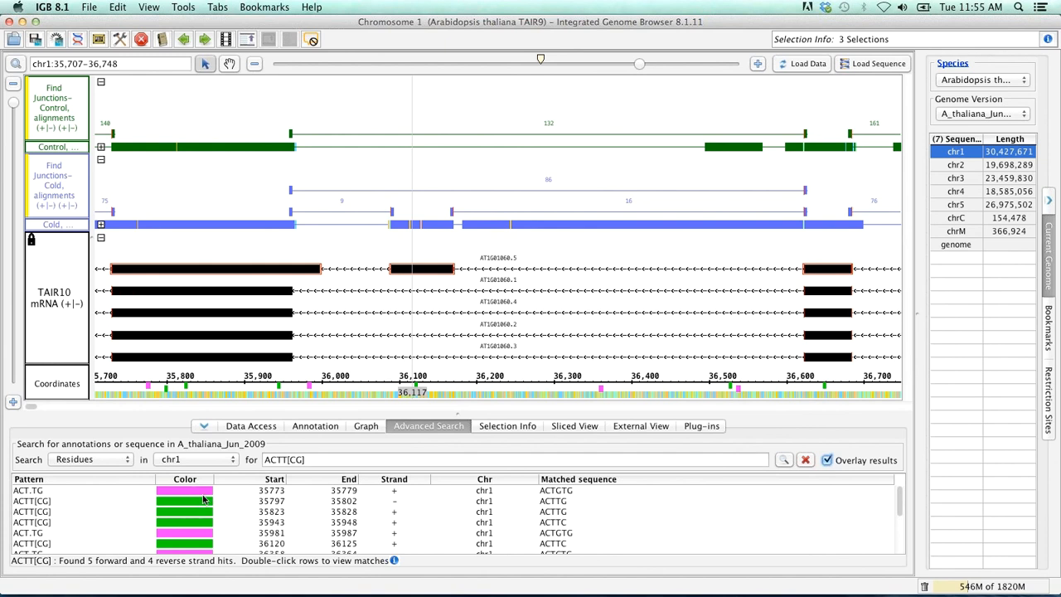
{"action": "mouse_move", "coordinate": [258, 491]}
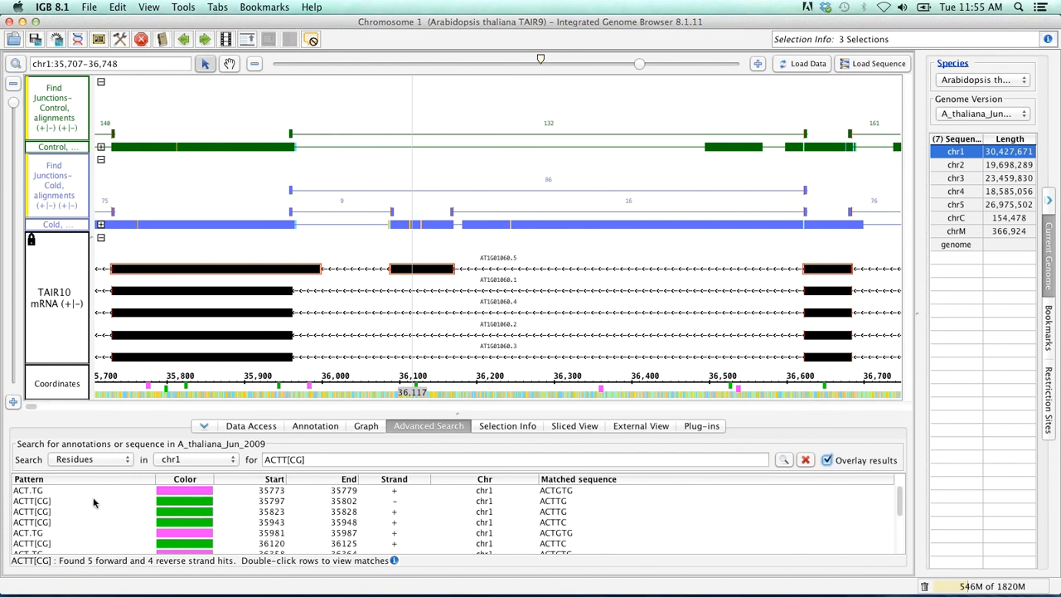
{"action": "left_click", "coordinate": [26, 491]}
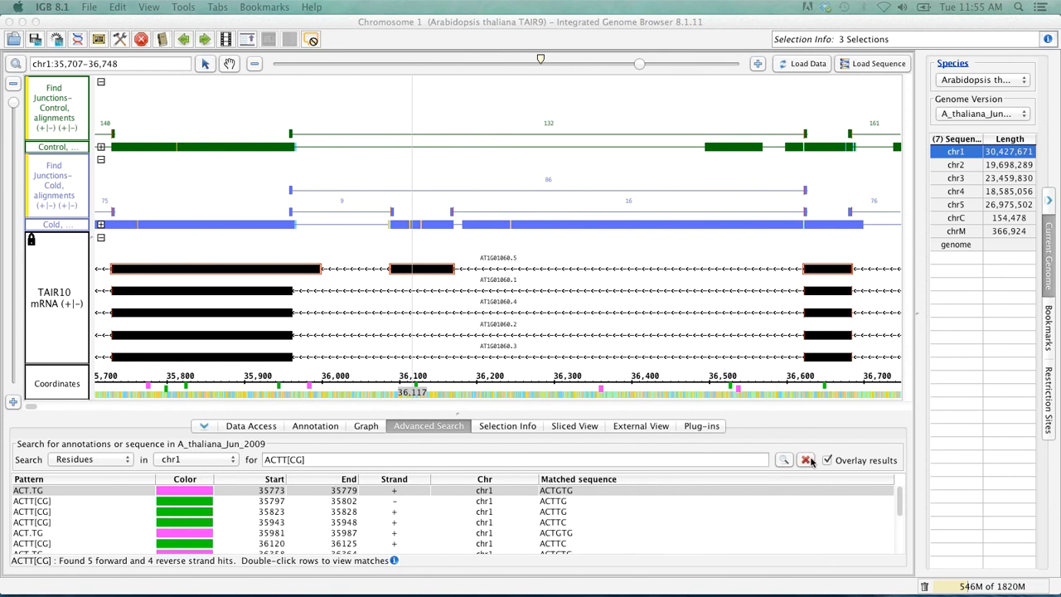
- Clear the motif results and search chr1 for the pasted primer sequences
{"action": "left_click", "coordinate": [806, 460]}
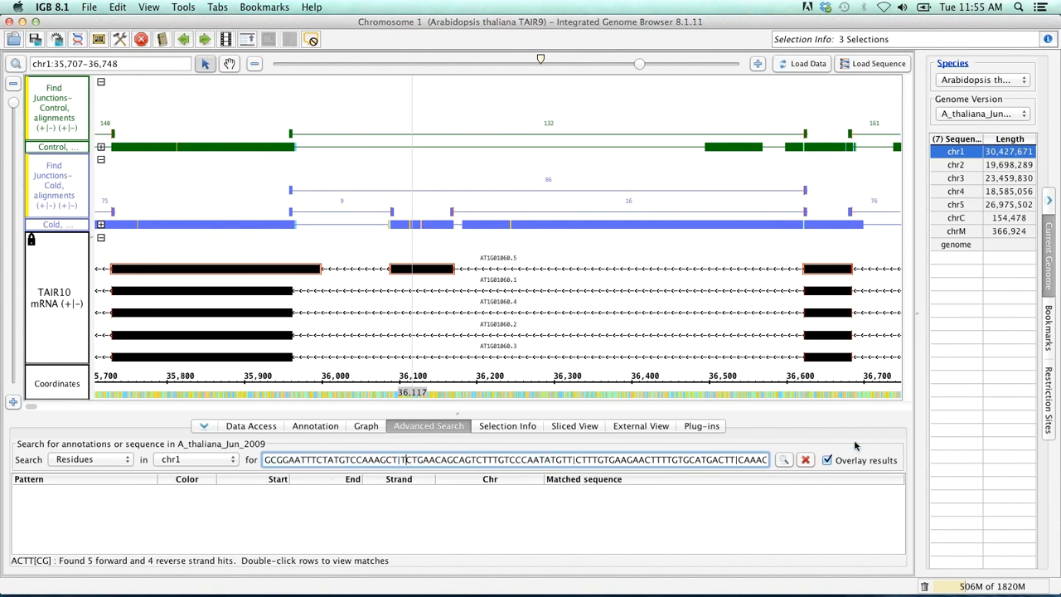
{"action": "left_click", "coordinate": [782, 460]}
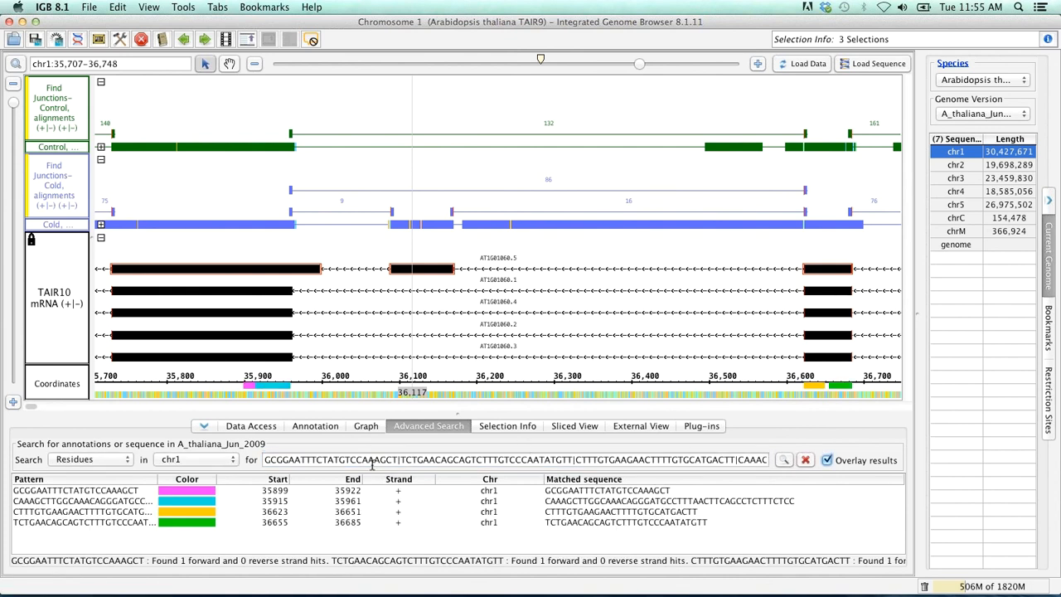
{"action": "mouse_move", "coordinate": [195, 494]}
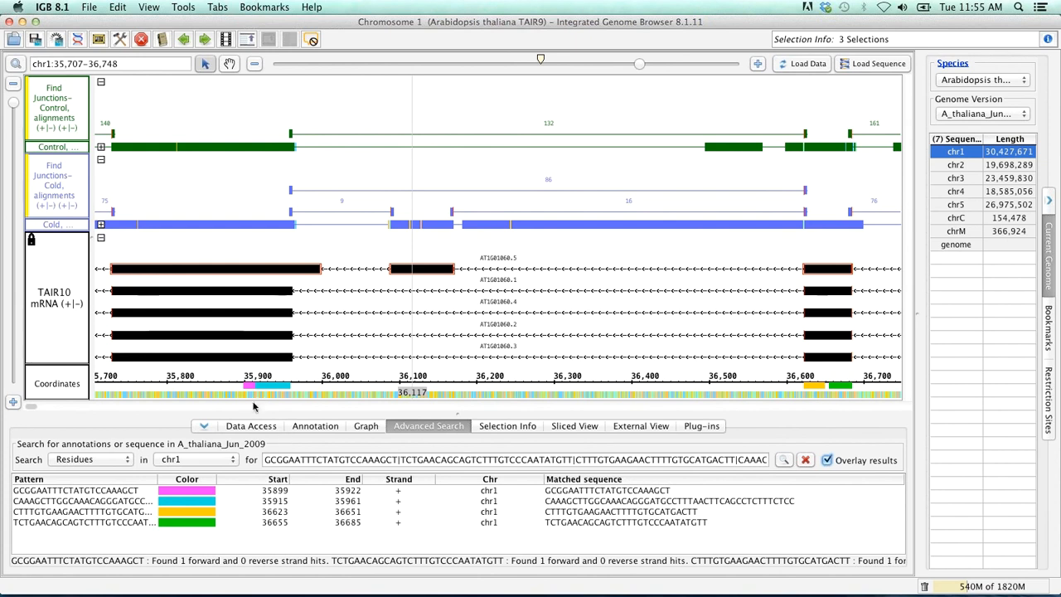
{"action": "mouse_move", "coordinate": [811, 375]}
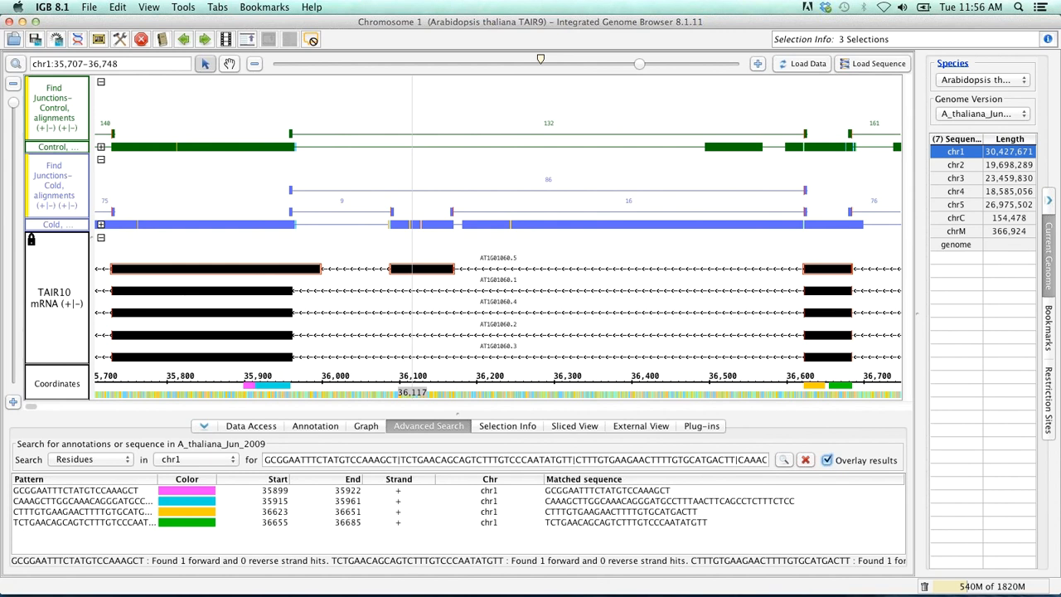
{"action": "mouse_move", "coordinate": [763, 315]}
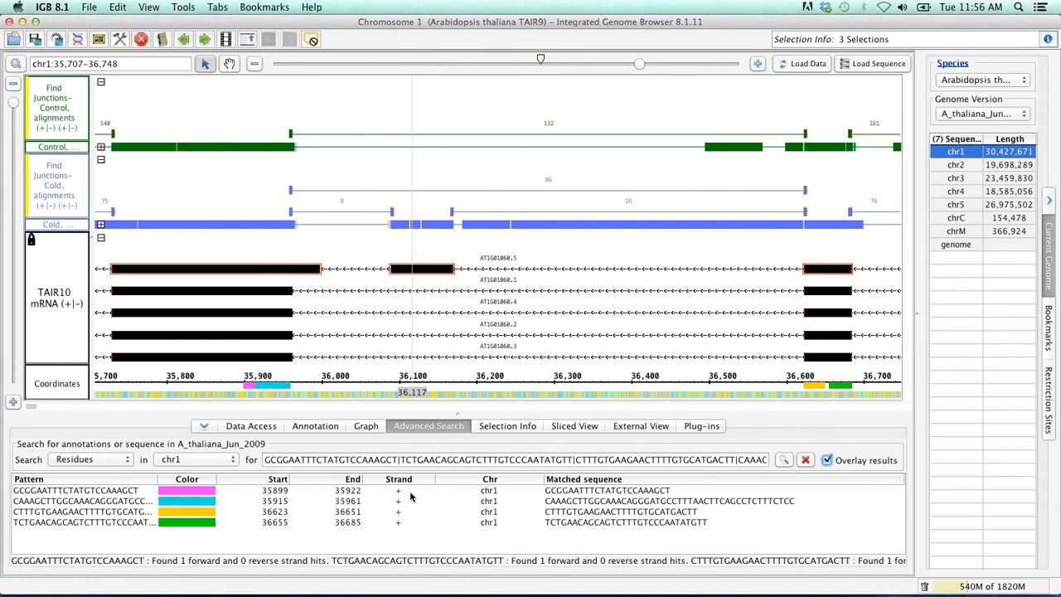
{"action": "mouse_move", "coordinate": [404, 497]}
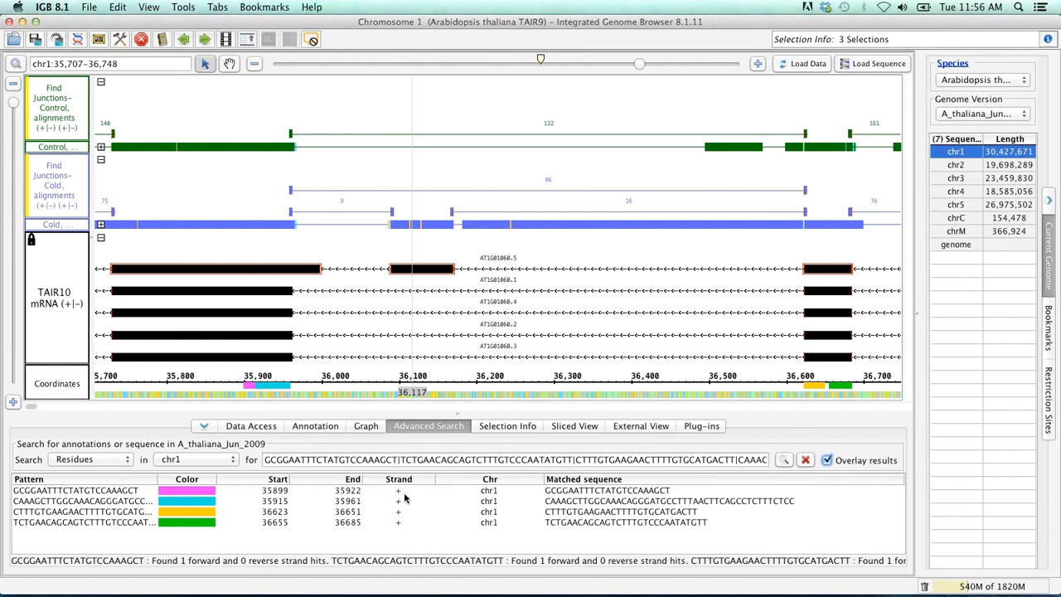
{"action": "mouse_move", "coordinate": [252, 391]}
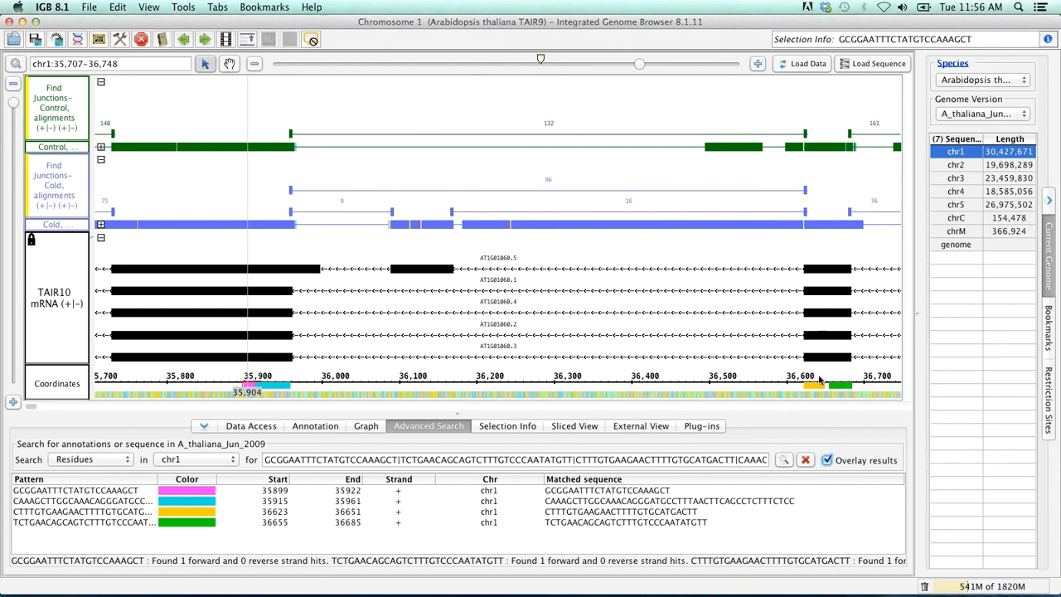
{"action": "mouse_move", "coordinate": [854, 388]}
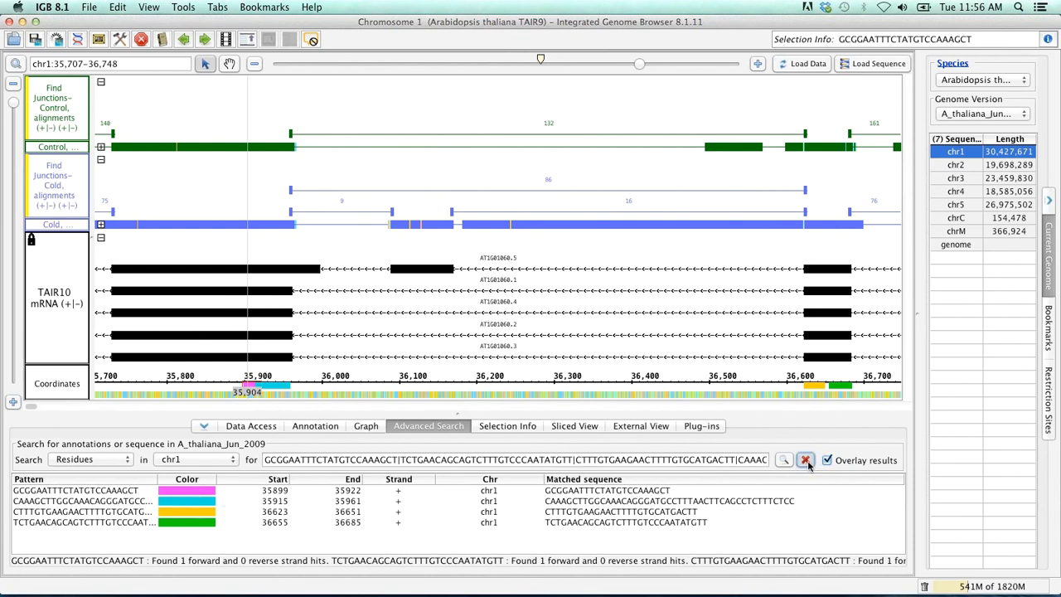
- Enter act.tg as the chr1 residue search pattern again
{"action": "type", "text": "act.tg"}
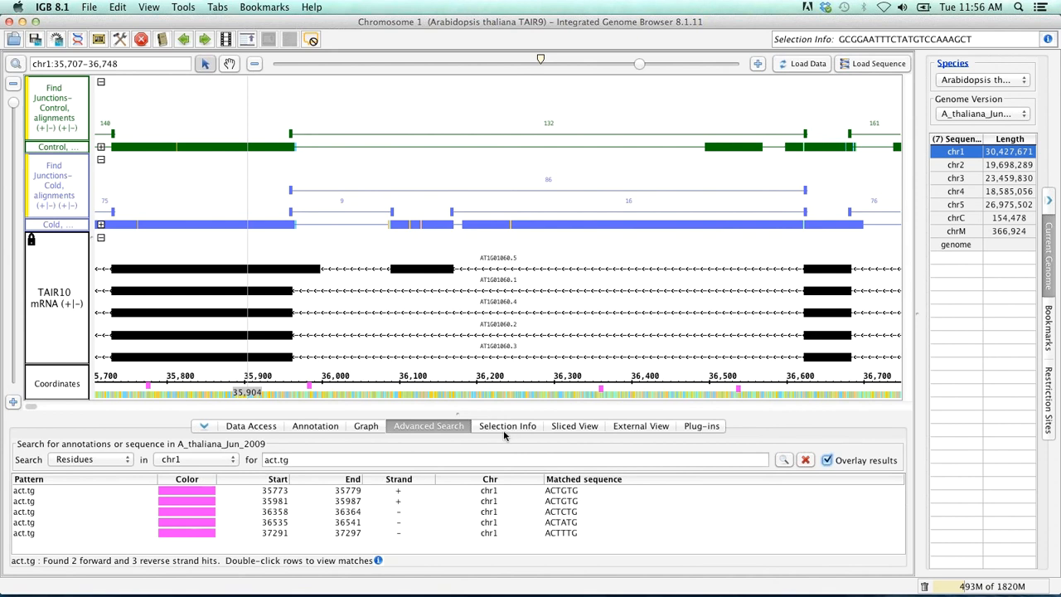
{"action": "mouse_move", "coordinate": [612, 388]}
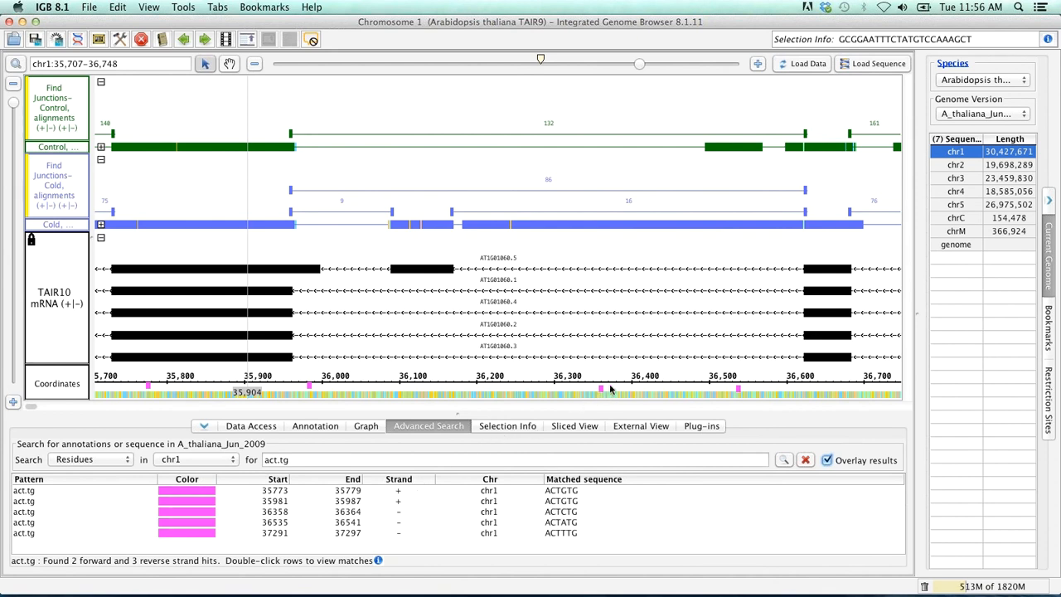
{"action": "mouse_move", "coordinate": [713, 399]}
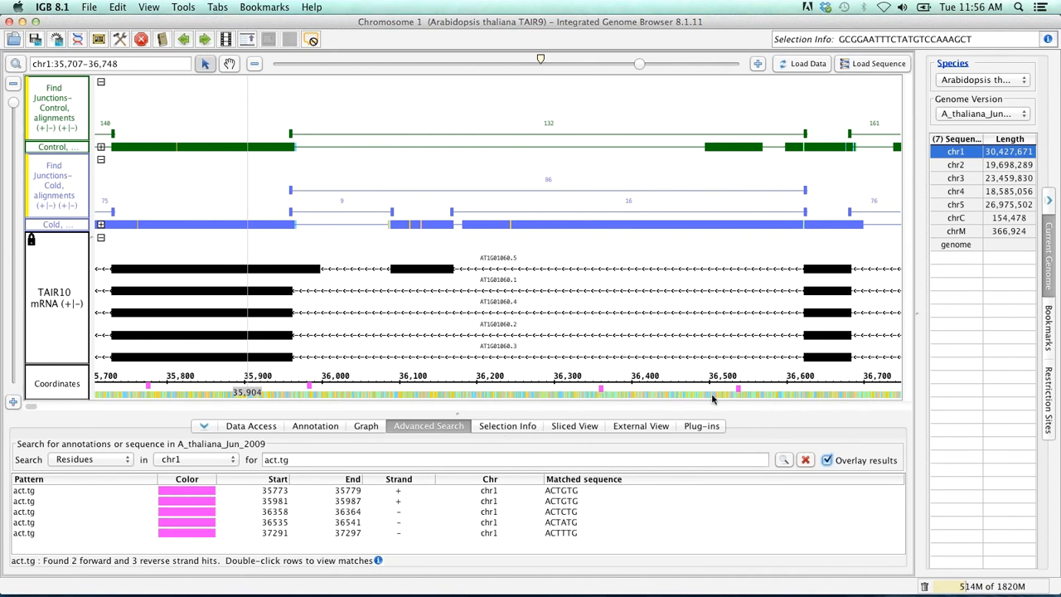
{"action": "mouse_move", "coordinate": [345, 388]}
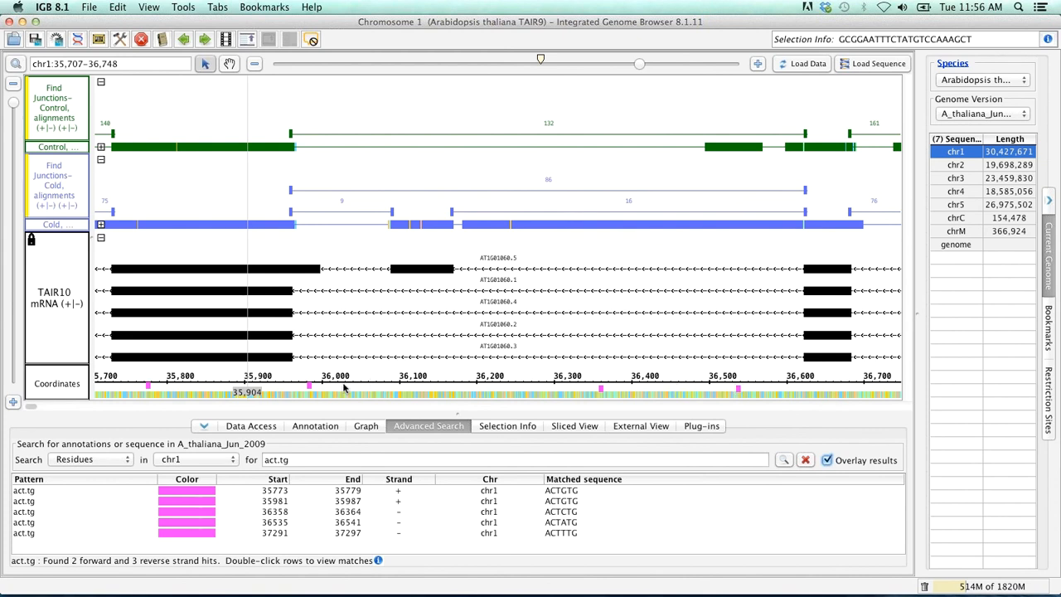
{"action": "mouse_move", "coordinate": [683, 375]}
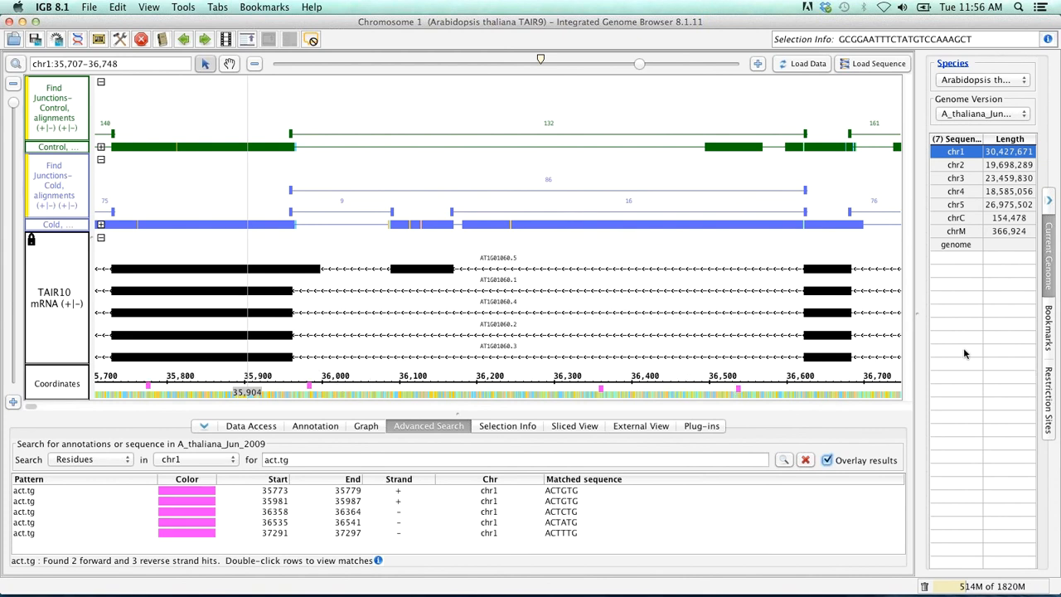
{"action": "mouse_move", "coordinate": [984, 326]}
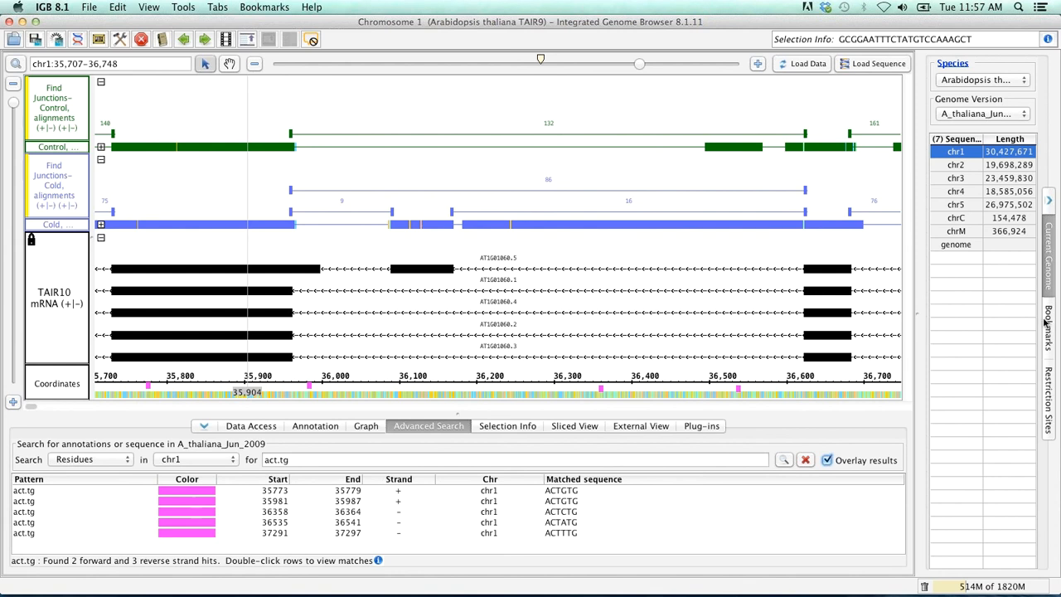
{"action": "mouse_move", "coordinate": [623, 358]}
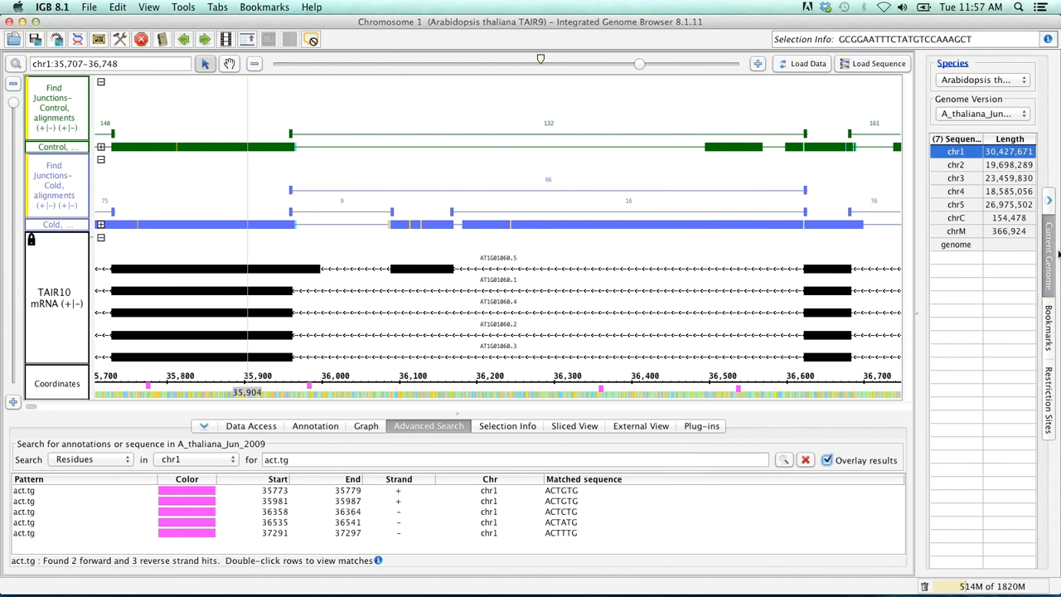
{"action": "mouse_move", "coordinate": [1048, 318]}
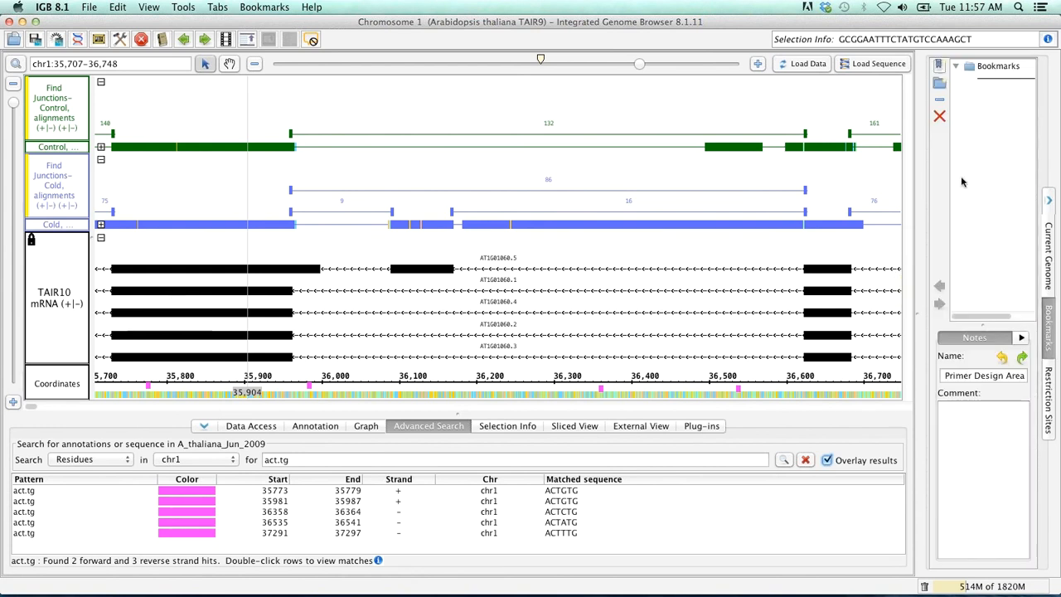
{"action": "mouse_move", "coordinate": [936, 66]}
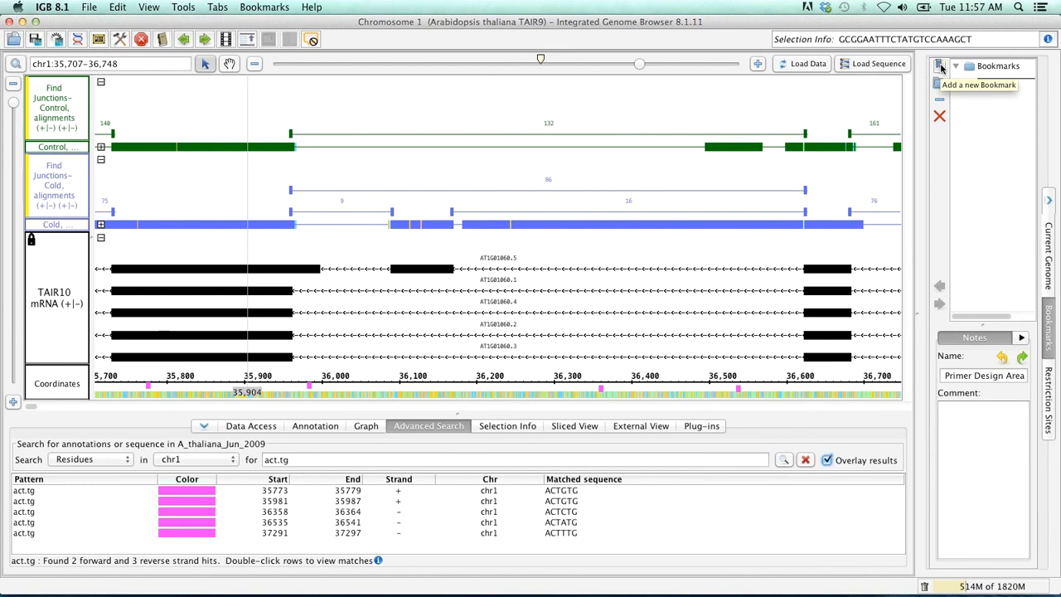
{"action": "mouse_move", "coordinate": [942, 66]}
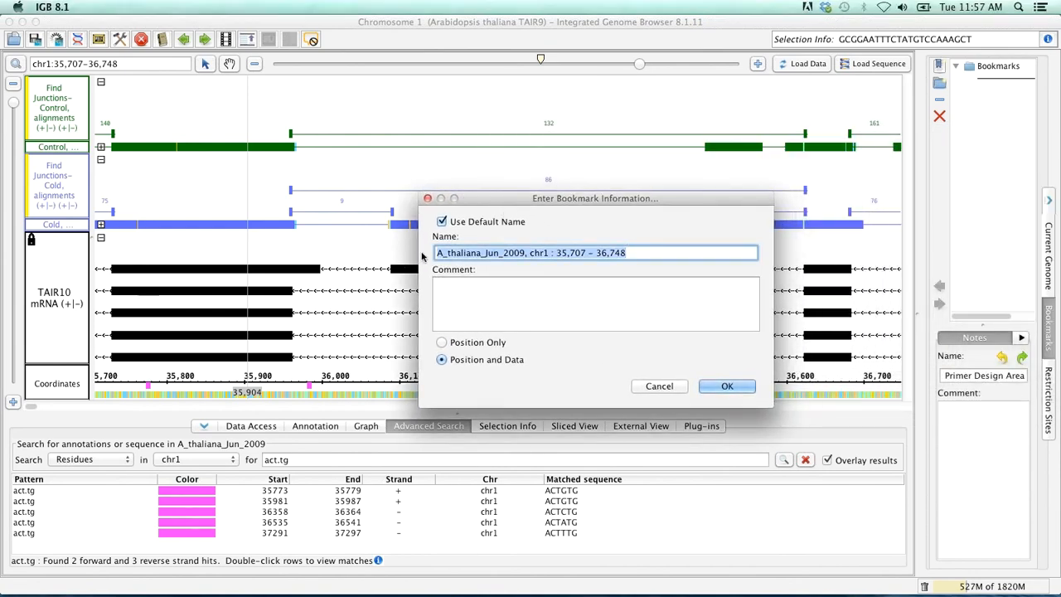
- Name the new bookmark 'LHY Primers', save it, and jump back to that region
{"action": "type", "text": "LHY"}
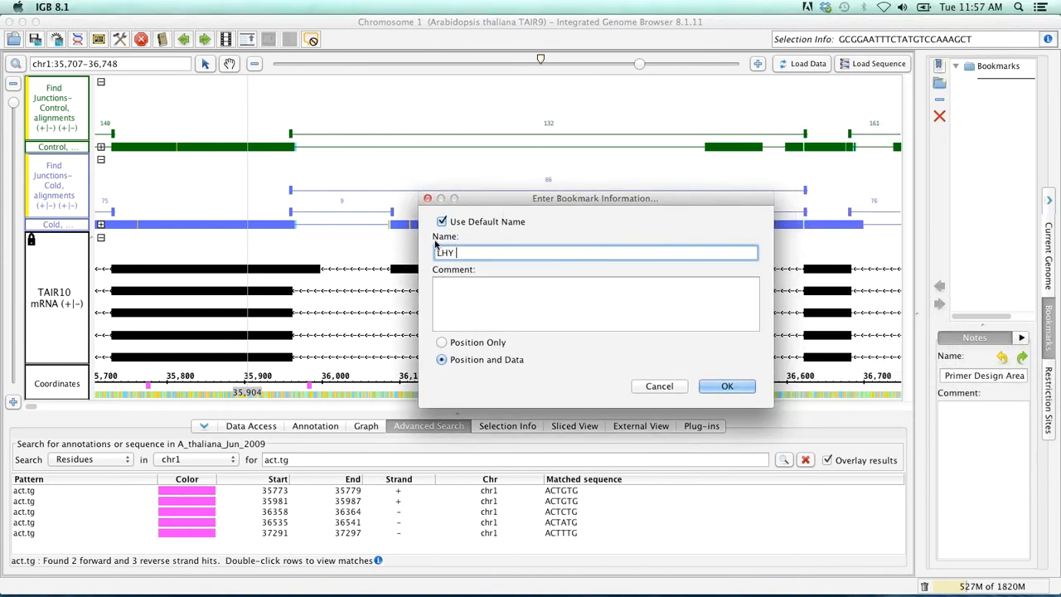
{"action": "type", "text": "Primers"}
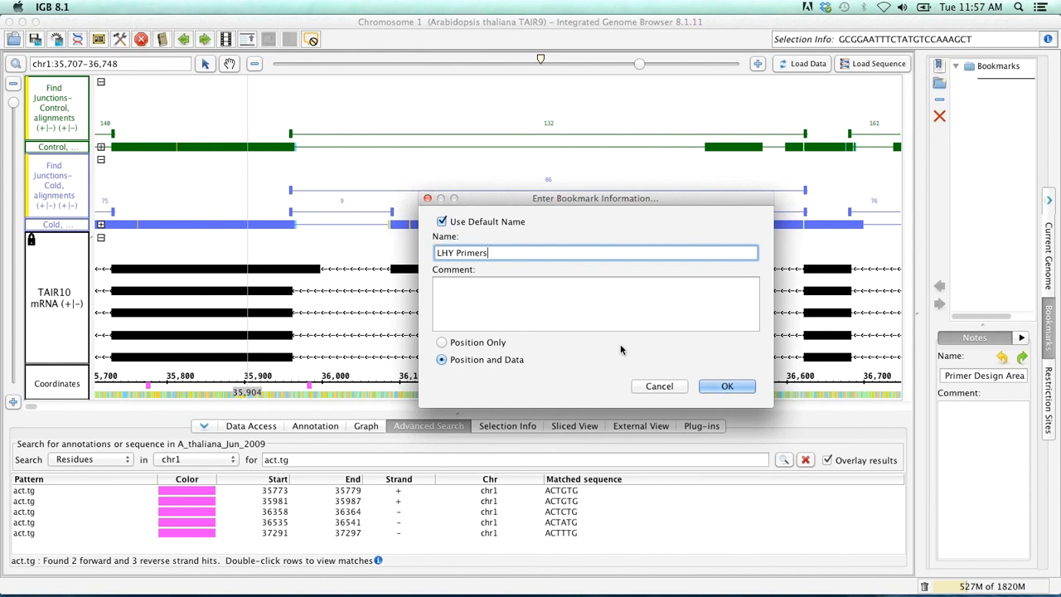
{"action": "mouse_move", "coordinate": [726, 387]}
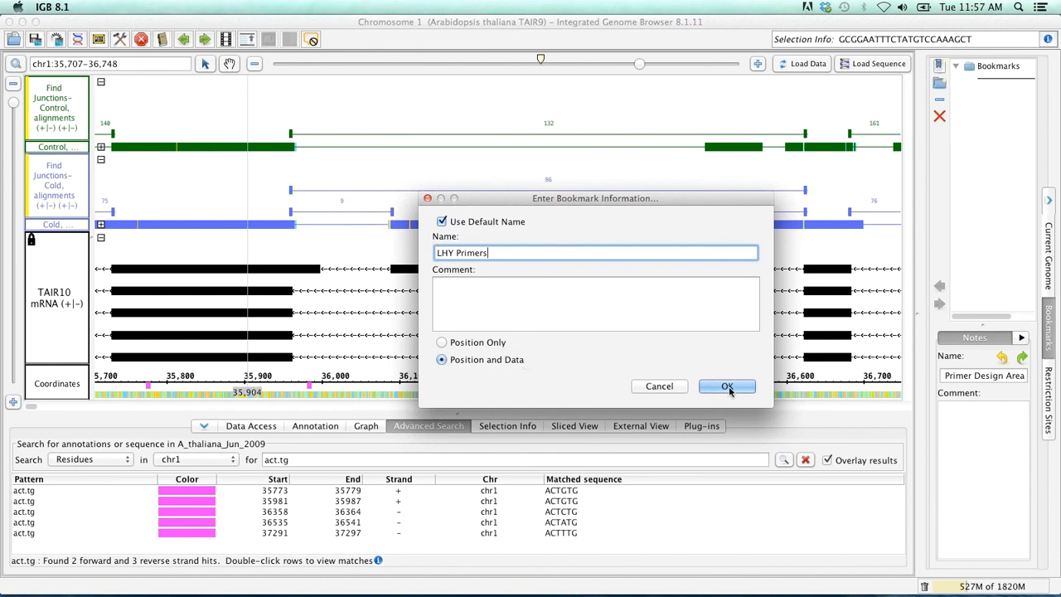
{"action": "left_click", "coordinate": [726, 386]}
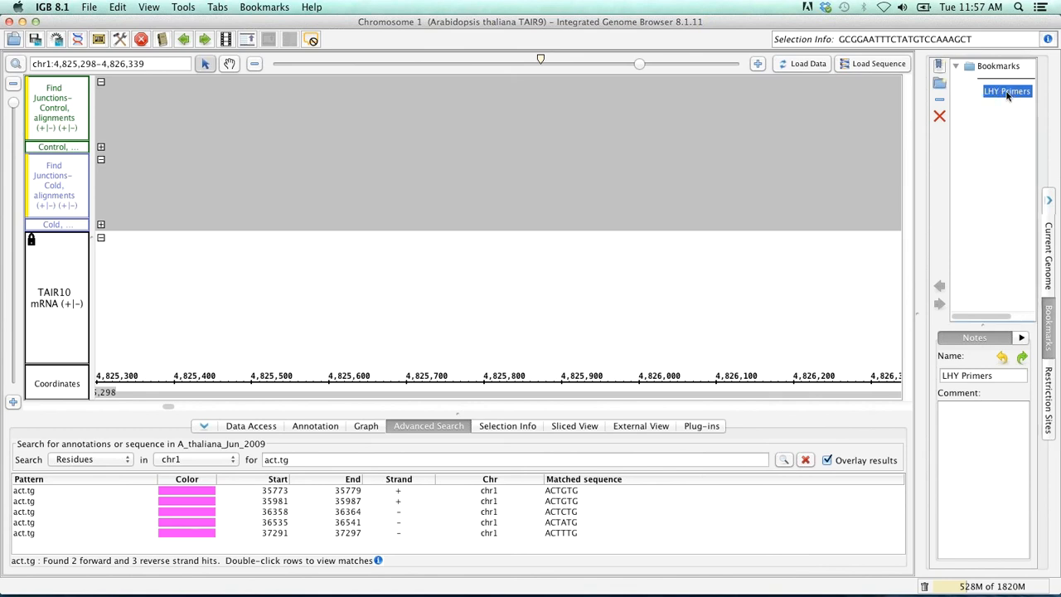
{"action": "double_click", "coordinate": [1001, 91]}
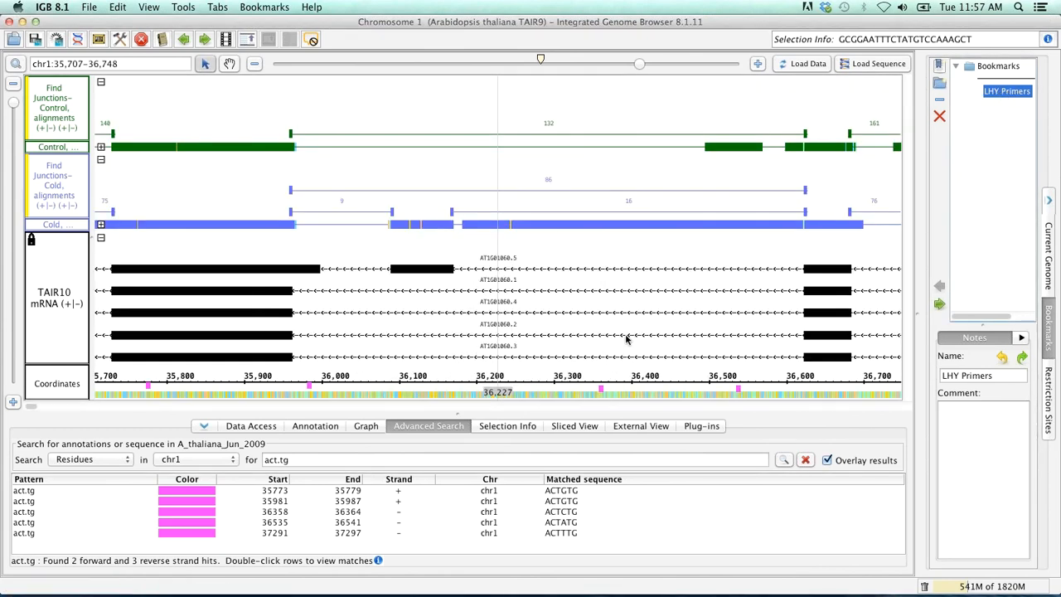
{"action": "mouse_move", "coordinate": [699, 255]}
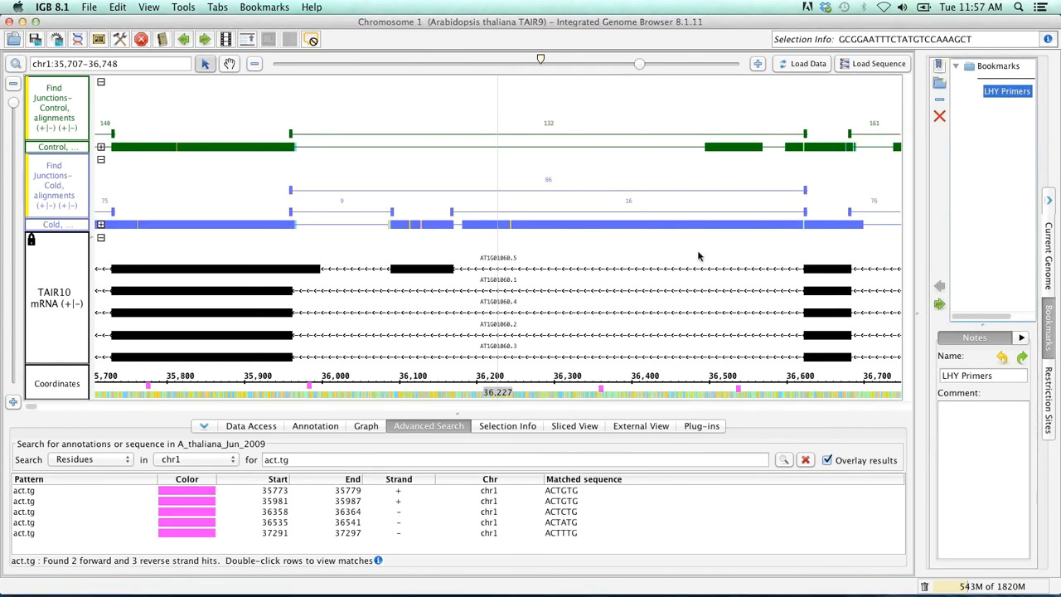